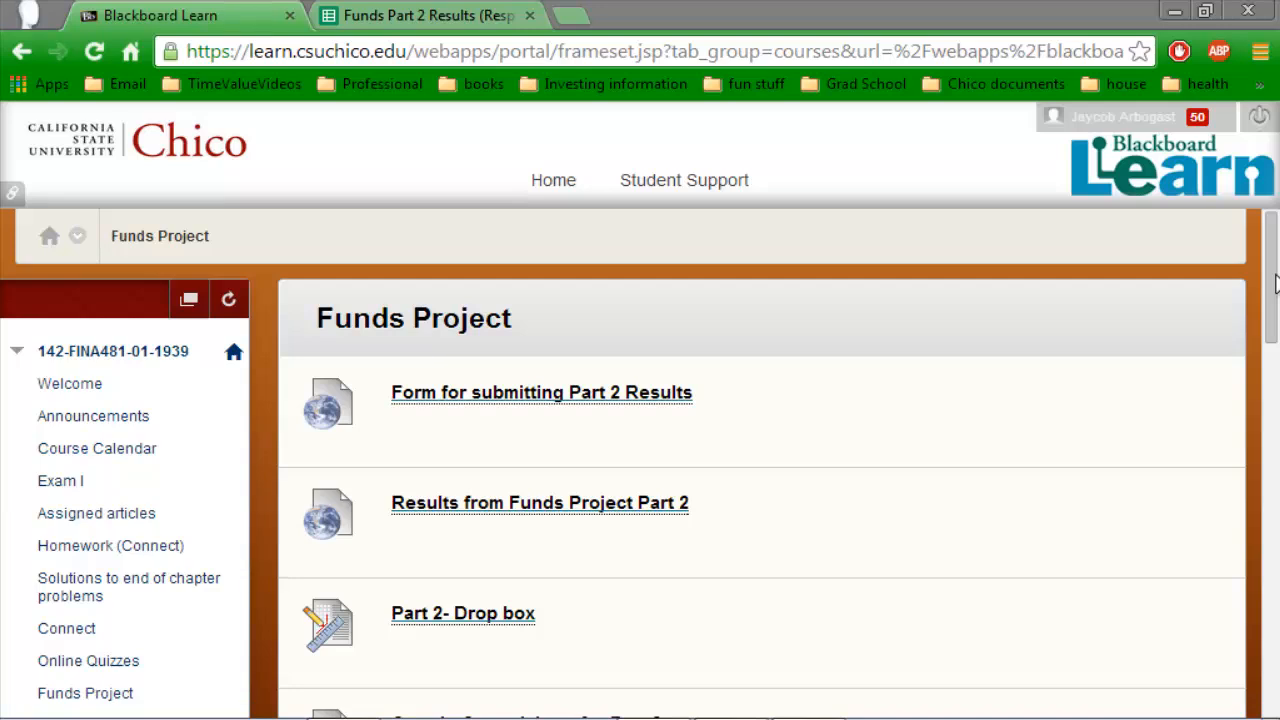
mouse_move(1270, 310)
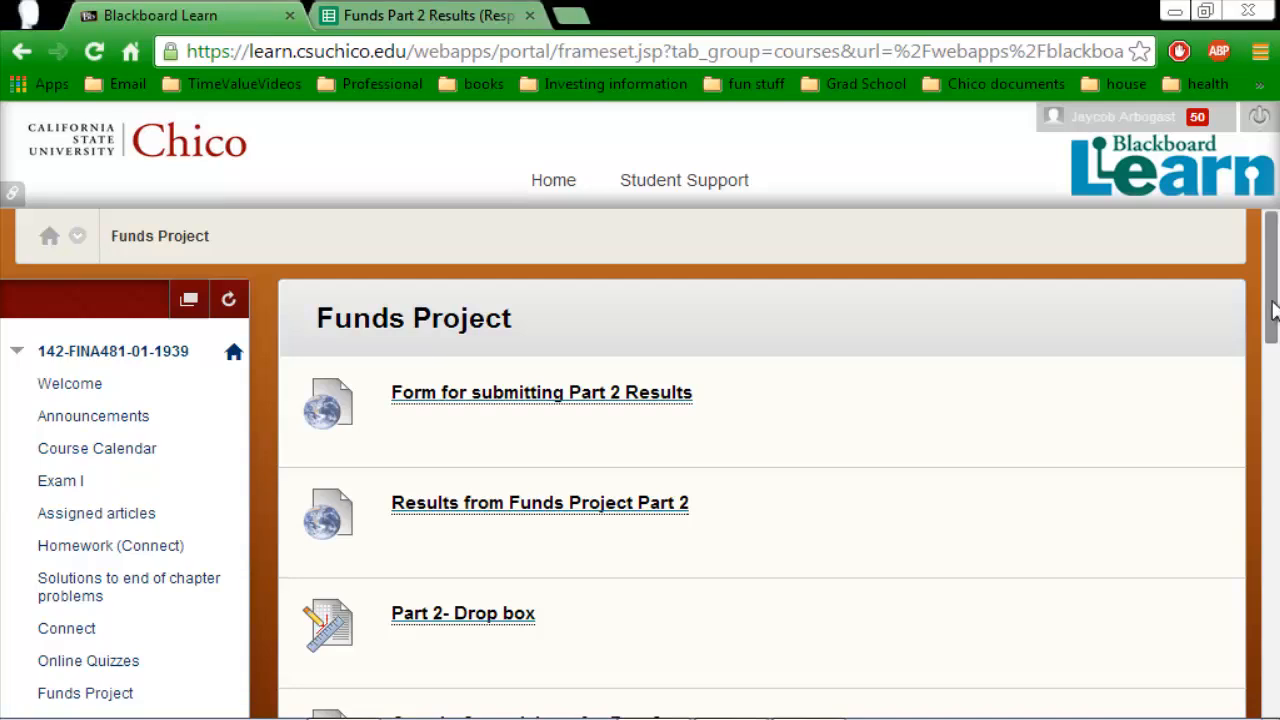
Scroll the Funds Project page to the Part 2 item and read its Sharpe/Treynor instructions
scroll(down, 3)
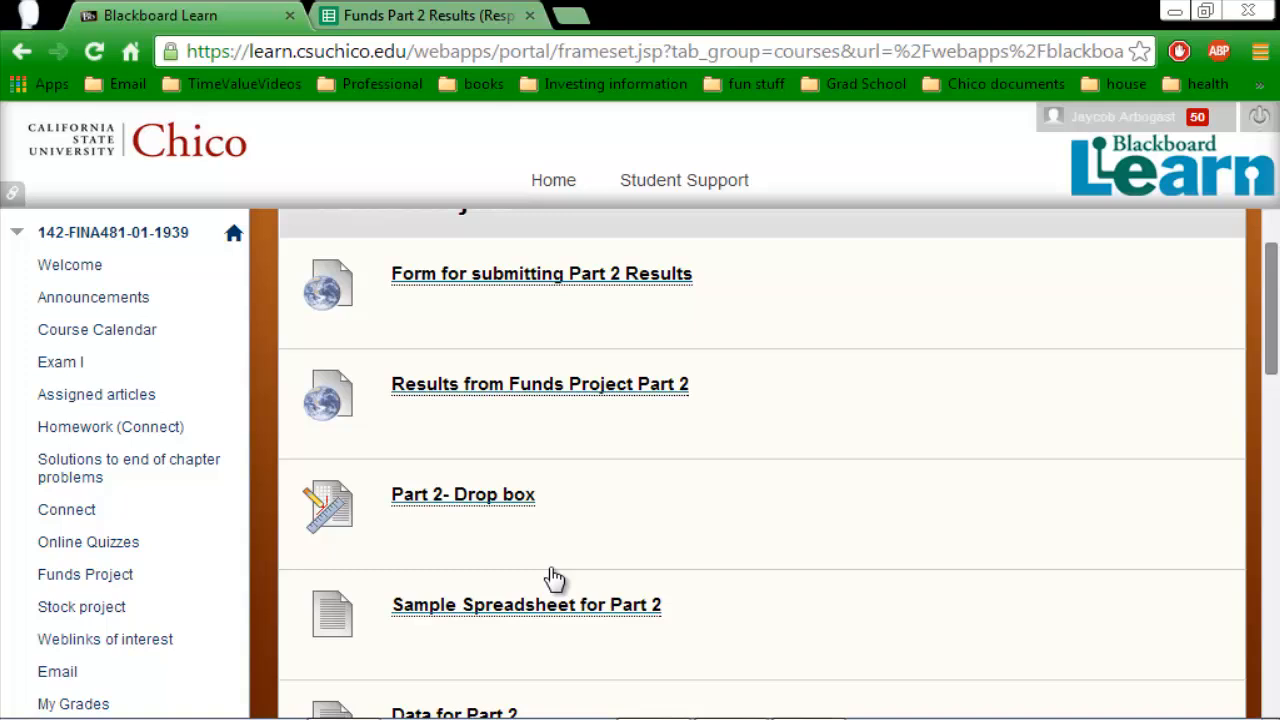
scroll(up, 3)
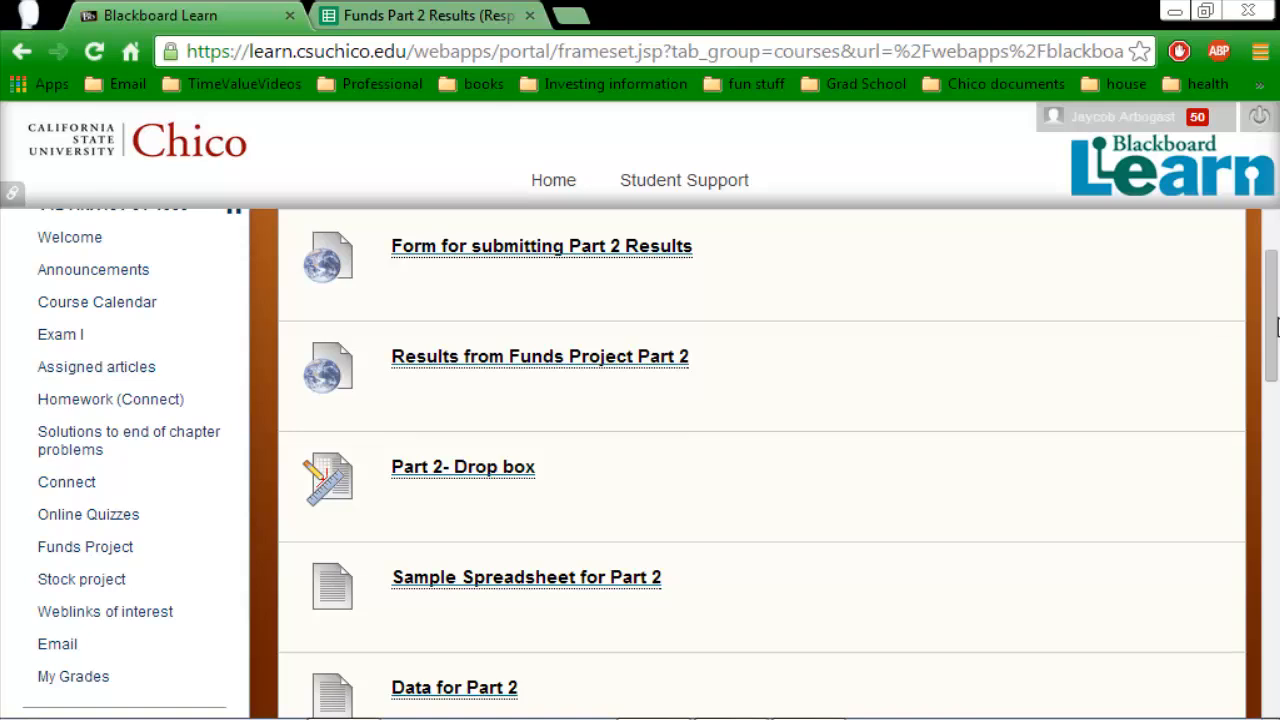
scroll(down, 3)
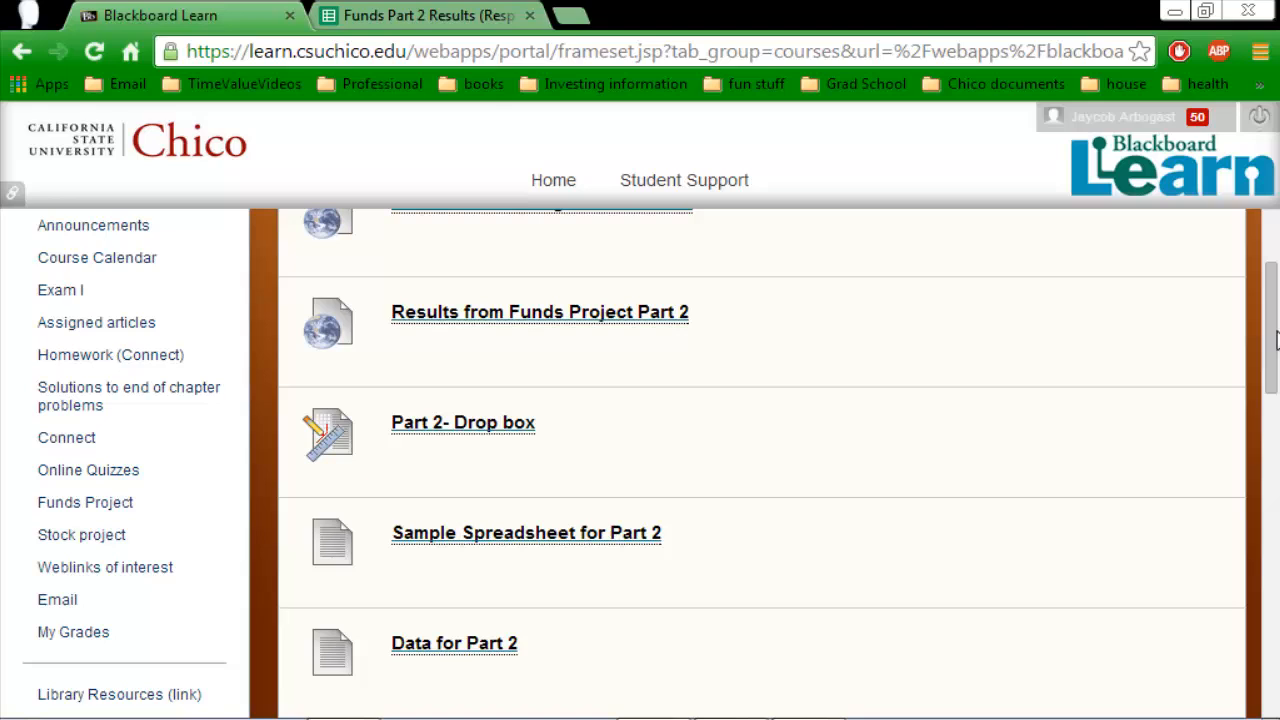
mouse_move(834, 584)
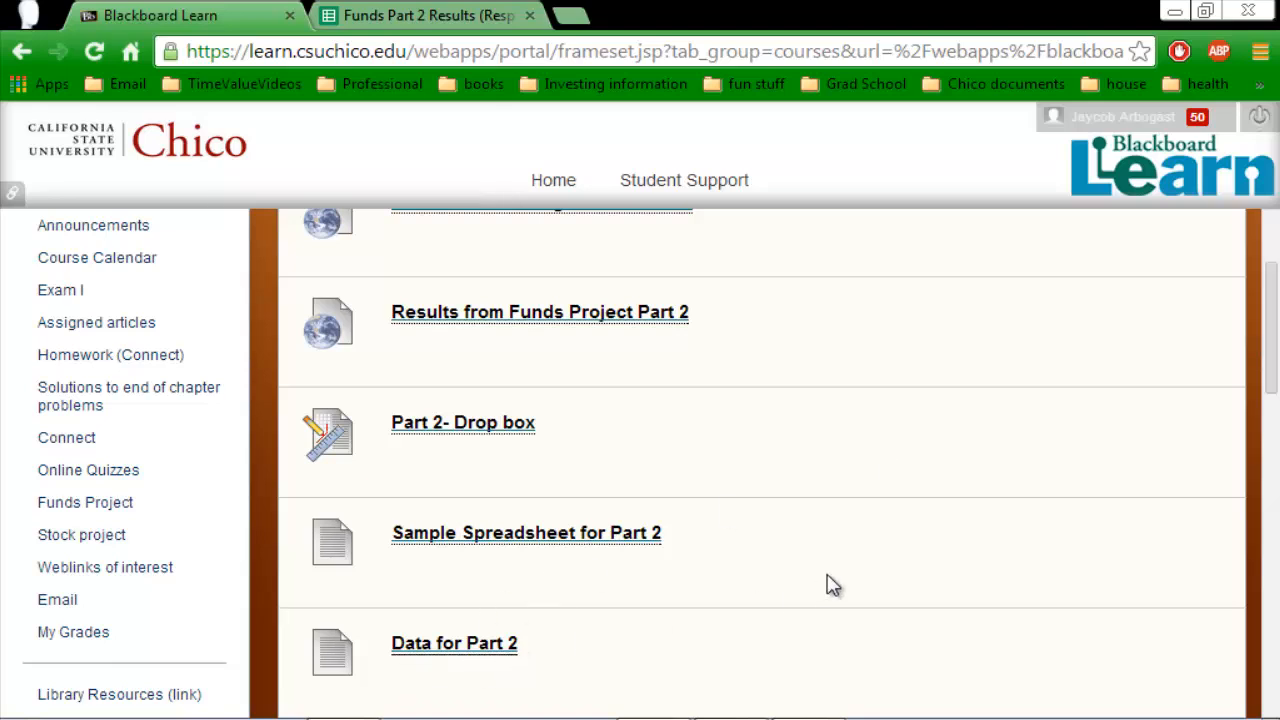
mouse_move(476, 576)
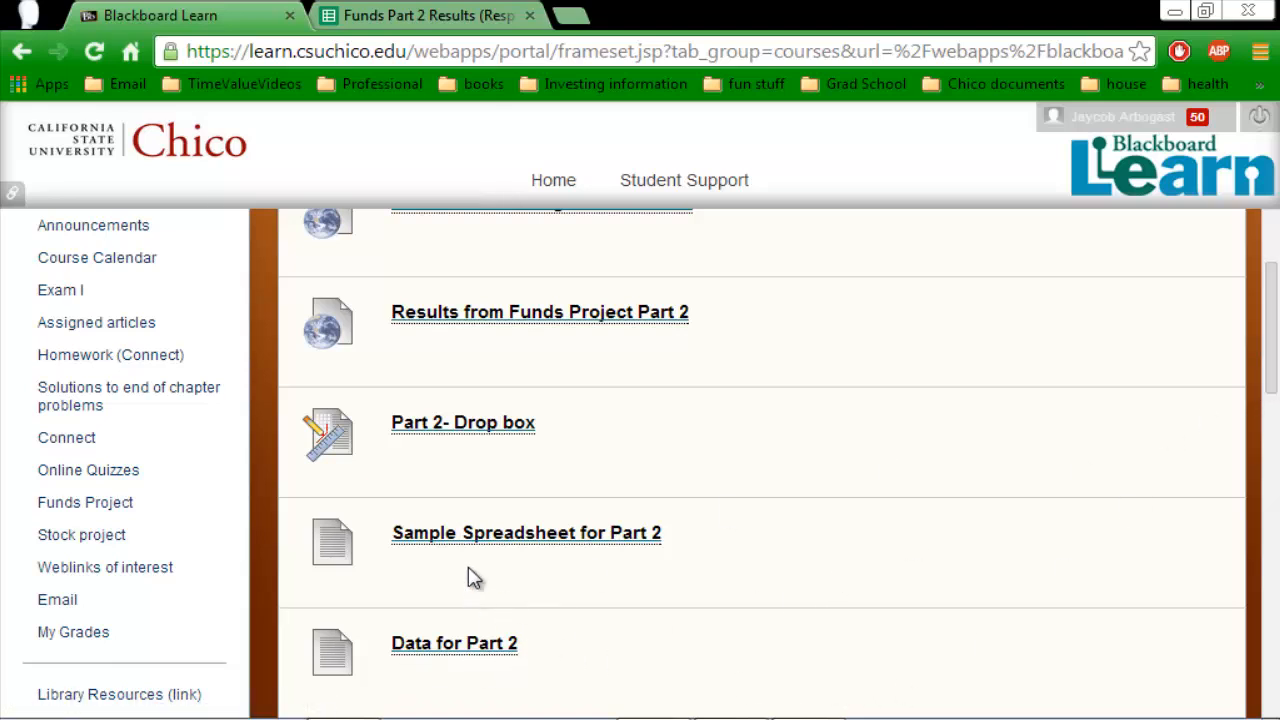
mouse_move(1270, 340)
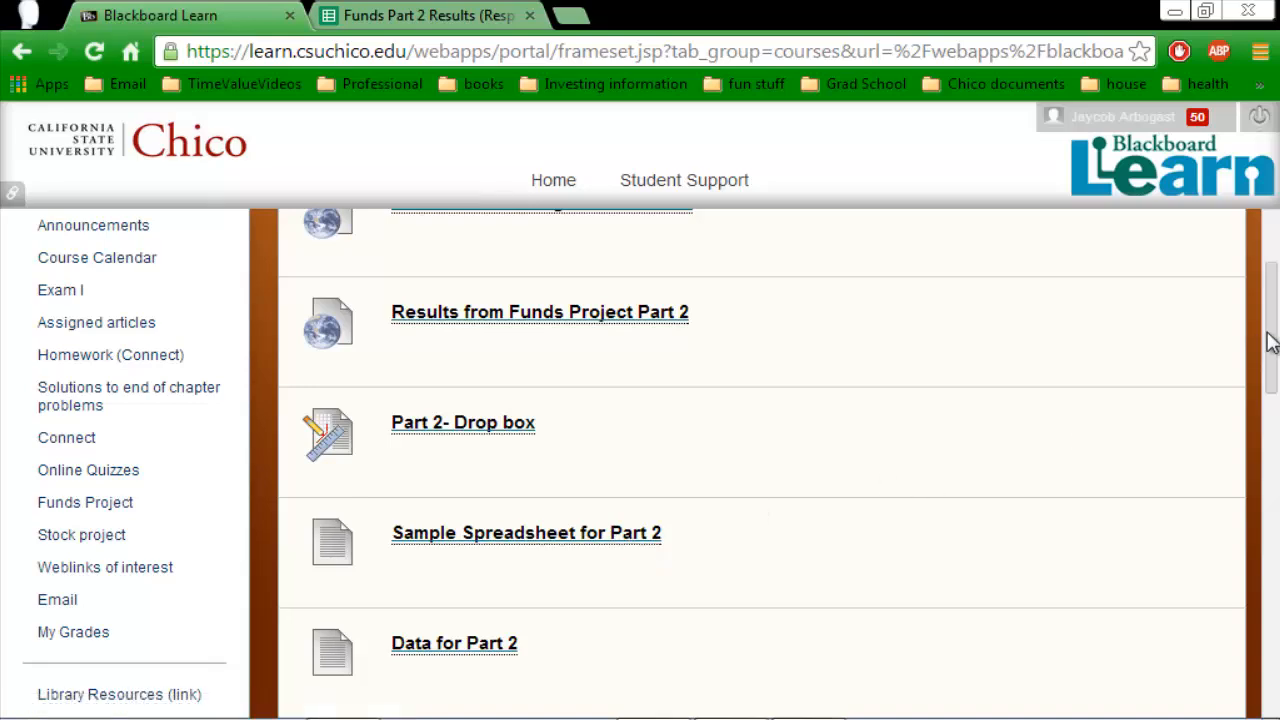
scroll(down, 3)
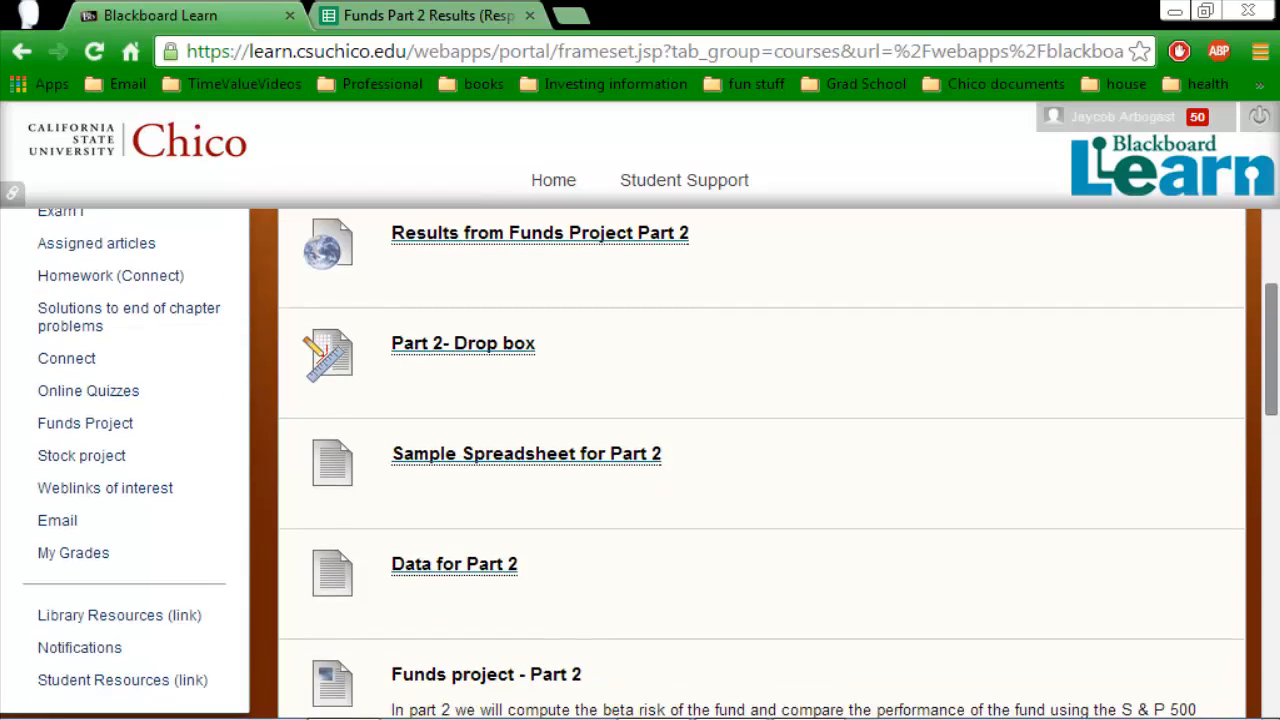
scroll(up, 3)
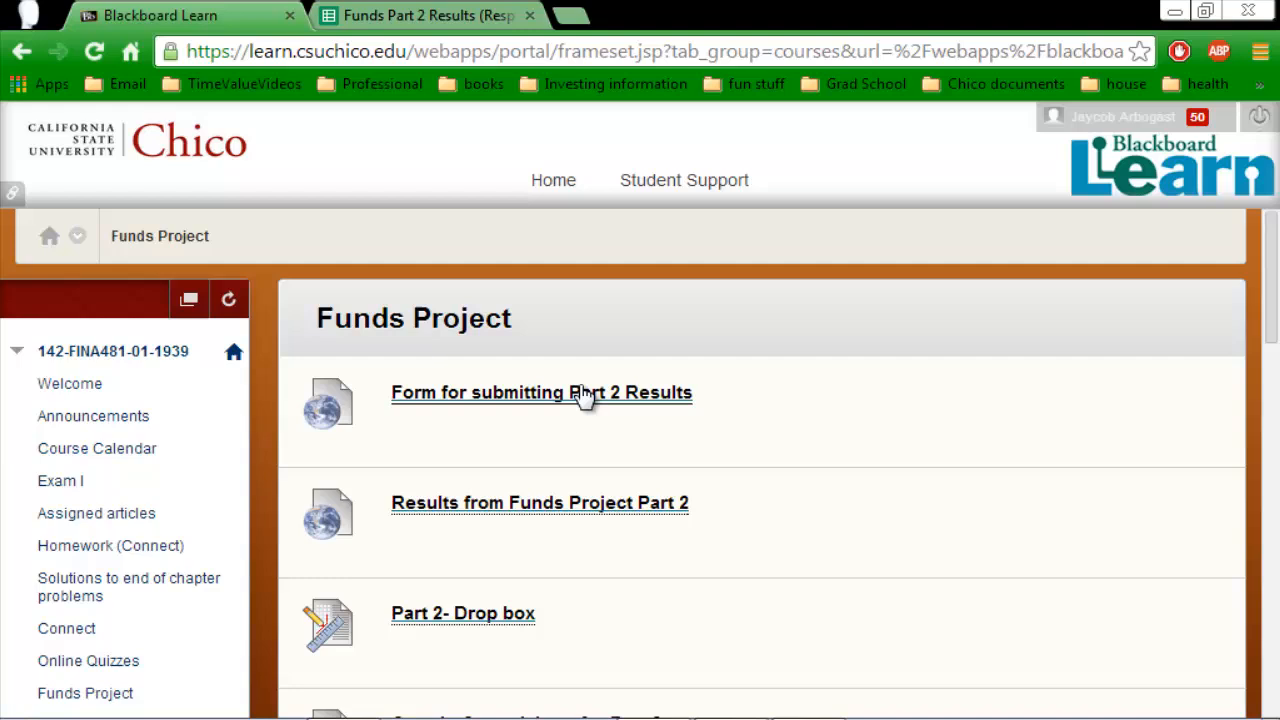
mouse_move(516, 520)
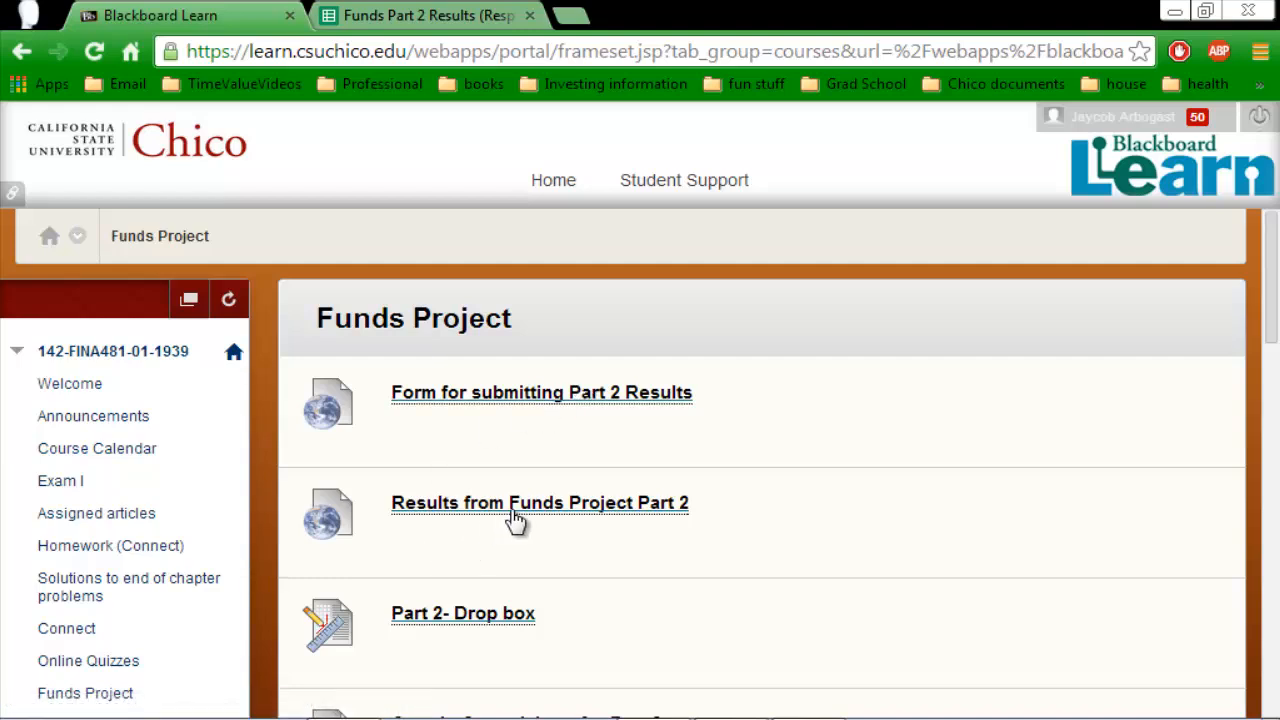
mouse_move(1220, 350)
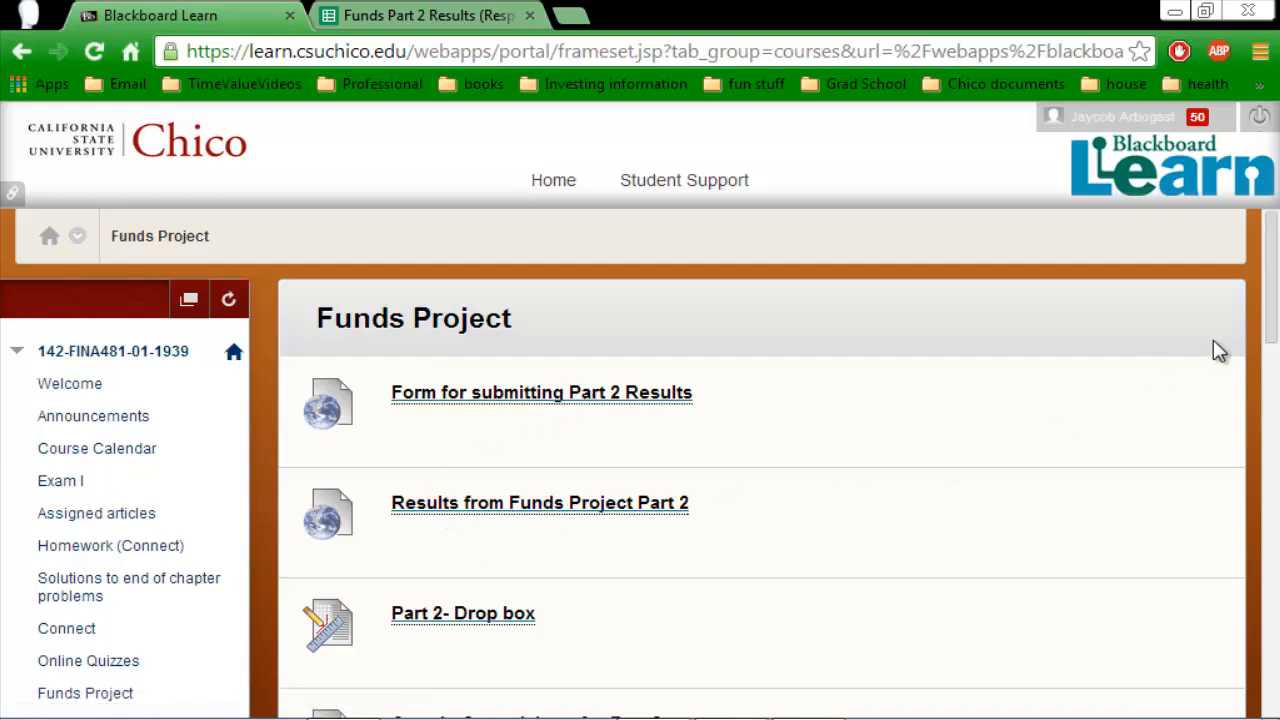
scroll(down, 3)
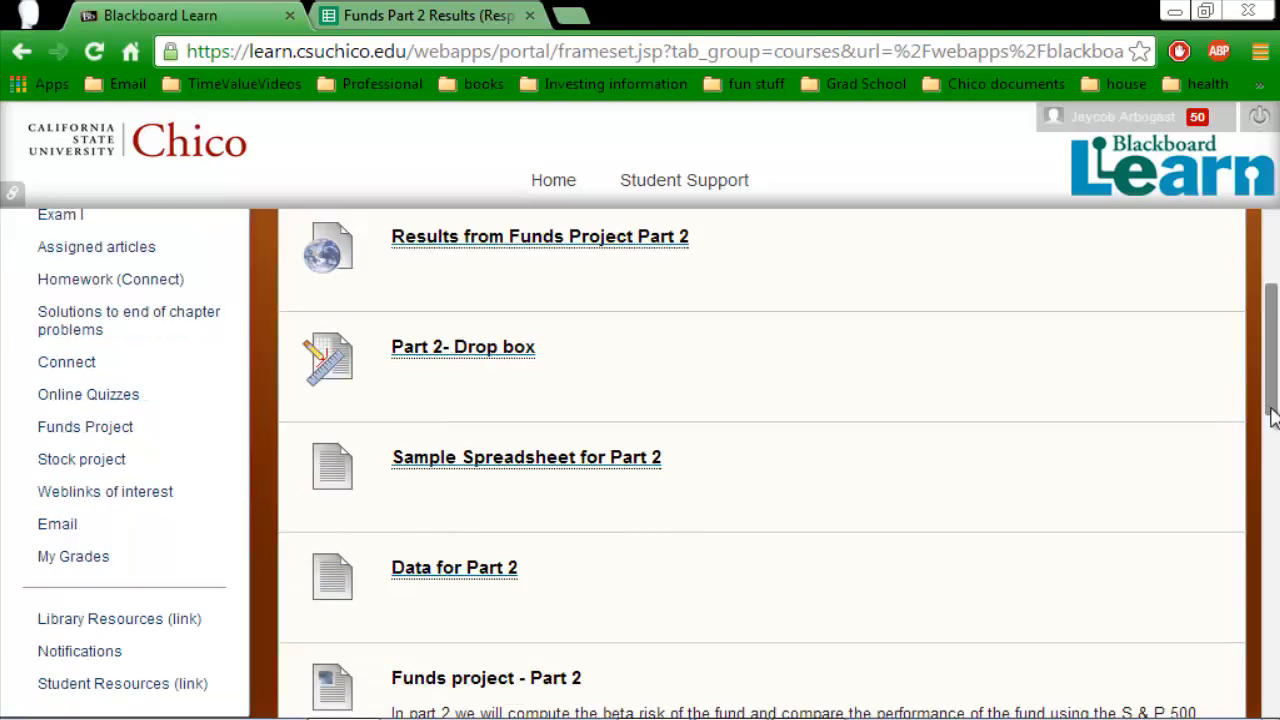
scroll(down, 3)
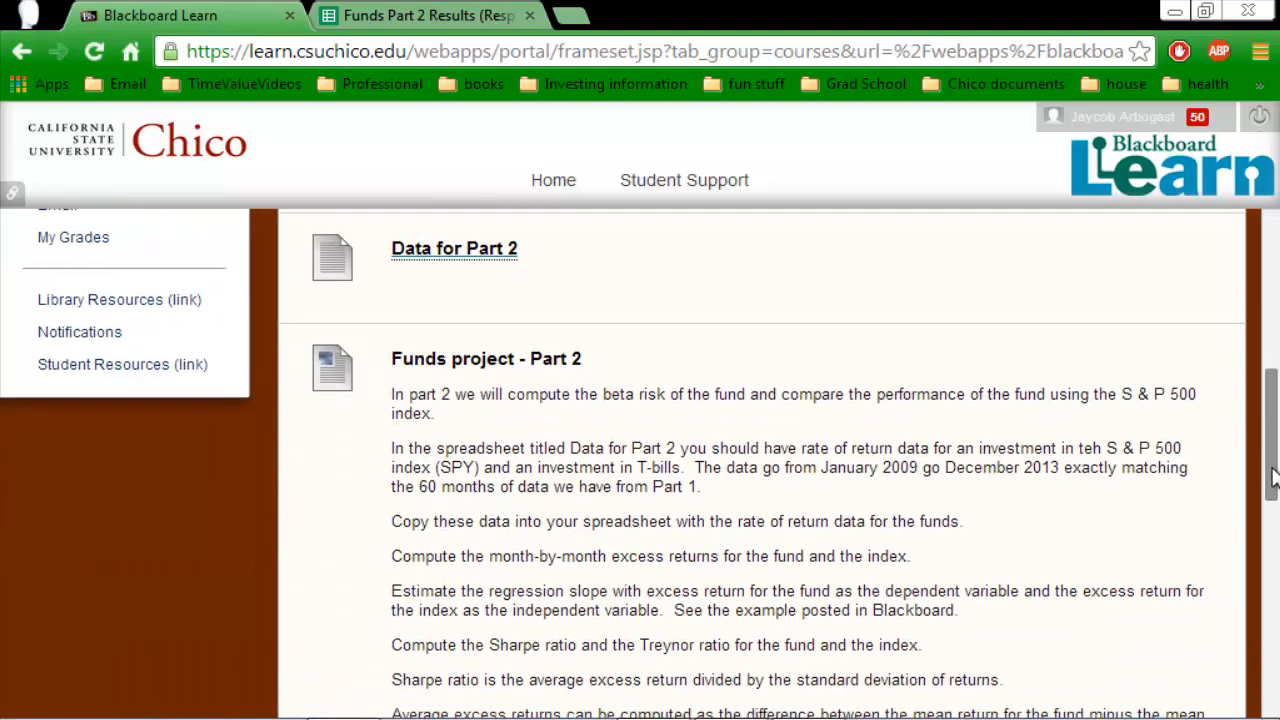
scroll(down, 3)
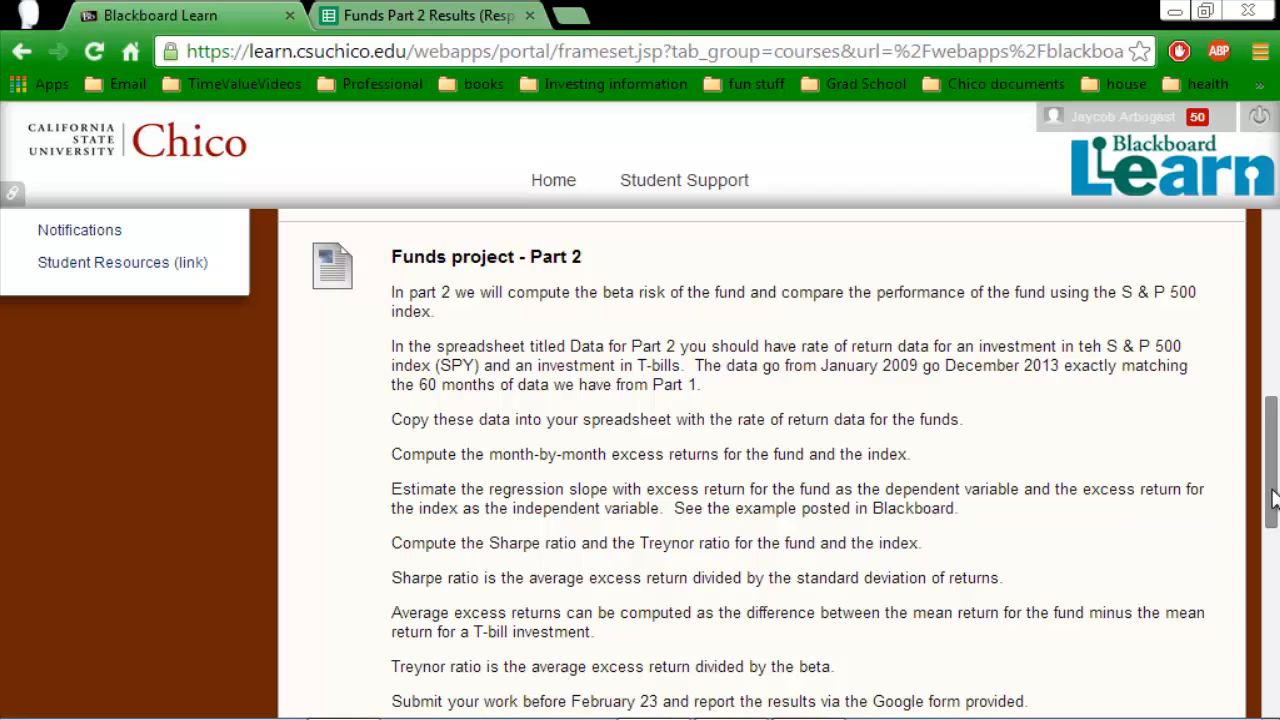
scroll(down, 3)
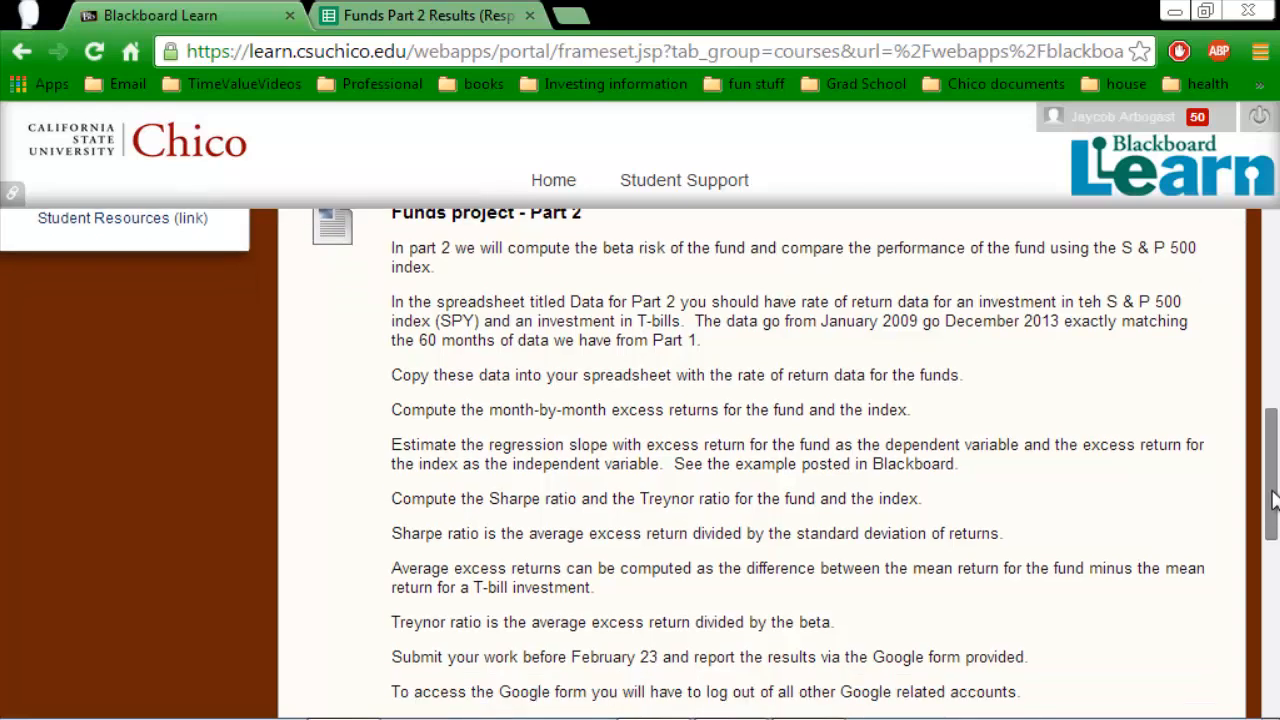
scroll(up, 3)
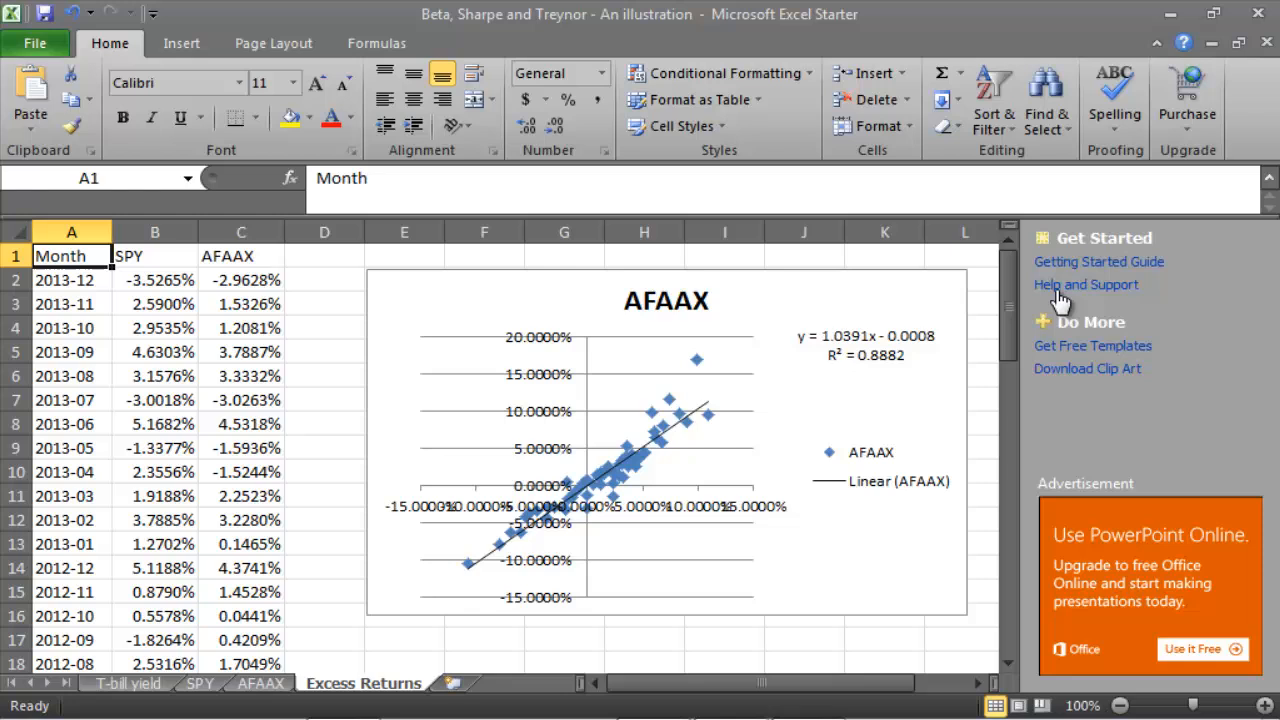
mouse_move(148, 336)
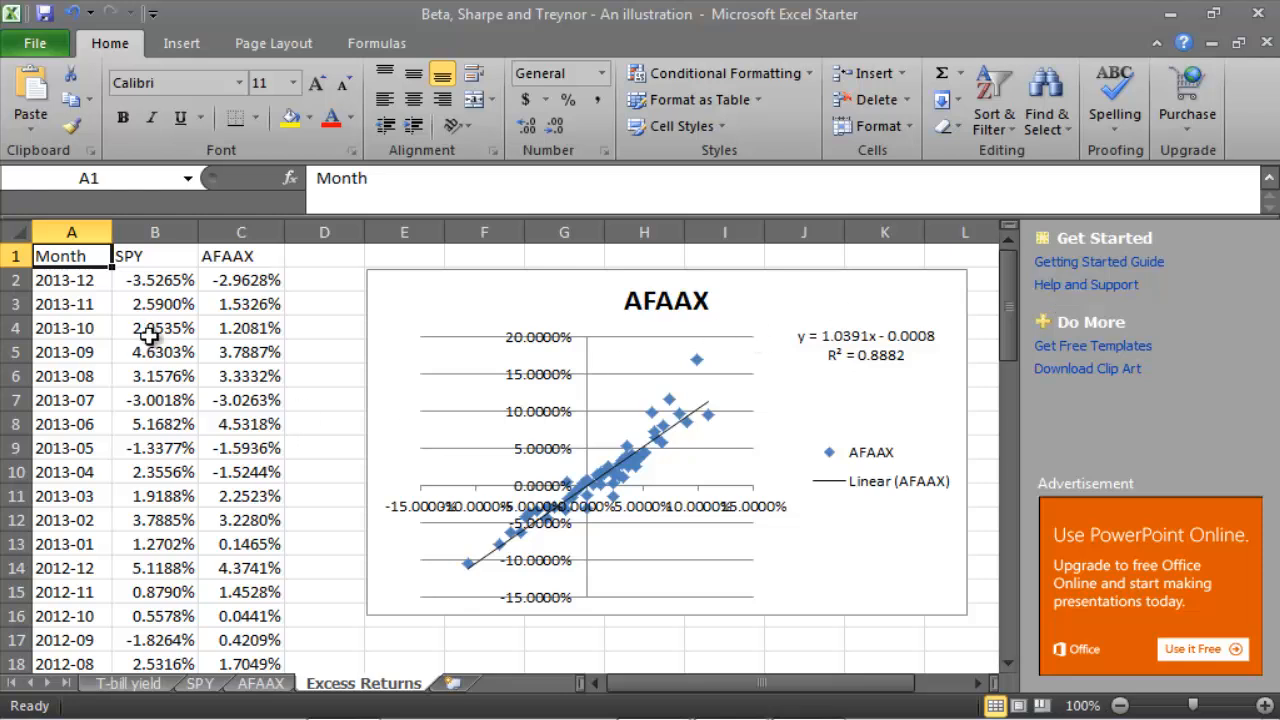
mouse_move(228, 384)
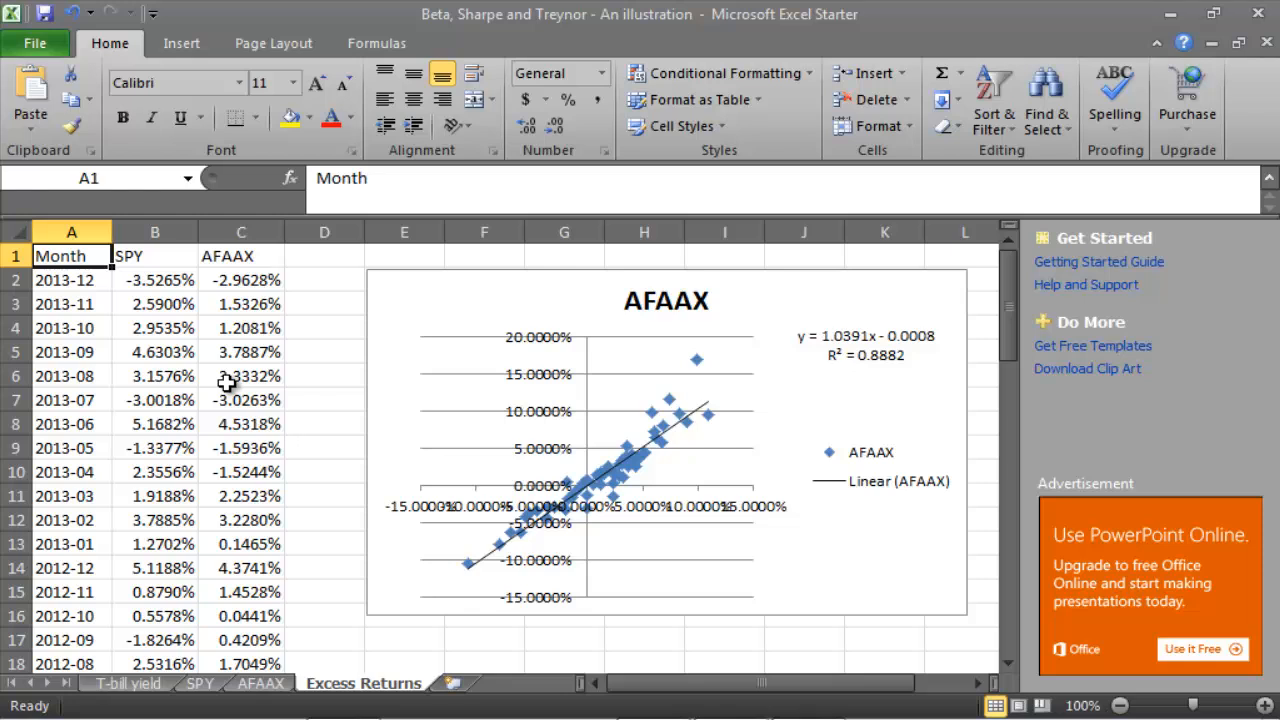
mouse_move(252, 280)
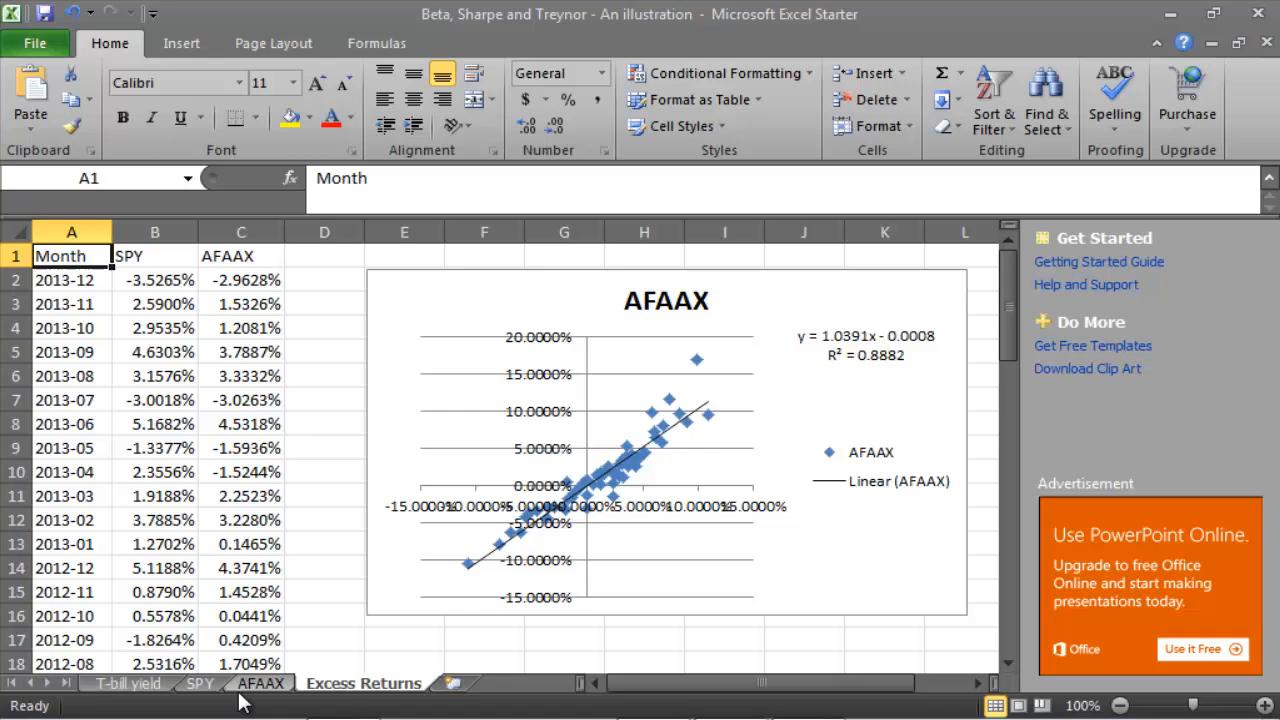
mouse_move(136, 696)
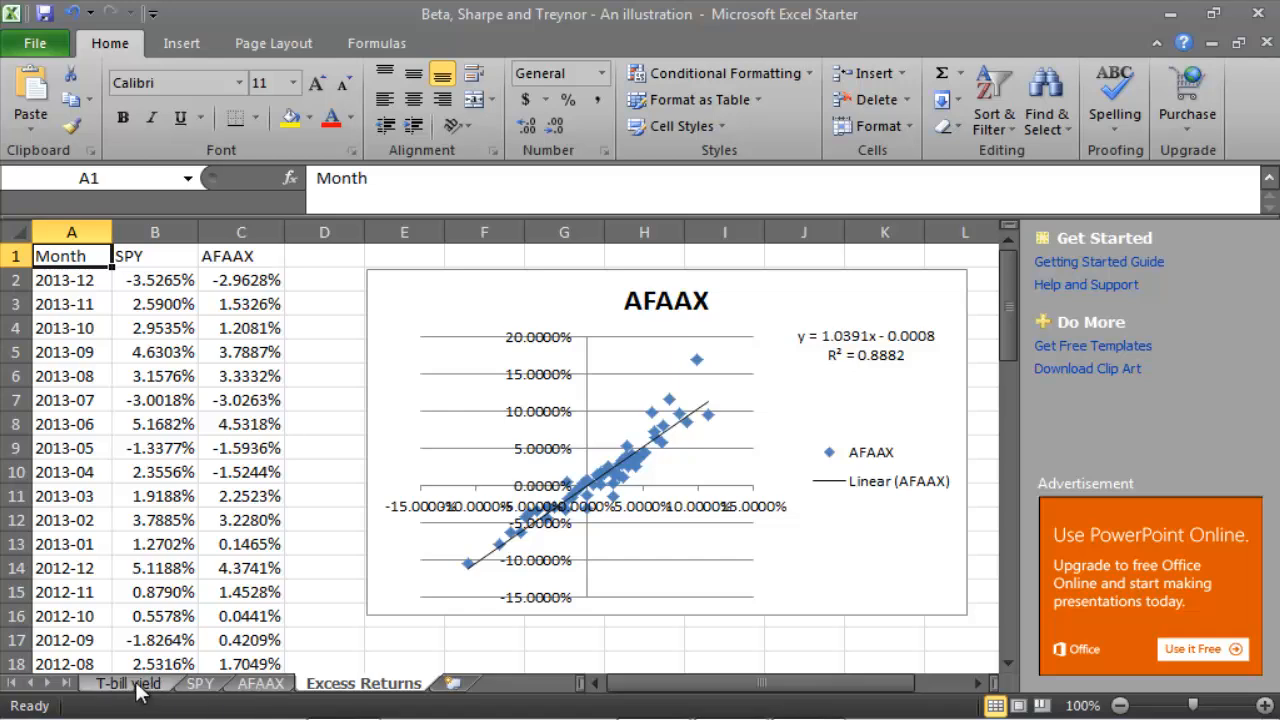
click(124, 684)
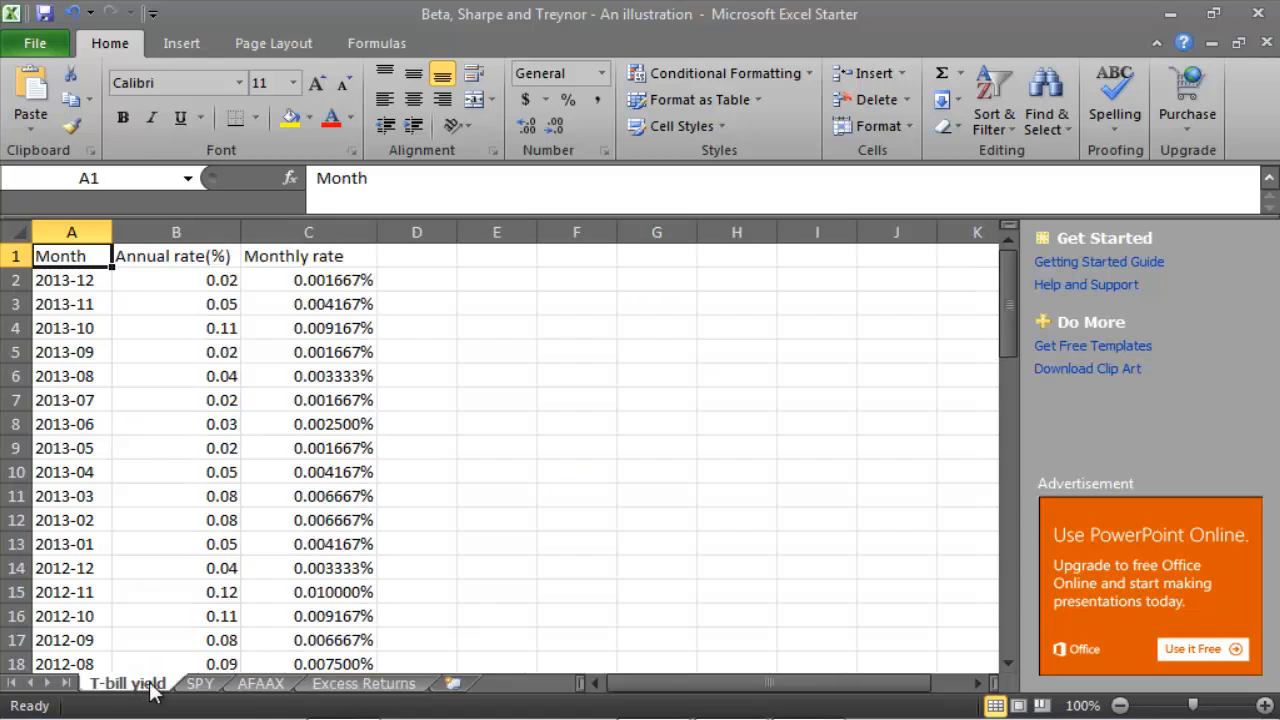
click(200, 684)
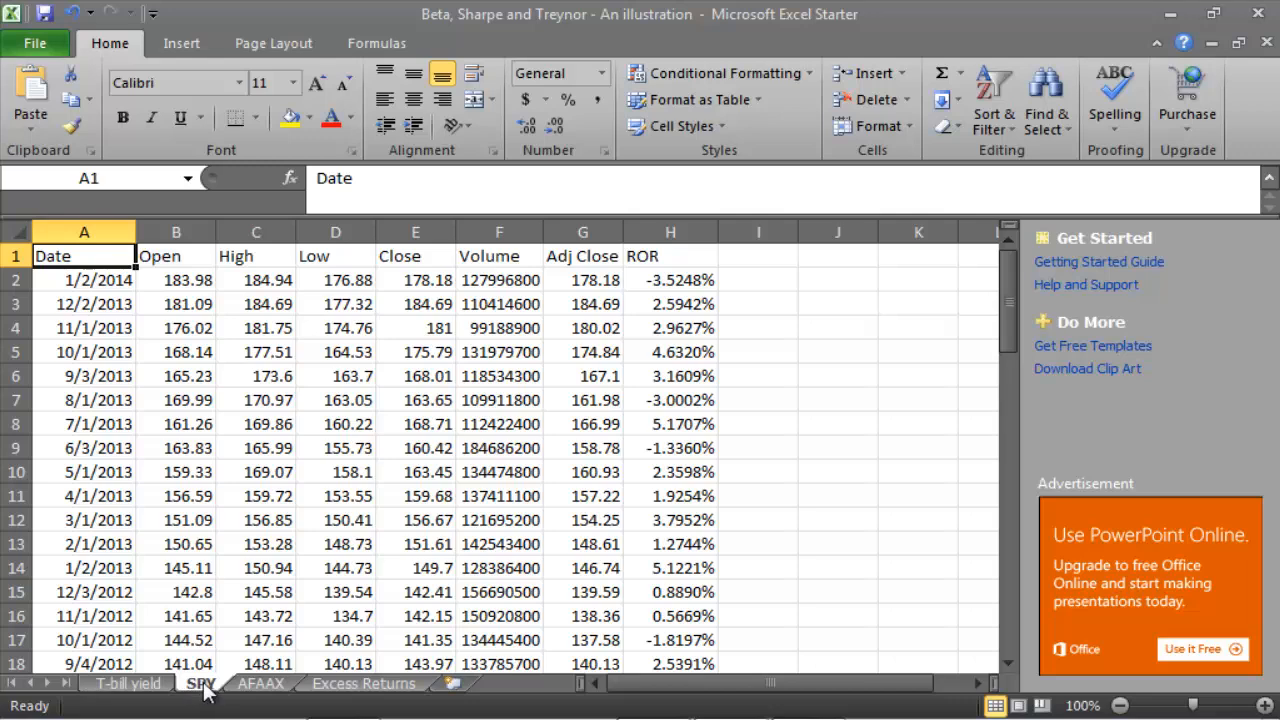
click(260, 684)
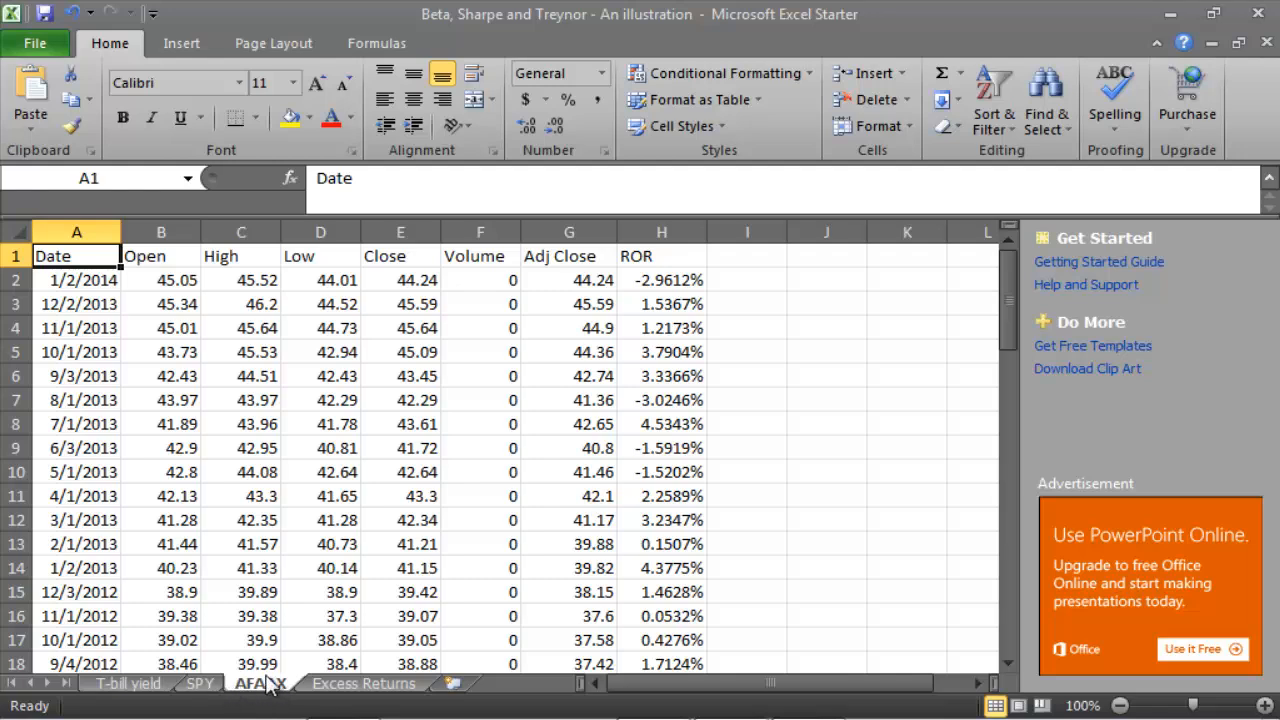
click(364, 684)
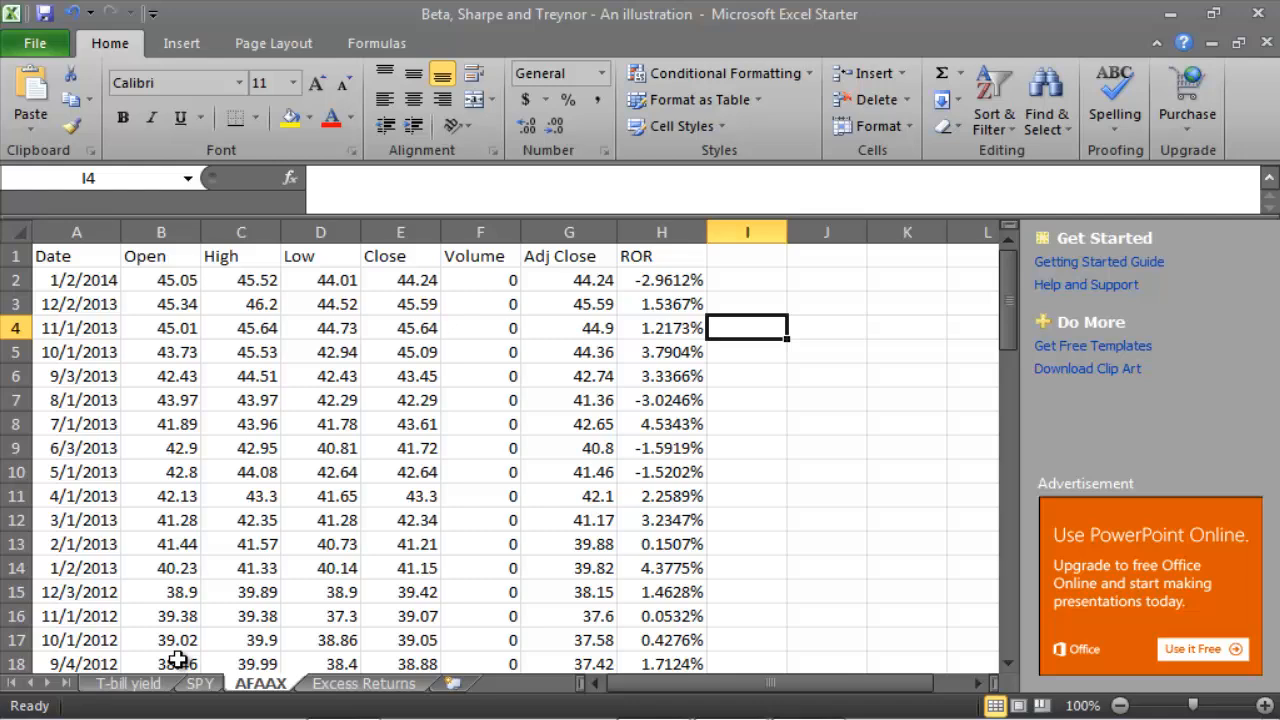
click(200, 684)
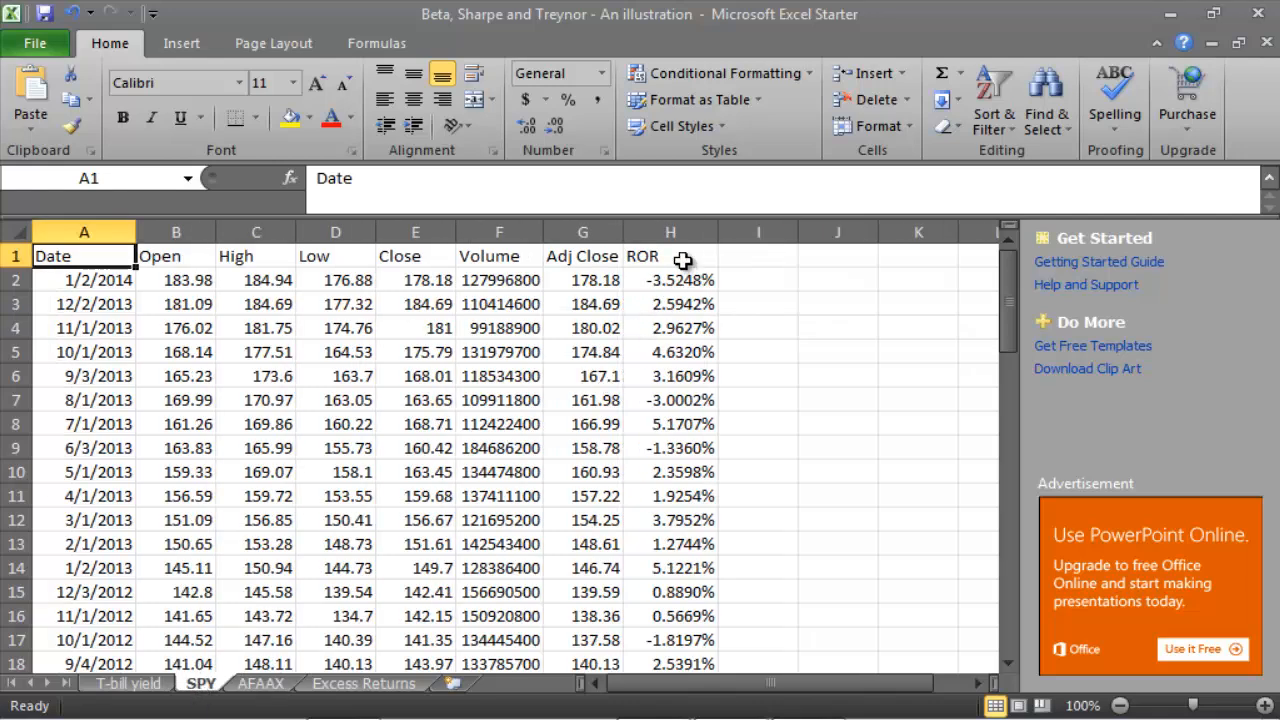
click(758, 352)
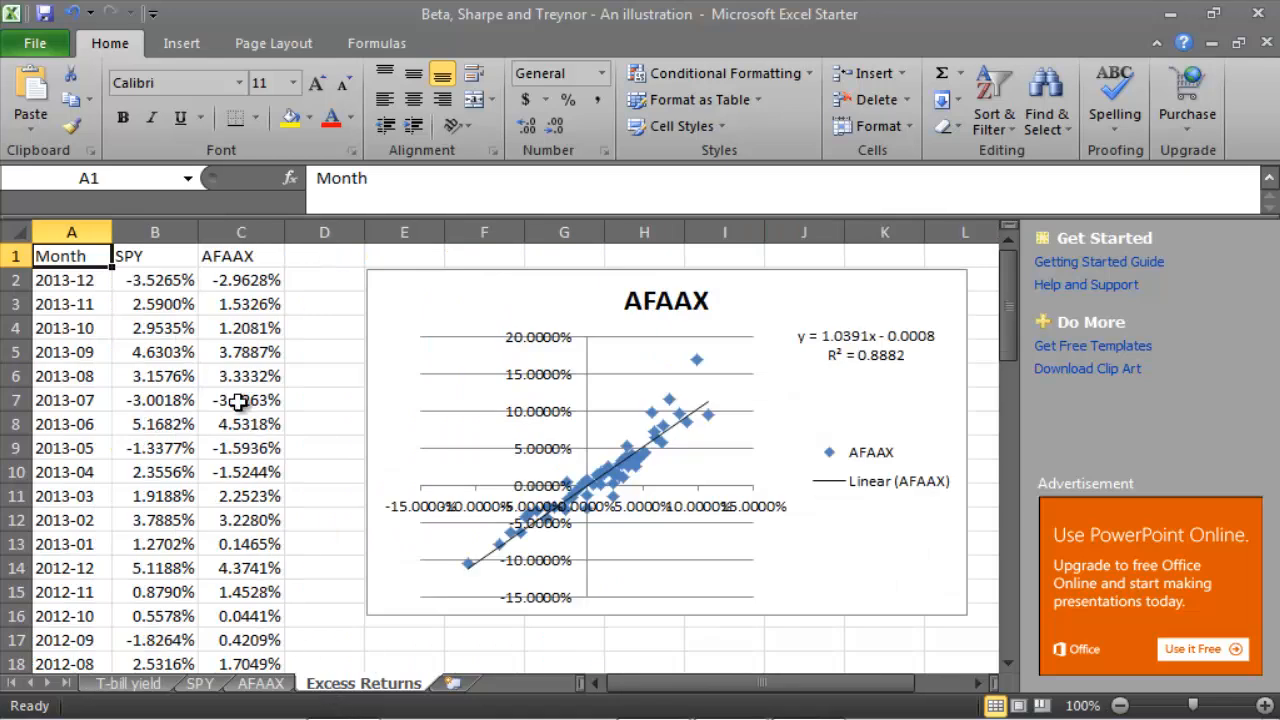
Enter =SPY!H2-'T-bill yield'!C2 in B2 and verify the 2013-11 and 2013-08 rows match
click(156, 280)
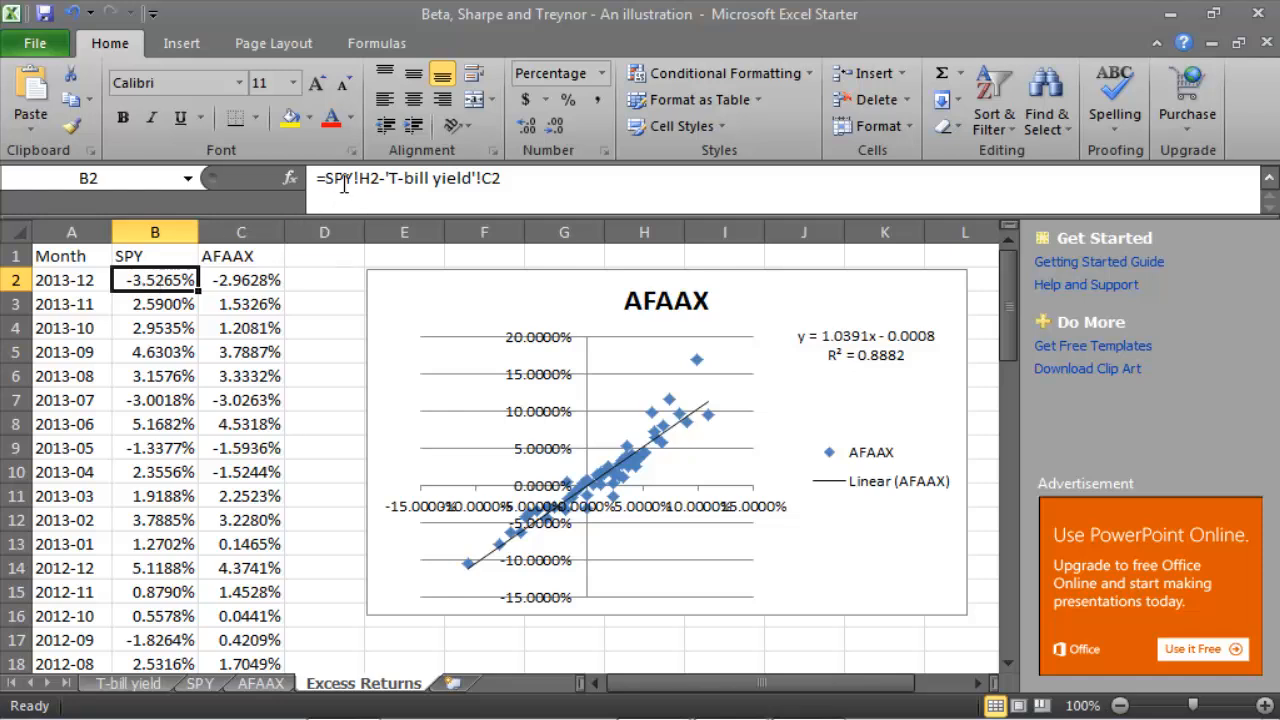
mouse_move(476, 190)
text(=)
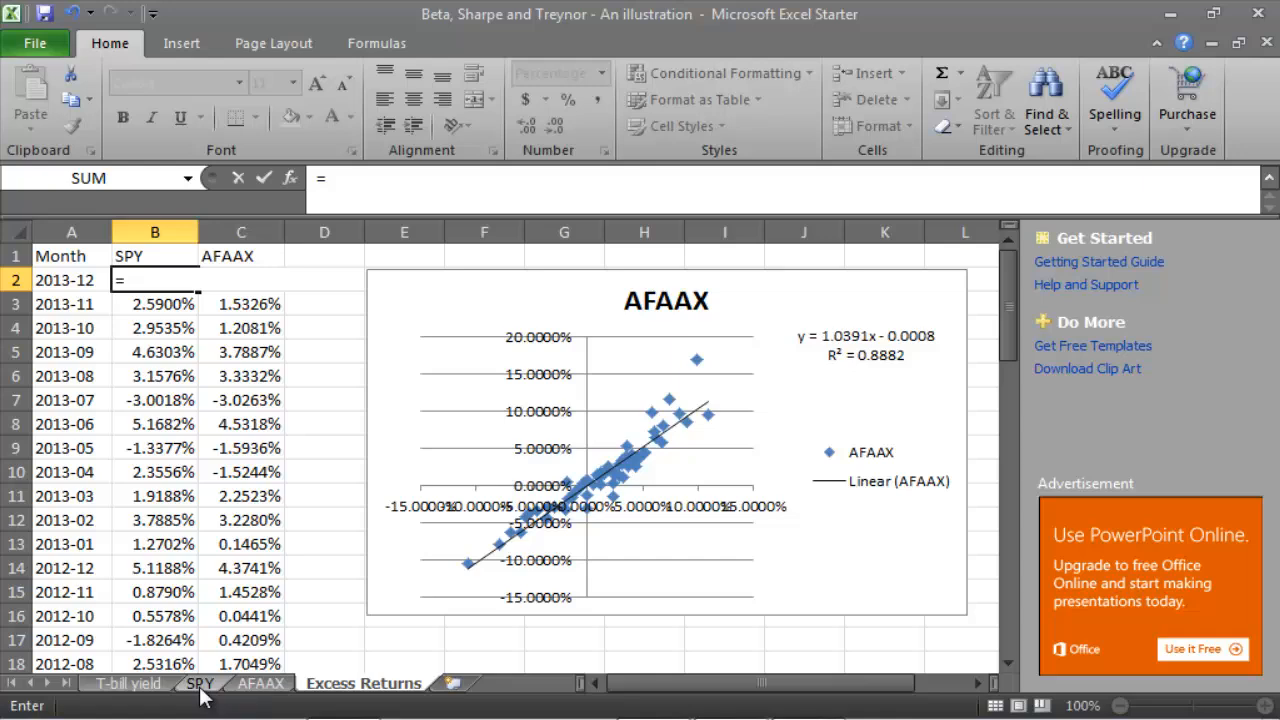
click(200, 684)
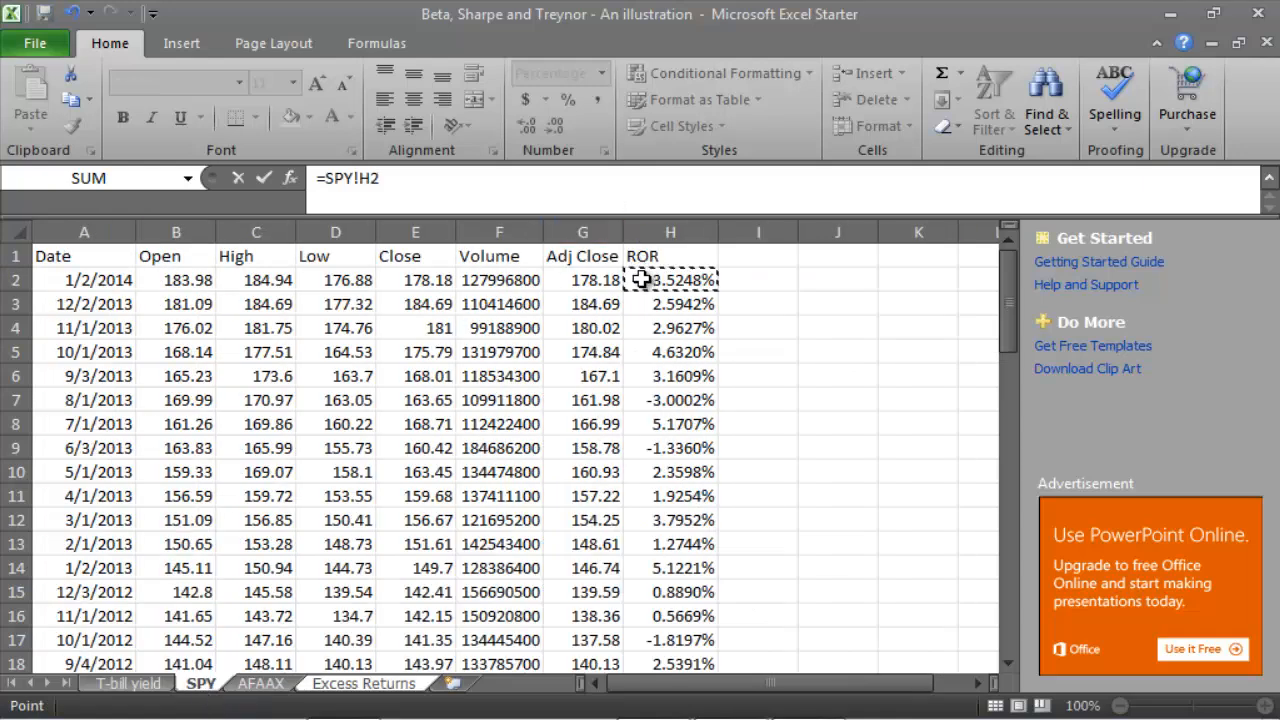
text(-)
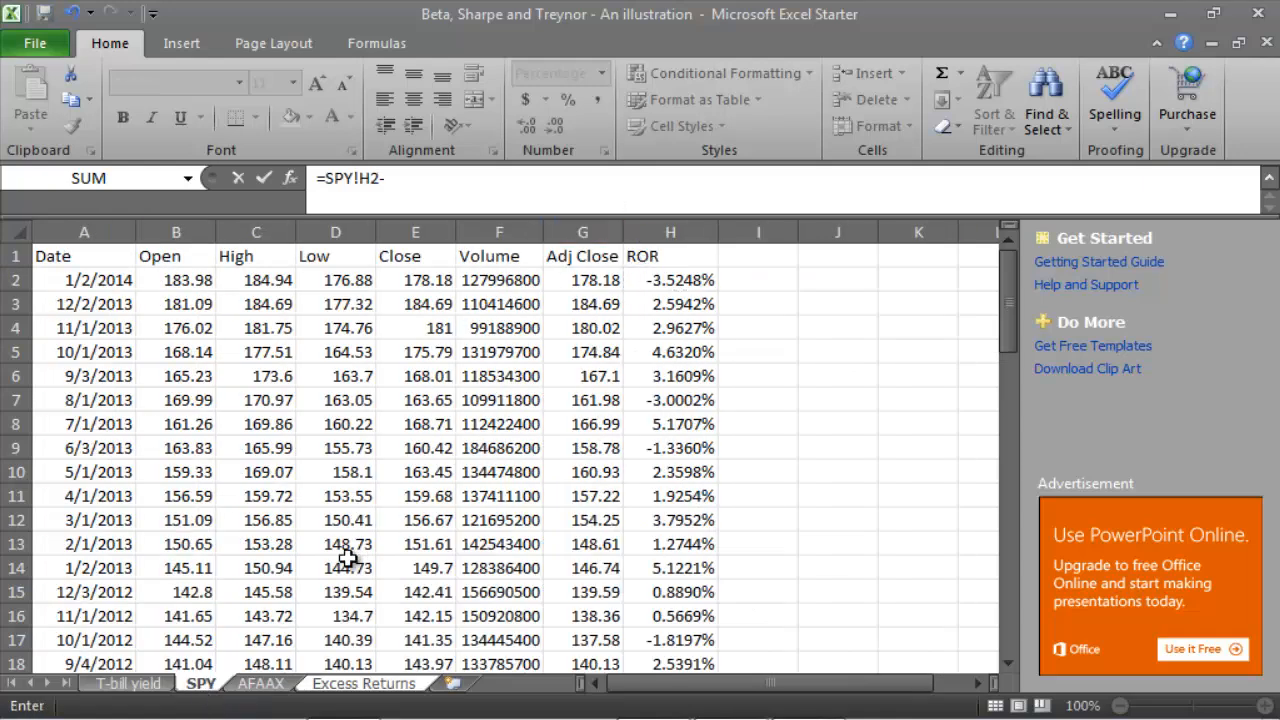
click(126, 684)
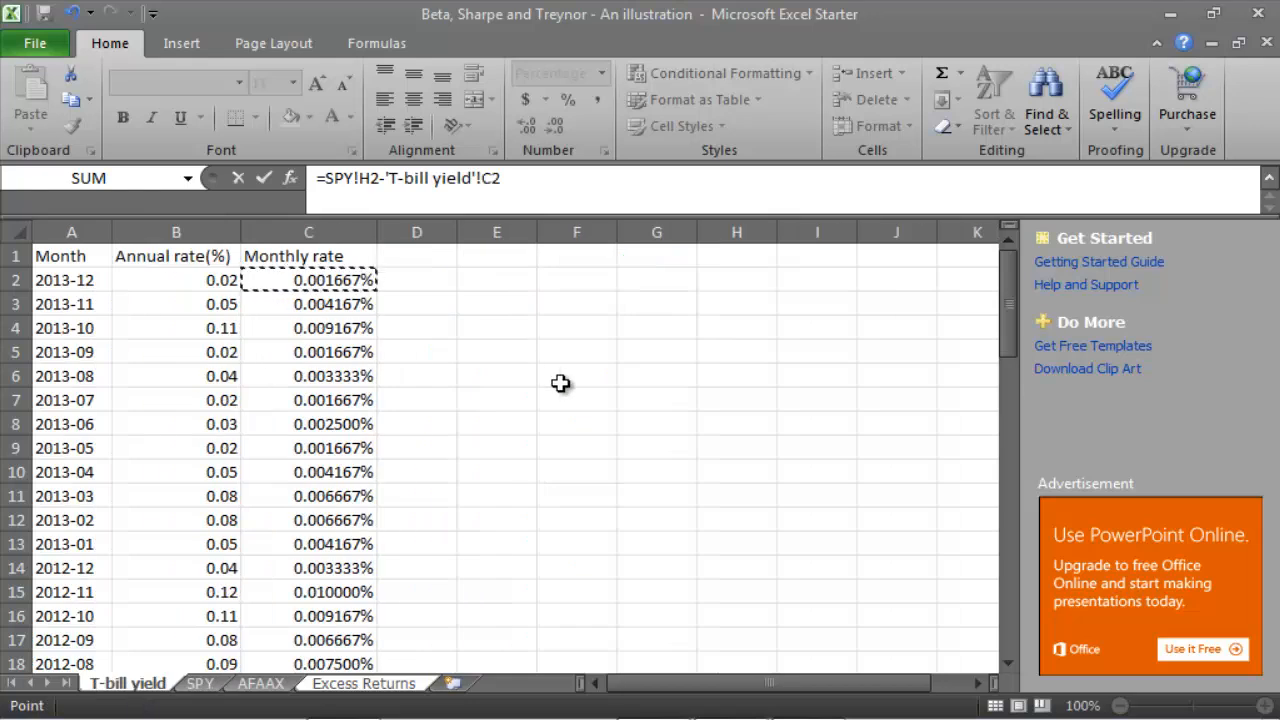
click(362, 684)
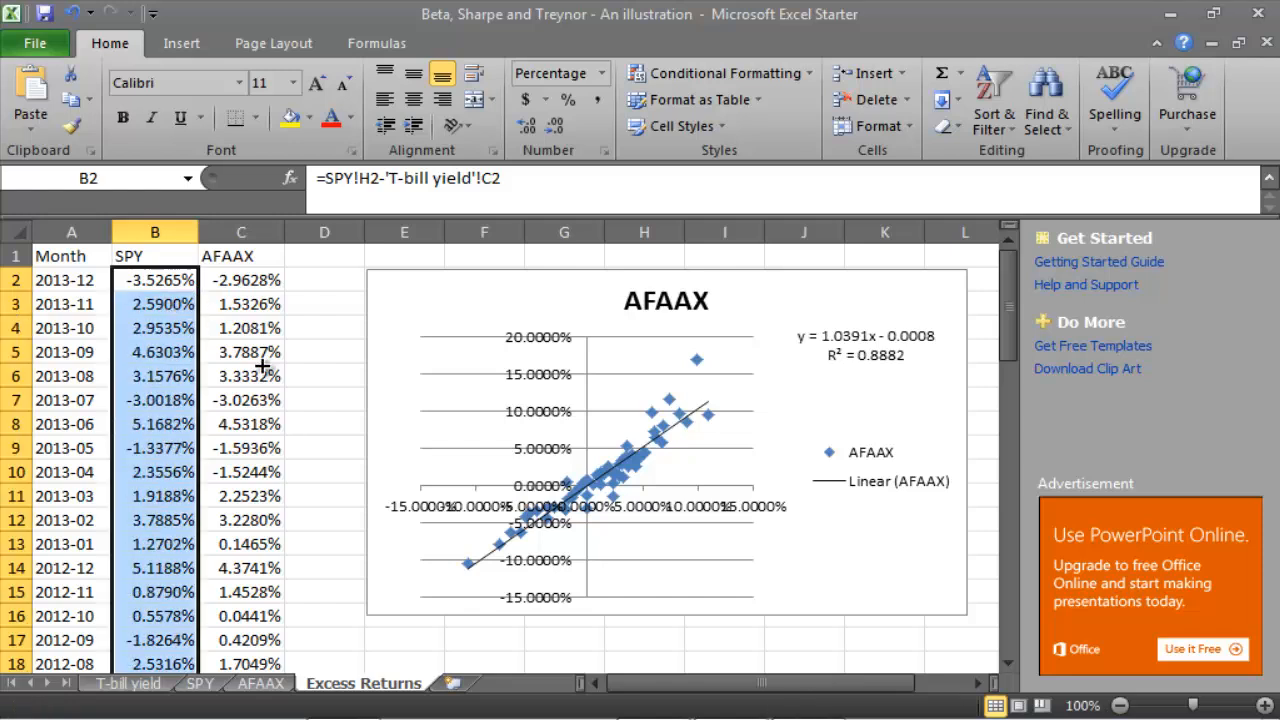
click(156, 304)
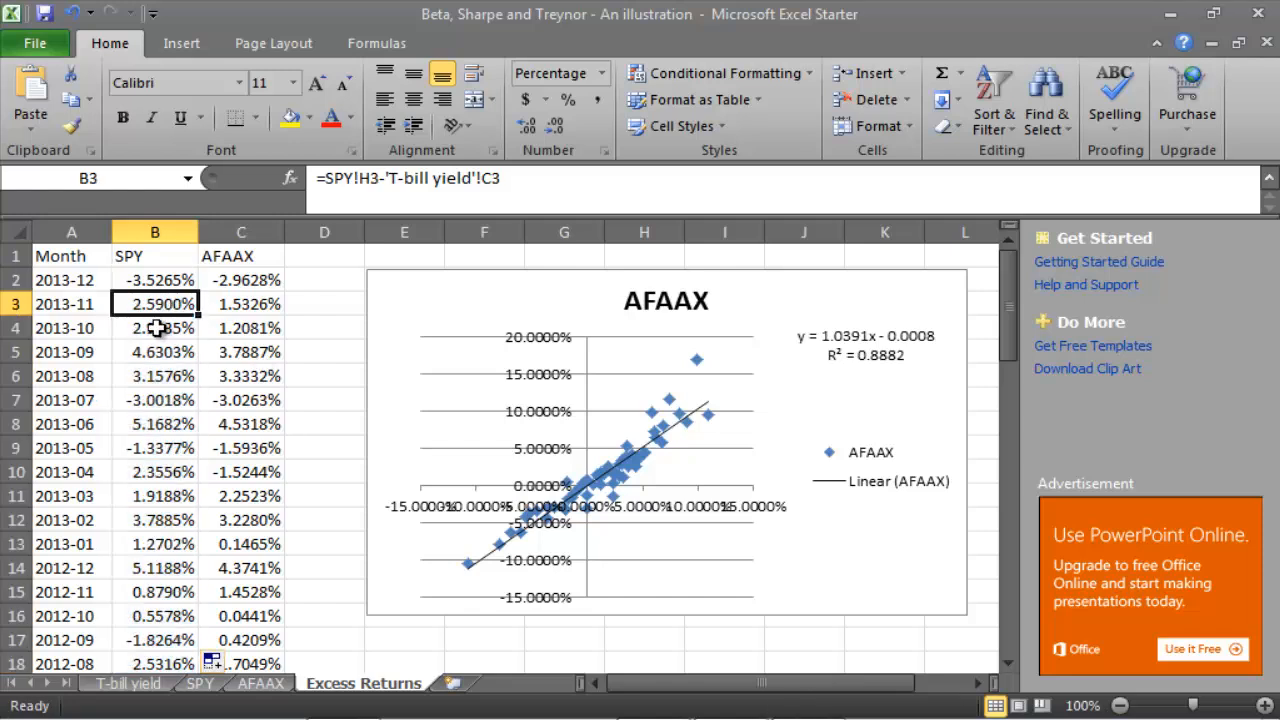
click(154, 376)
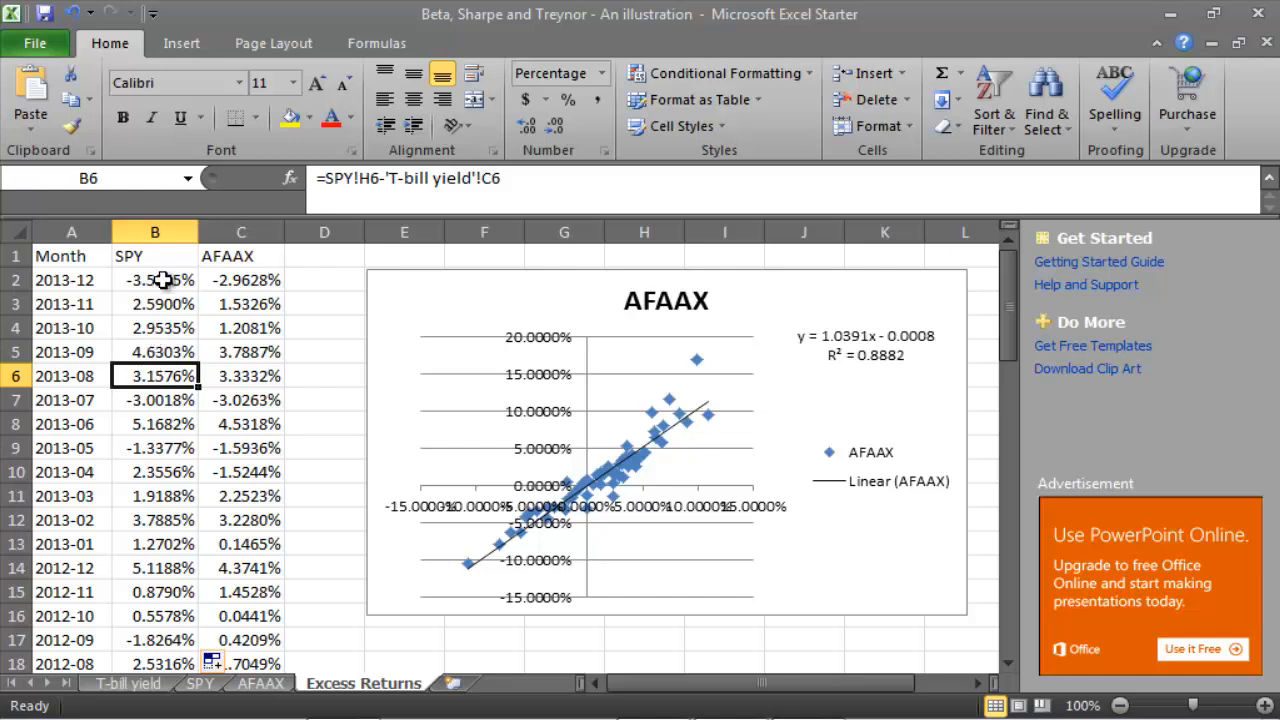
Enter =AFAAX!H2-'T-bill yield'!C2 in C2 and fill it down all months
click(240, 280)
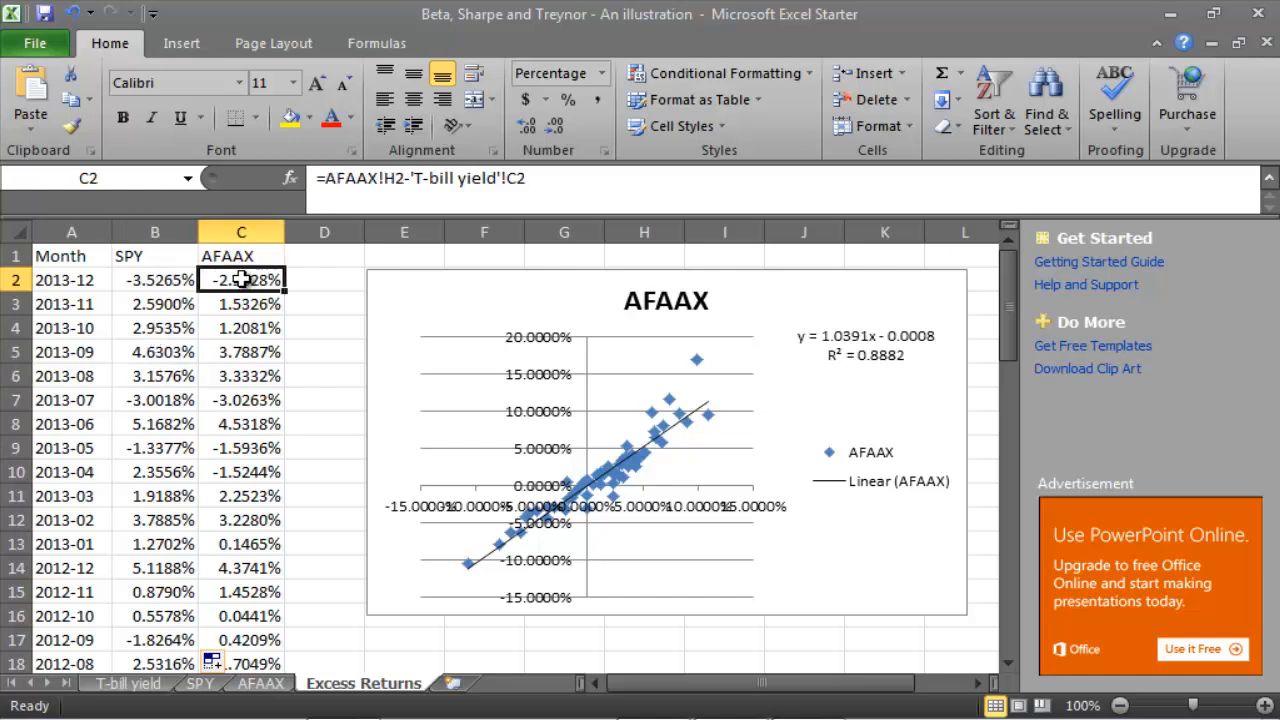
text(=AFAAX!H2)
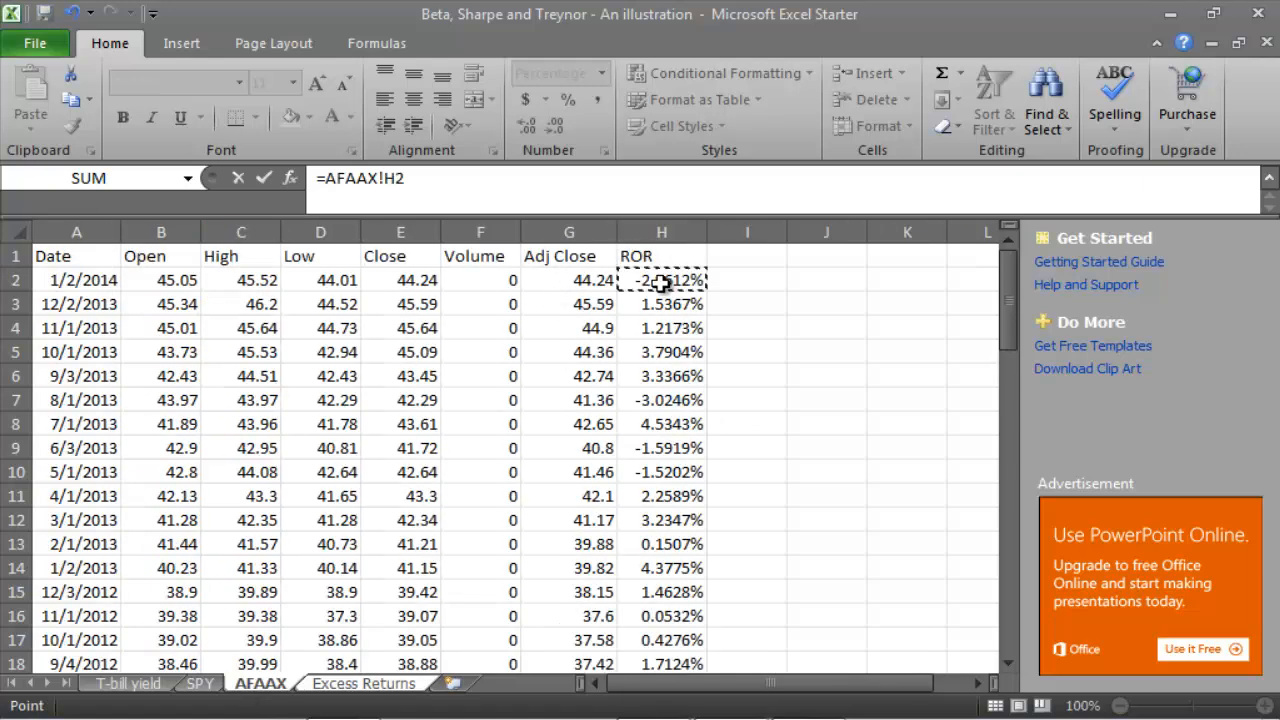
text(-'T-bill yield'!C2)
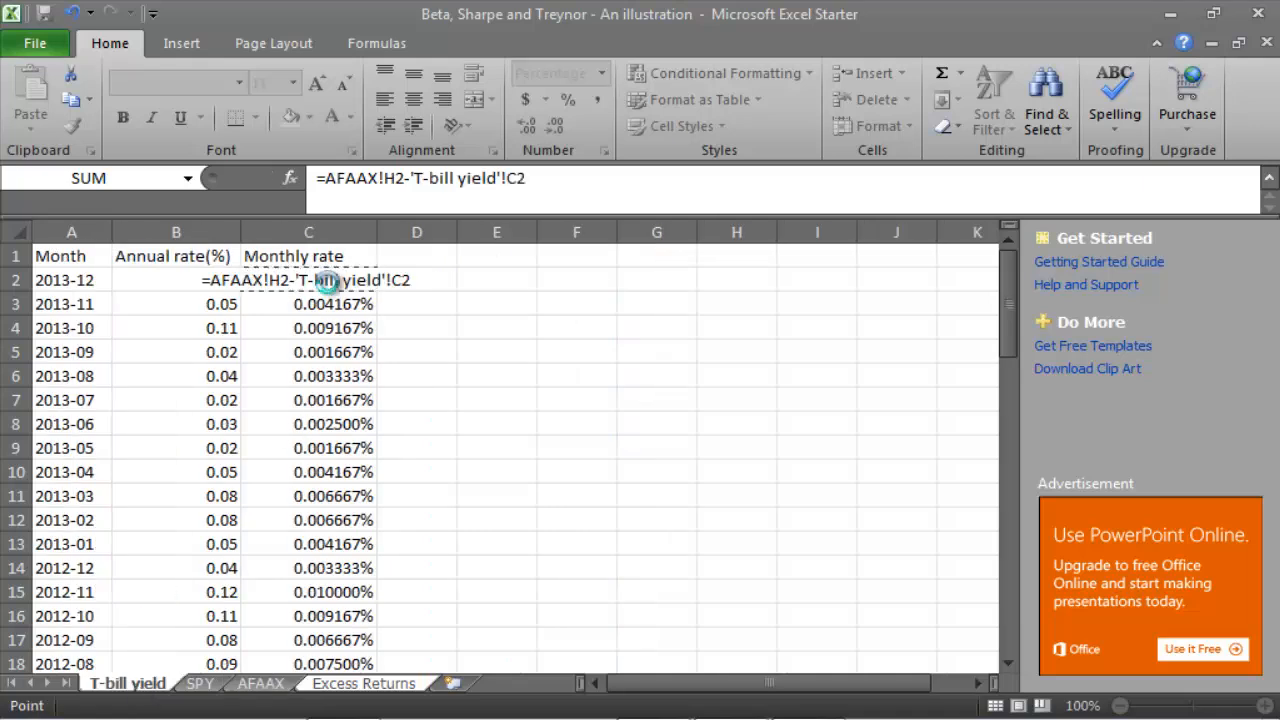
click(362, 684)
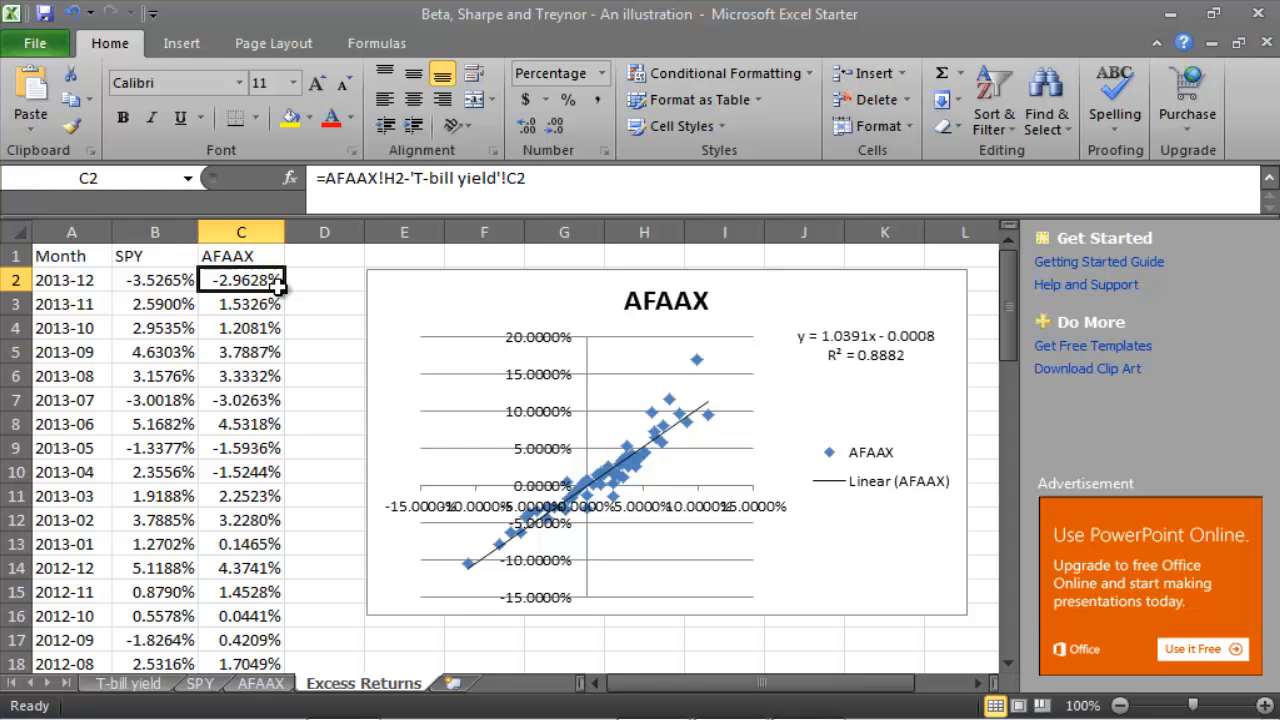
drag(240, 280, 240, 664)
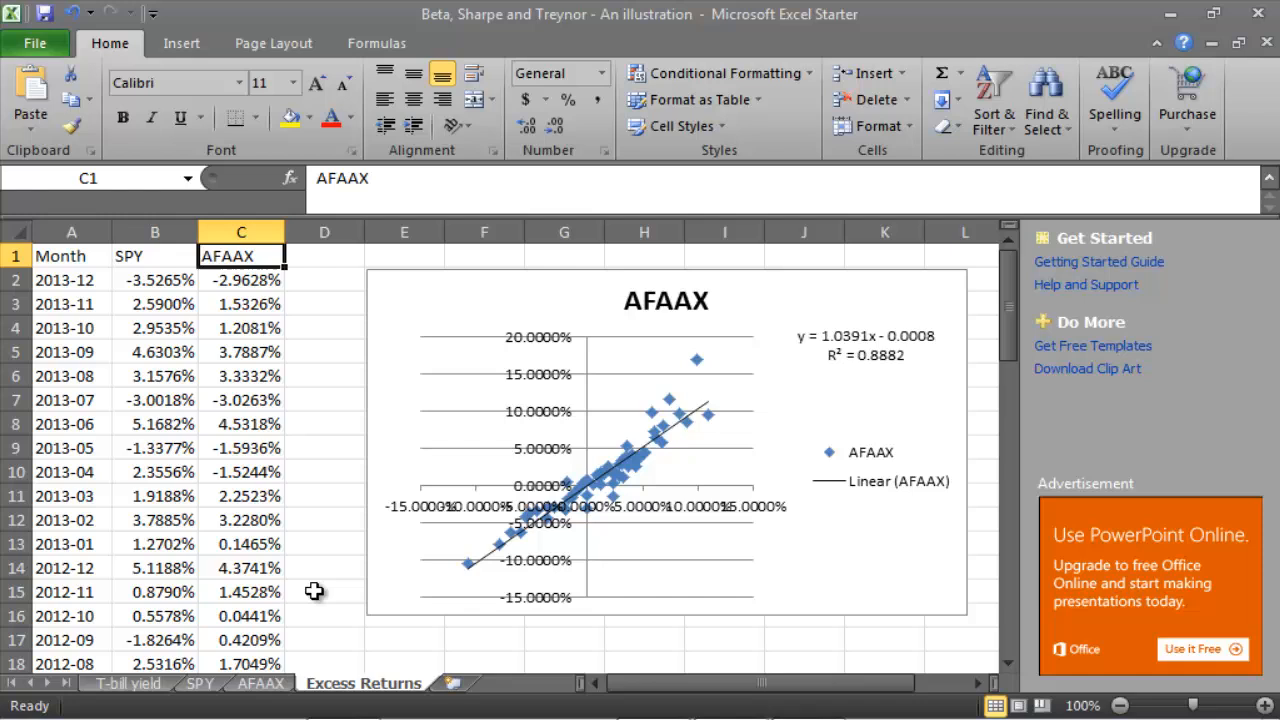
mouse_move(156, 288)
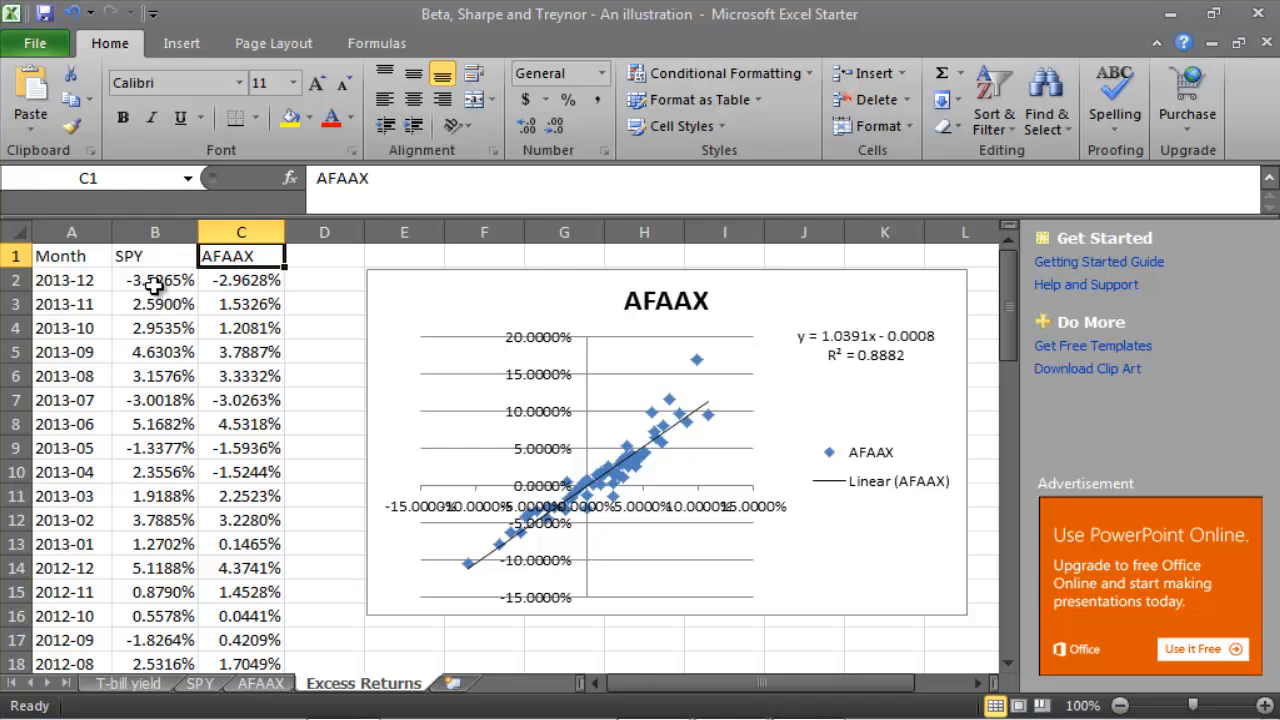
mouse_move(356, 292)
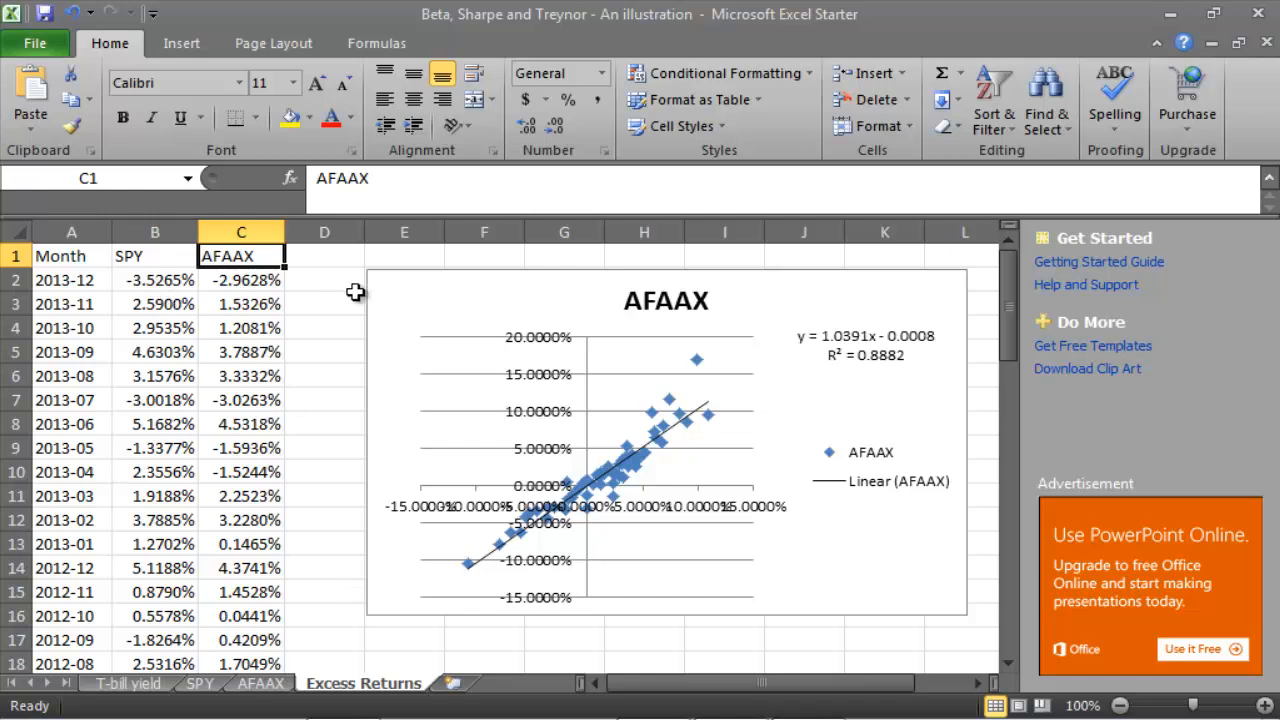
Delete the old chart and insert a markers-only scatter of columns B:C excess returns
click(664, 440)
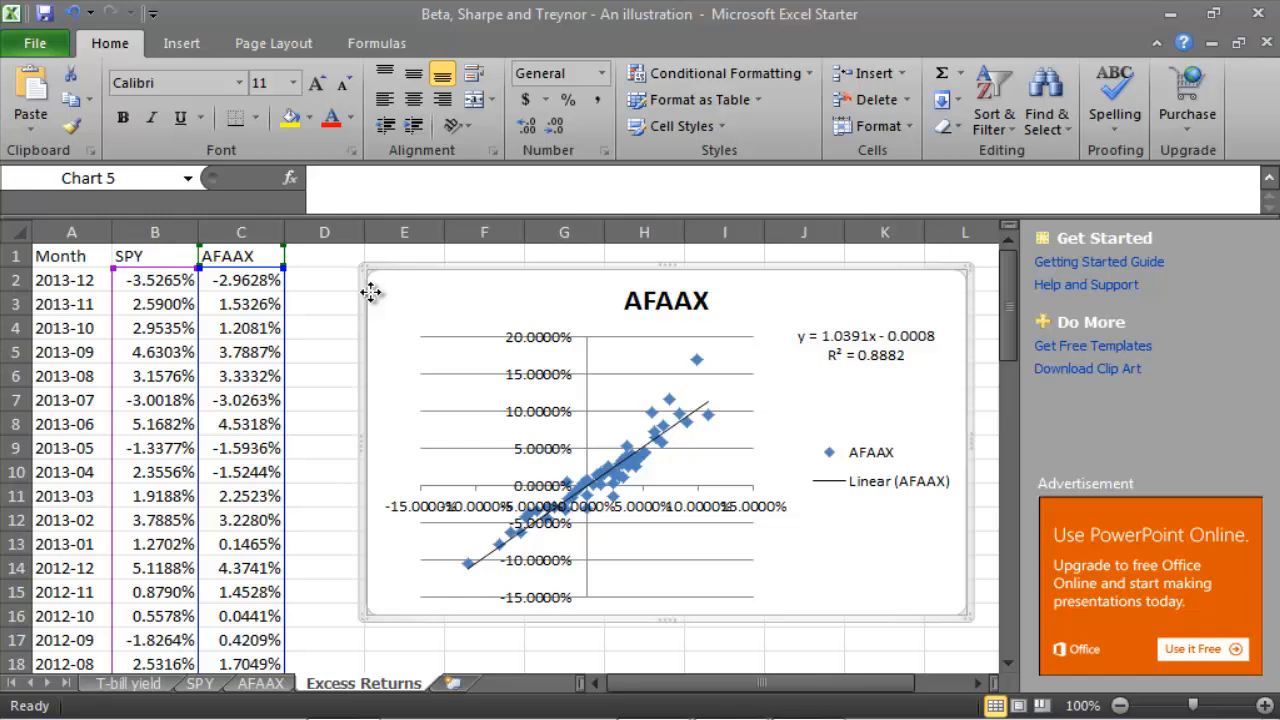
click(240, 256)
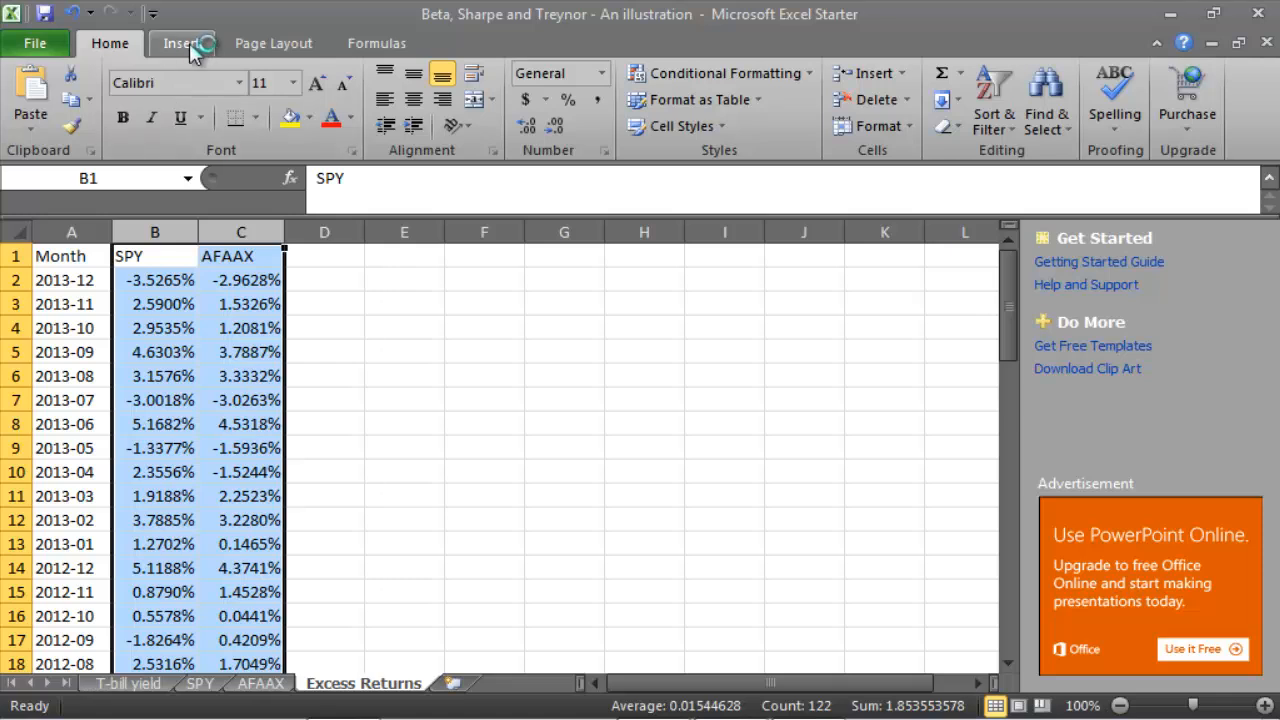
click(180, 44)
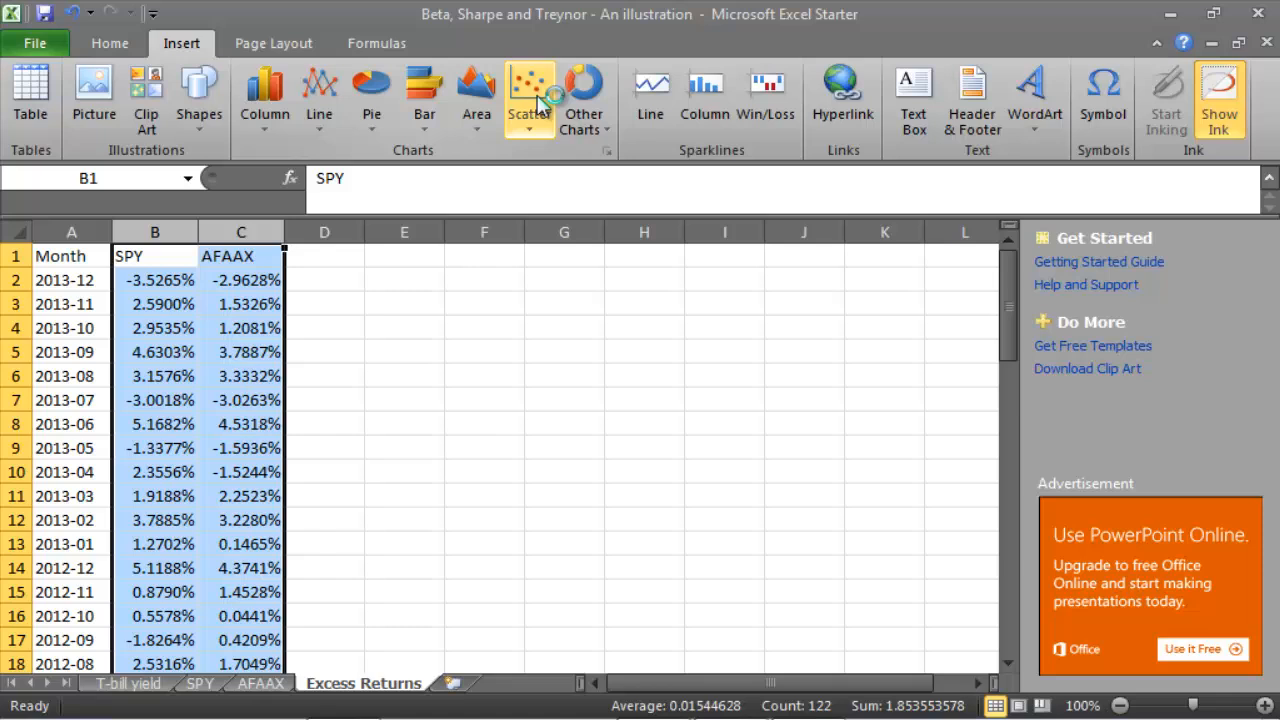
mouse_move(530, 96)
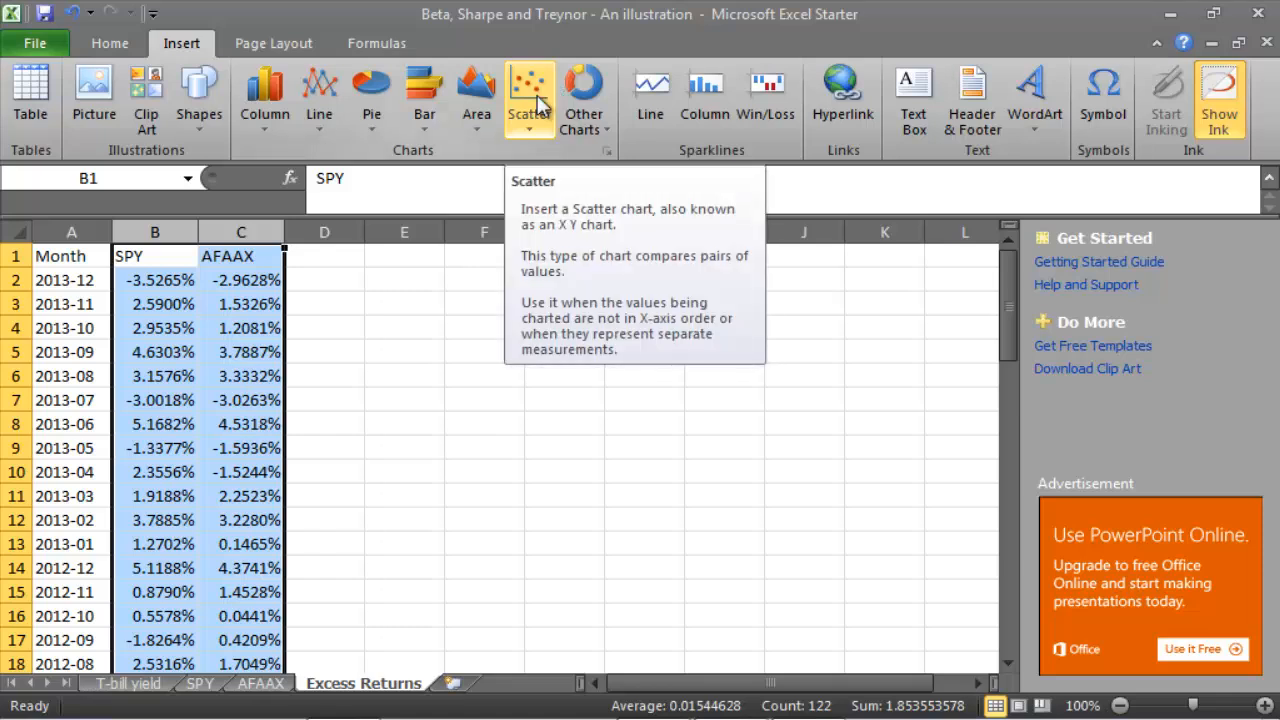
click(528, 90)
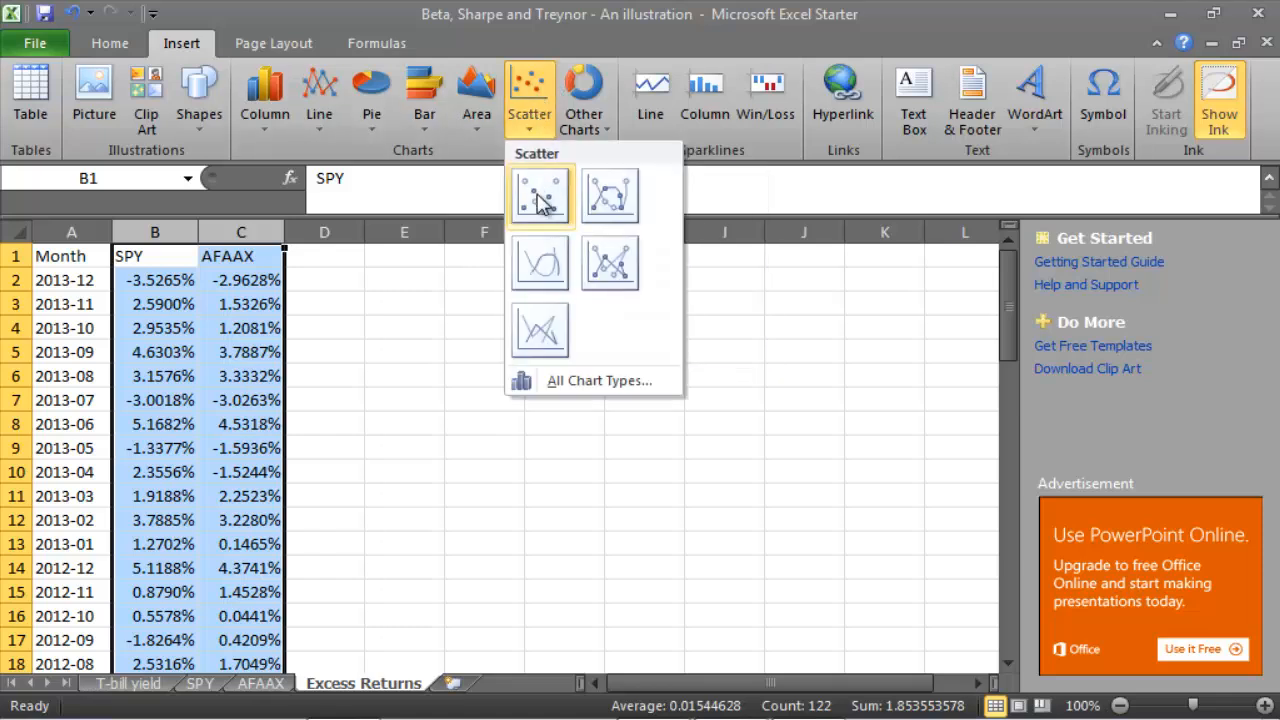
mouse_move(540, 196)
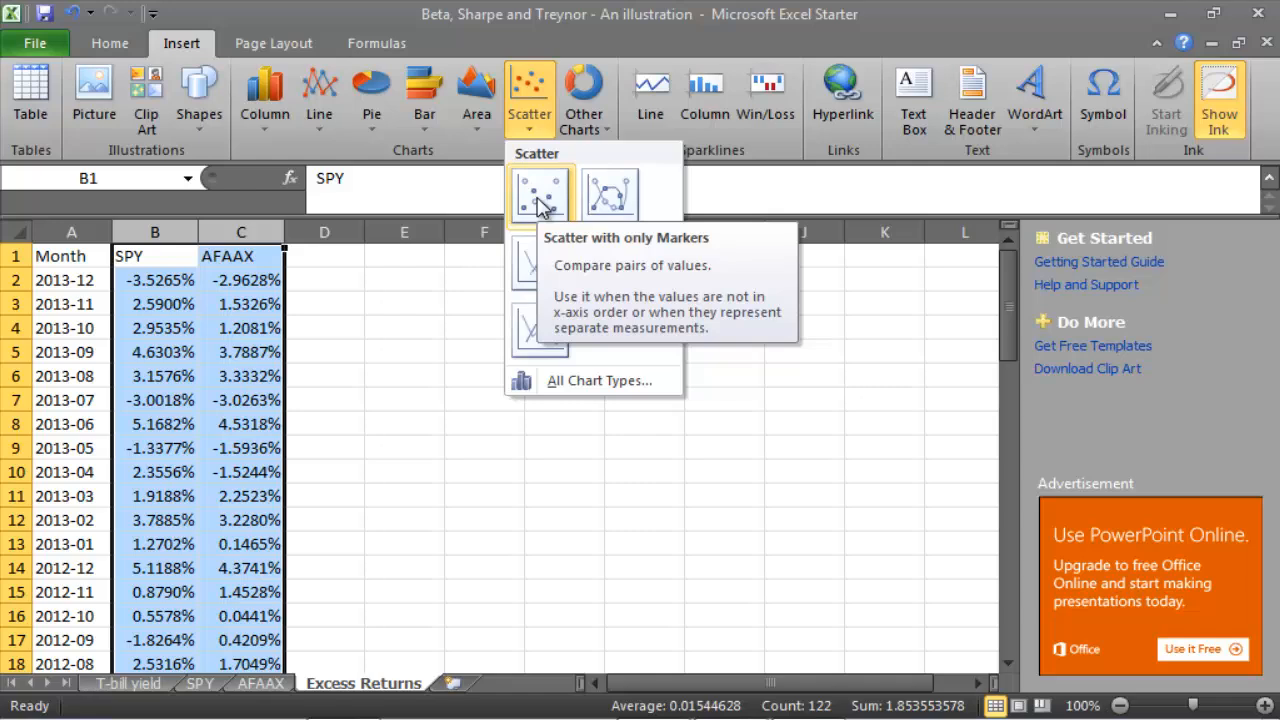
click(540, 192)
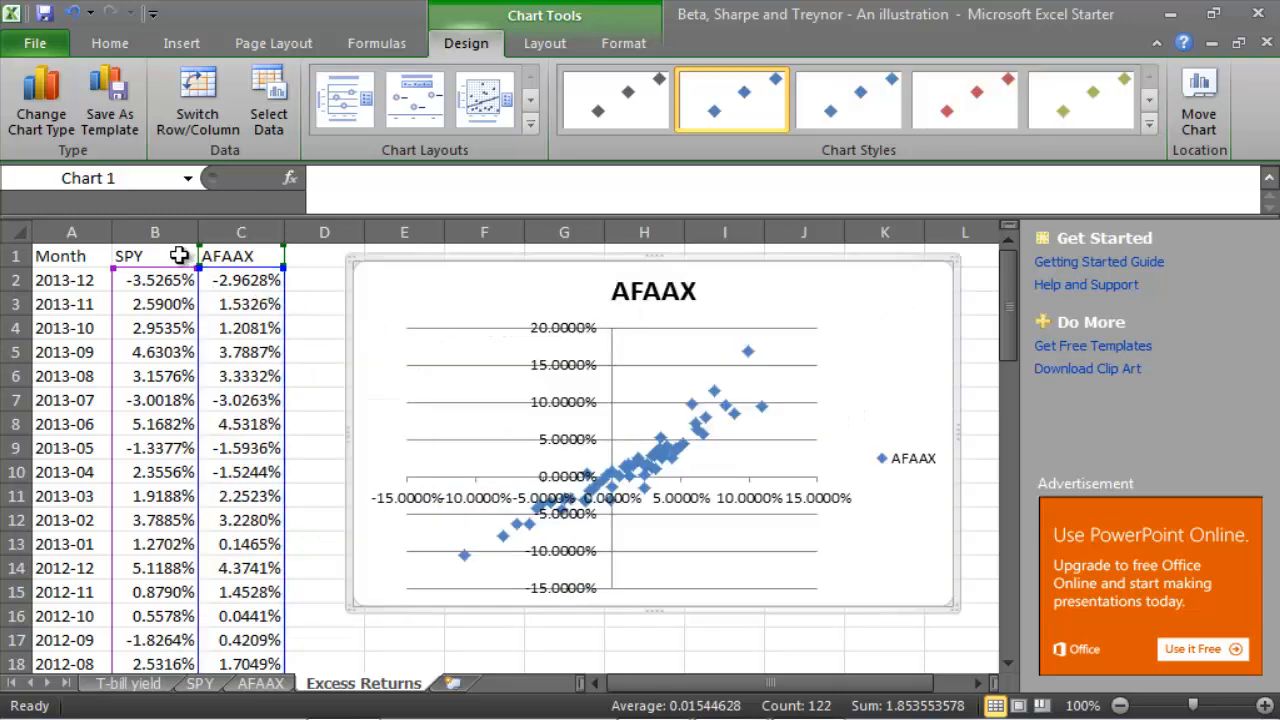
mouse_move(164, 352)
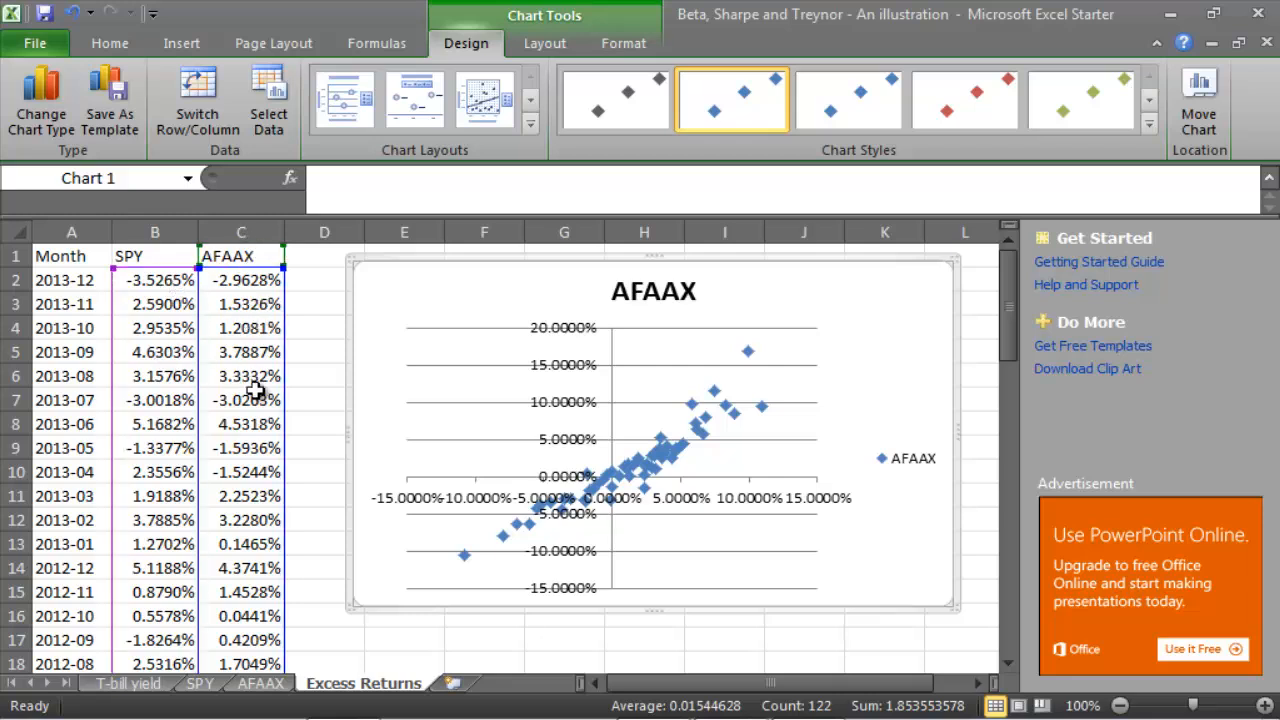
mouse_move(448, 470)
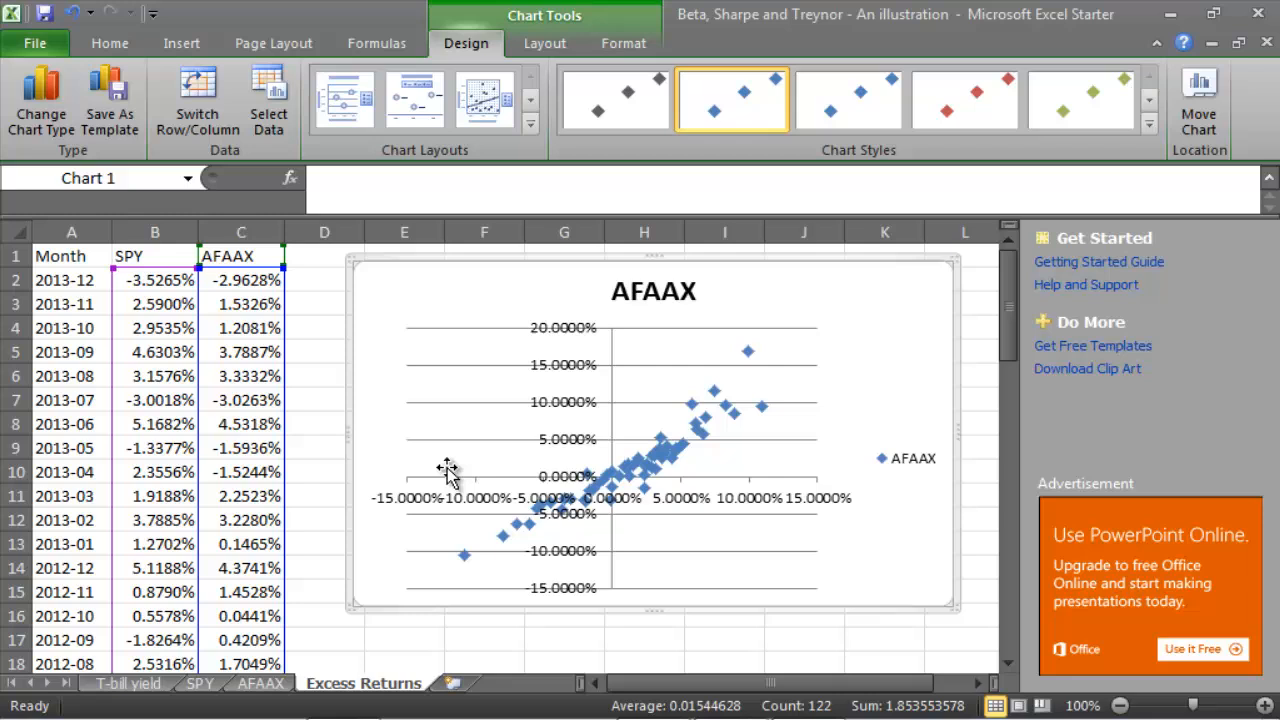
mouse_move(476, 470)
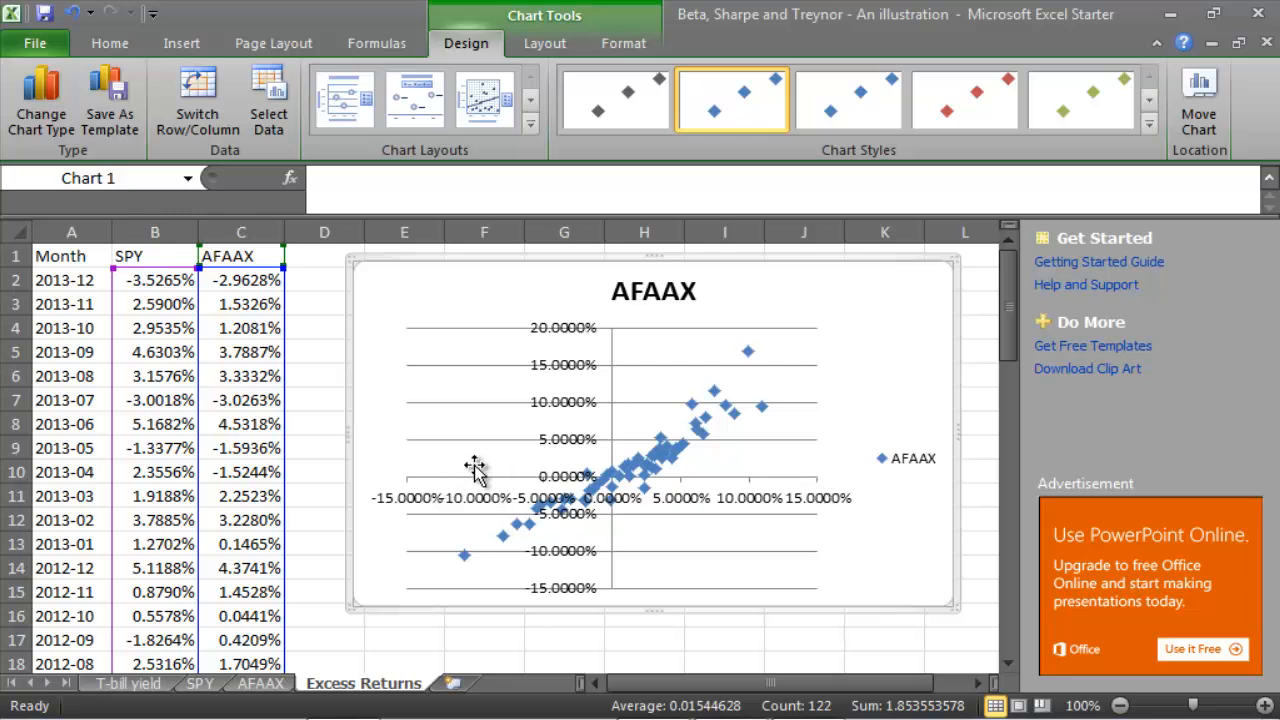
mouse_move(610, 496)
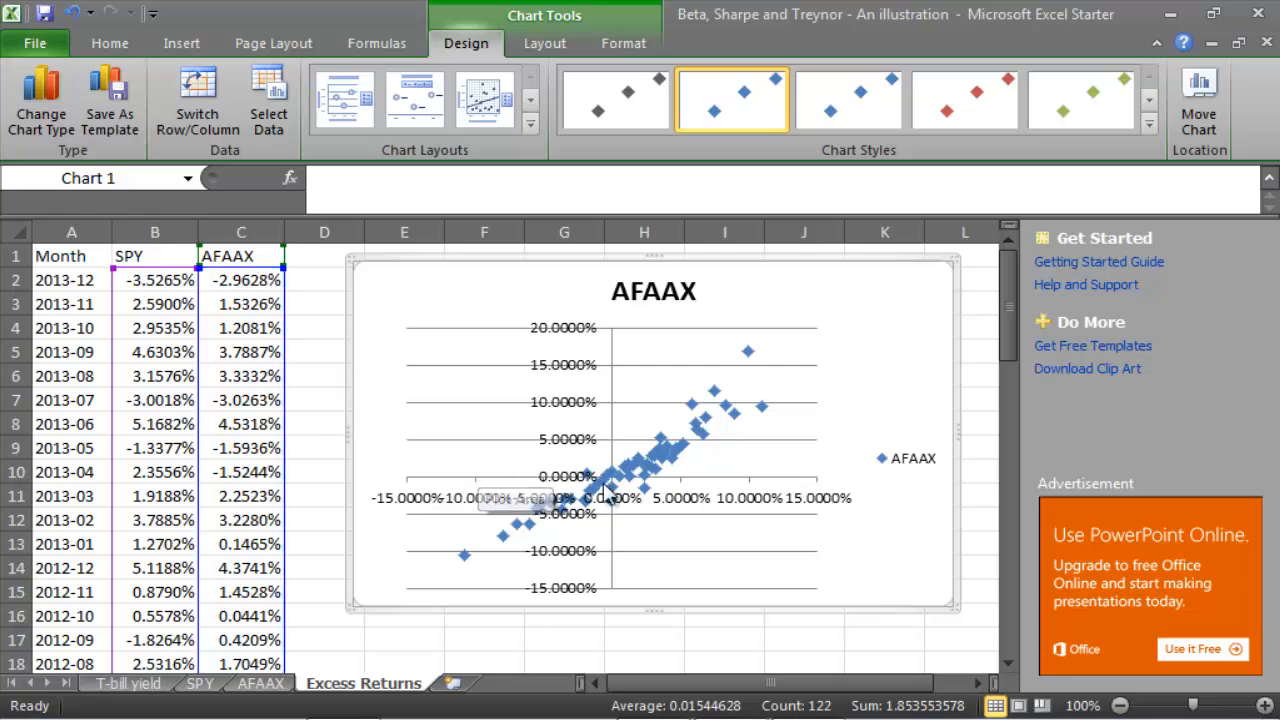
mouse_move(756, 360)
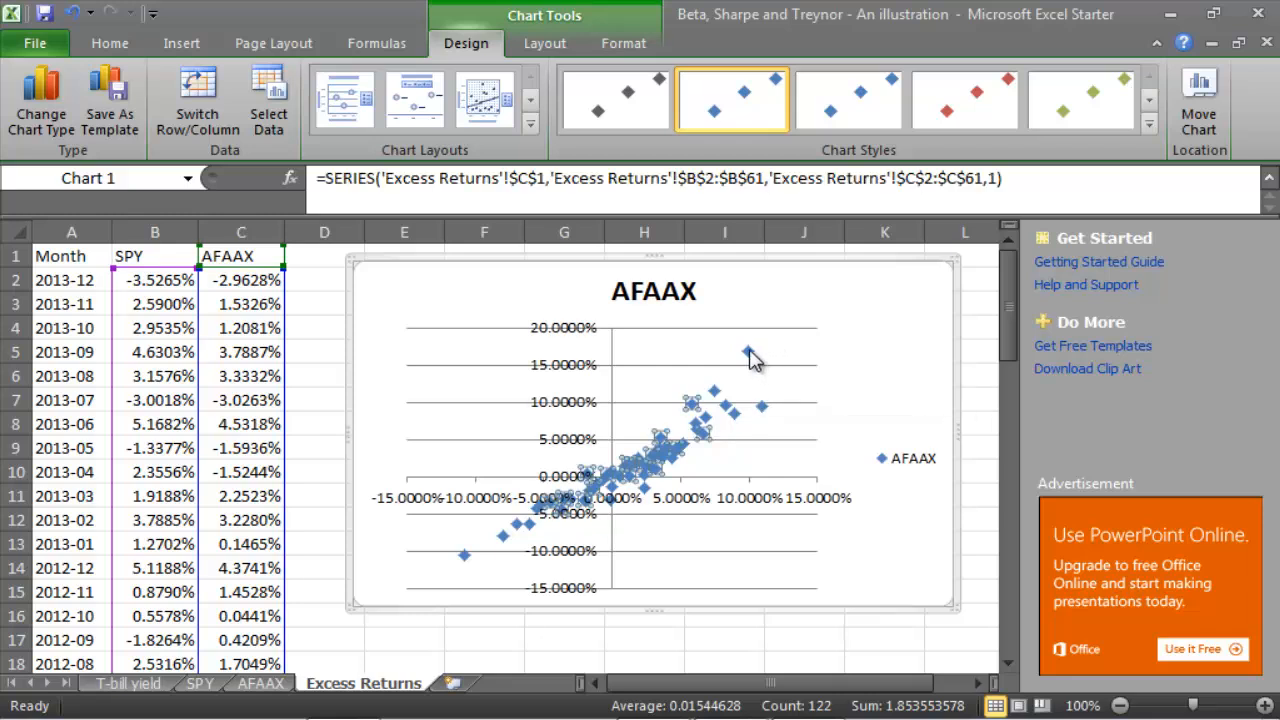
mouse_move(748, 352)
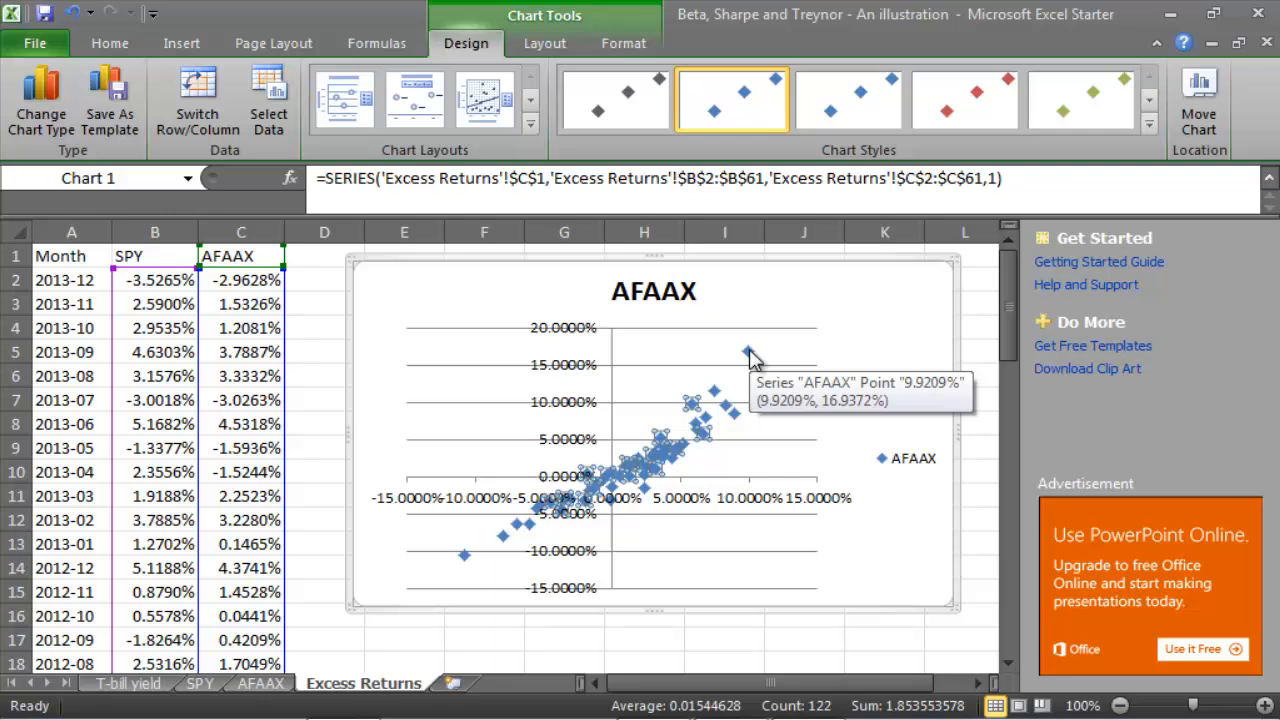
mouse_move(398, 376)
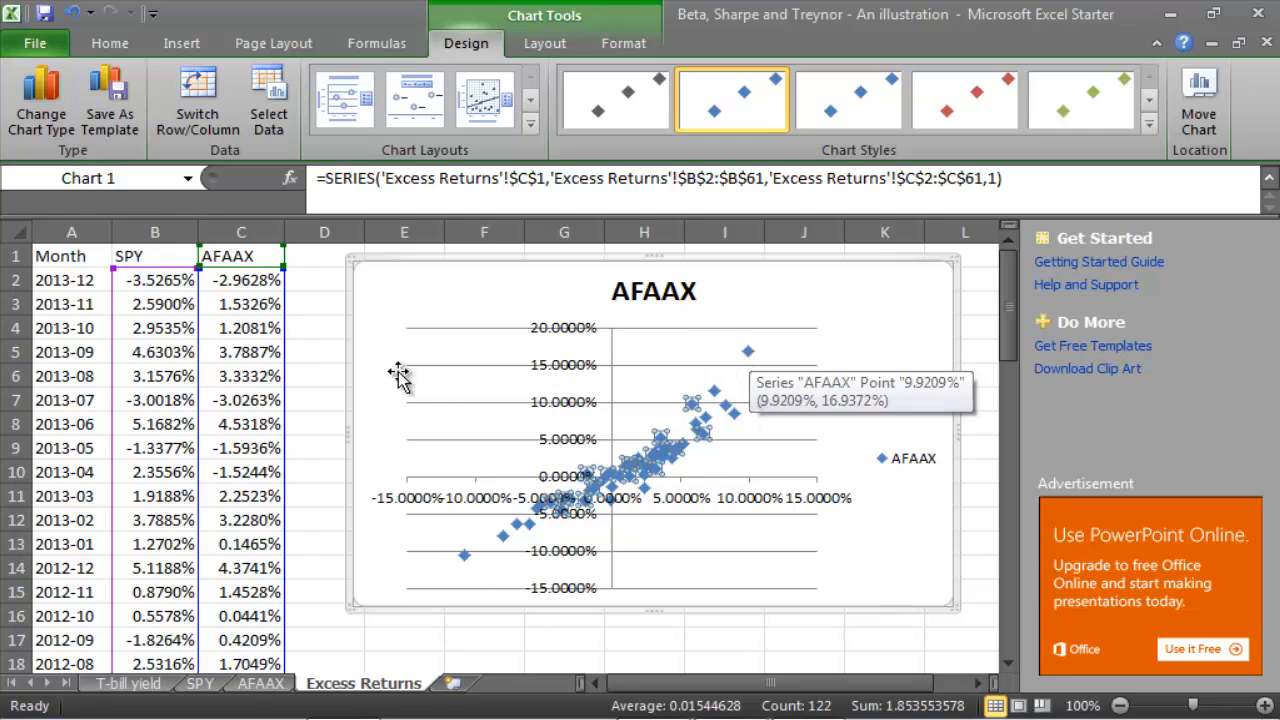
mouse_move(384, 476)
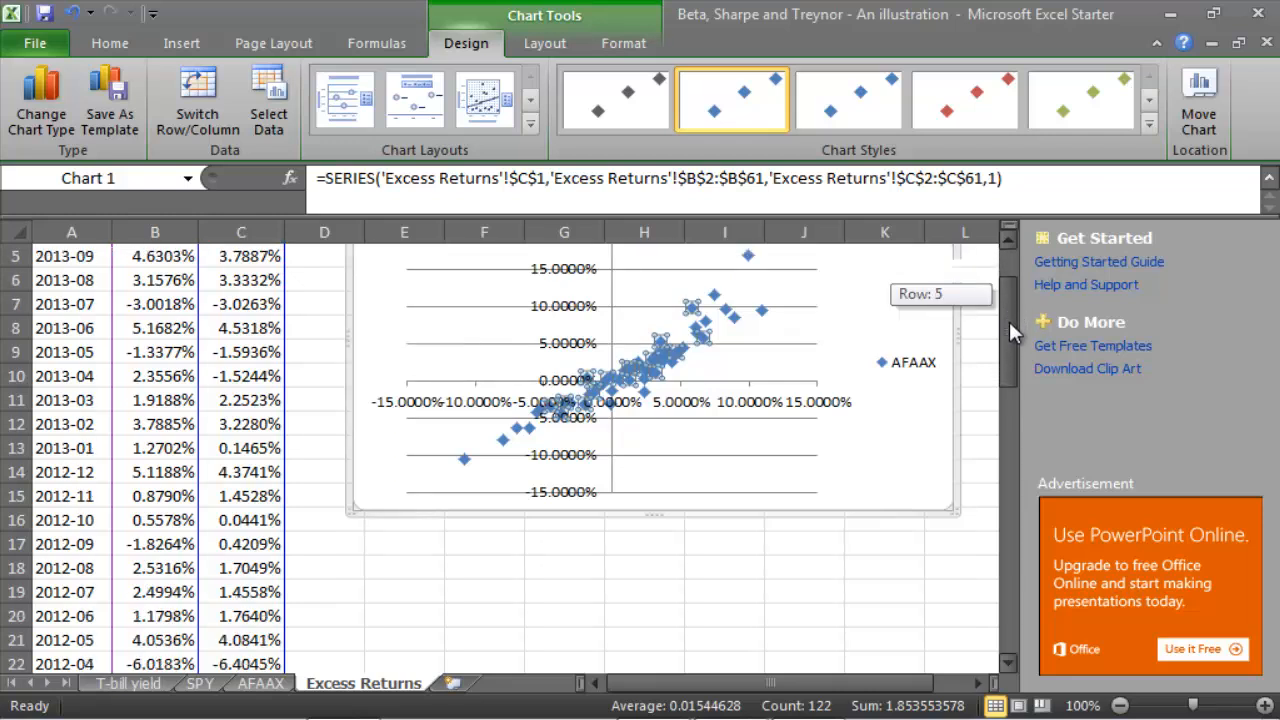
Scroll the excess-return data to trace the highest point (9.92%, 16.94%) to March 2009
scroll(down, 3)
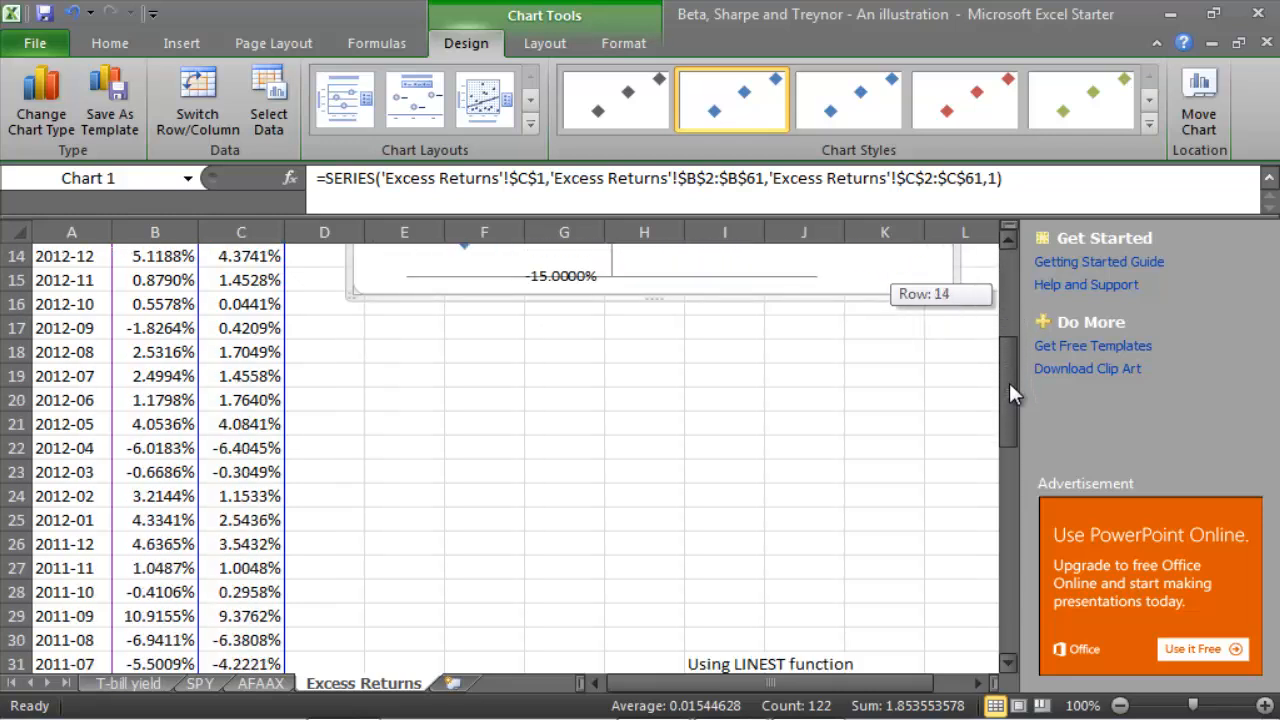
scroll(down, 3)
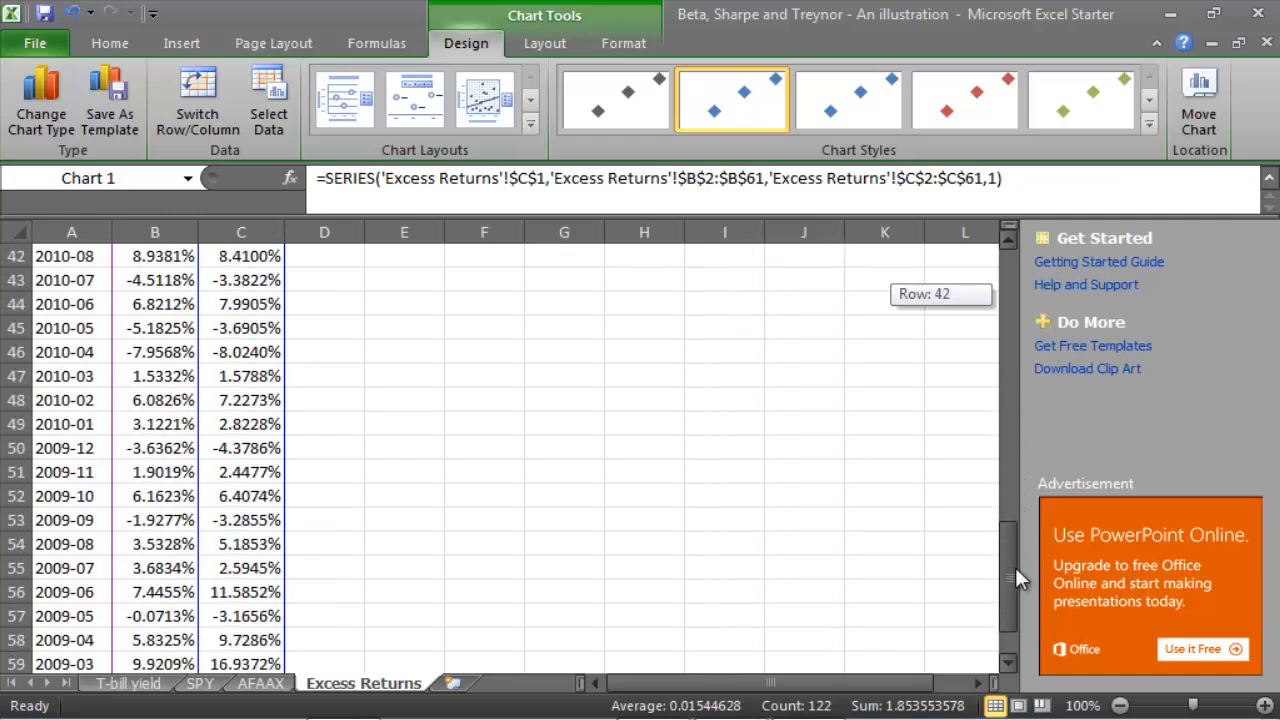
scroll(down, 3)
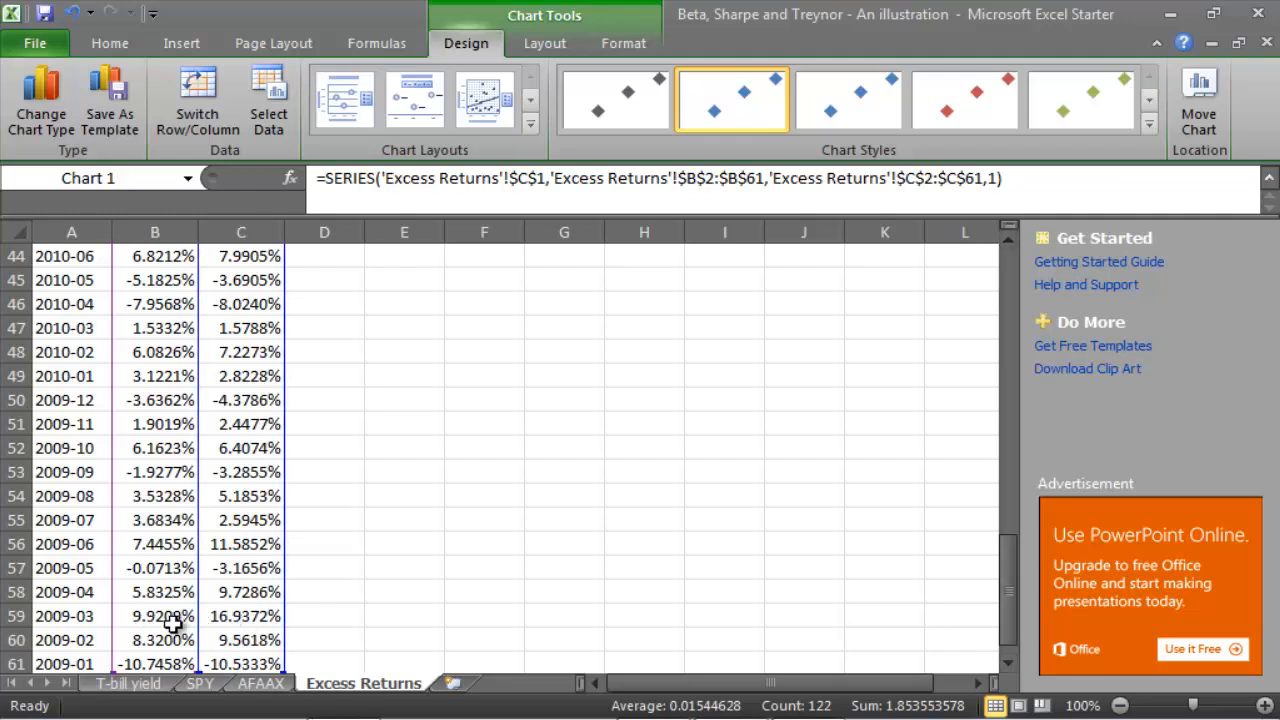
mouse_move(148, 616)
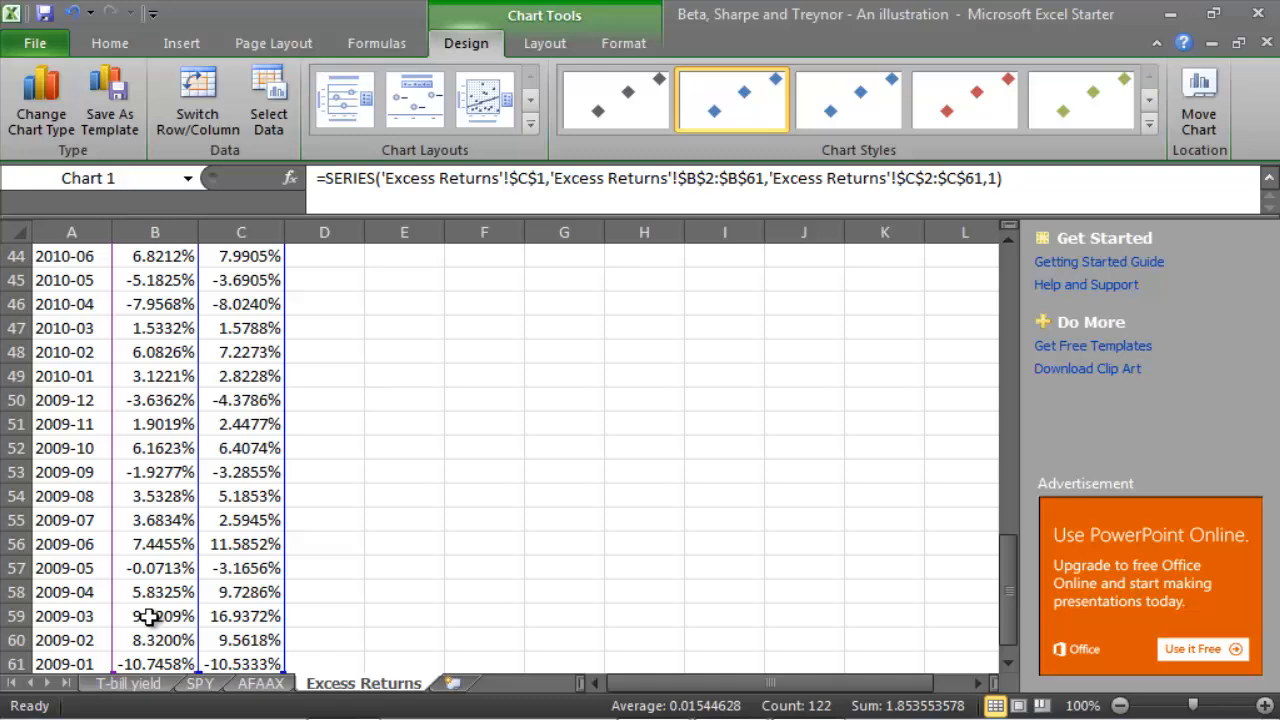
mouse_move(982, 460)
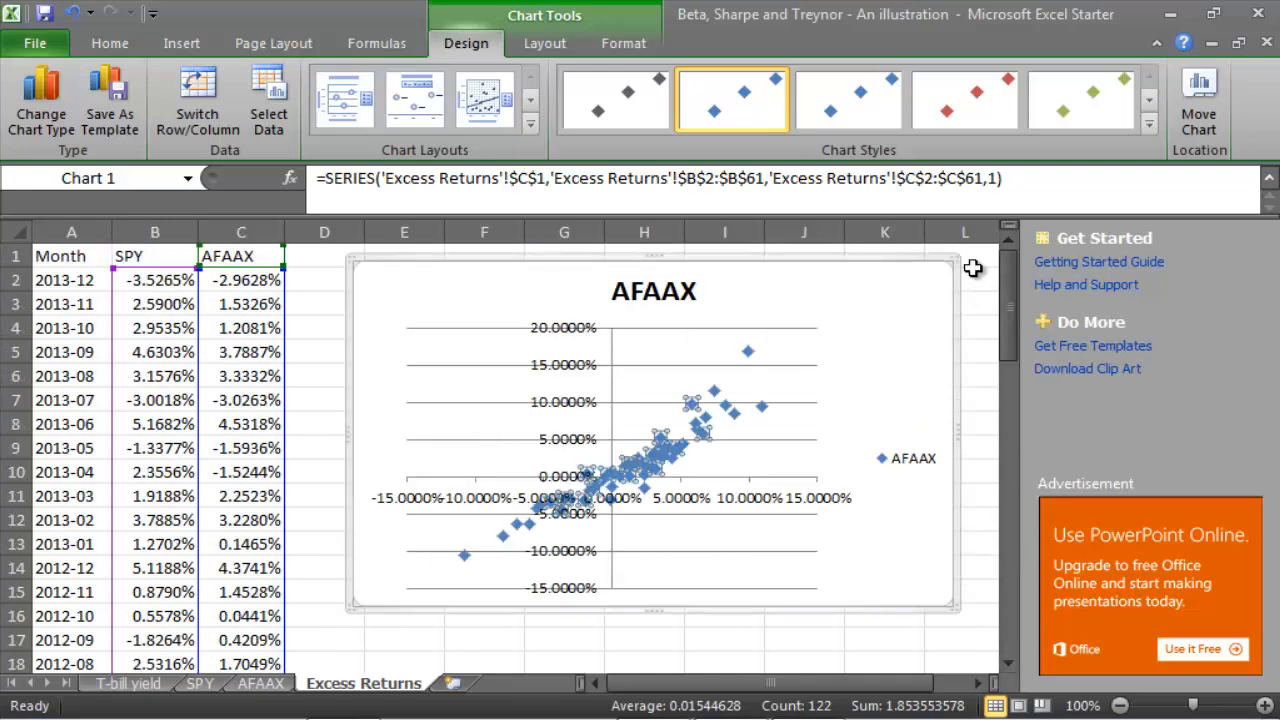
mouse_move(556, 378)
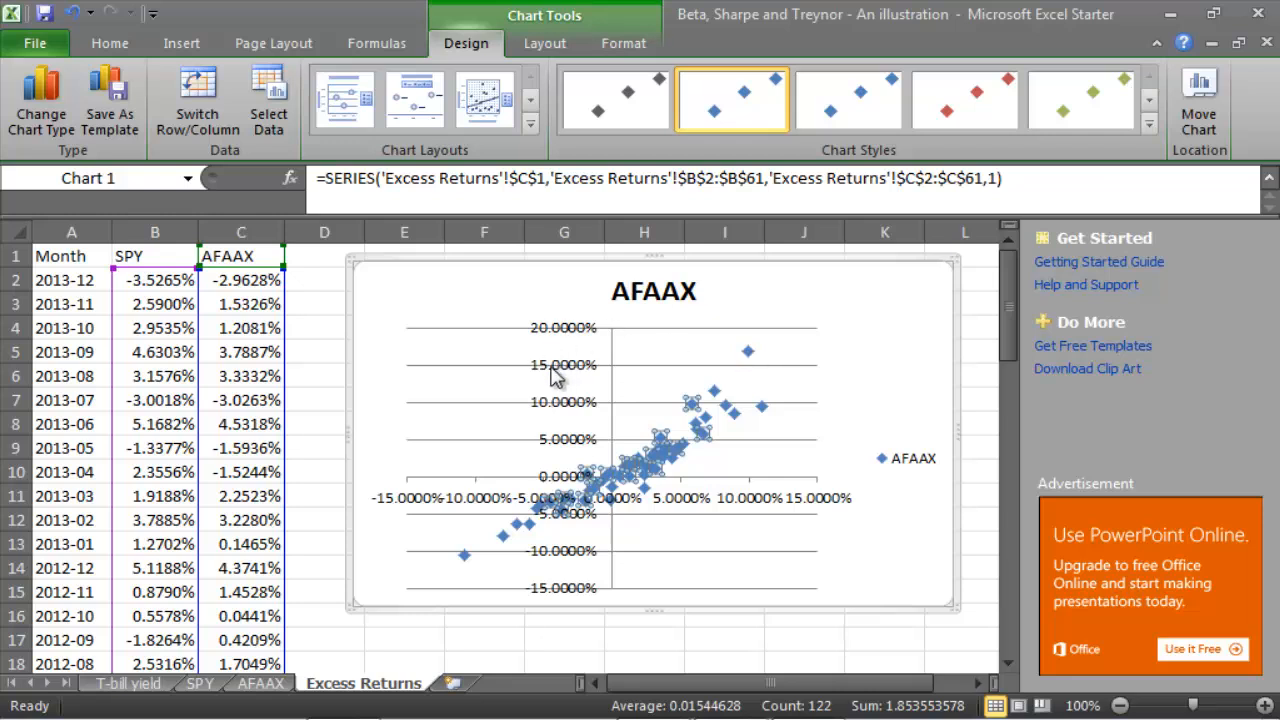
mouse_move(688, 374)
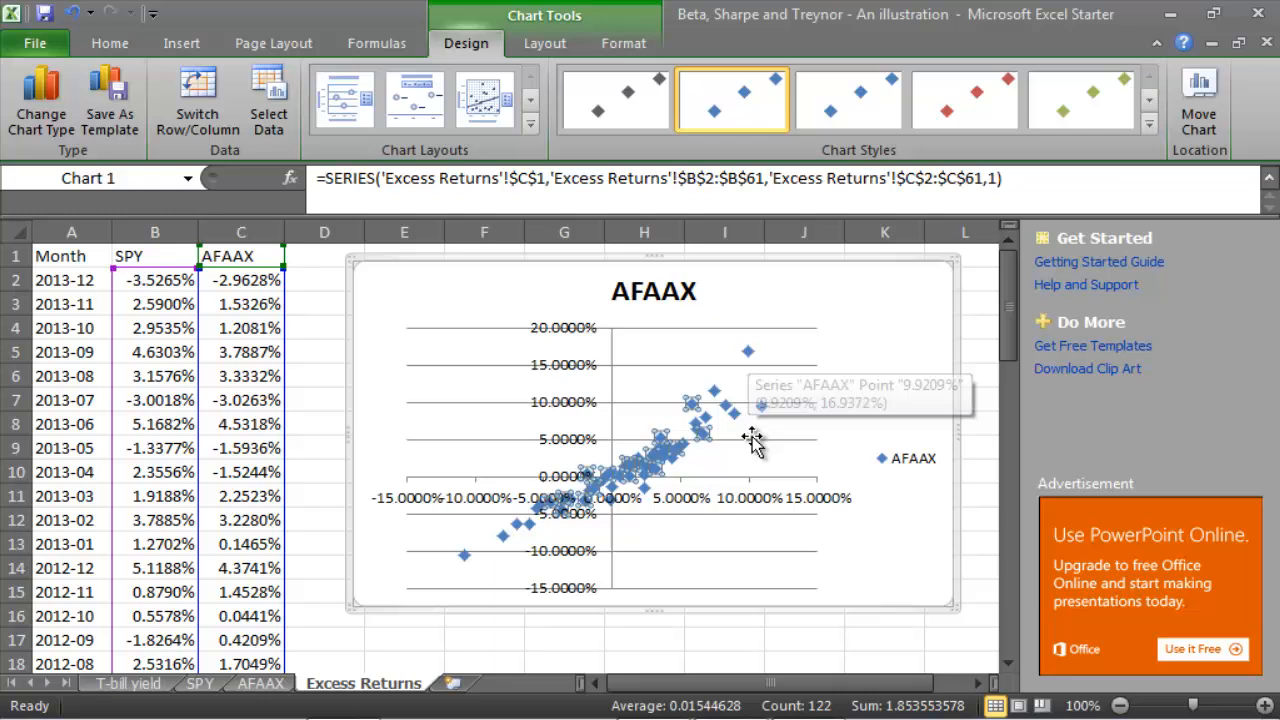
mouse_move(756, 364)
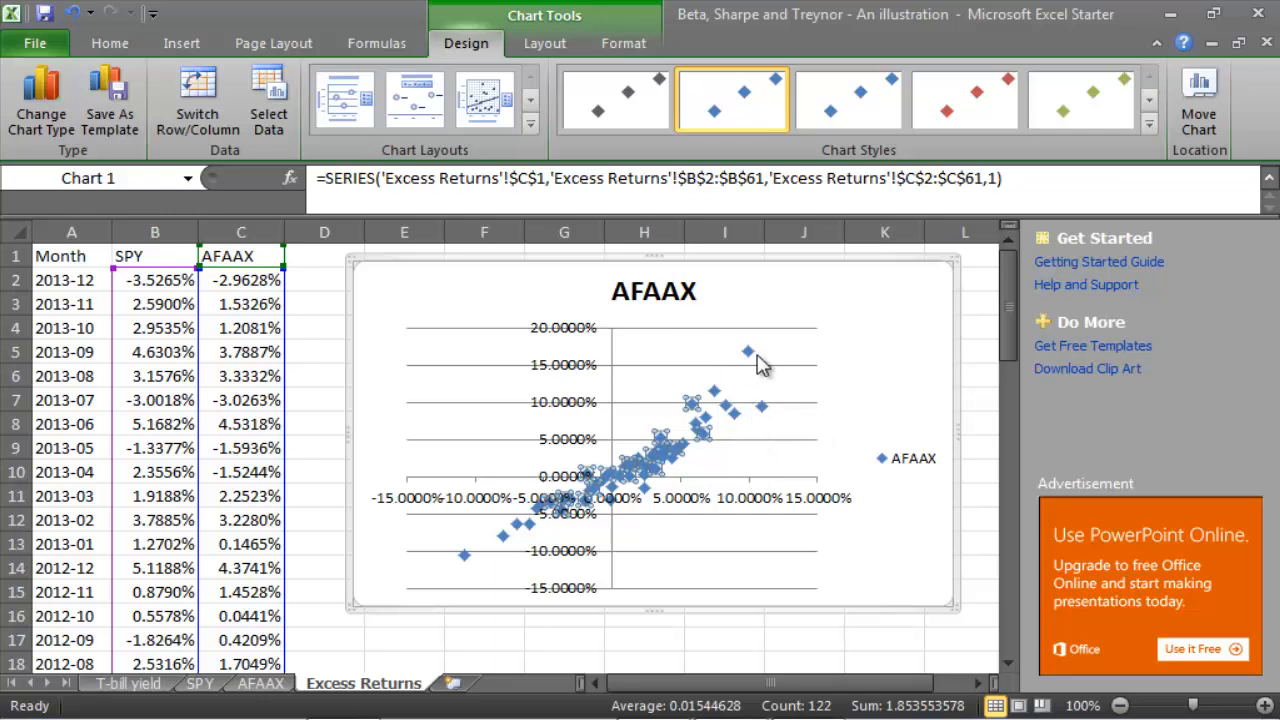
mouse_move(724, 496)
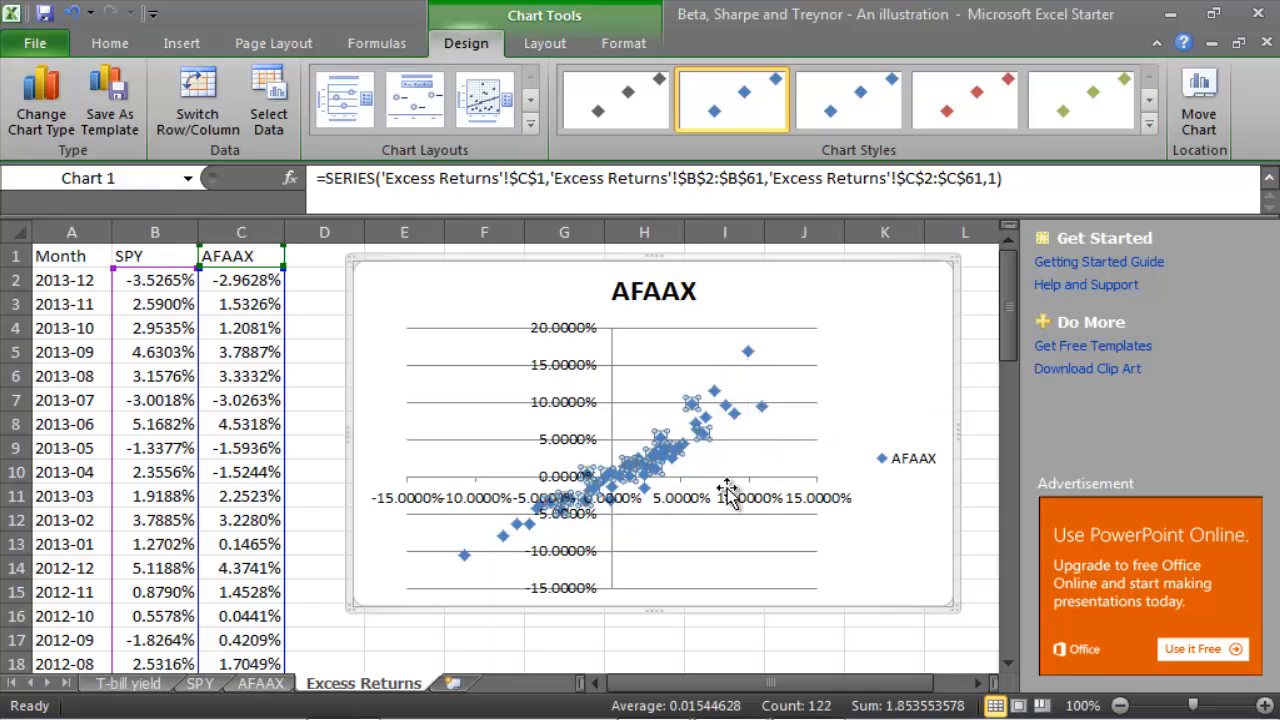
mouse_move(610, 580)
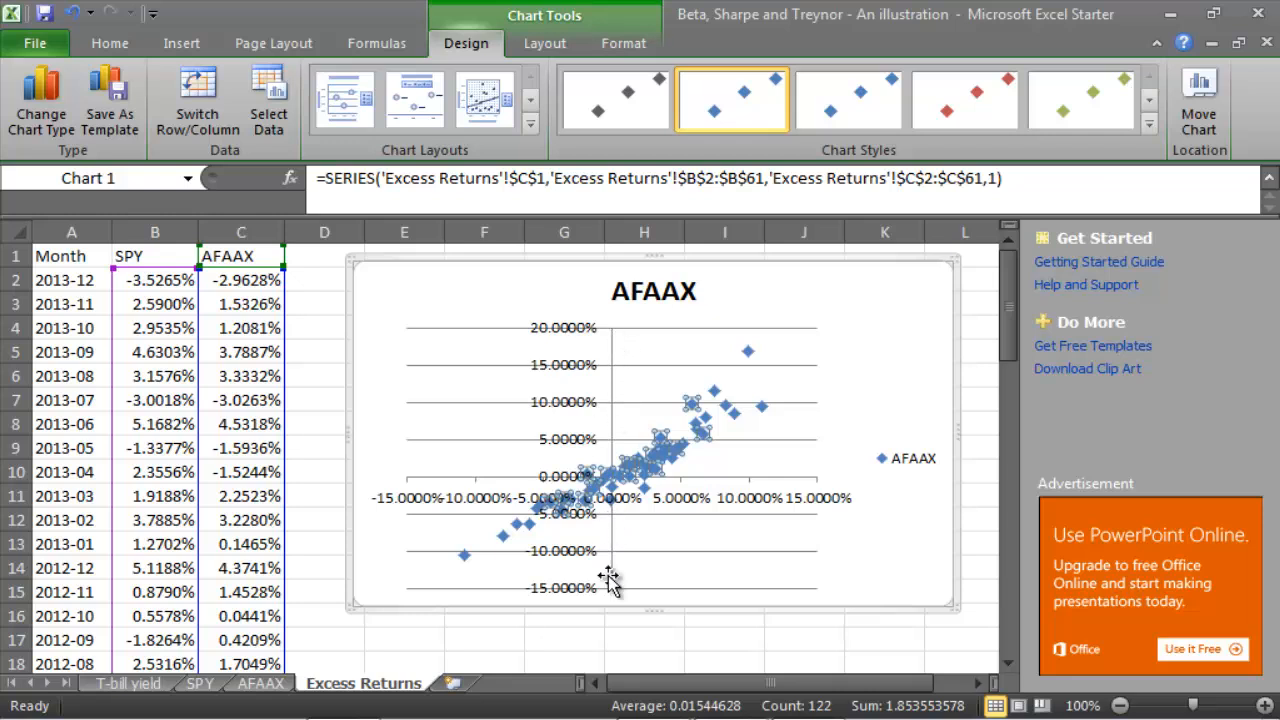
mouse_move(856, 482)
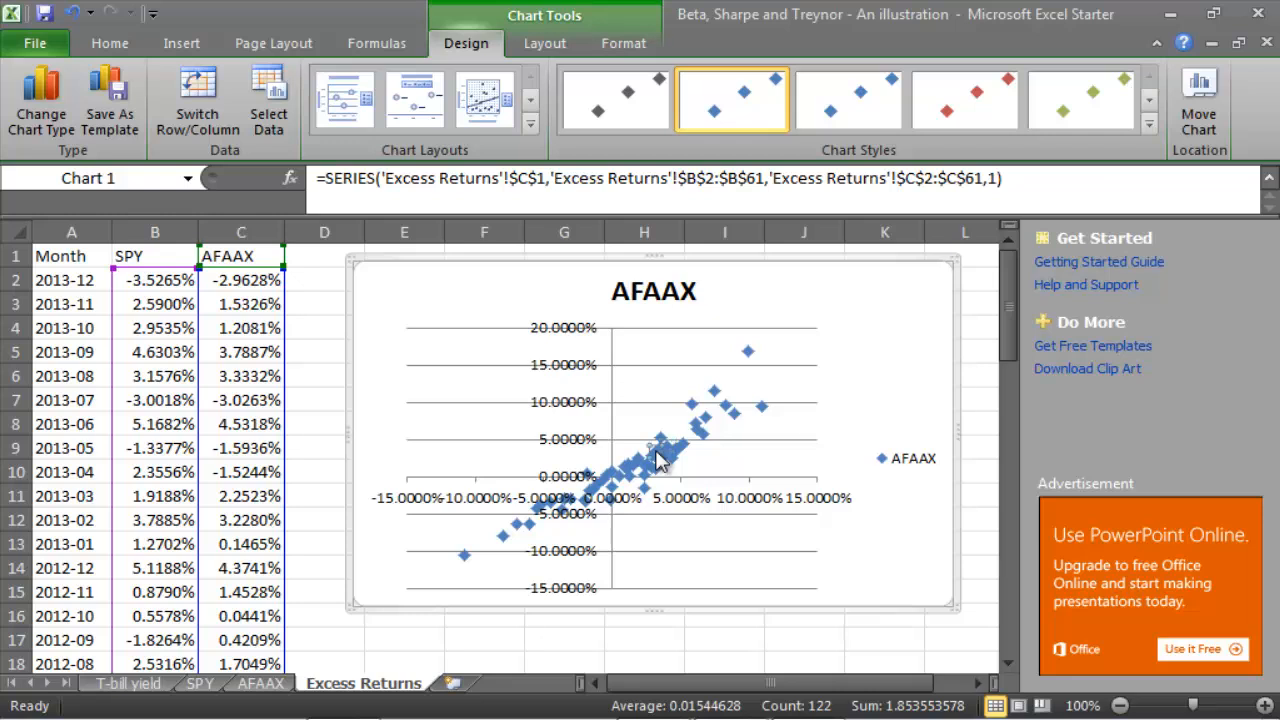
mouse_move(644, 470)
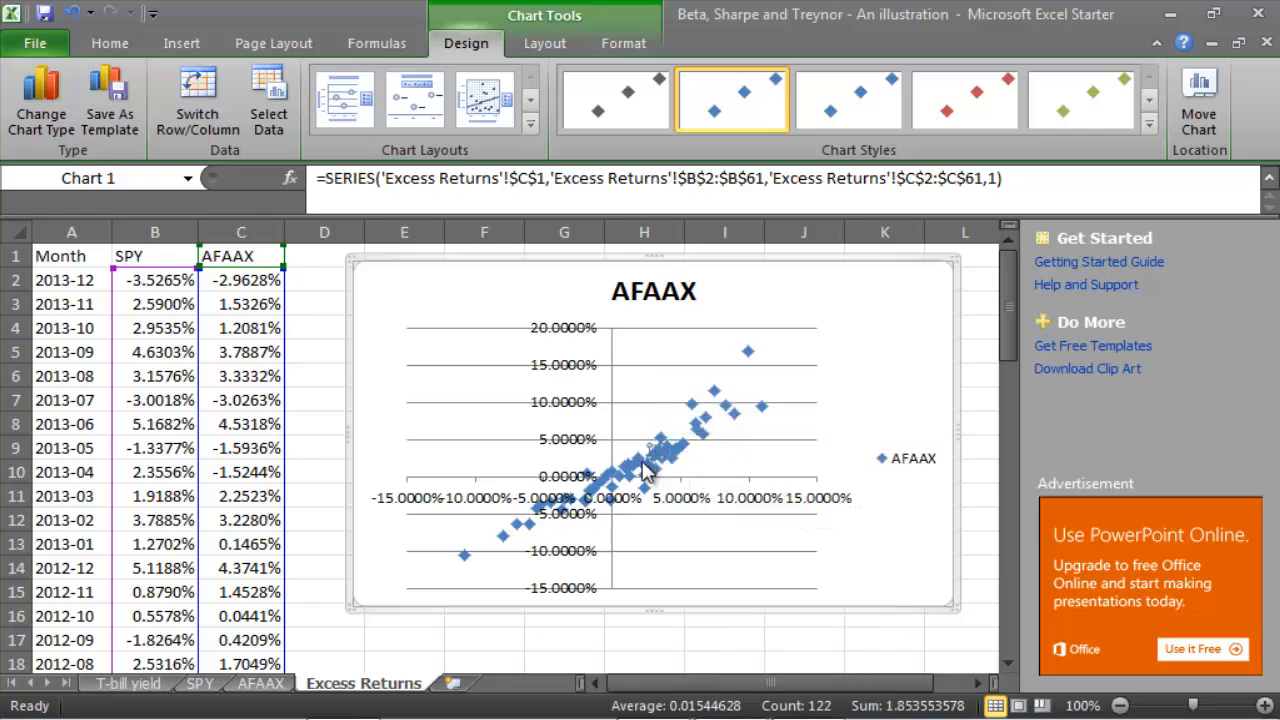
Add a linear trendline to the AFAAX series showing its equation and R-squared
right_click(644, 470)
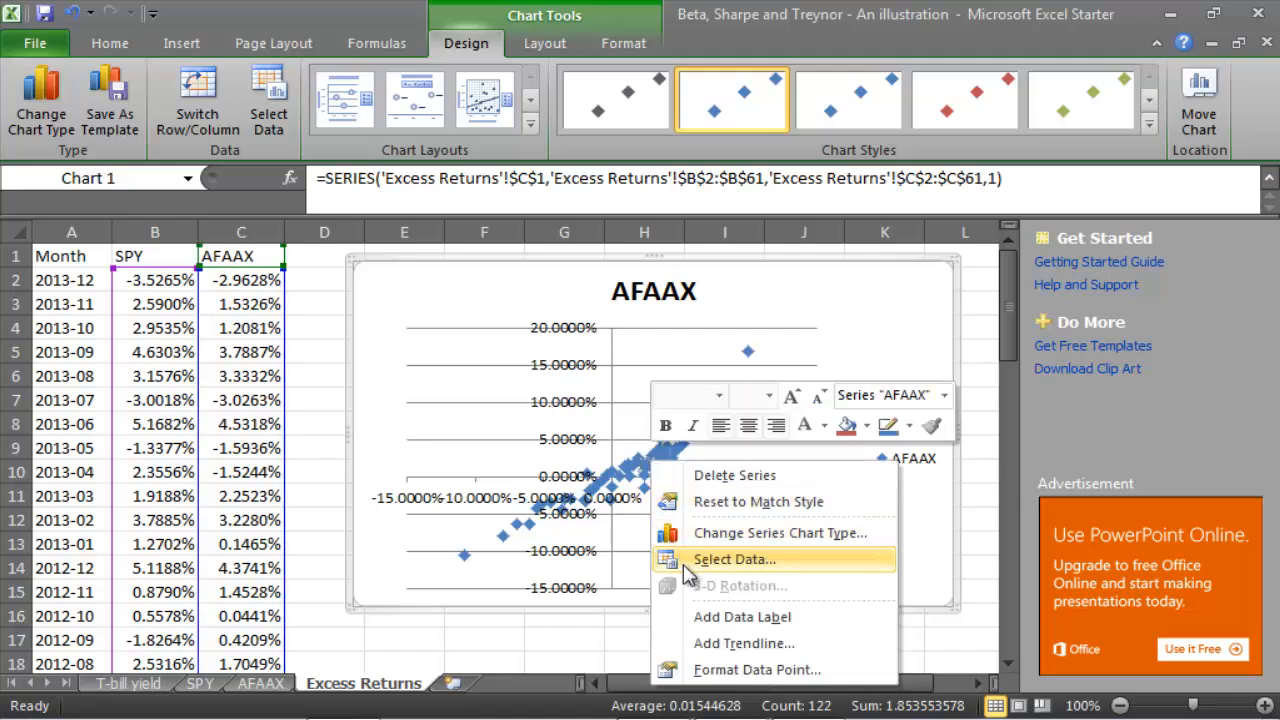
mouse_move(764, 644)
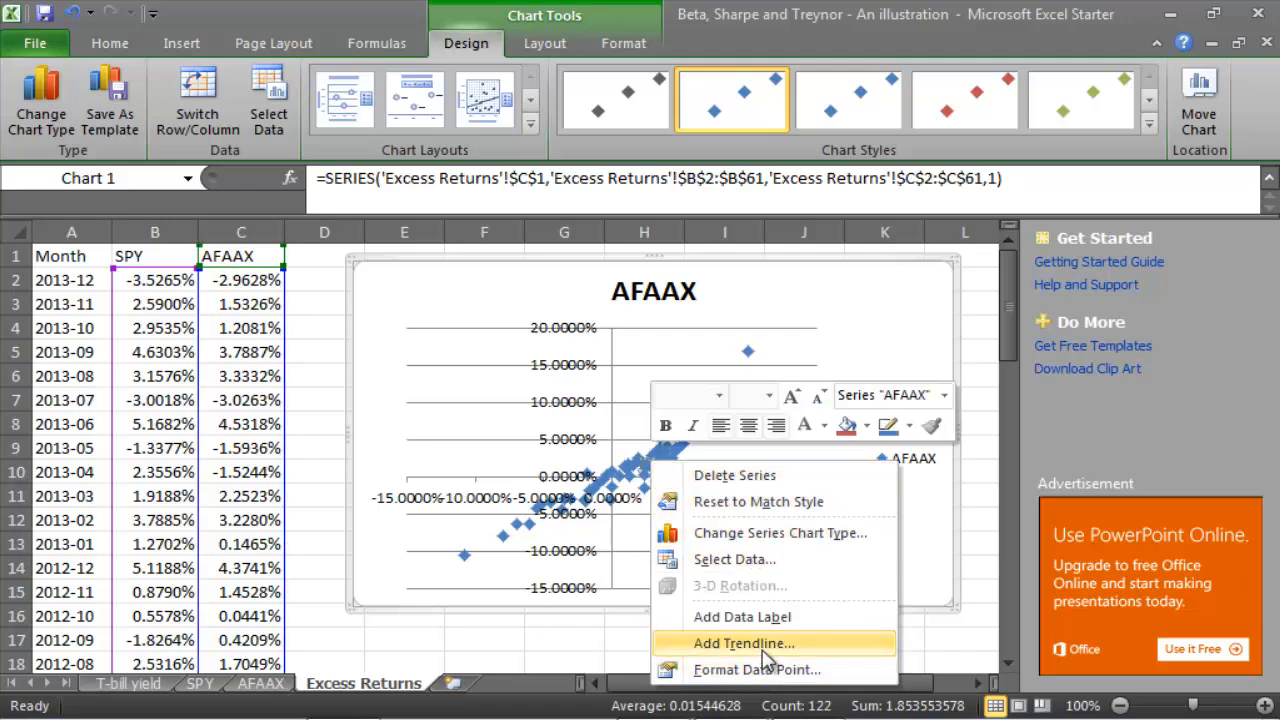
click(744, 644)
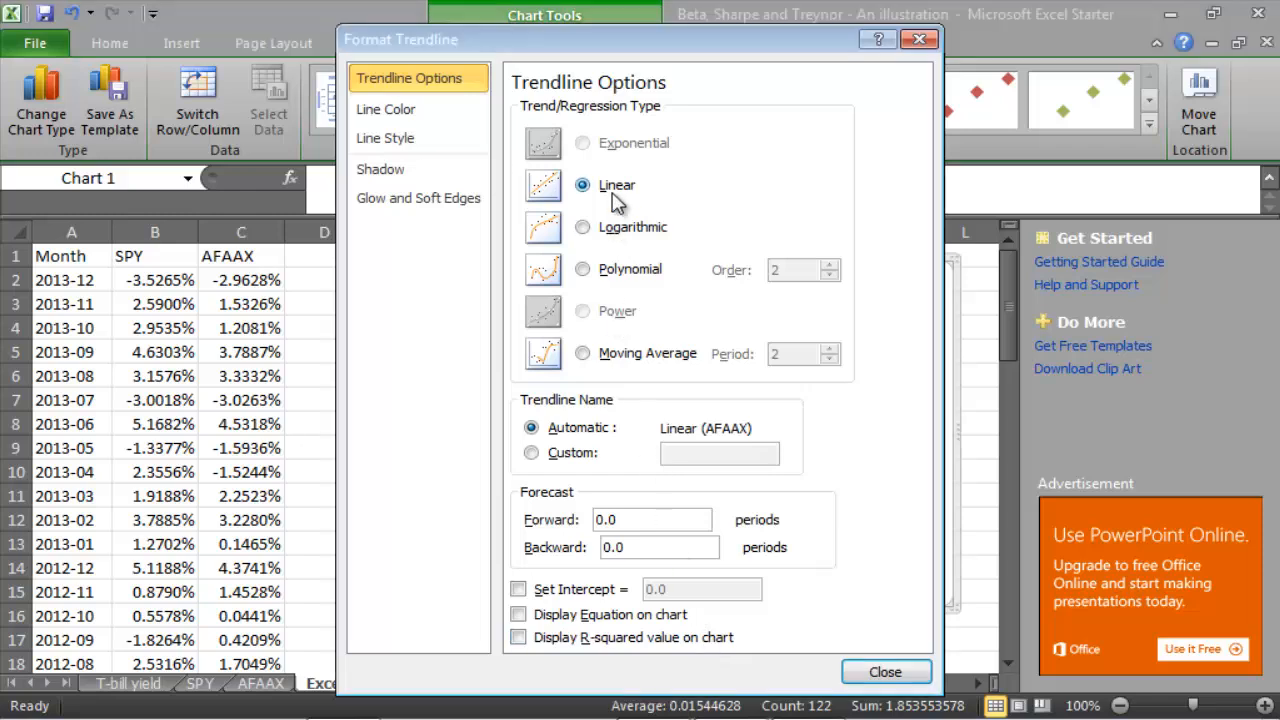
click(518, 614)
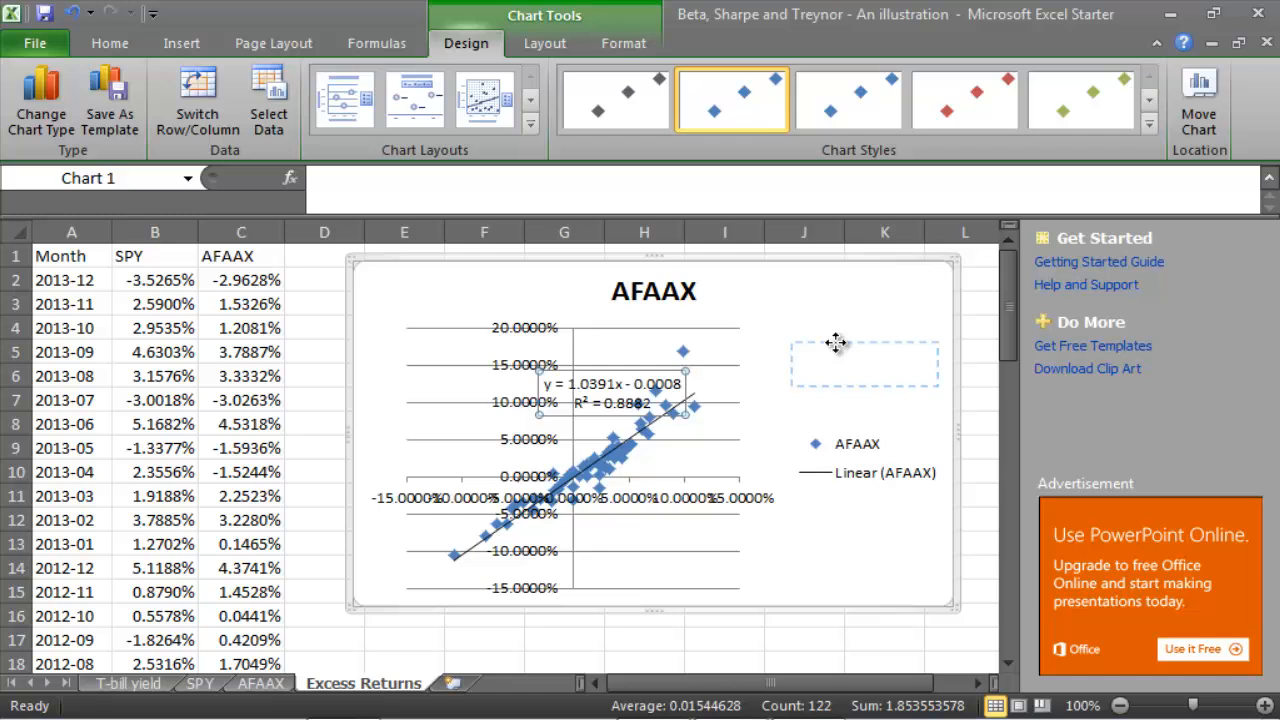
Move the trendline equation y = 1.0391x - 0.0008 beside the plot above the legend
drag(610, 392, 856, 360)
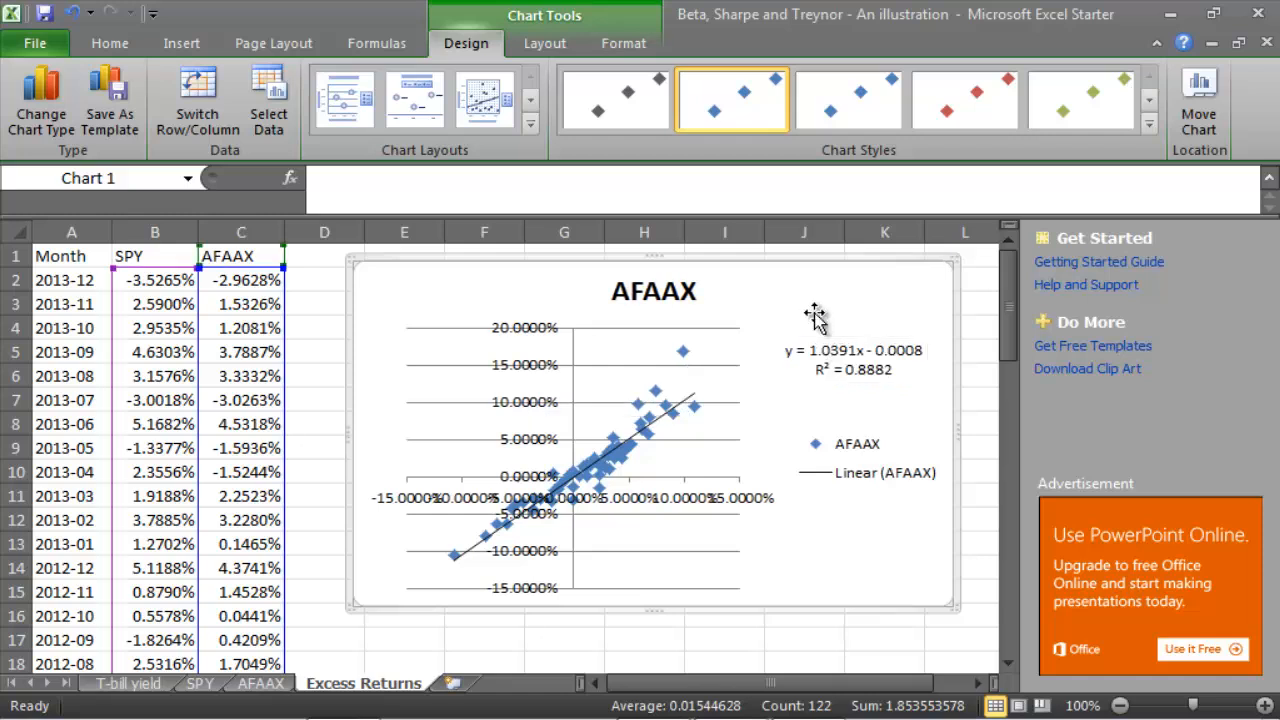
mouse_move(764, 476)
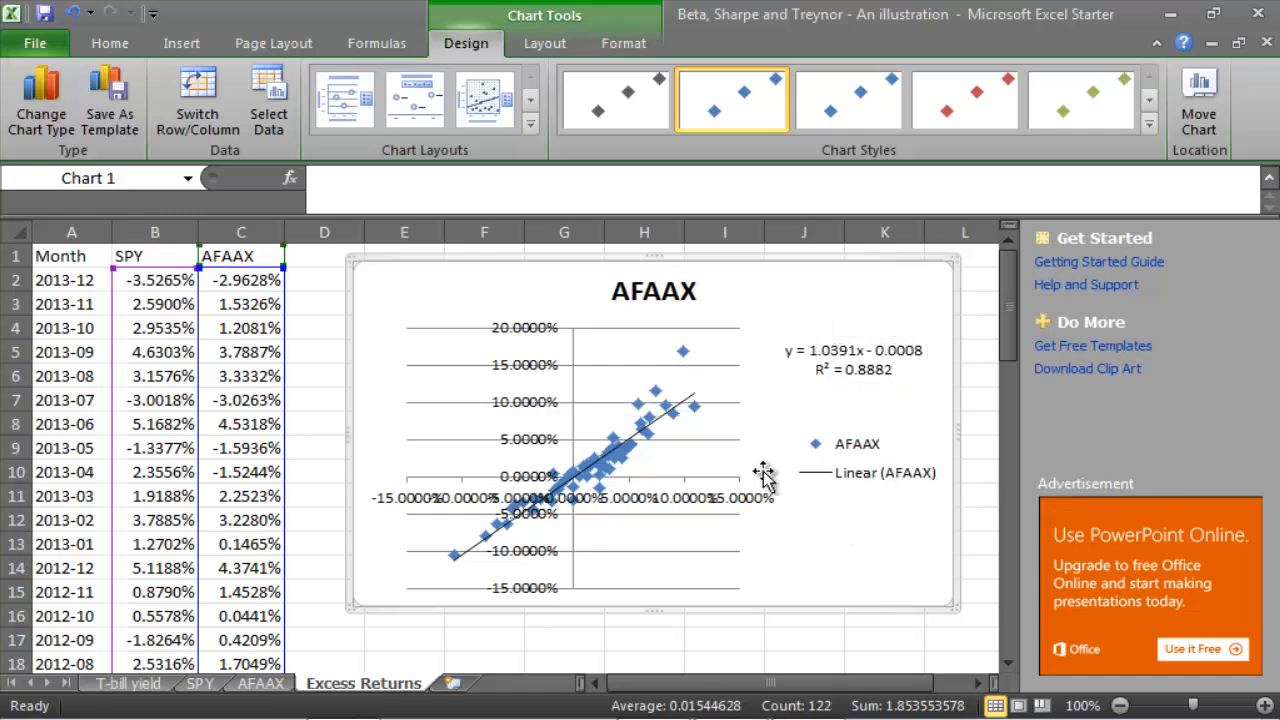
mouse_move(460, 560)
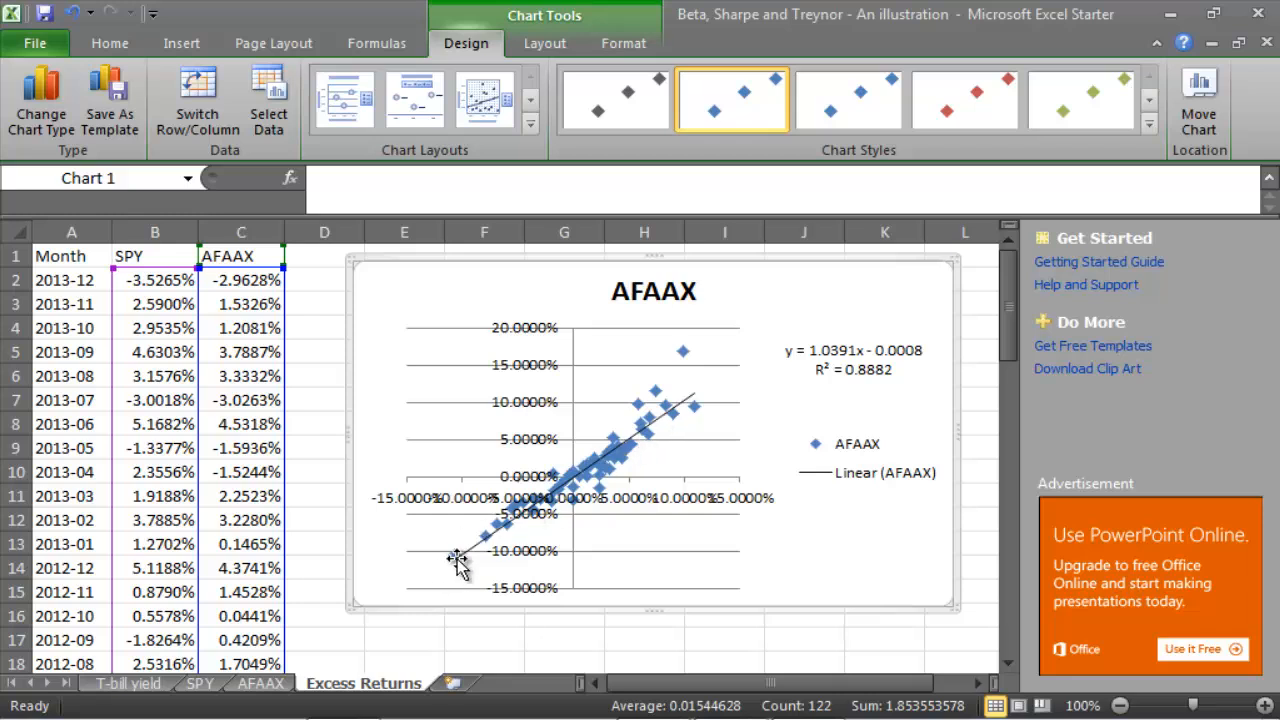
mouse_move(630, 470)
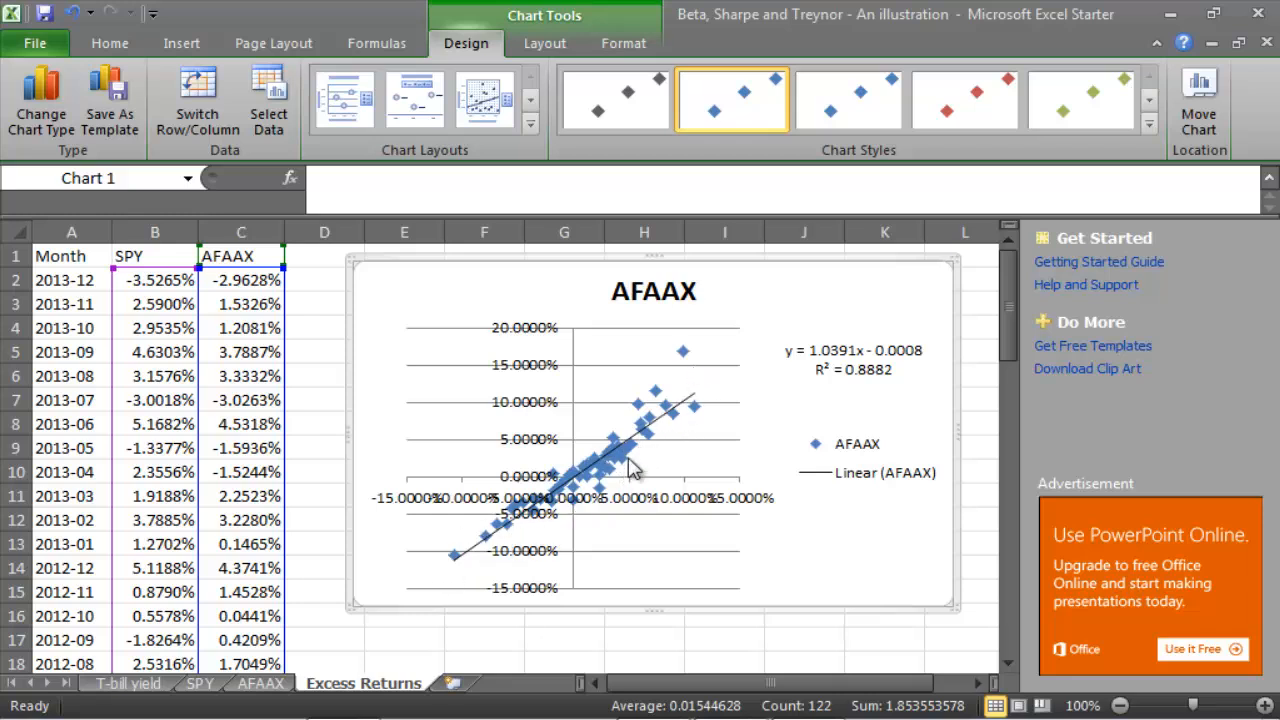
mouse_move(728, 412)
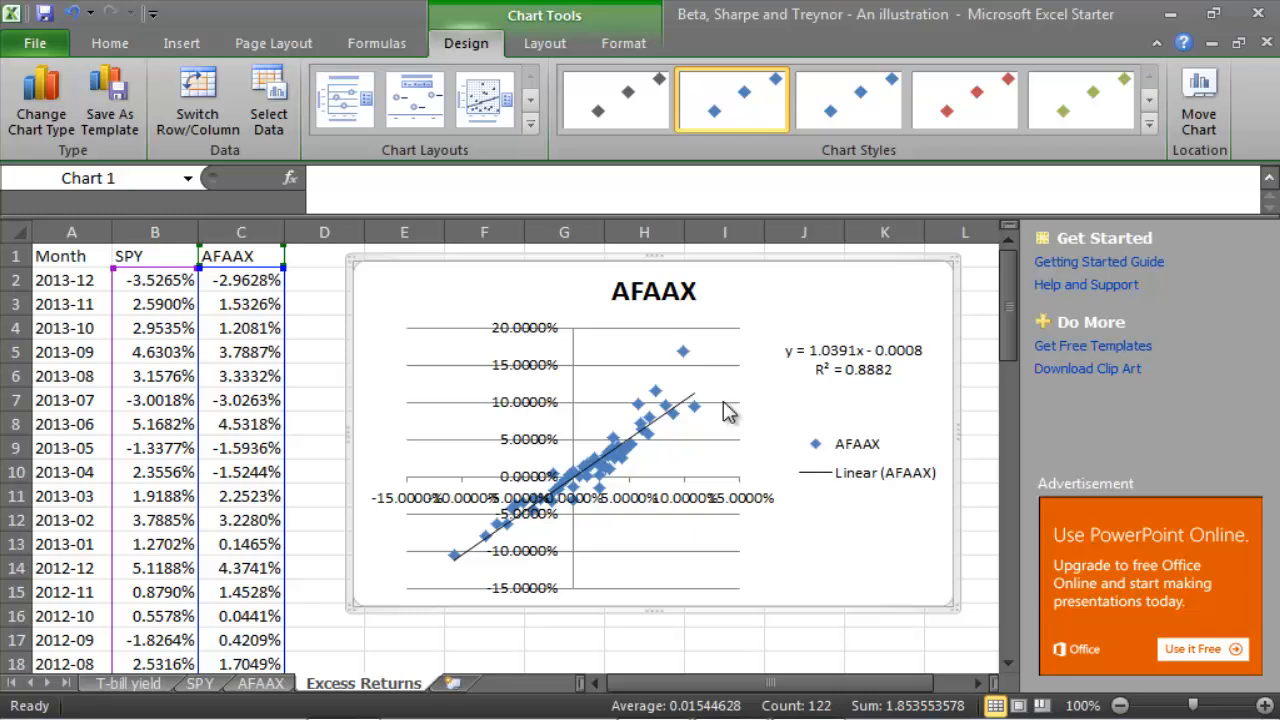
mouse_move(864, 360)
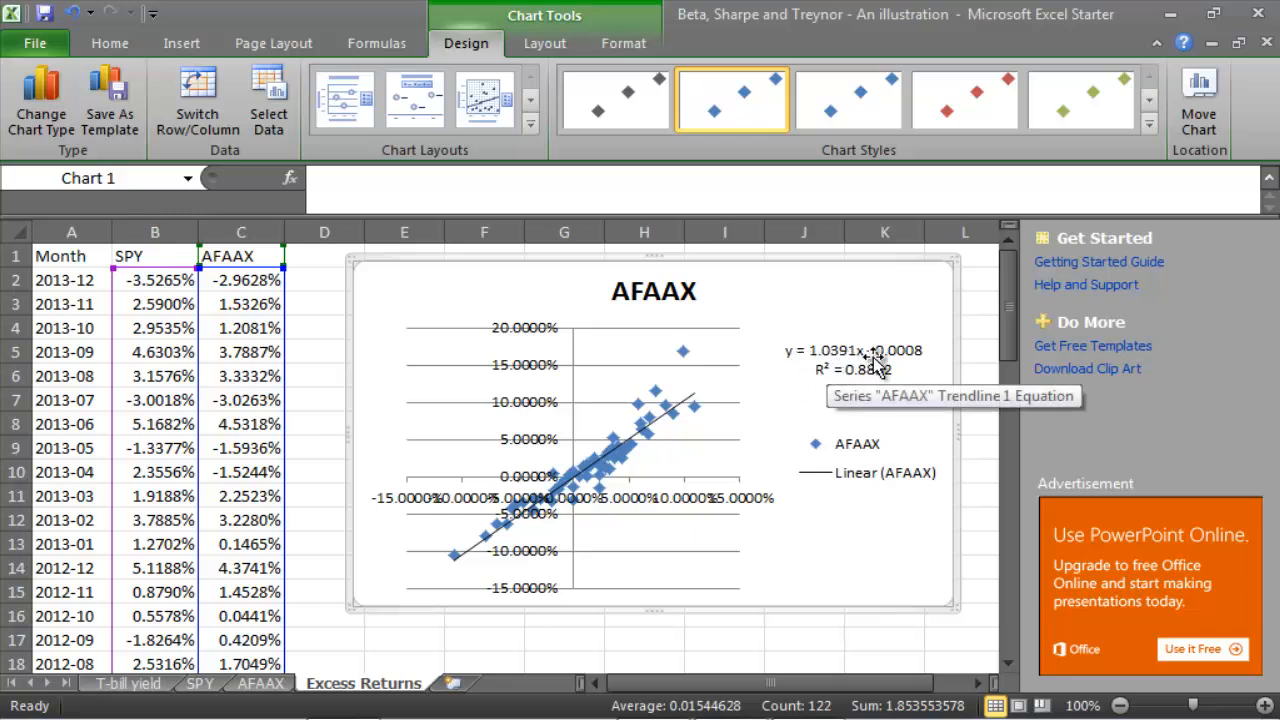
mouse_move(836, 318)
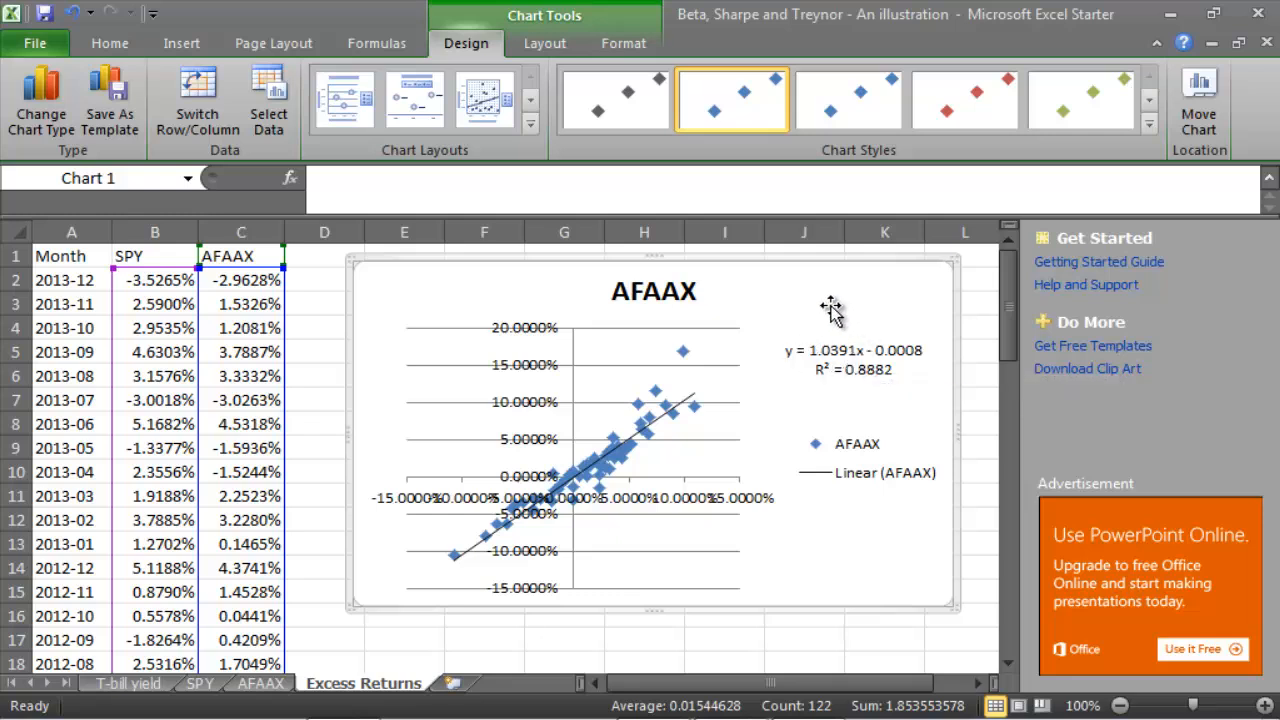
mouse_move(812, 370)
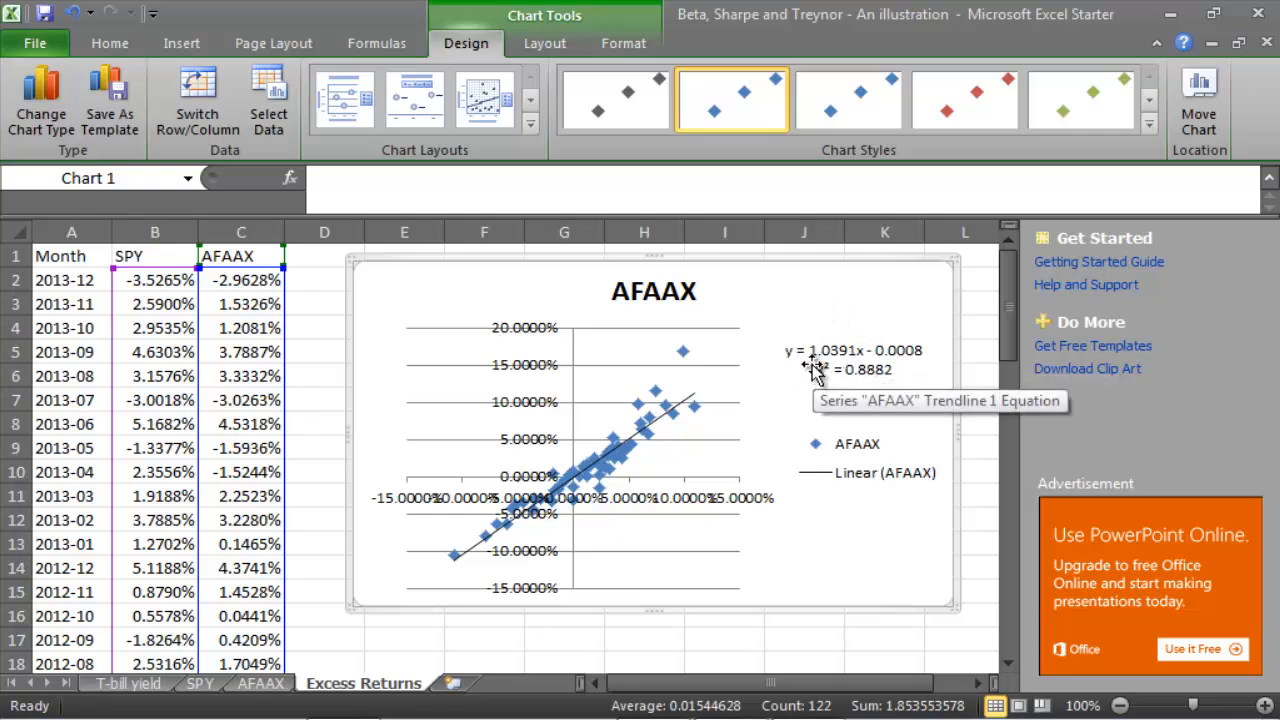
mouse_move(824, 312)
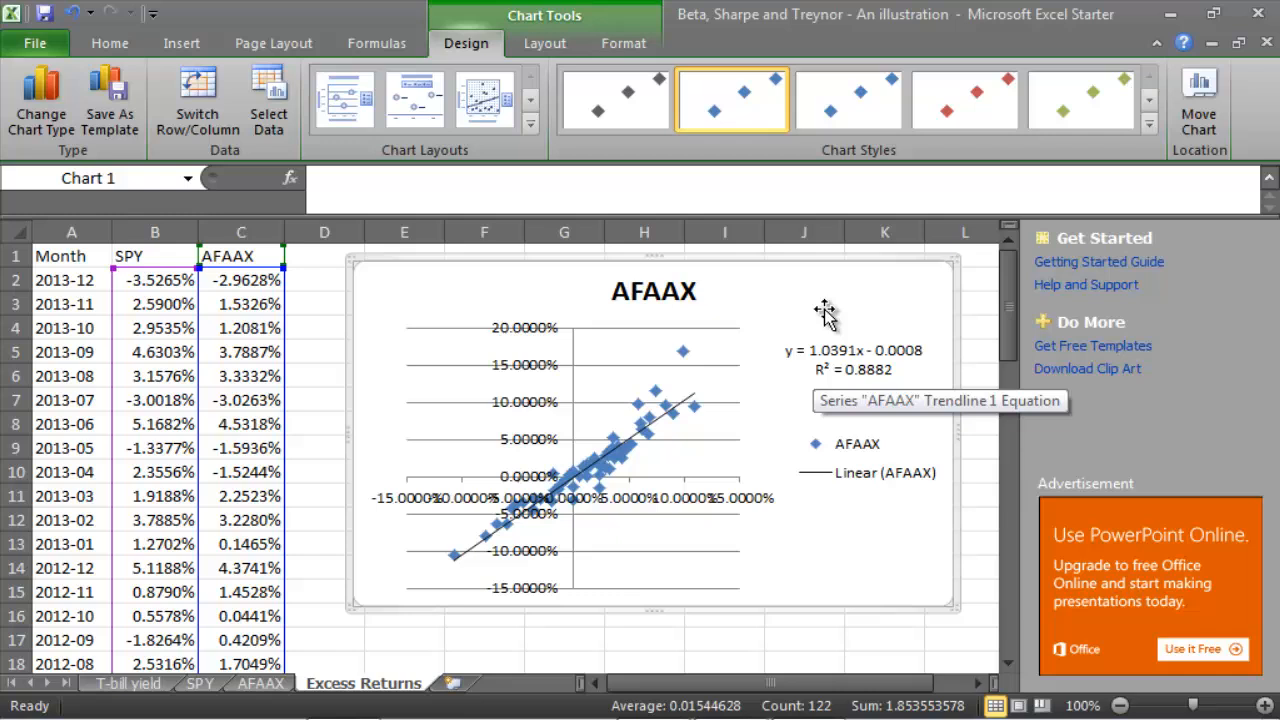
mouse_move(862, 376)
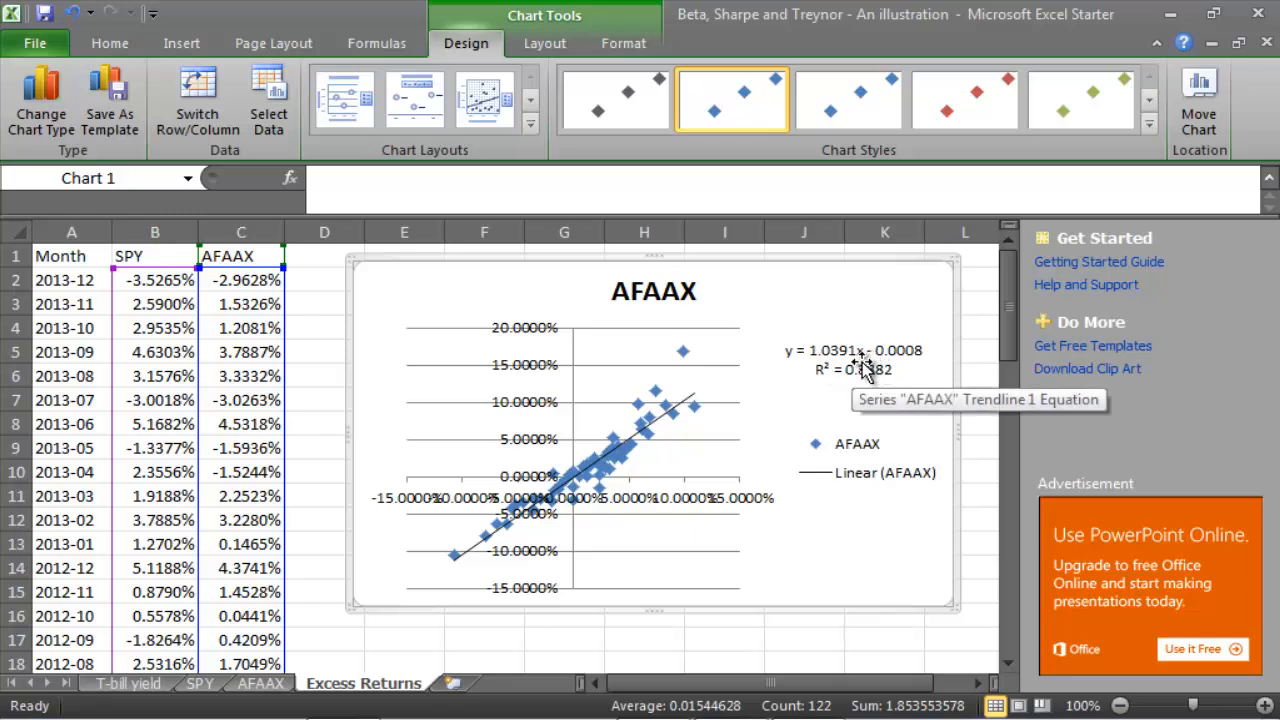
mouse_move(920, 344)
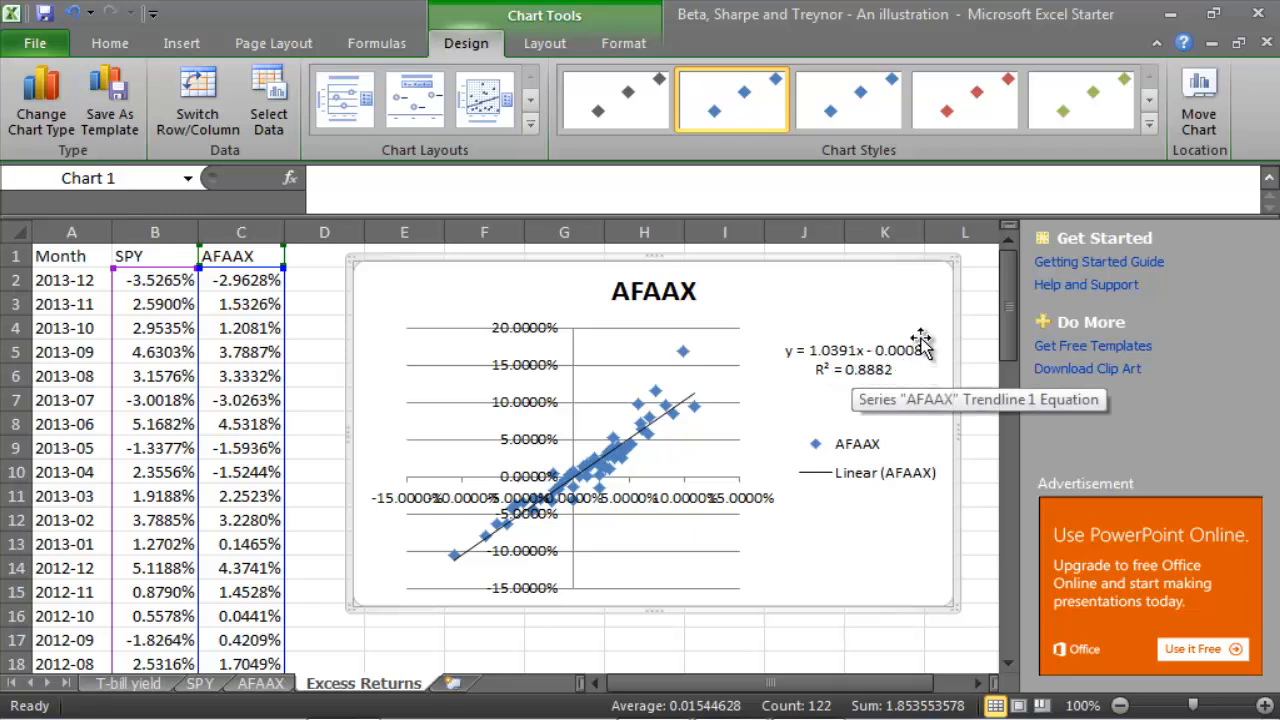
mouse_move(910, 378)
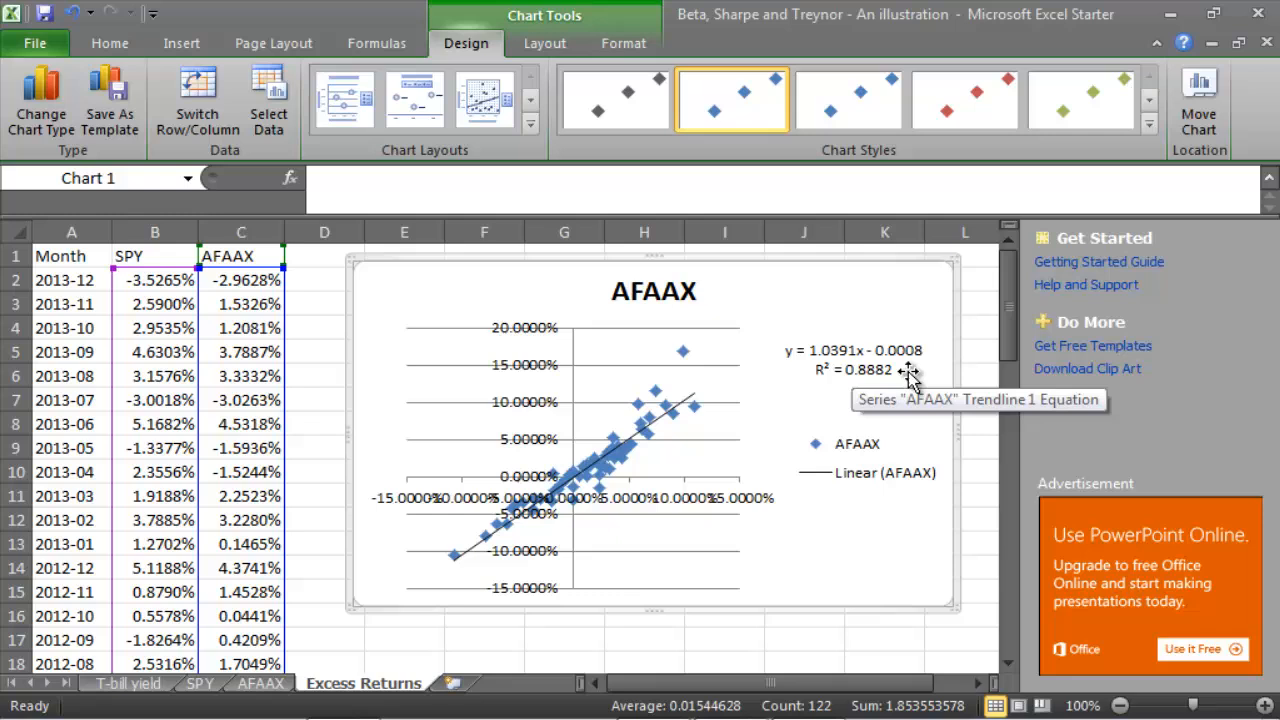
mouse_move(910, 360)
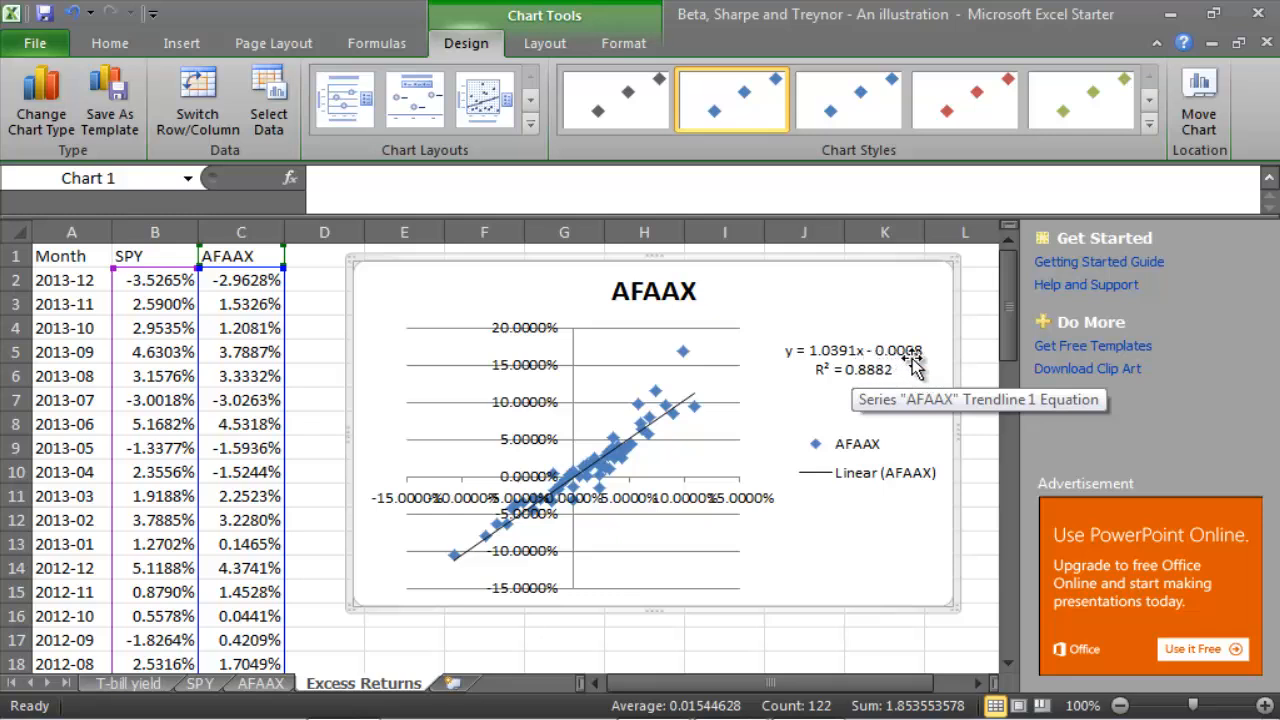
mouse_move(684, 428)
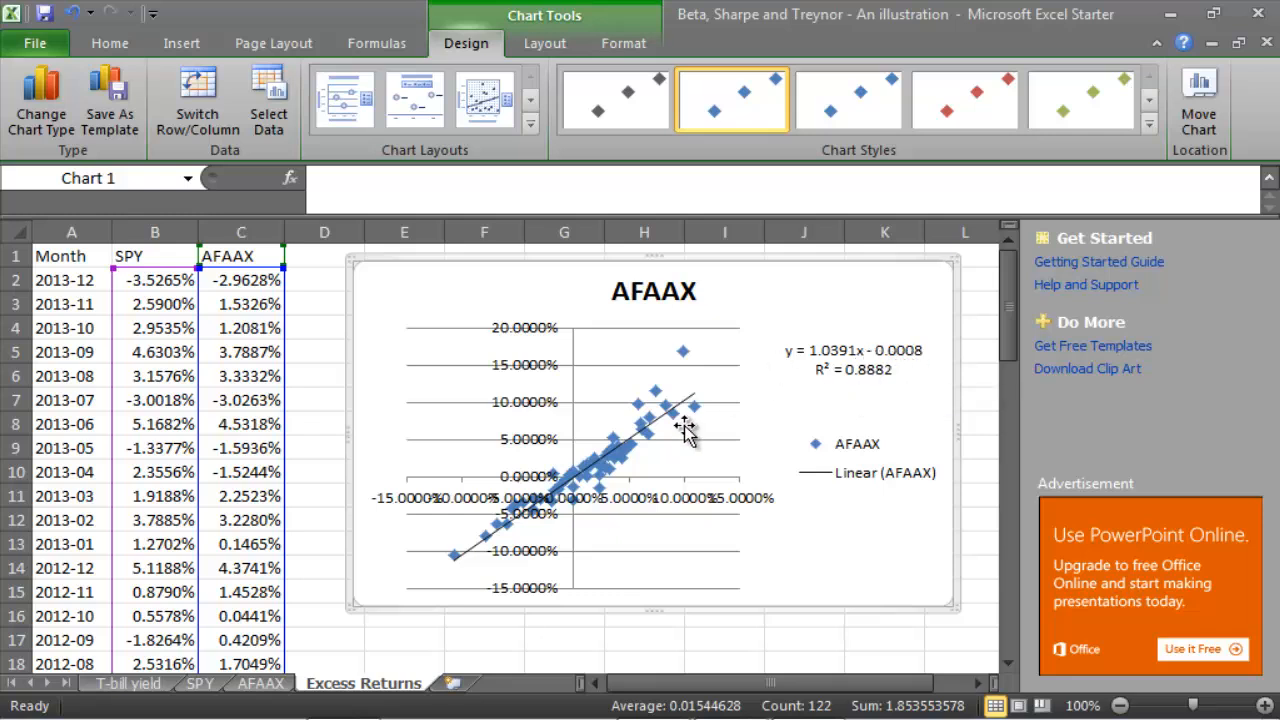
mouse_move(898, 310)
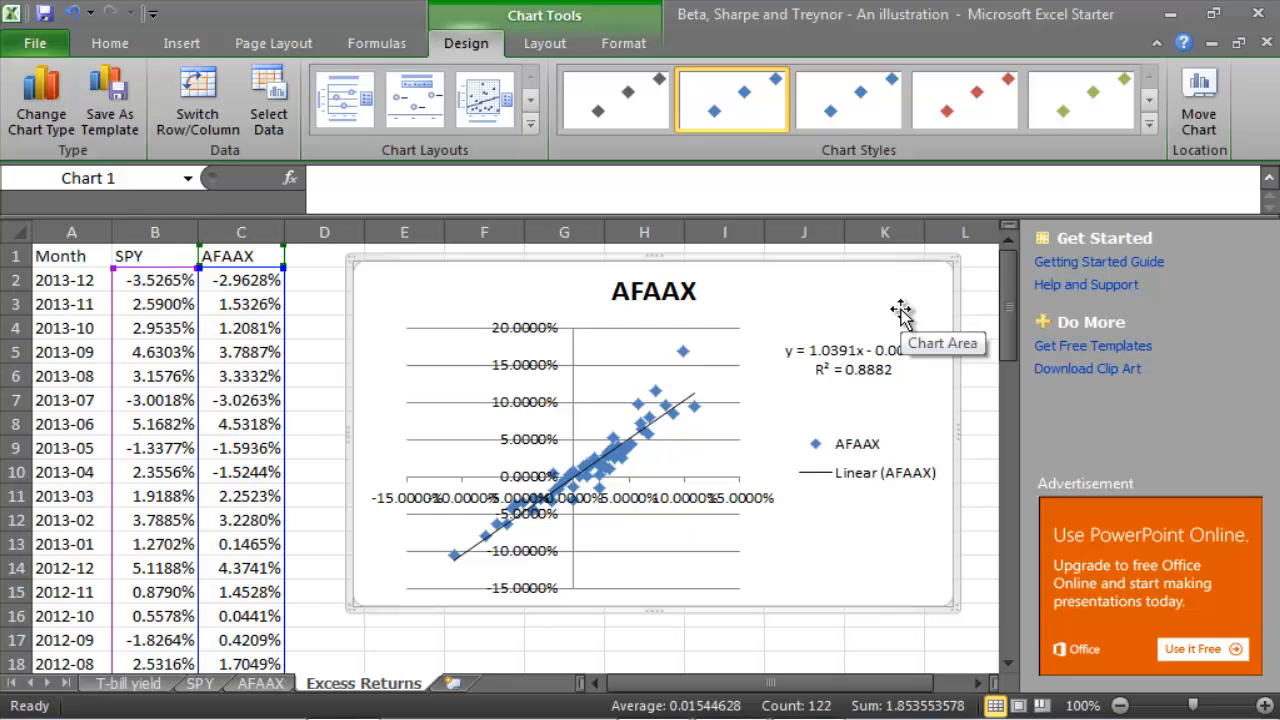
mouse_move(916, 290)
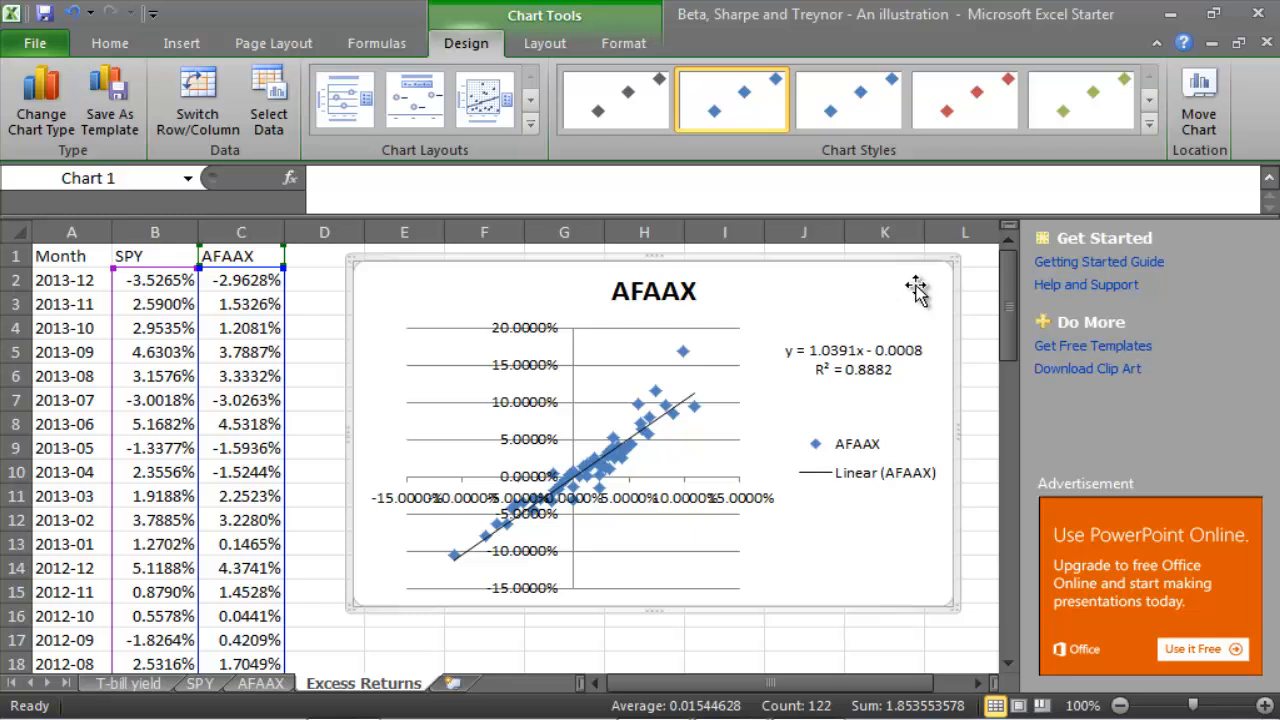
mouse_move(912, 324)
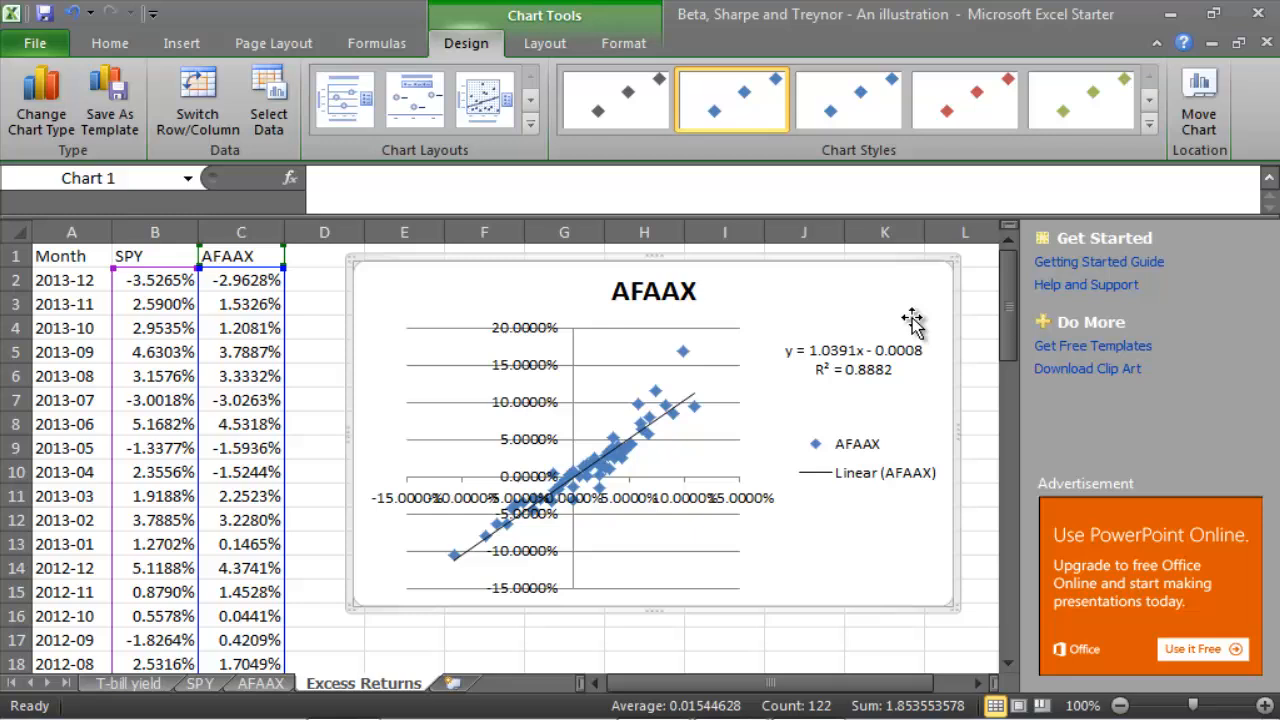
mouse_move(836, 544)
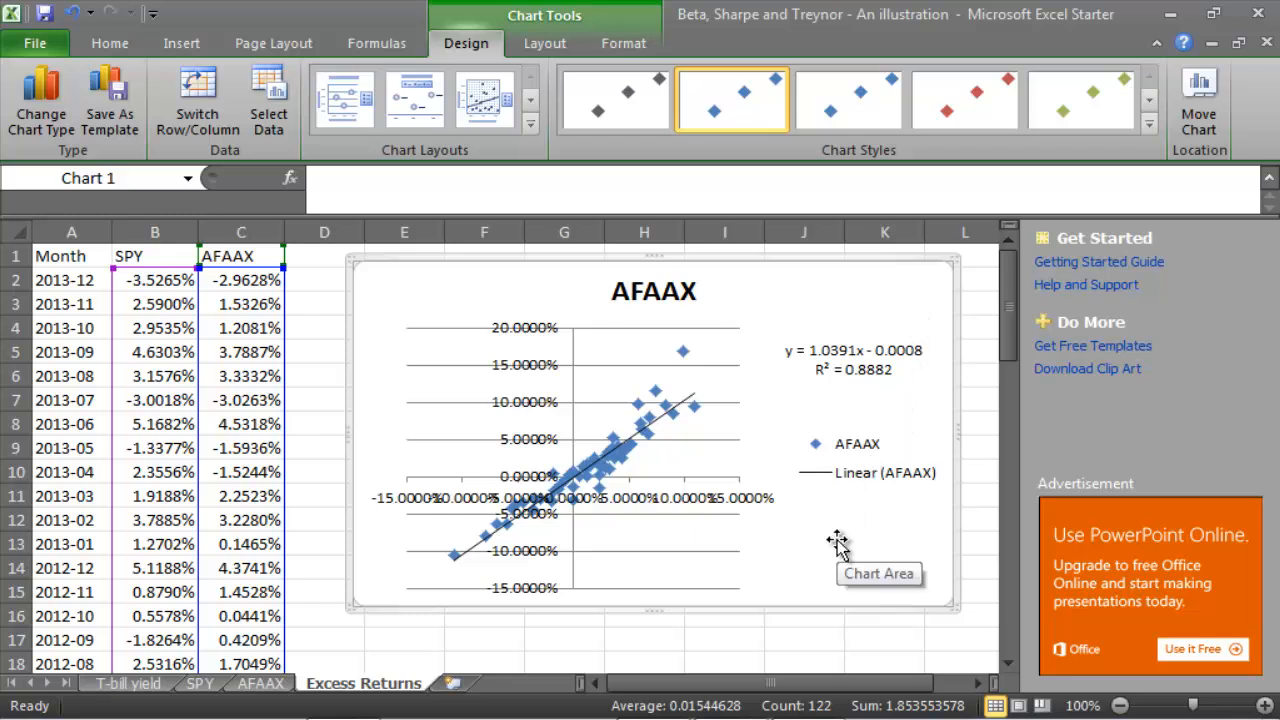
mouse_move(1006, 332)
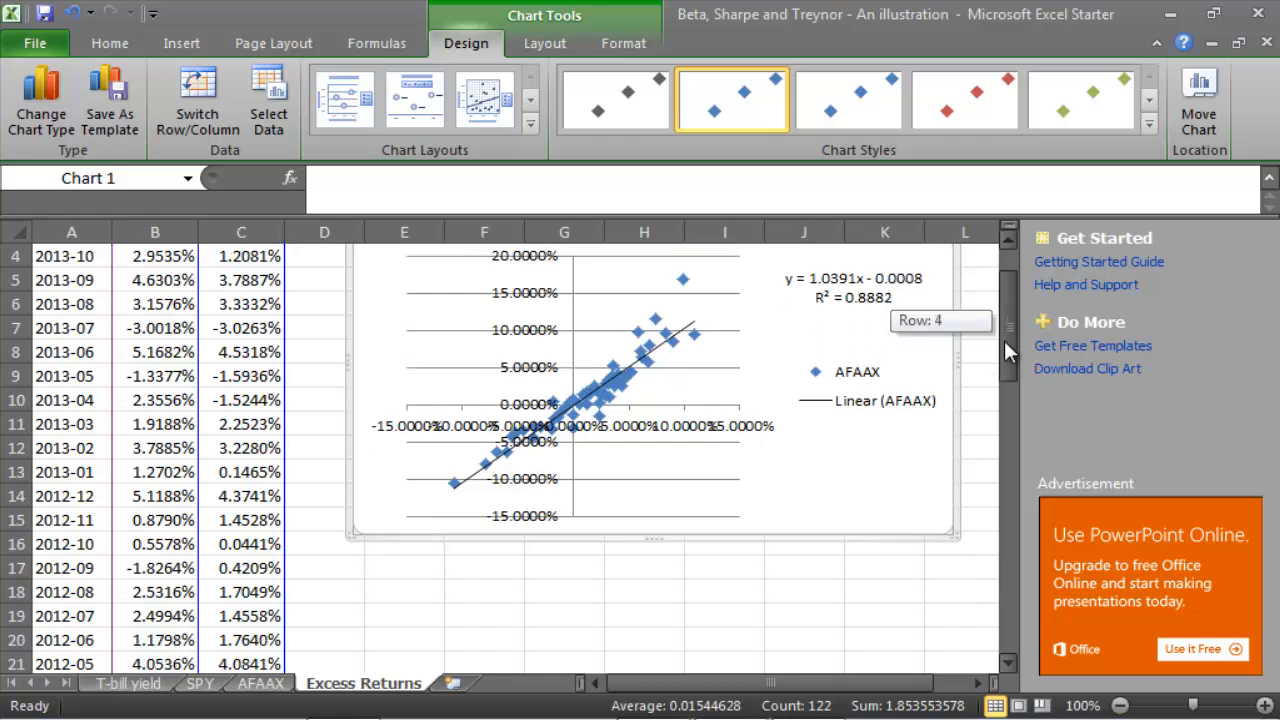
scroll(down, 3)
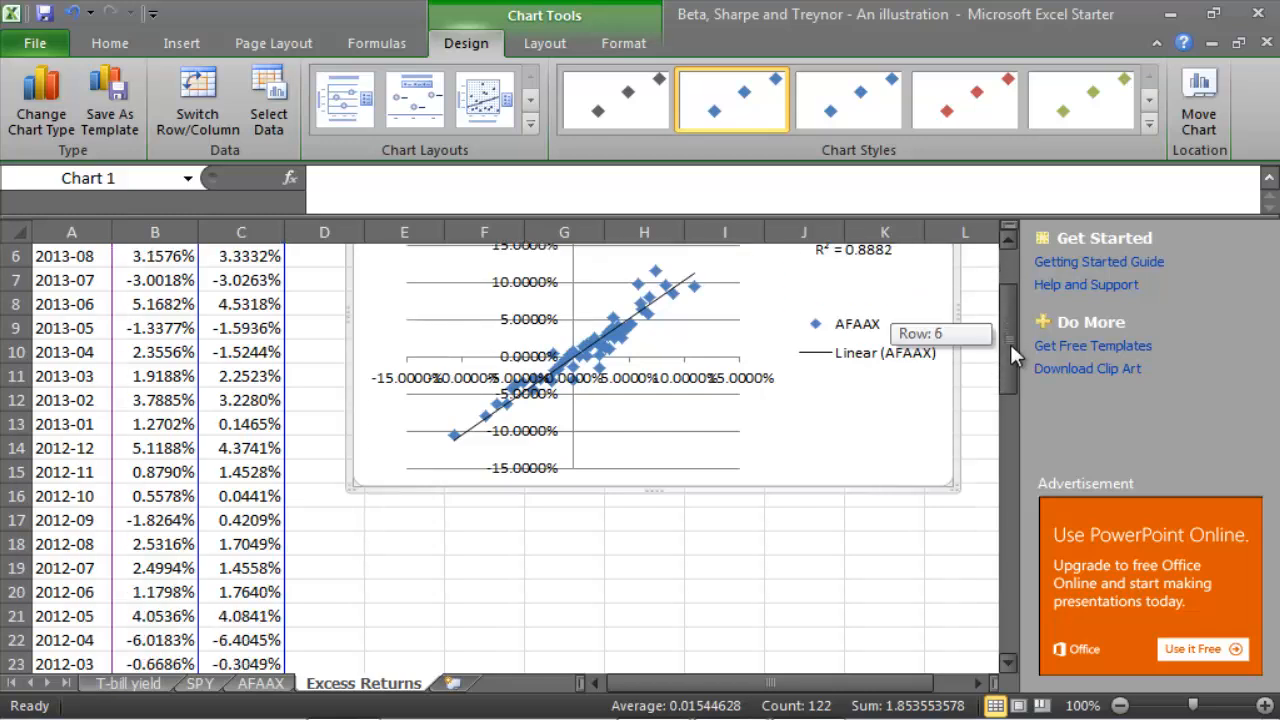
scroll(up, 3)
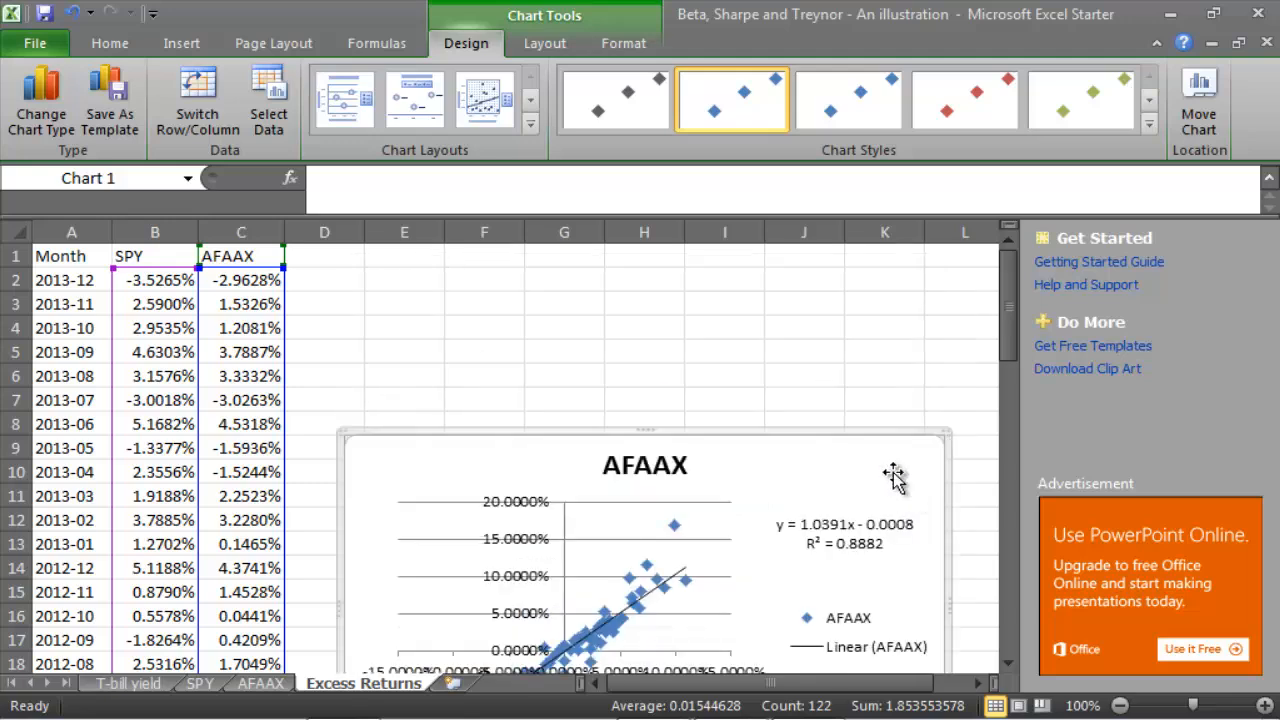
Label rows Sharpe, Treynor, Avg Ret, Std Dev and columns SPY, AFAAX, Risk Free, then select F2:H5
click(404, 280)
text(Sharpe)
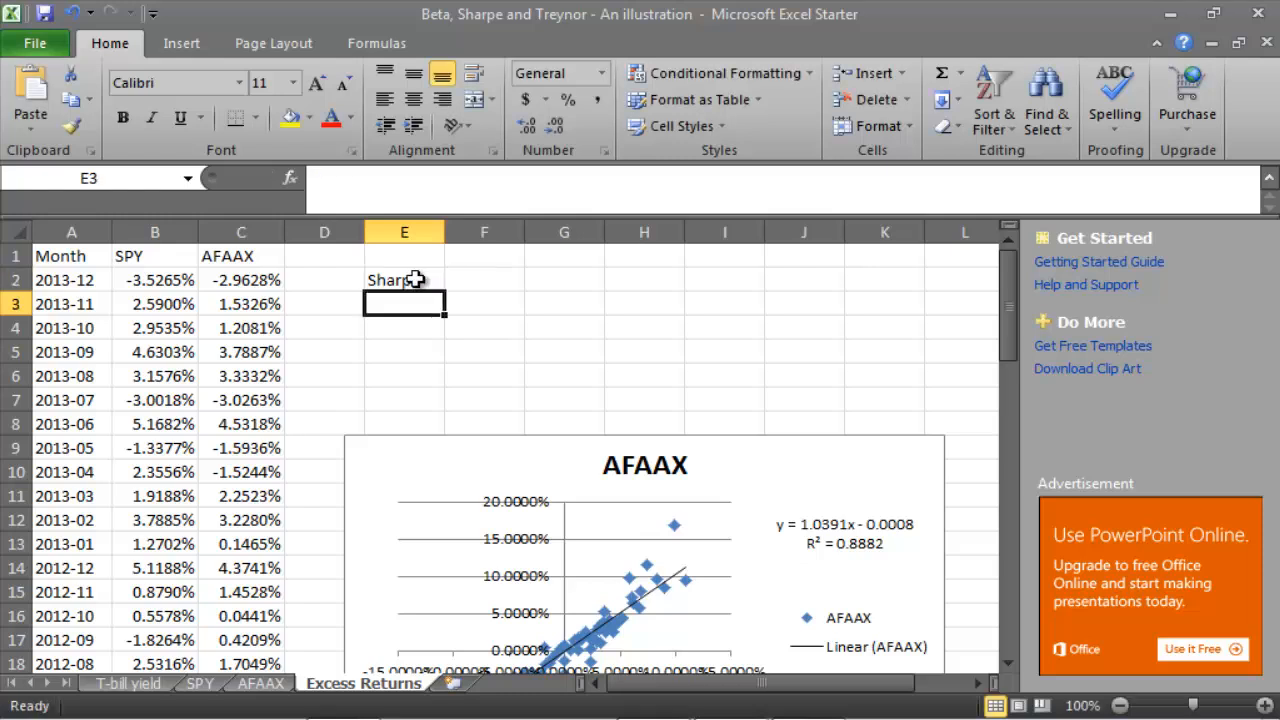
text(Tre)
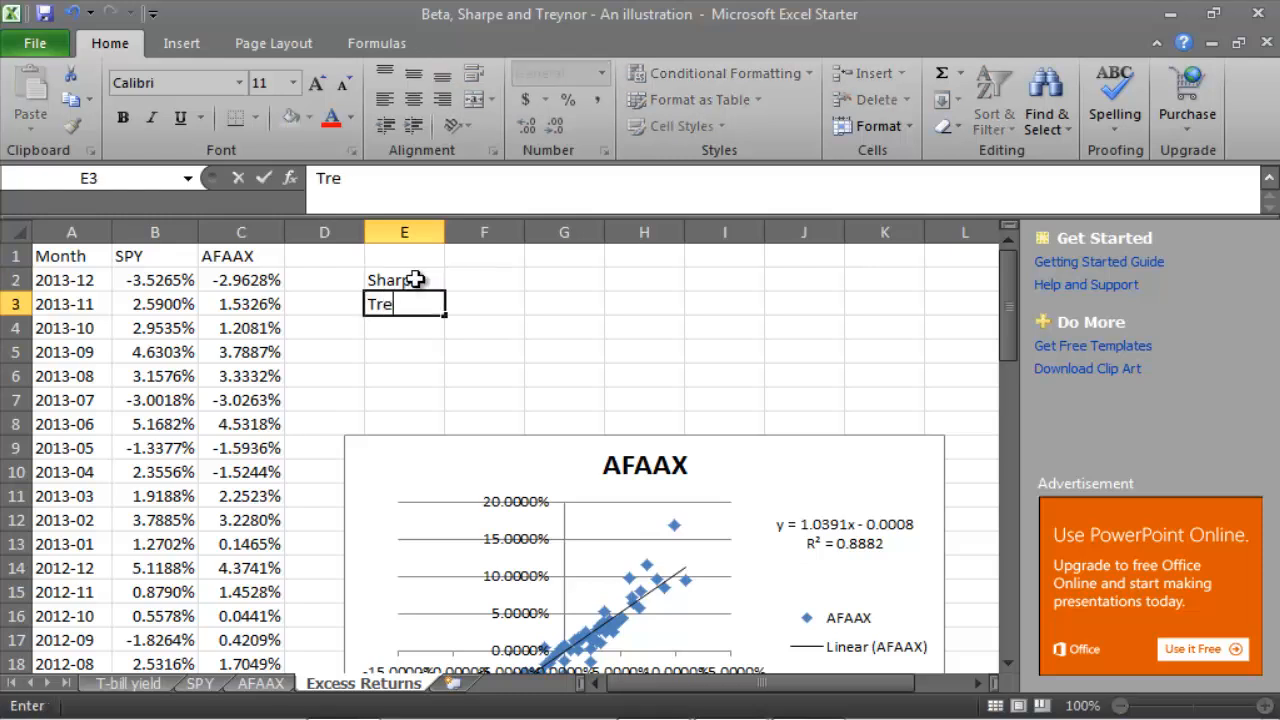
text(ynor)
click(564, 256)
text(AFAAX)
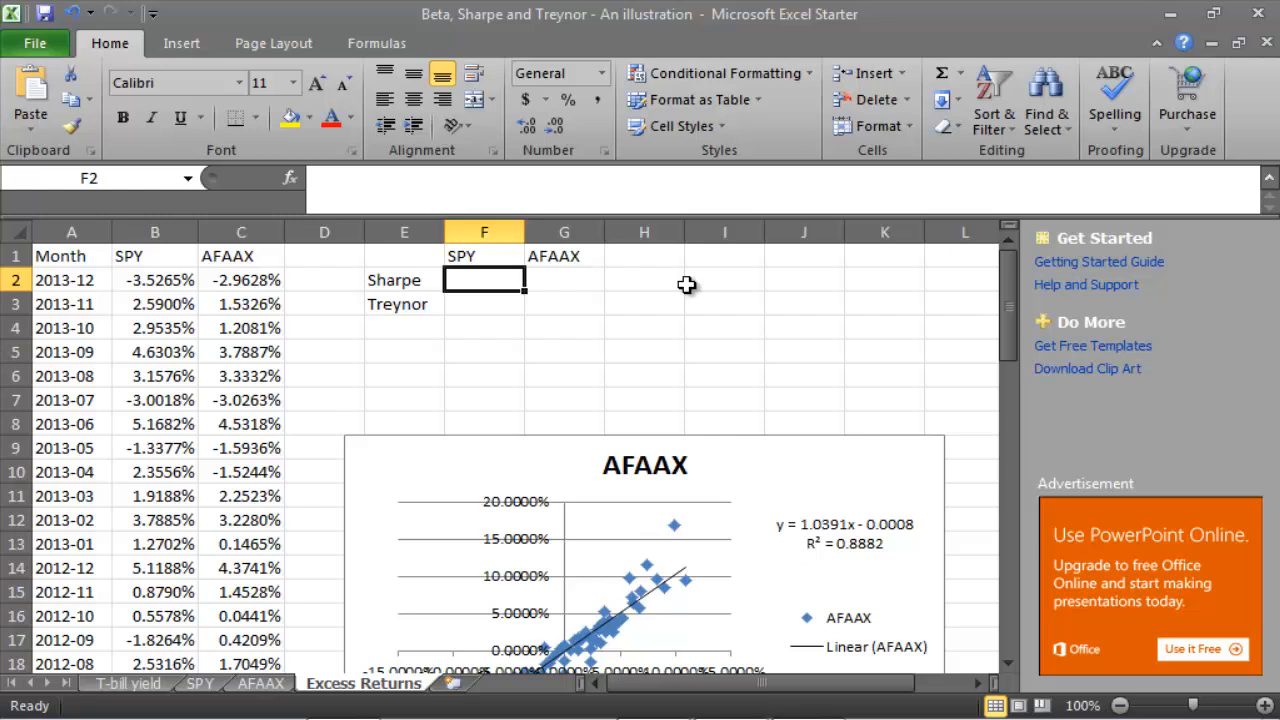
mouse_move(720, 268)
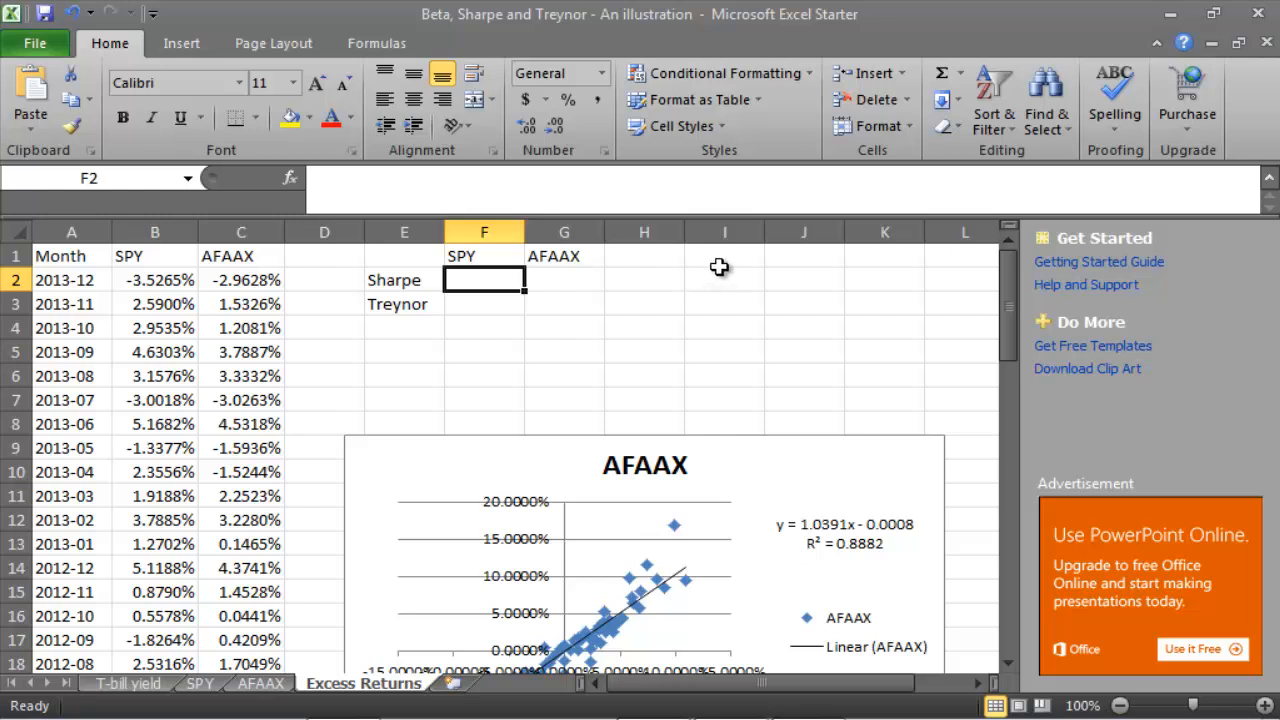
click(724, 256)
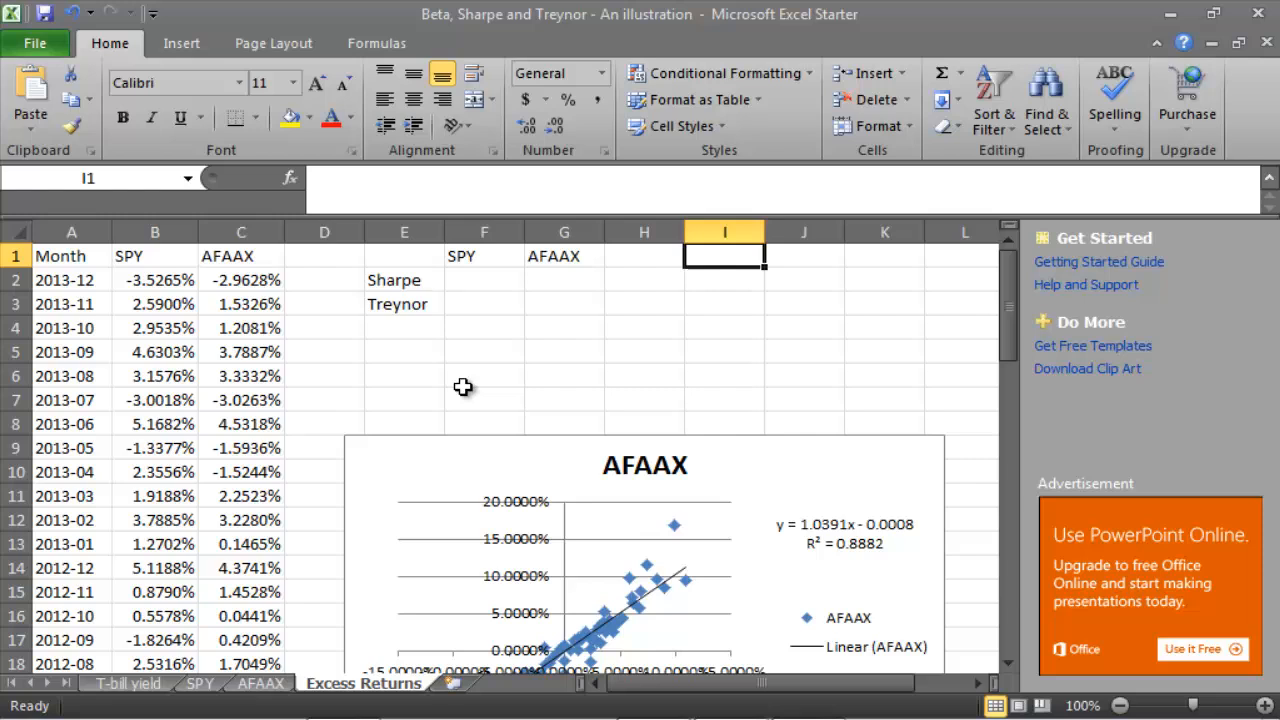
click(404, 328)
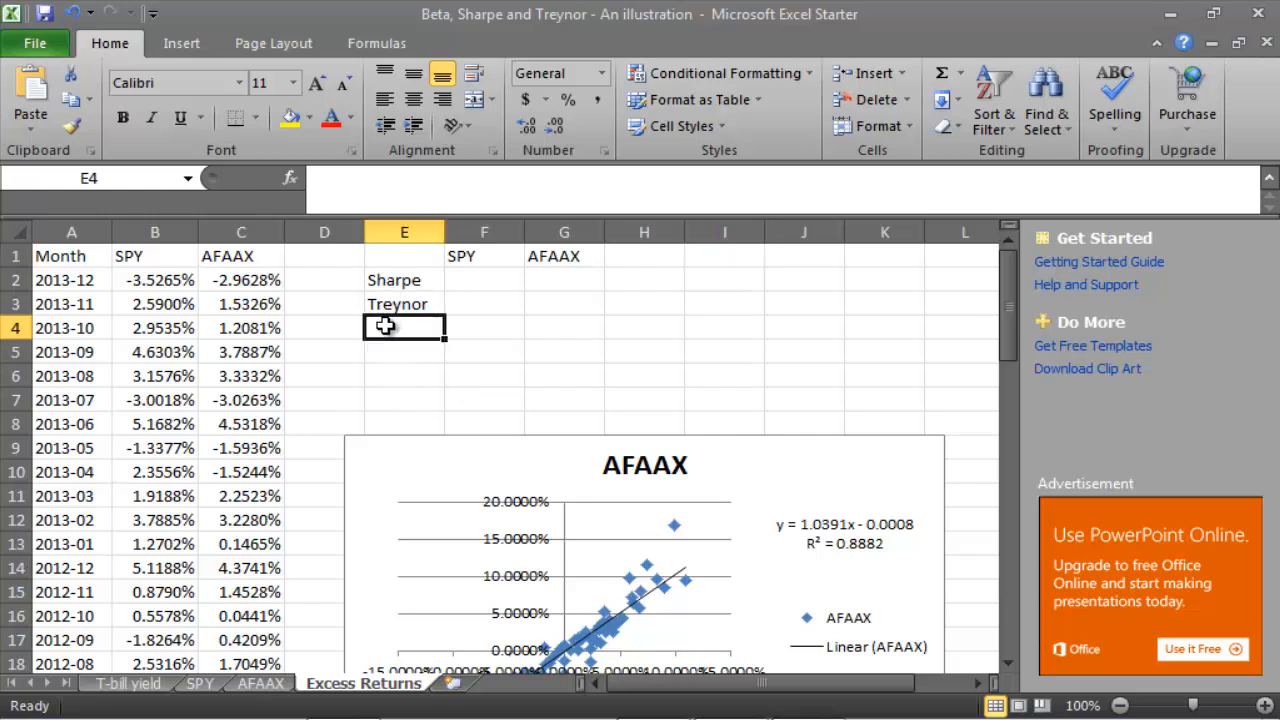
text(Avg Ret)
click(404, 352)
text(Std)
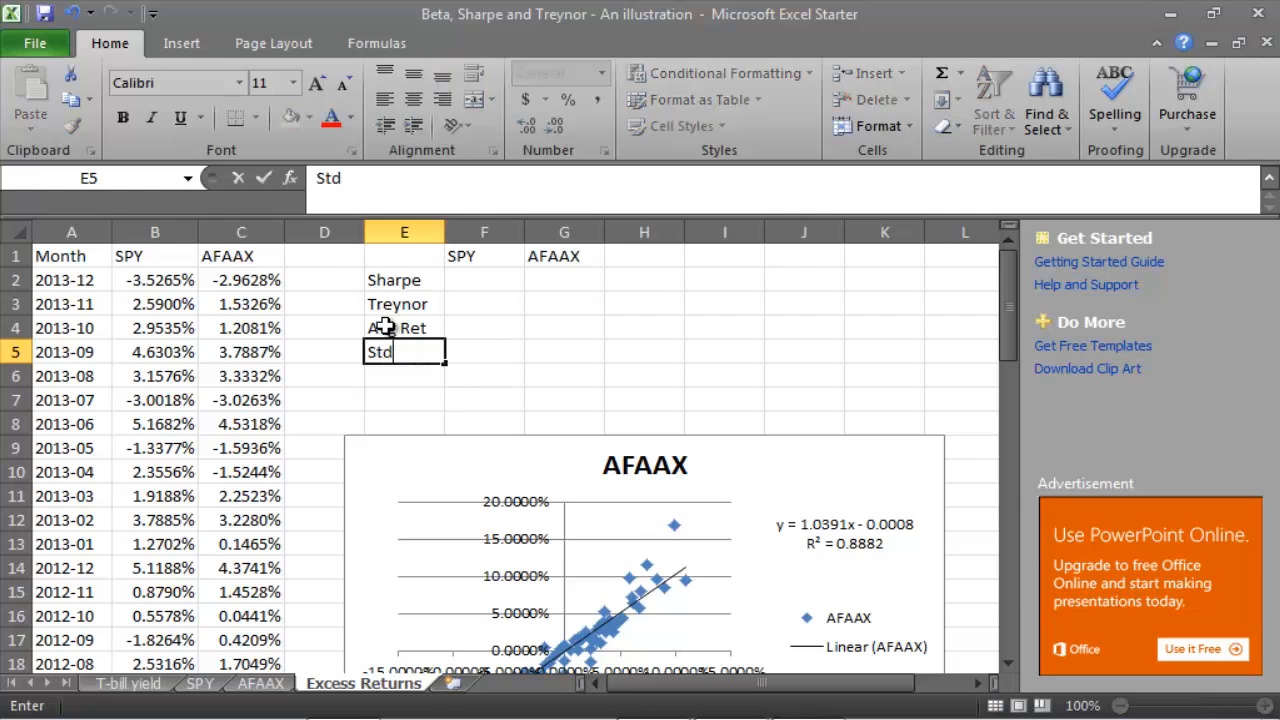
text(Dev)
click(644, 256)
text(Risk Free)
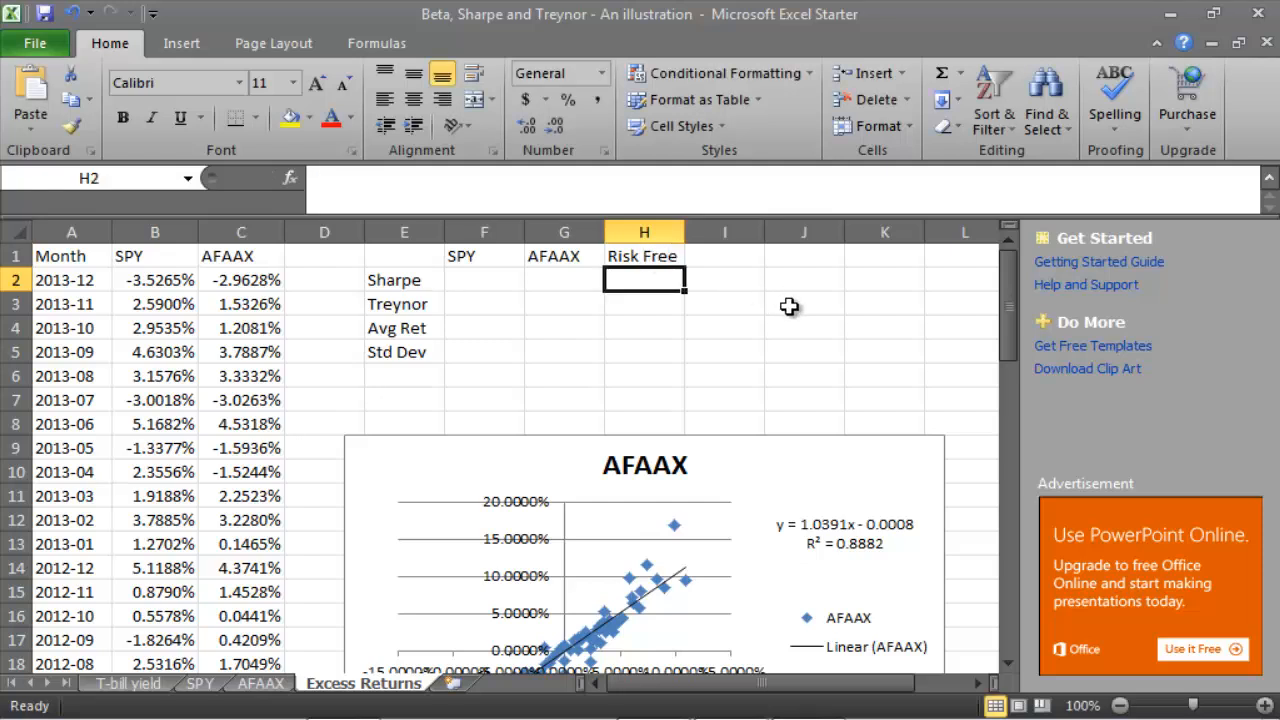
click(804, 304)
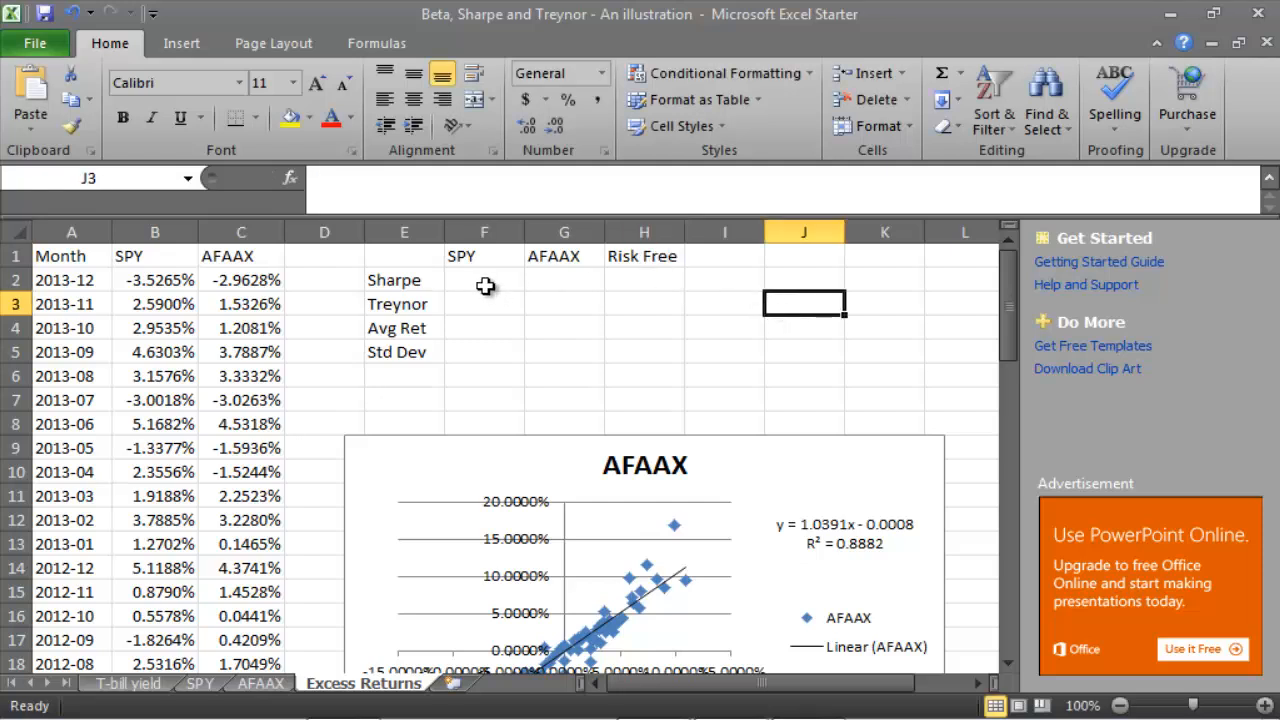
drag(484, 284, 644, 348)
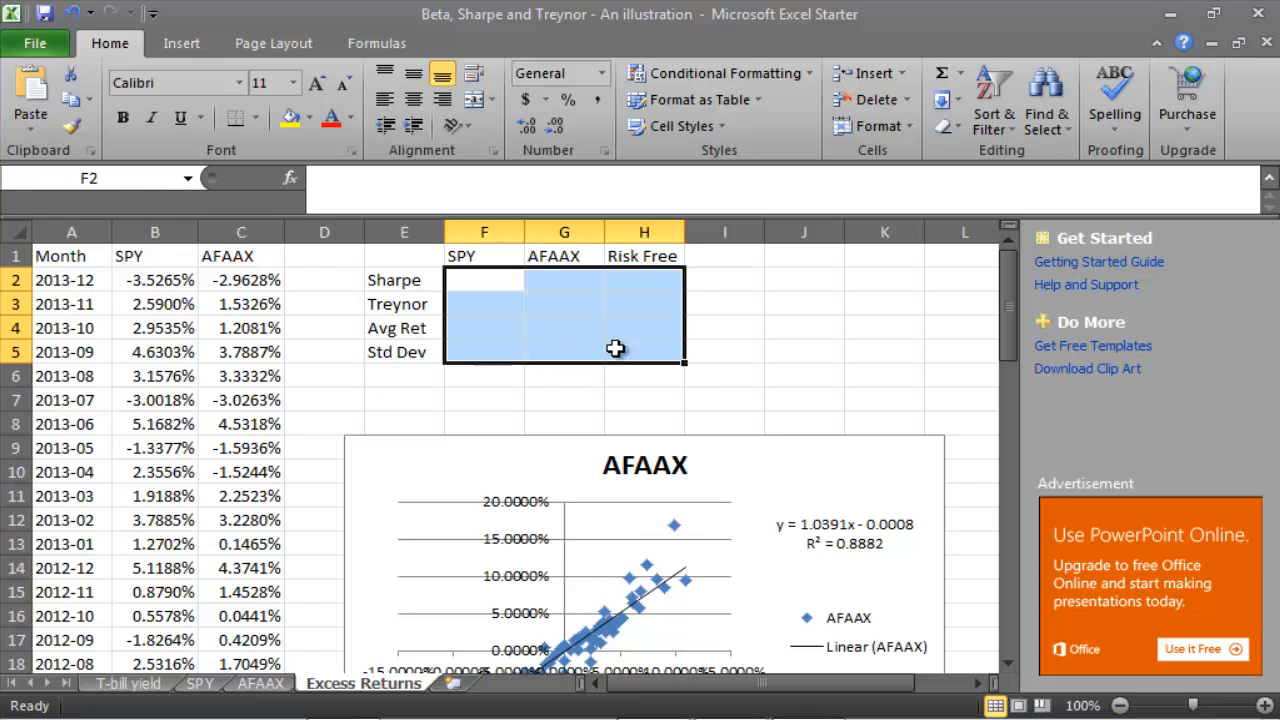
Link SPY's mean return (H64) into F4 and its standard deviation (H65) into F5
click(564, 328)
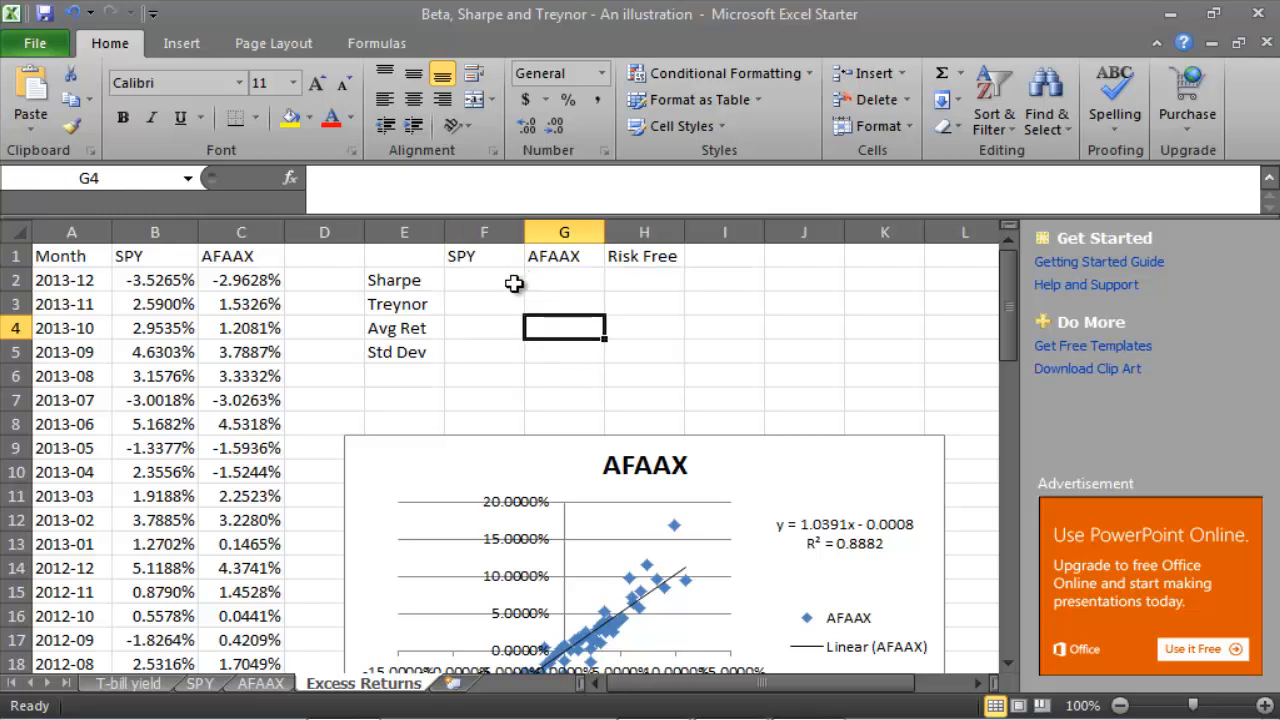
click(484, 328)
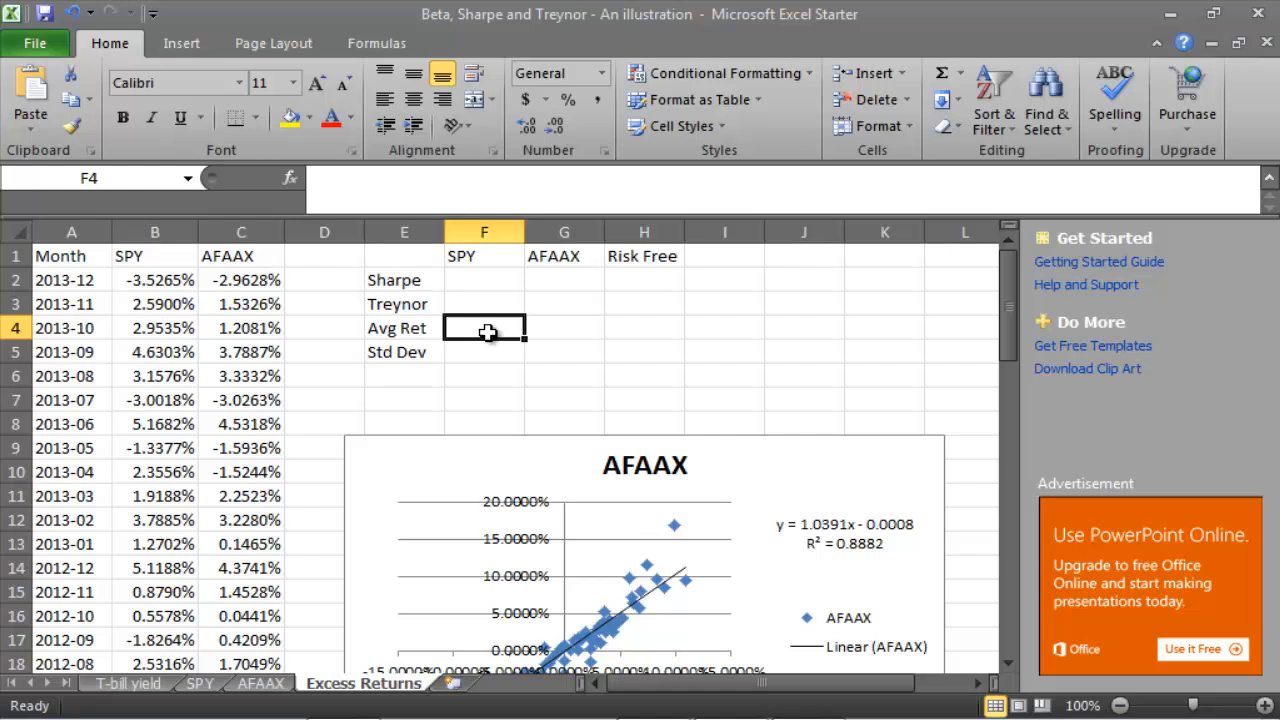
click(484, 280)
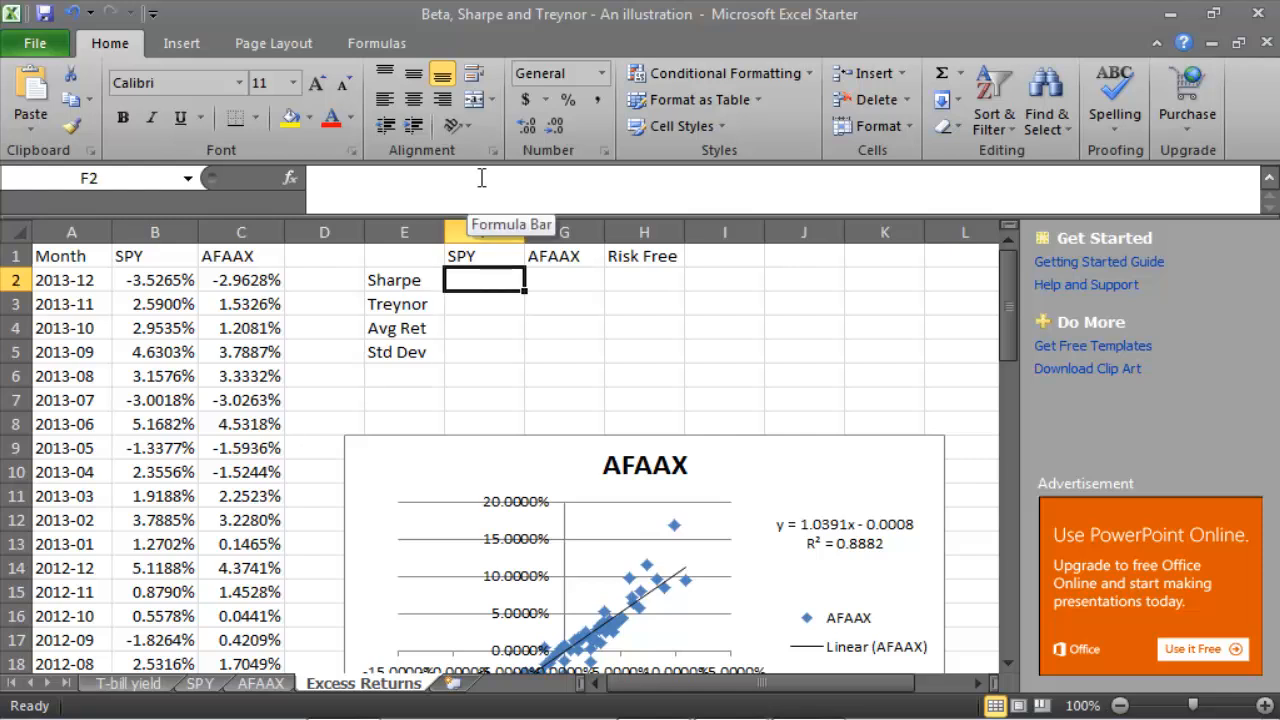
click(484, 328)
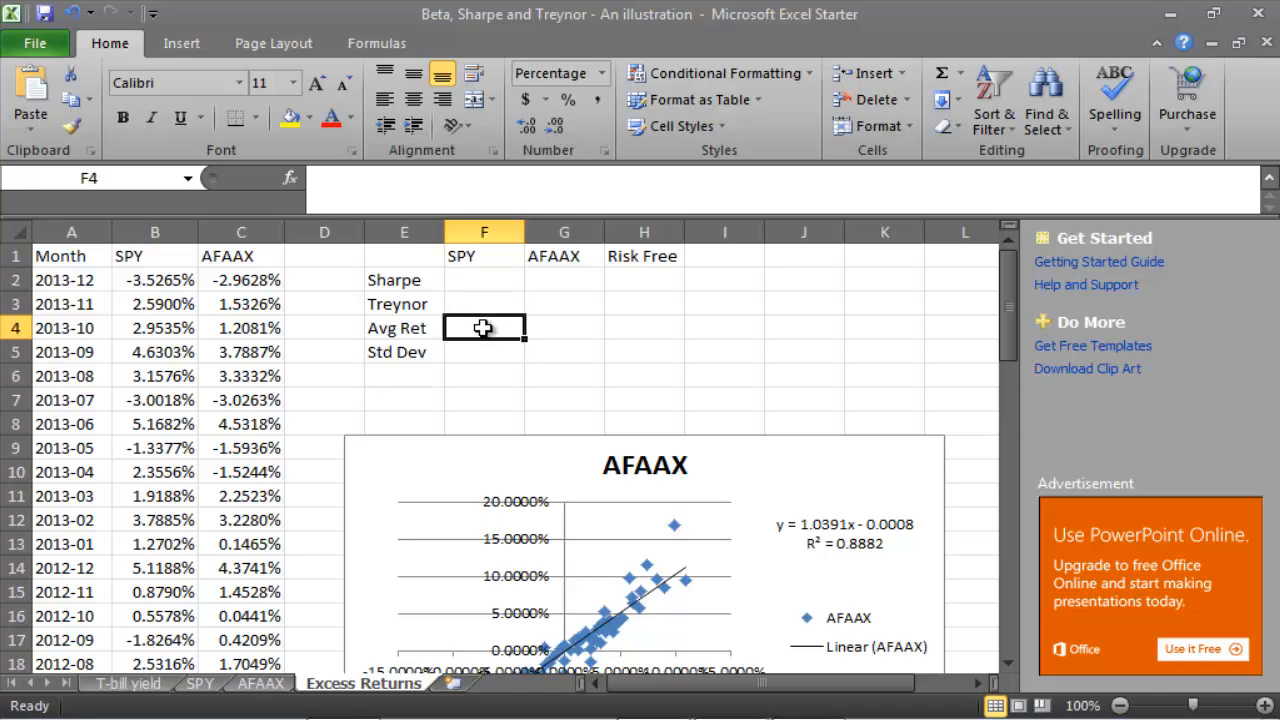
text(=)
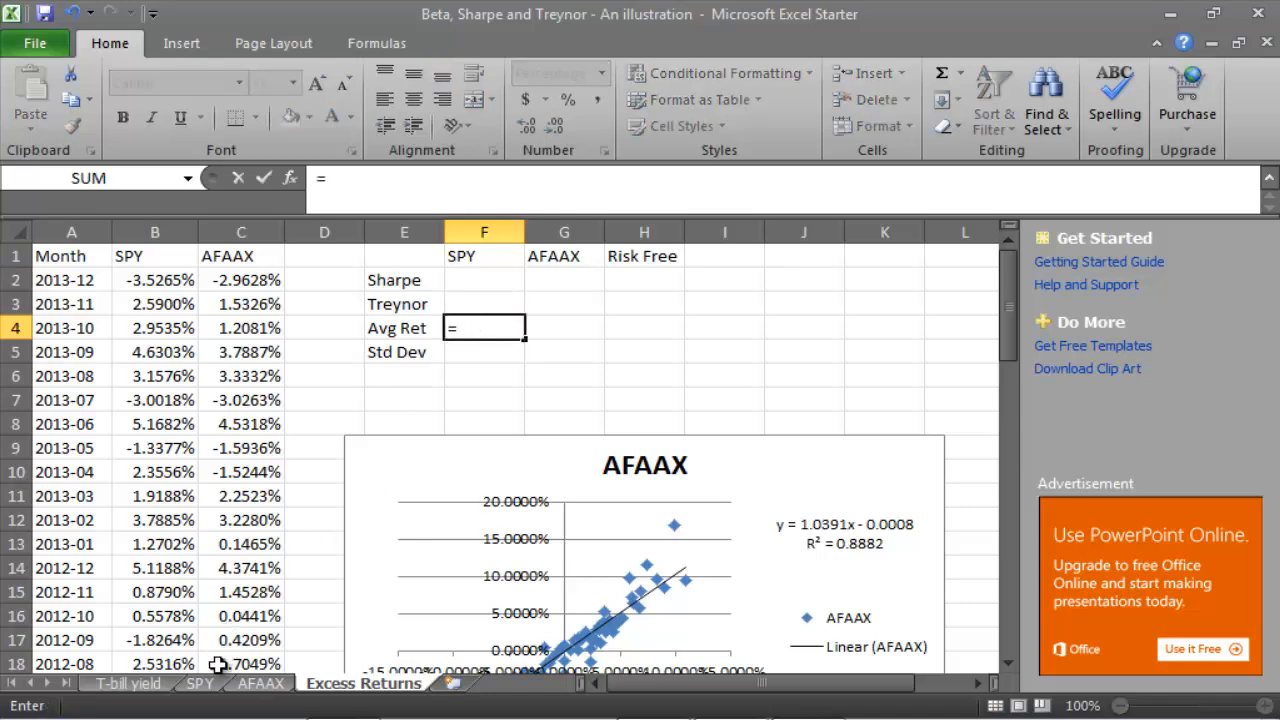
click(200, 684)
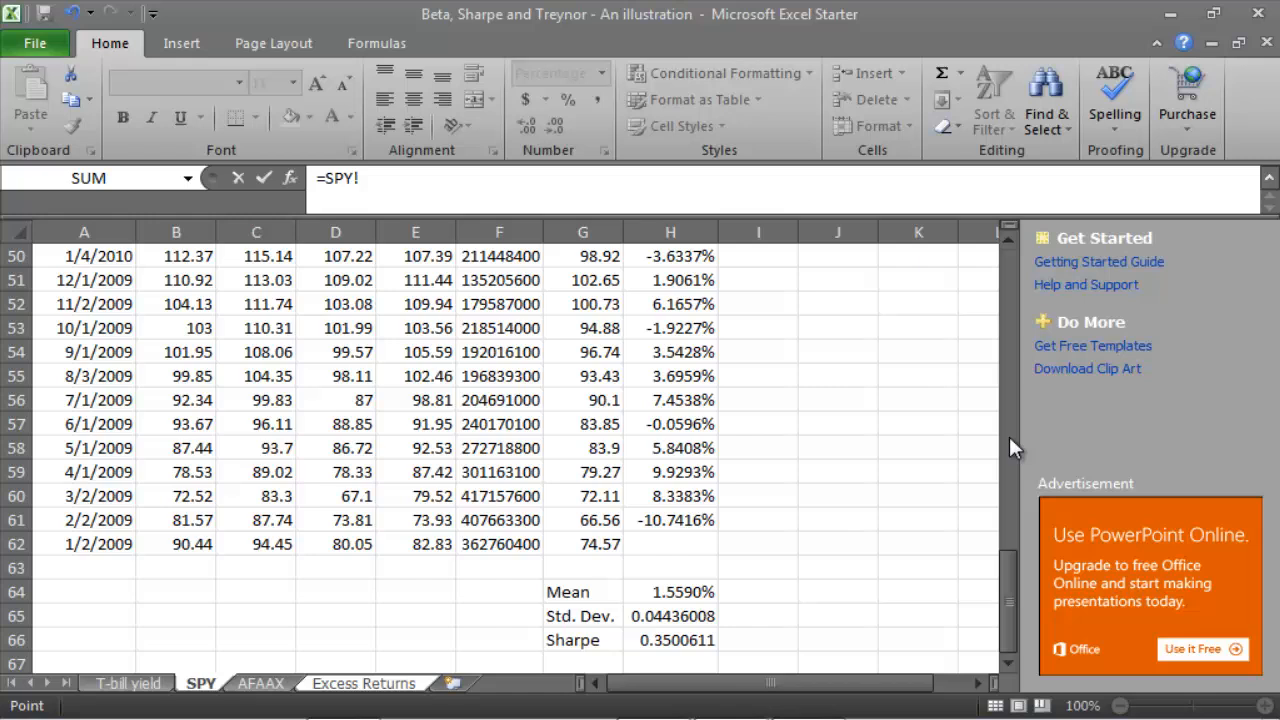
click(670, 592)
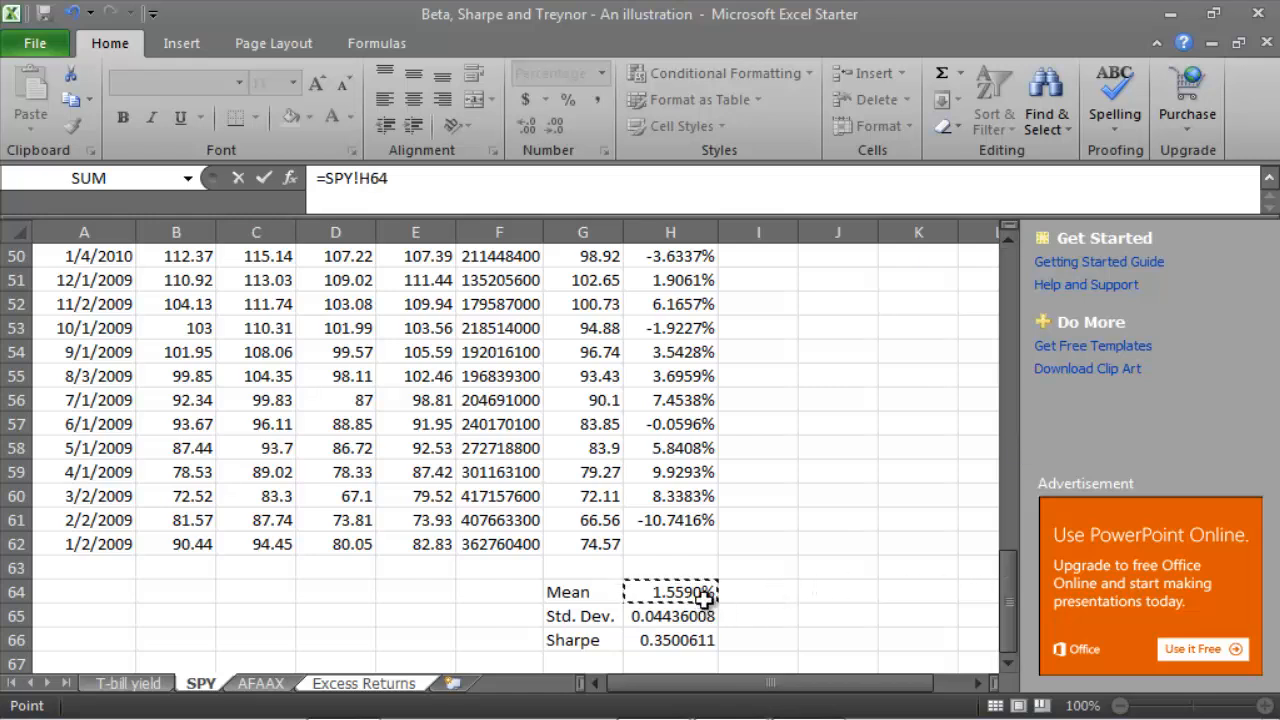
mouse_move(744, 614)
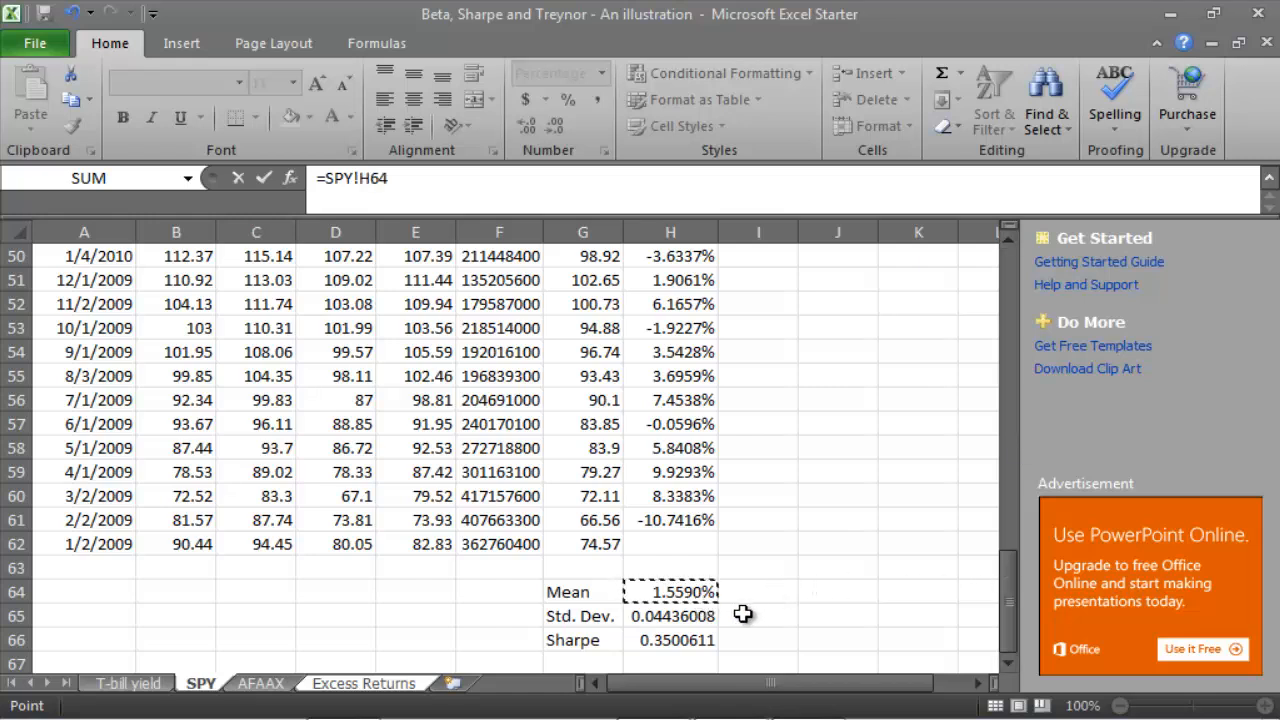
click(364, 684)
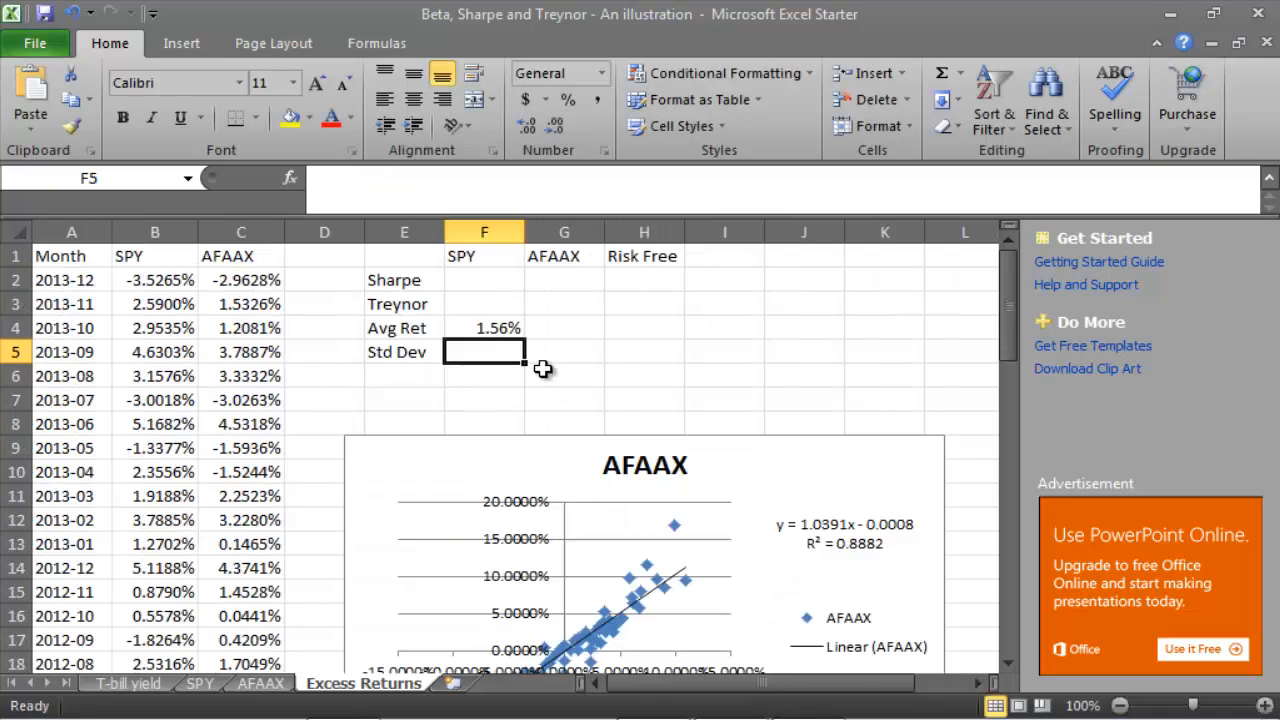
click(200, 684)
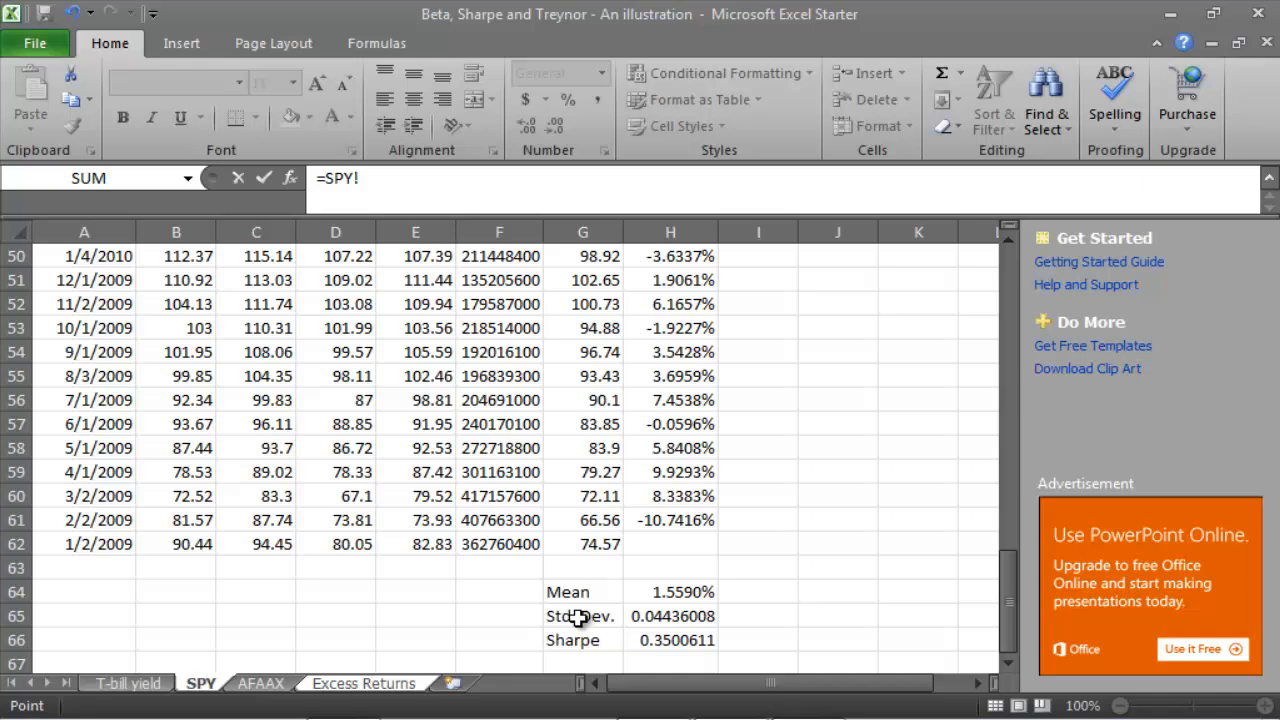
click(670, 616)
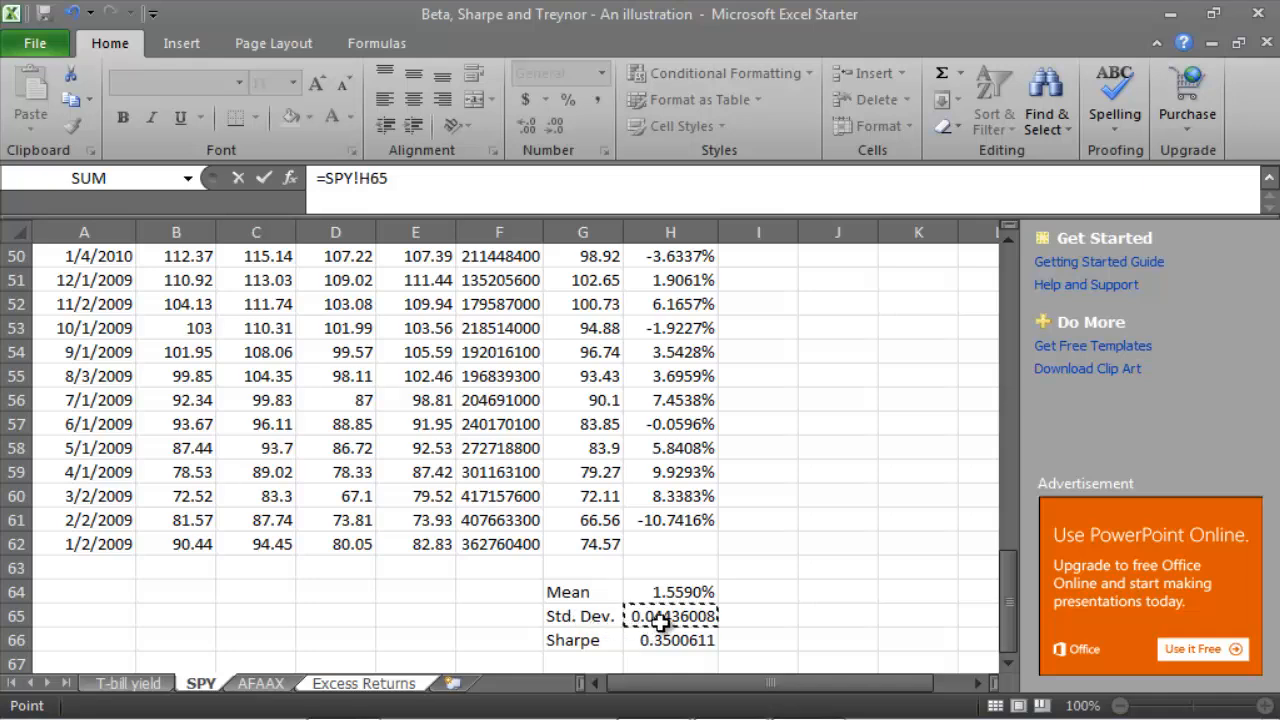
click(362, 684)
text(=)
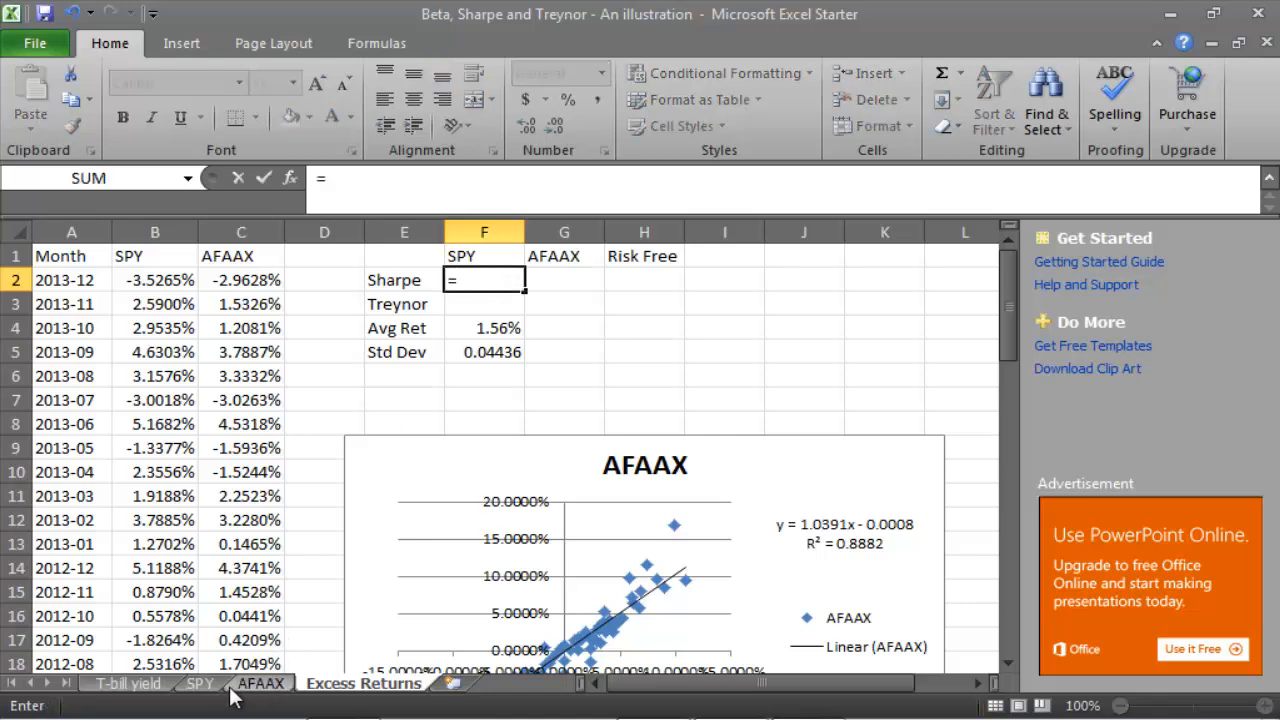
Link SPY's Sharpe ratio 0.350061 from the SPY sheet into F2
click(200, 684)
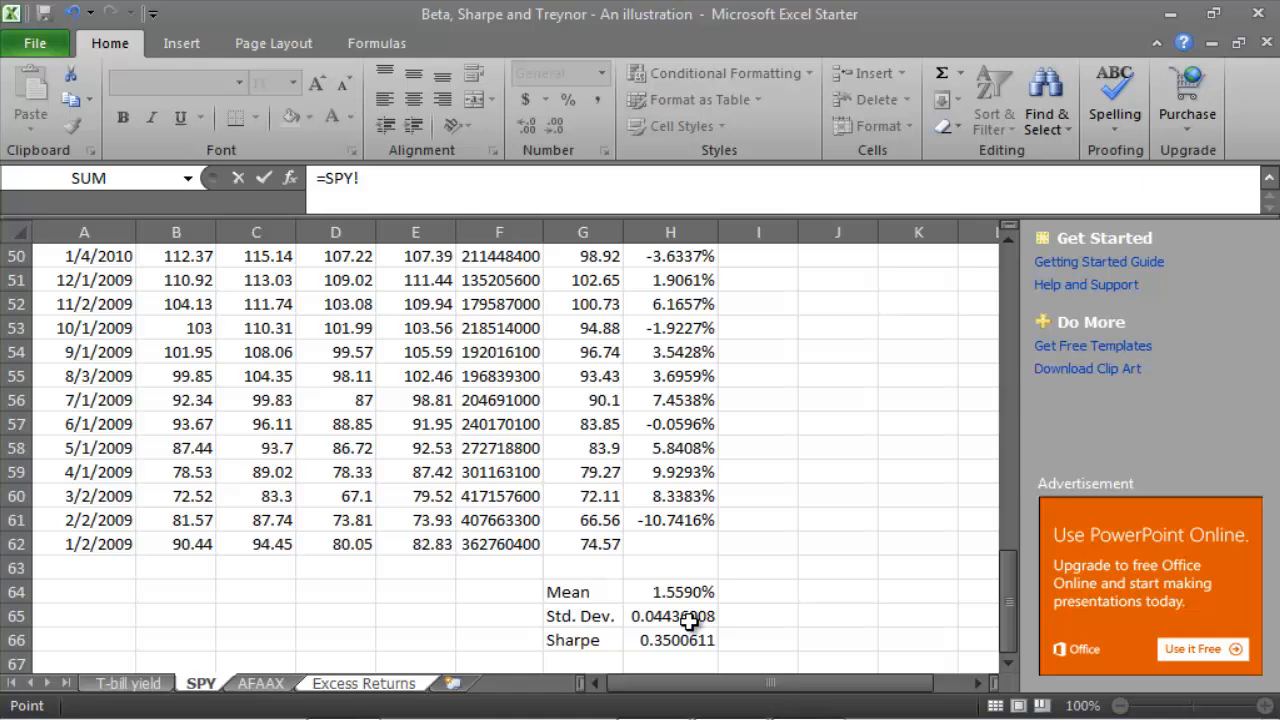
click(364, 684)
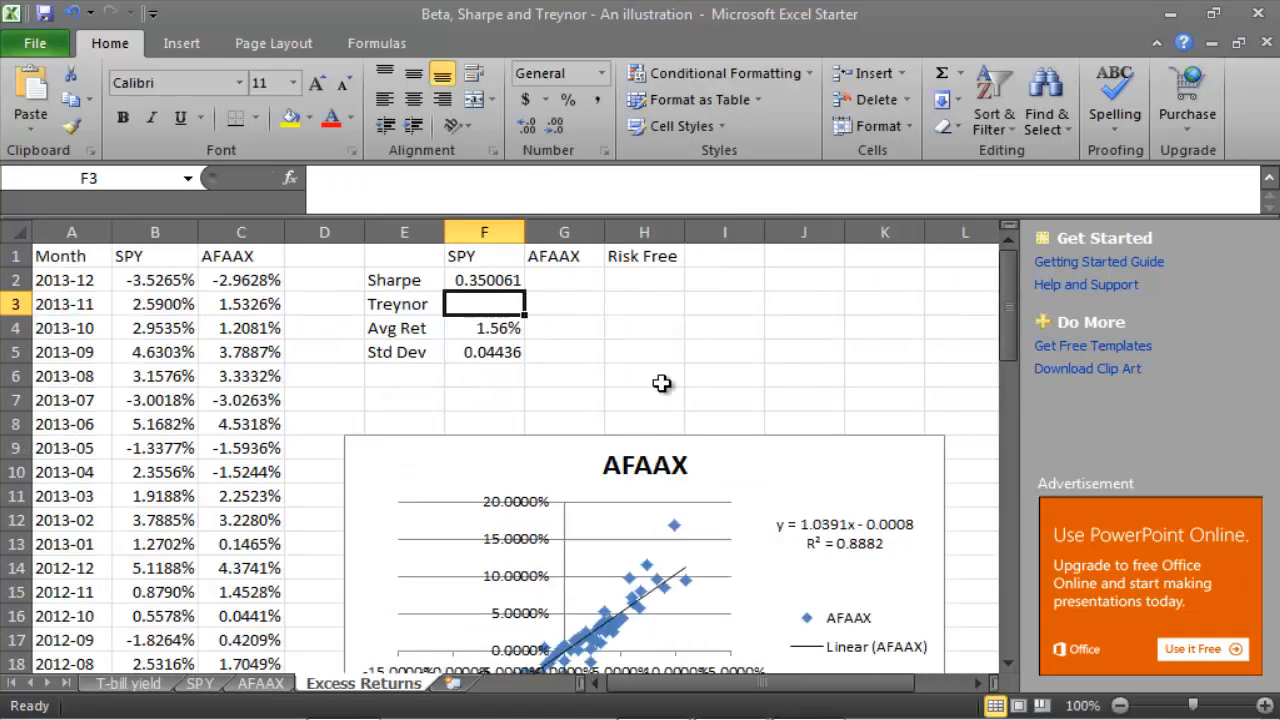
click(564, 352)
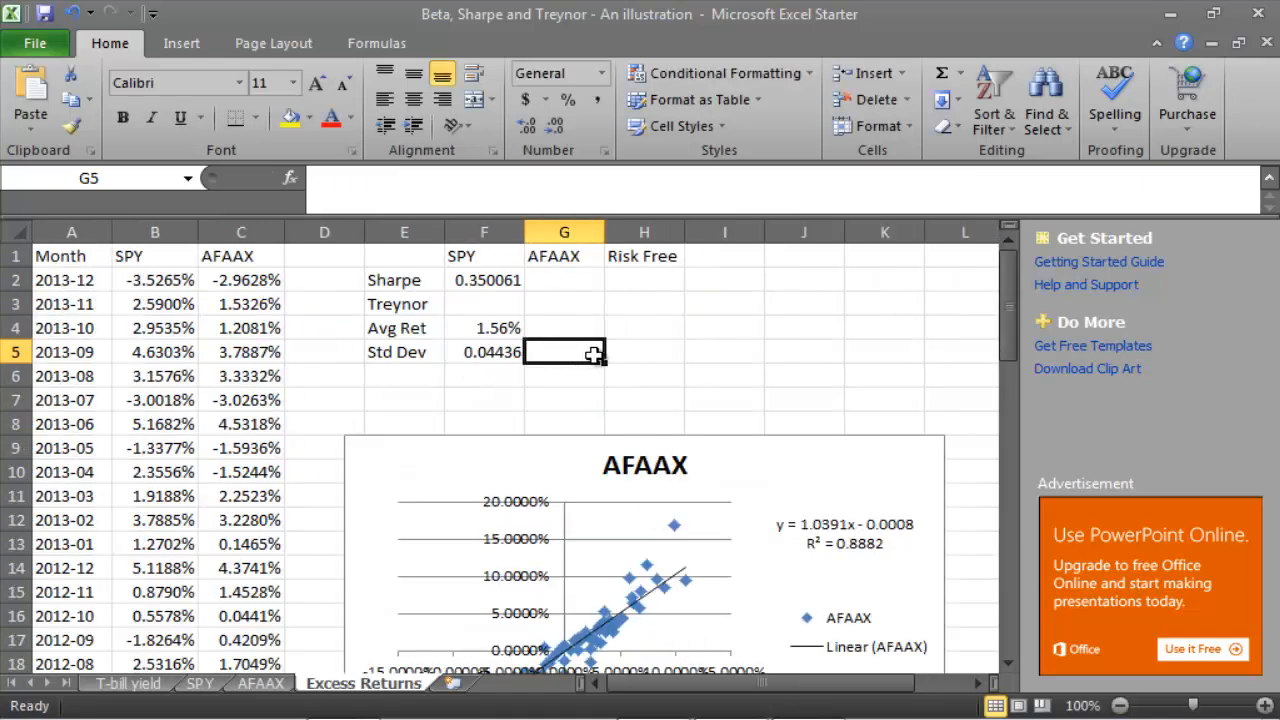
Link AFAAX's mean return 0.015425 into G4 and standard deviation 0.048911 into G5
click(564, 328)
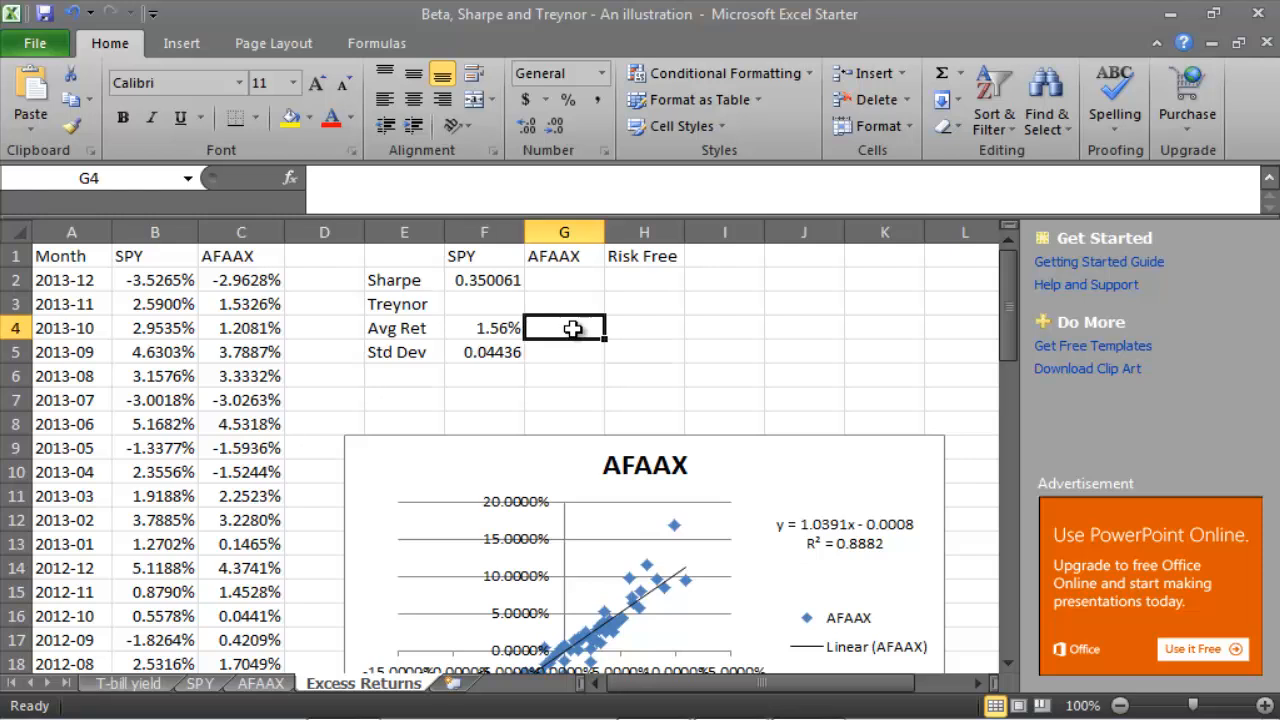
text(=)
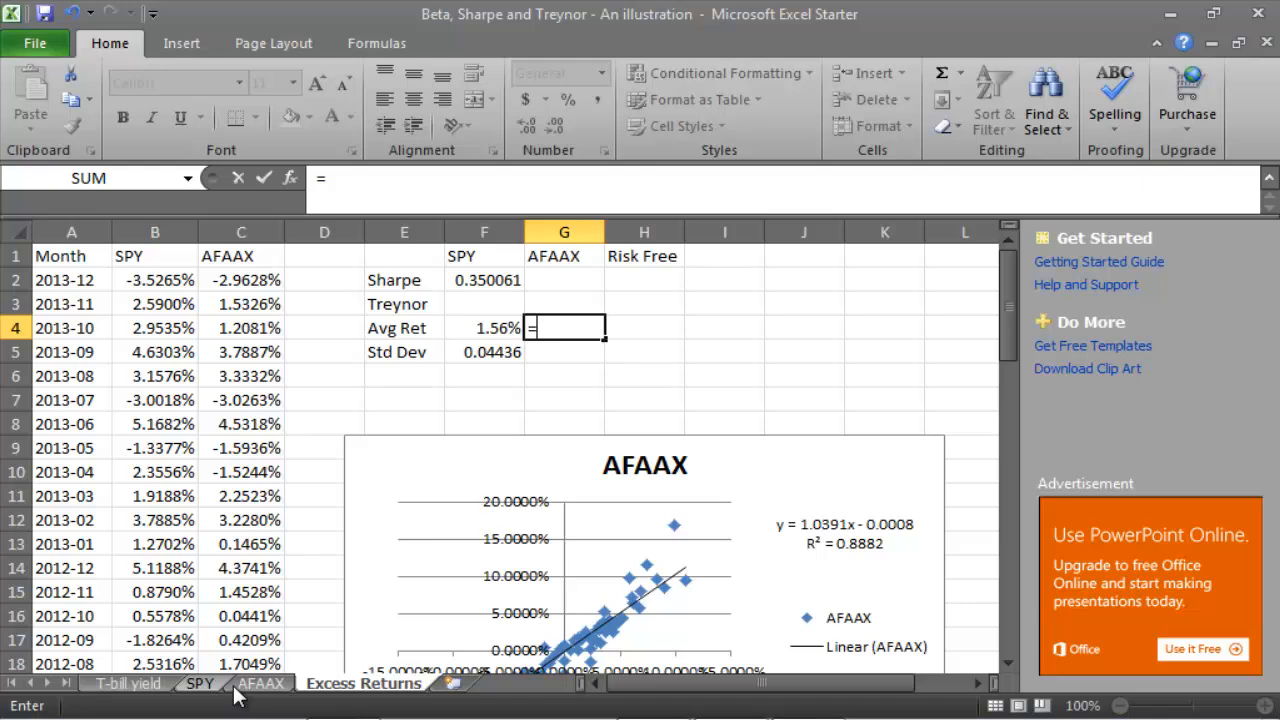
click(260, 684)
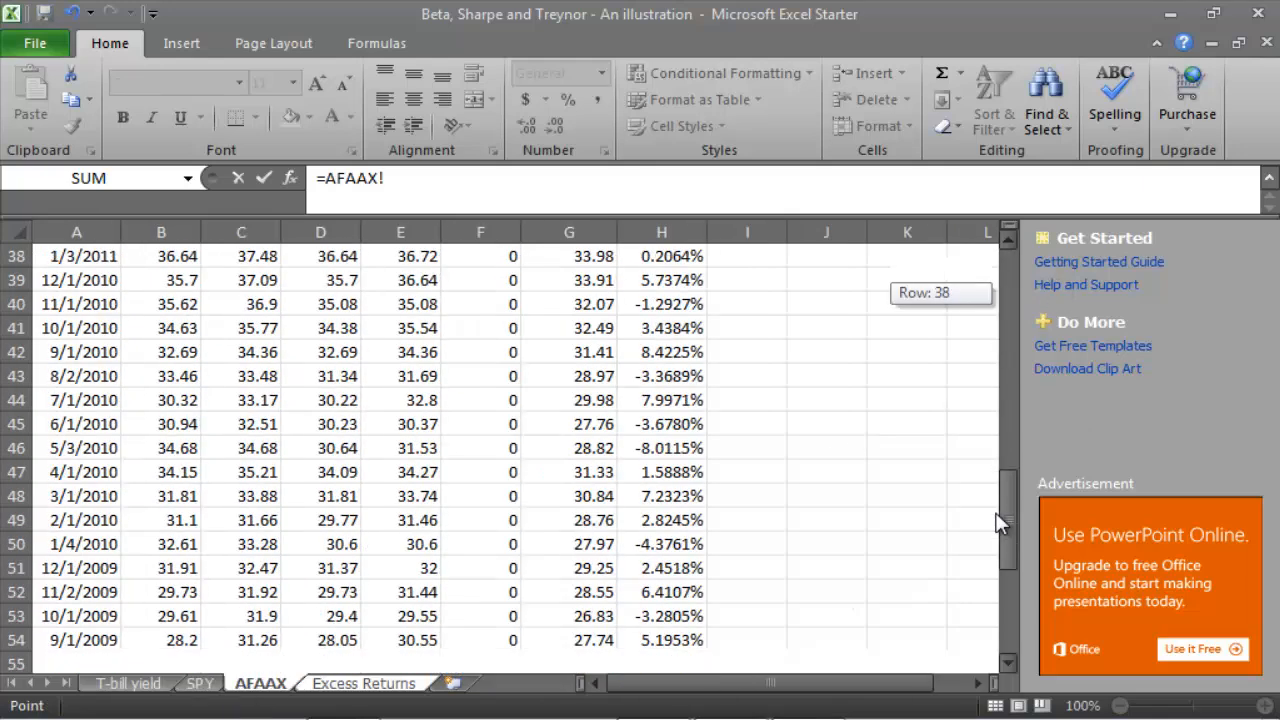
click(660, 544)
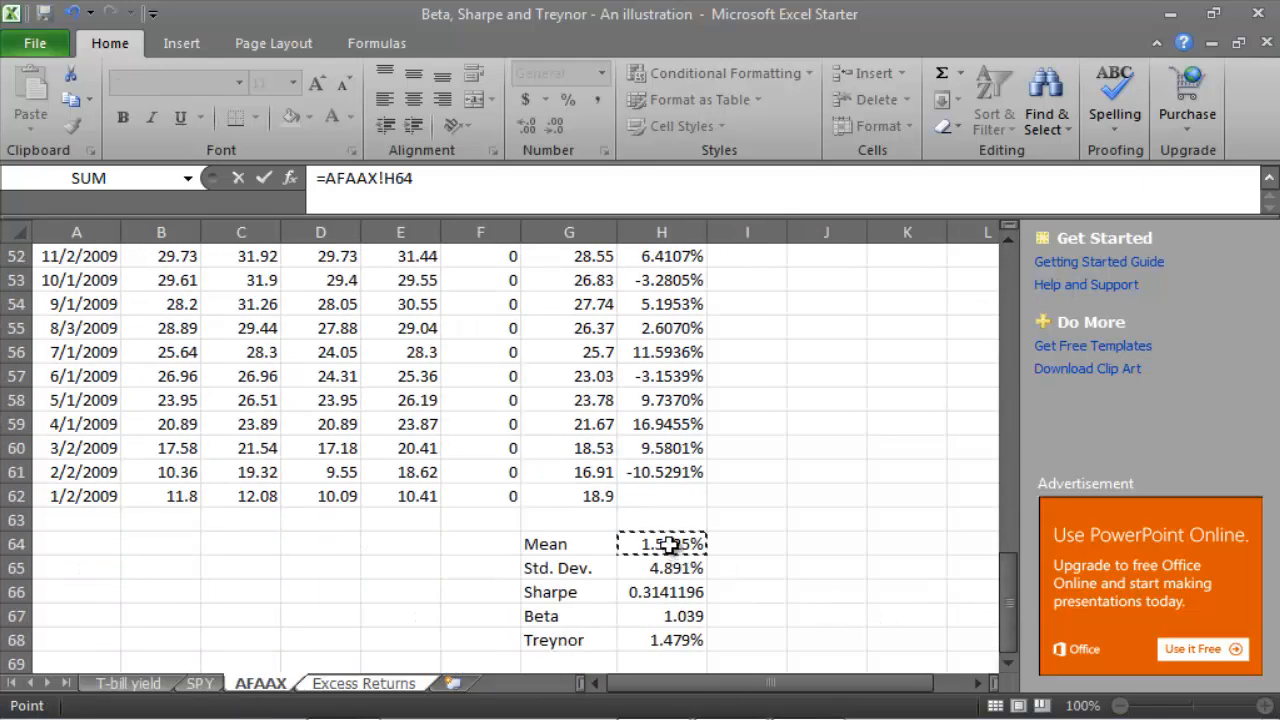
click(362, 684)
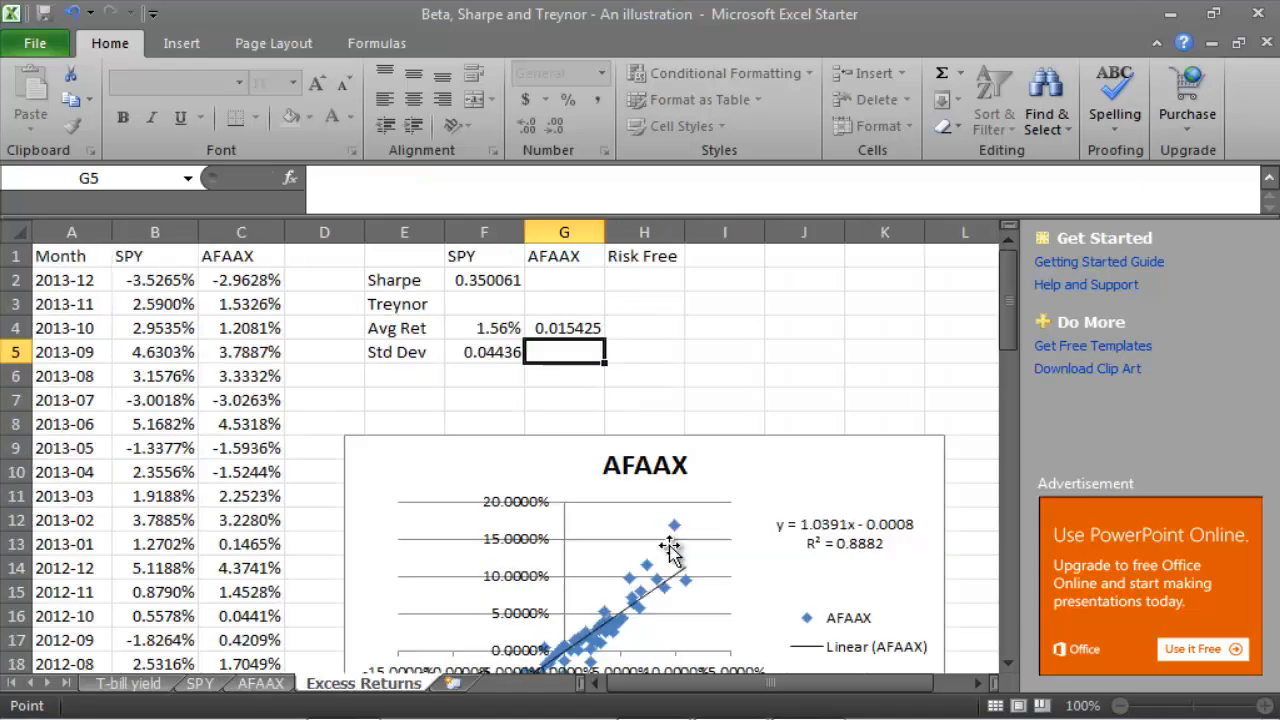
text(=)
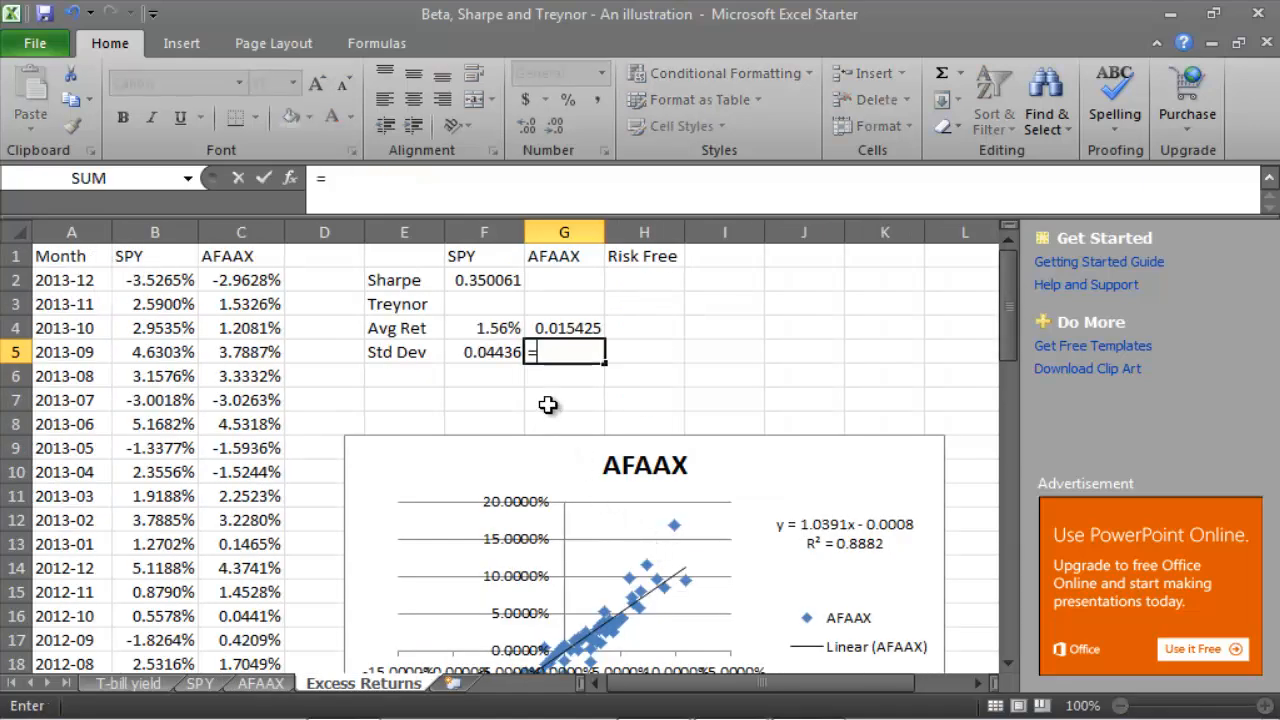
click(260, 684)
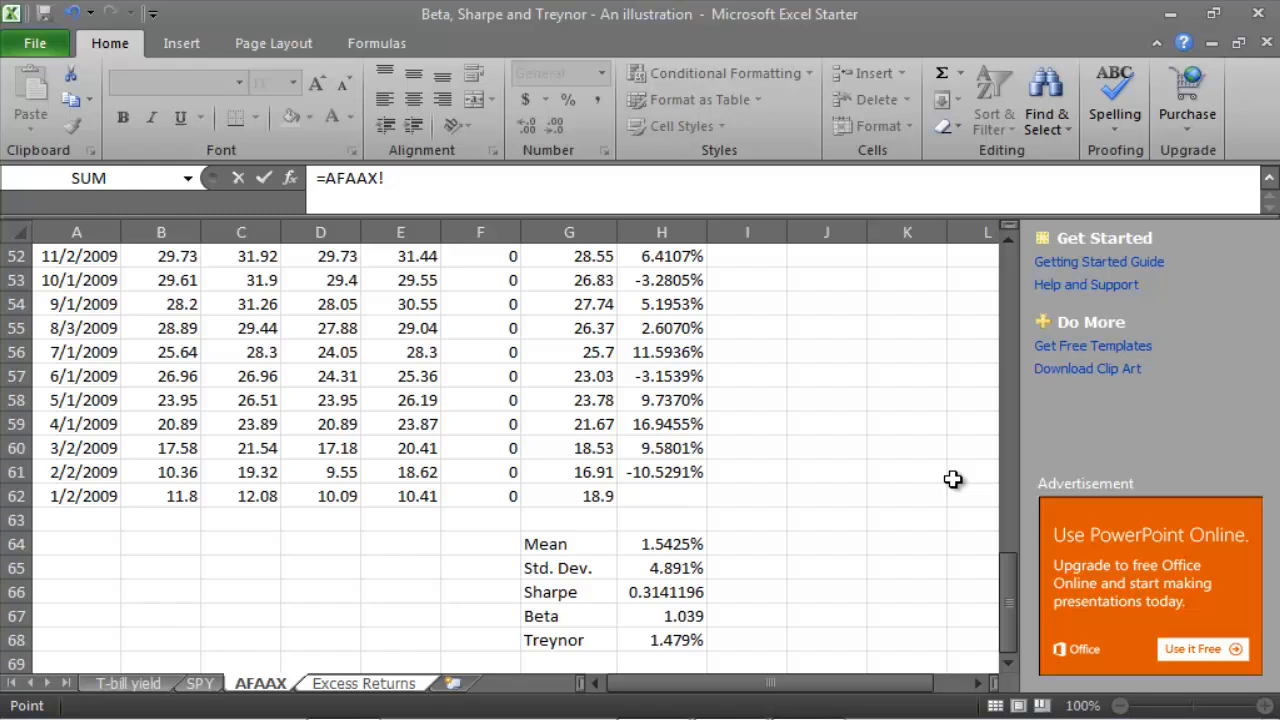
click(660, 568)
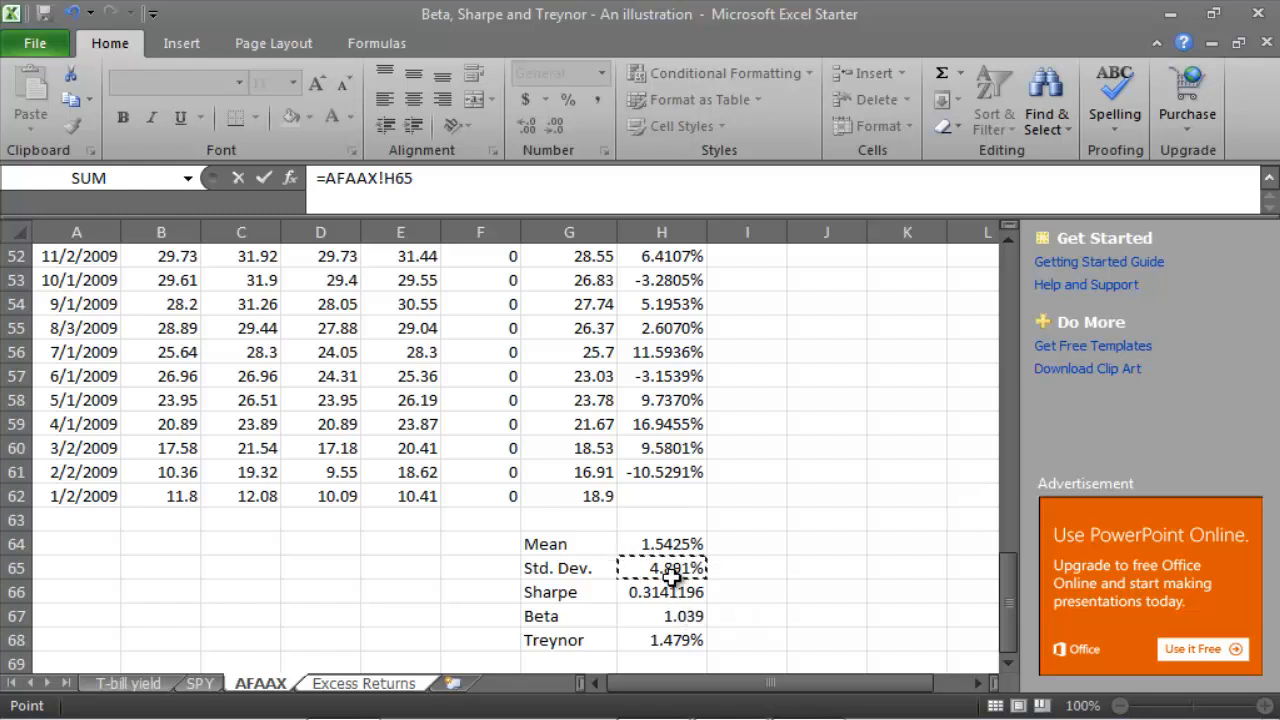
click(364, 684)
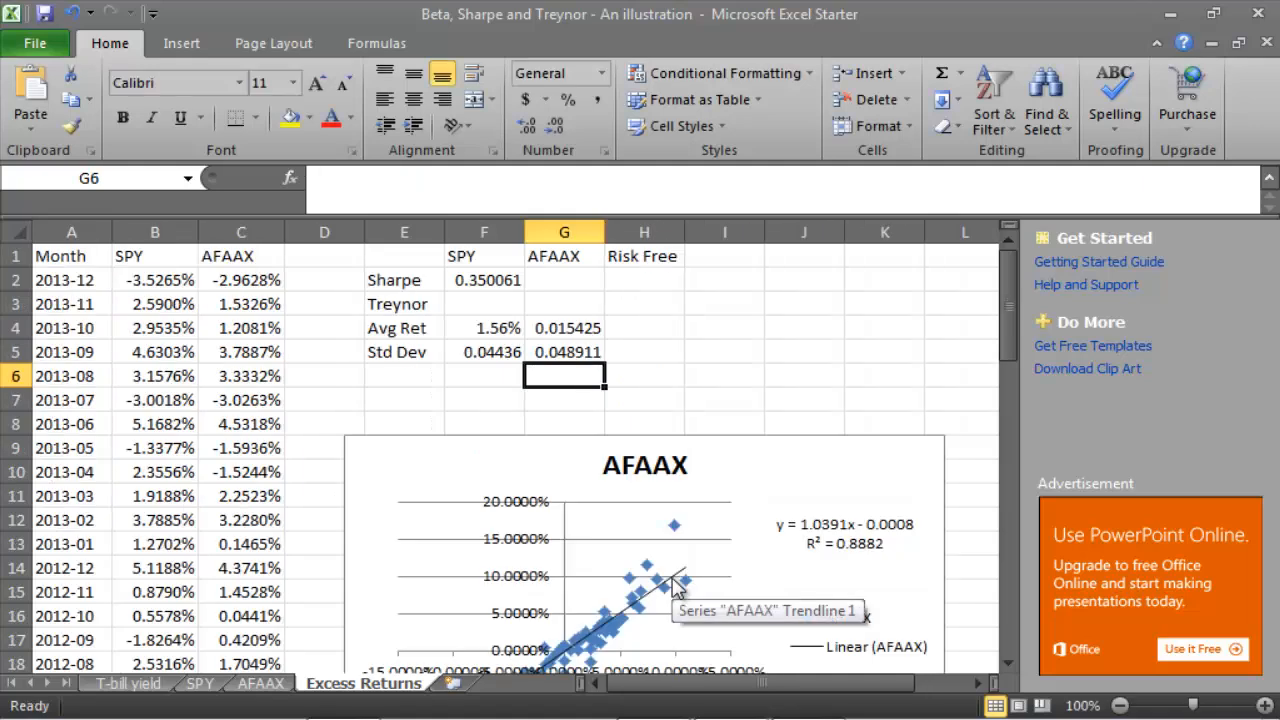
Start the AFAAX Sharpe ratio link in G2
click(564, 280)
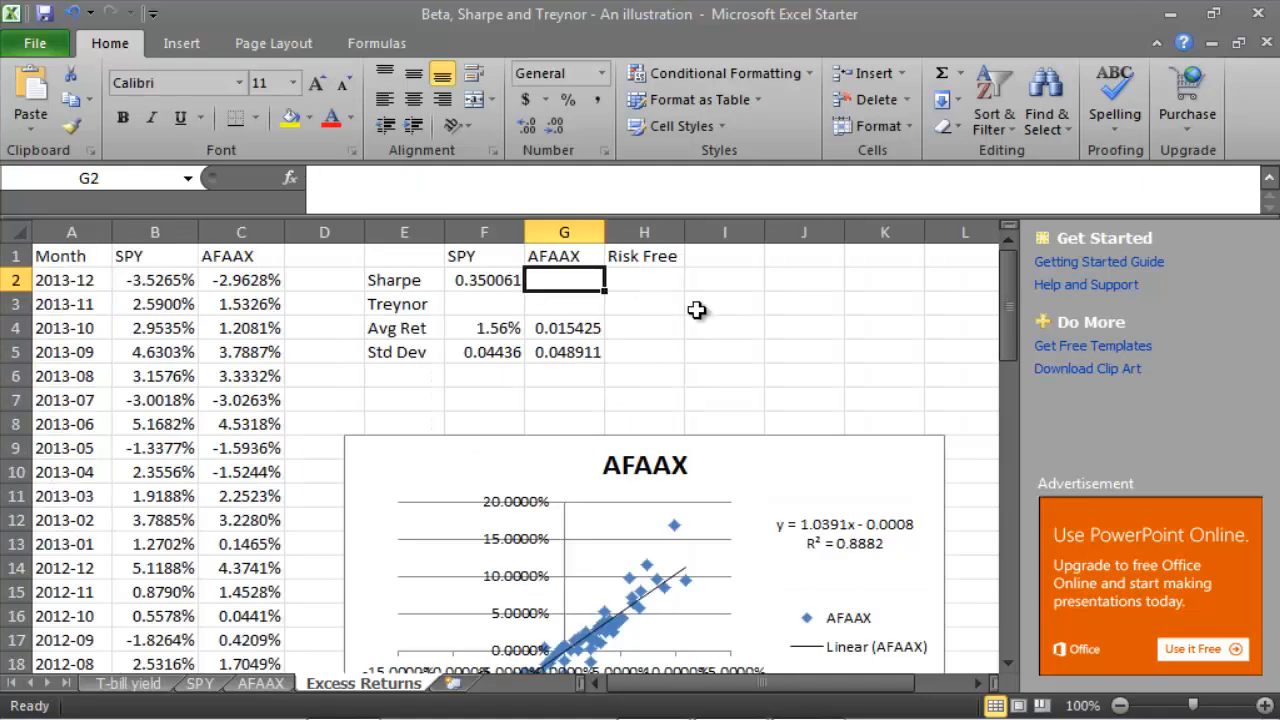
text(=)
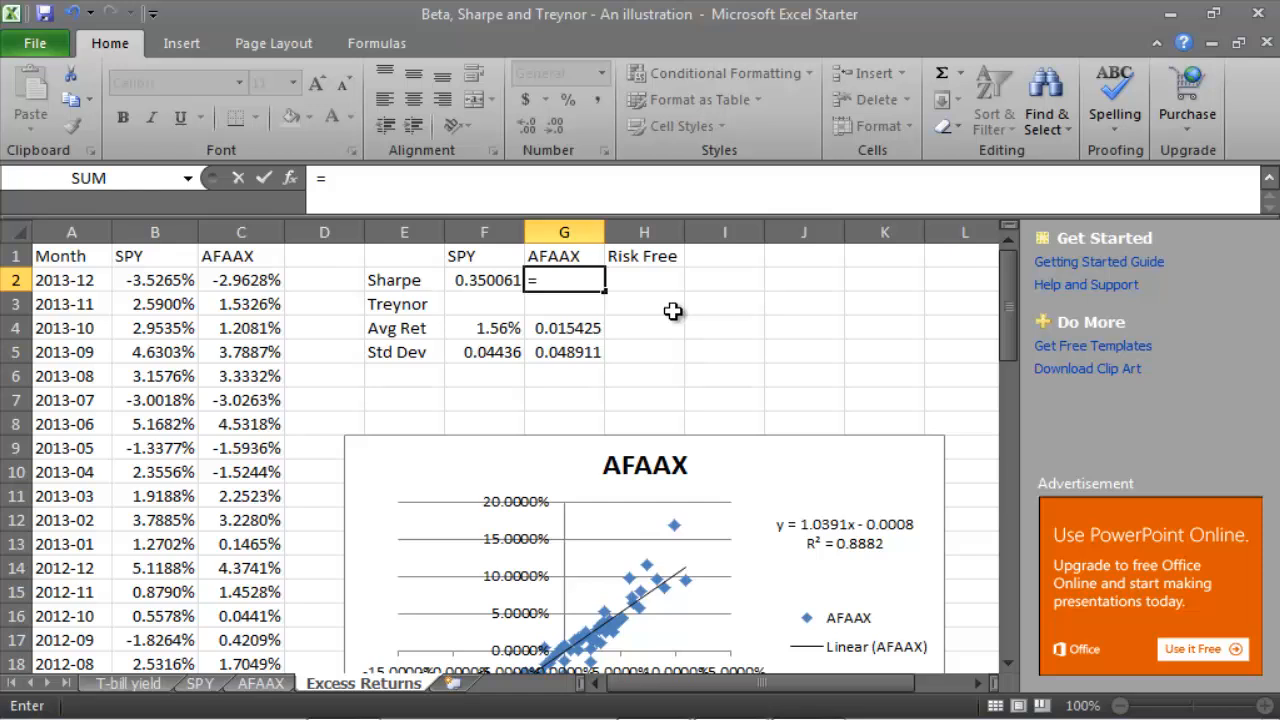
mouse_move(568, 324)
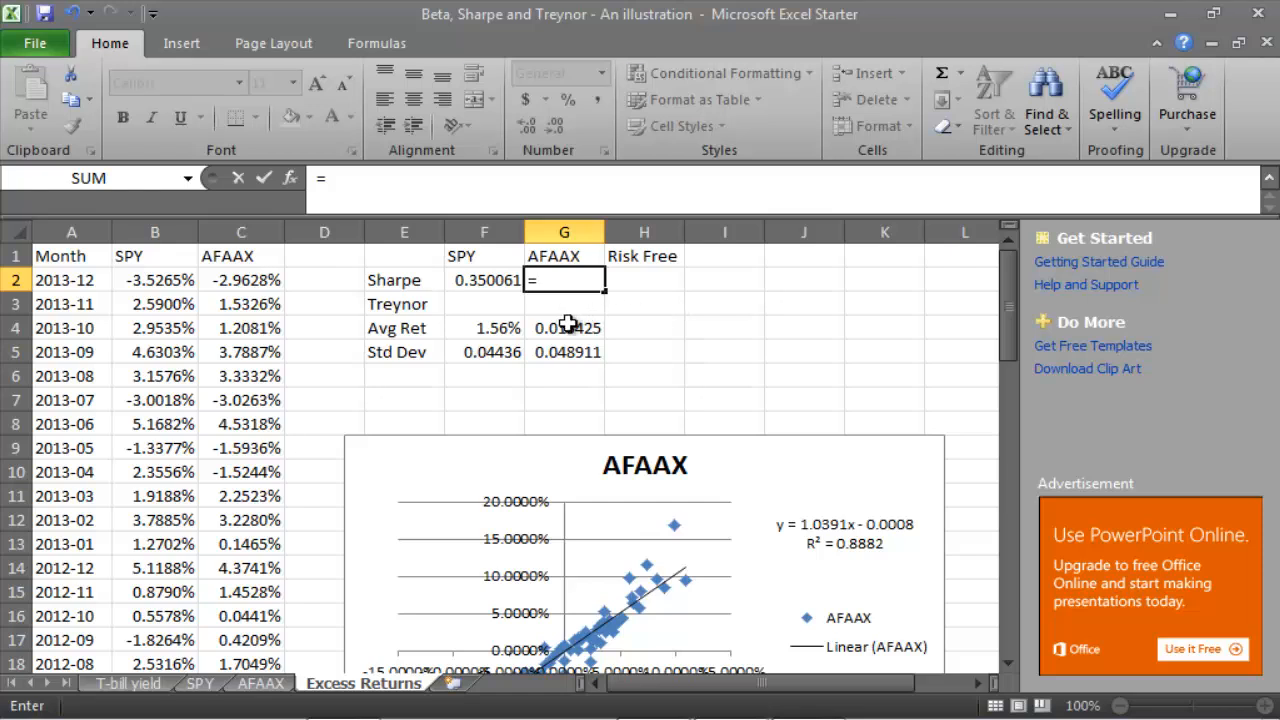
Link the Risk Free average return to the T-bill yield sheet's mean, 0.00006125
key(Escape)
text(=)
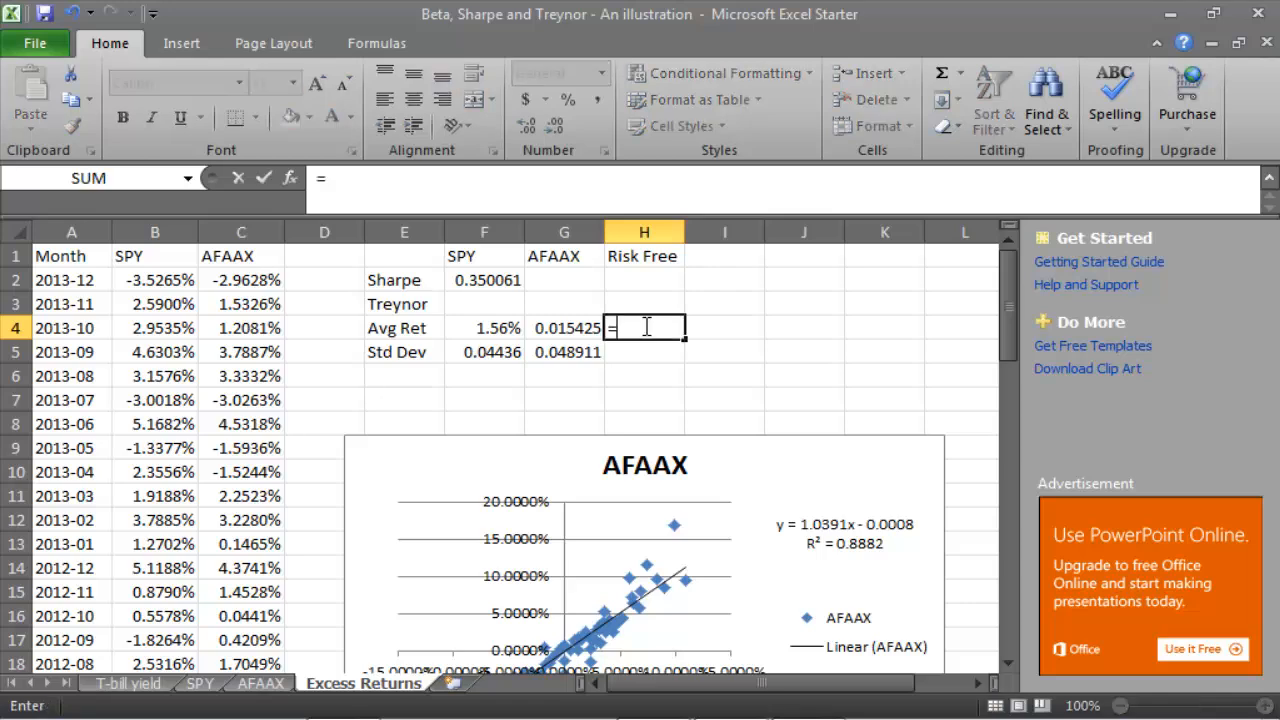
click(126, 684)
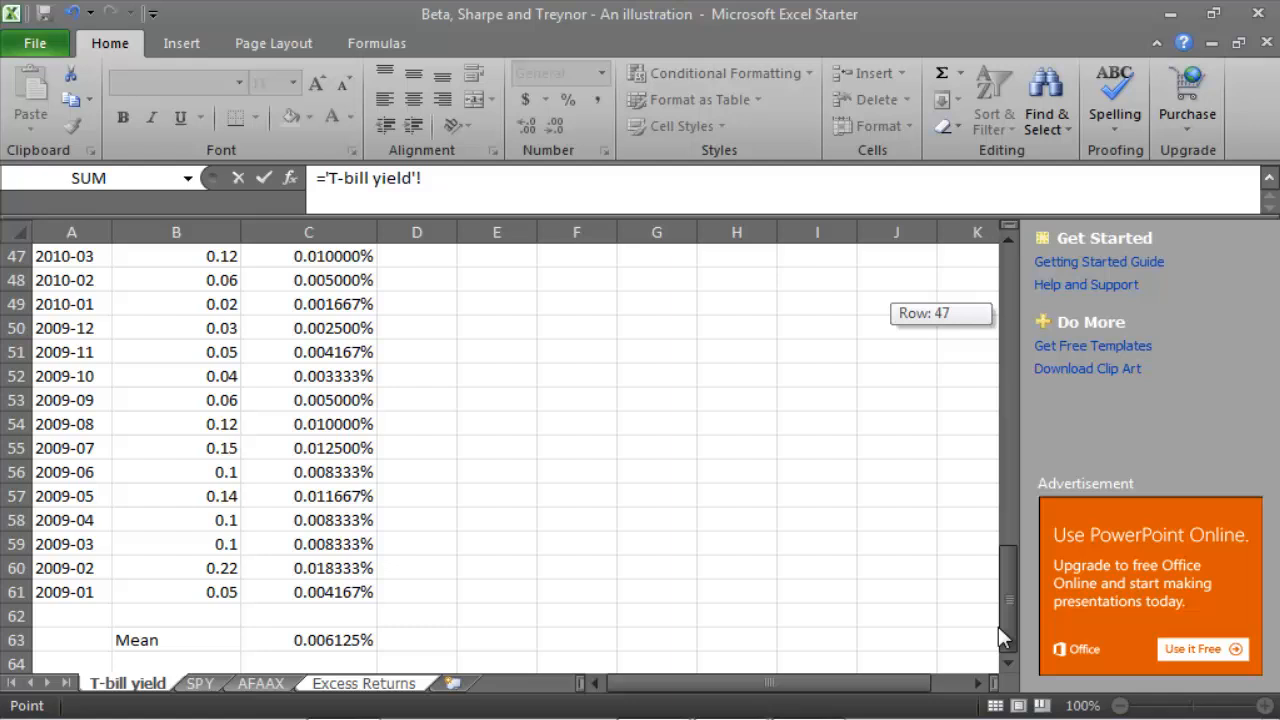
click(308, 640)
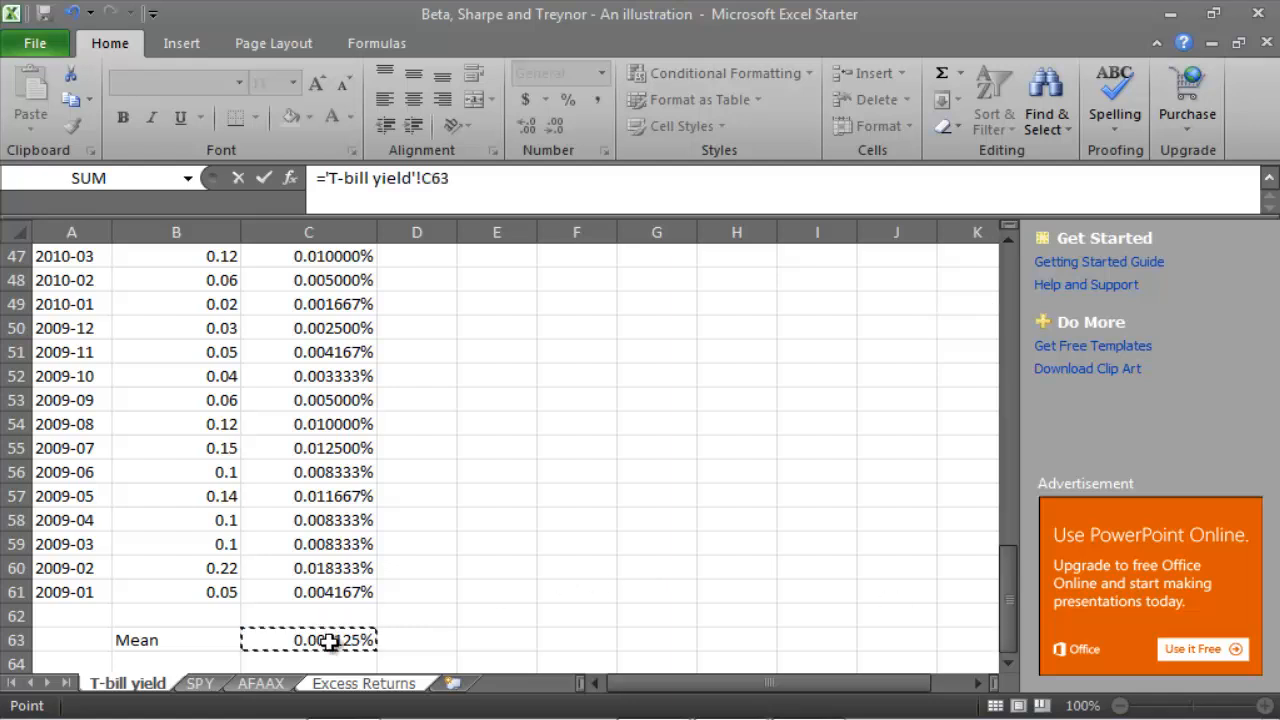
click(364, 684)
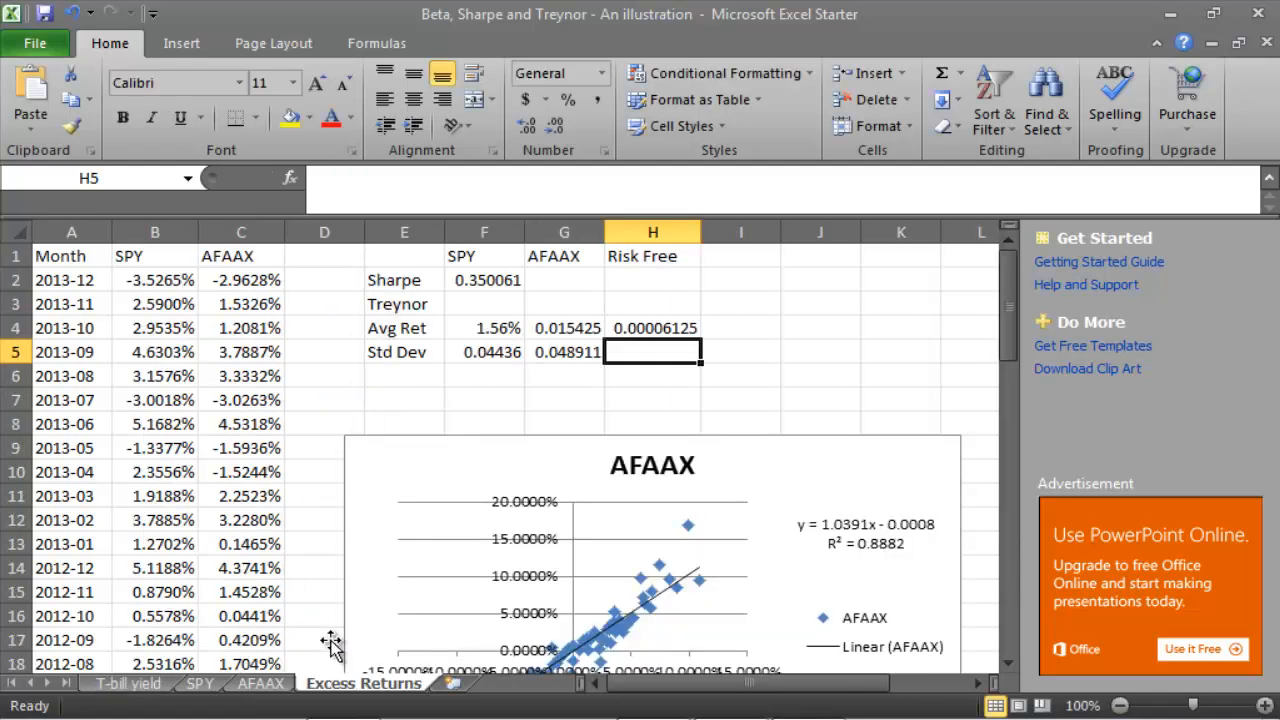
mouse_move(670, 396)
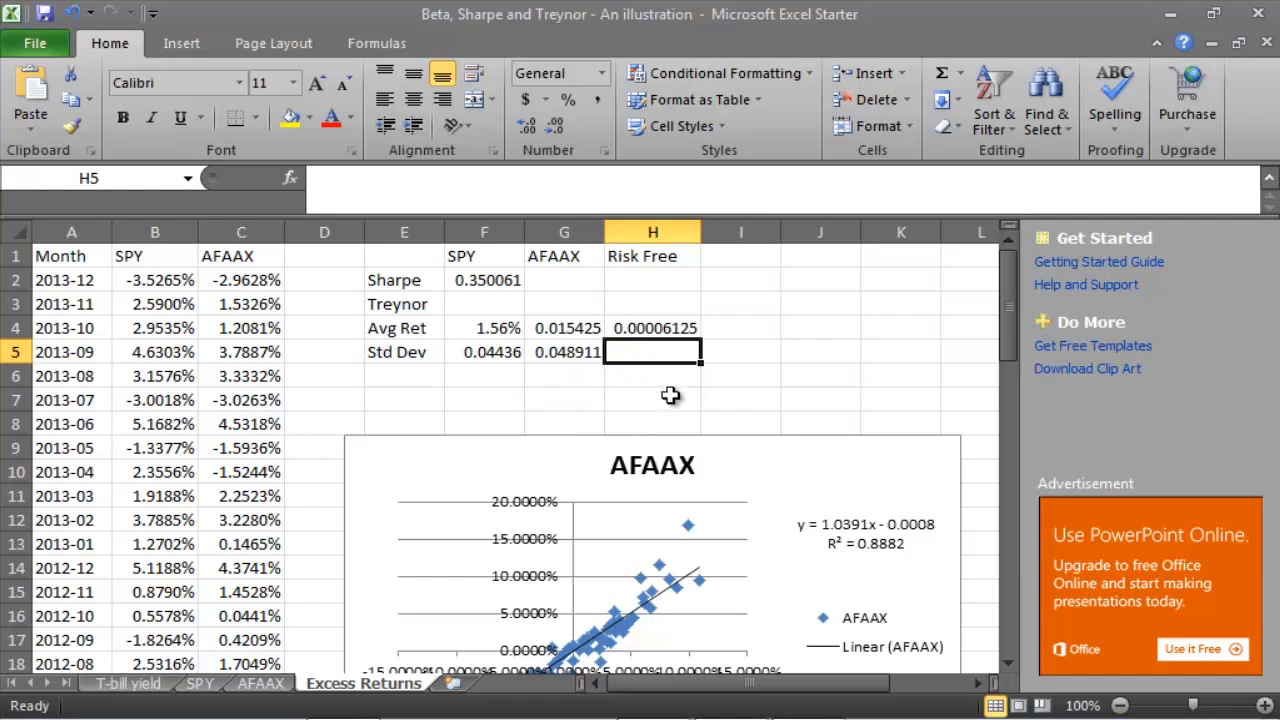
mouse_move(654, 404)
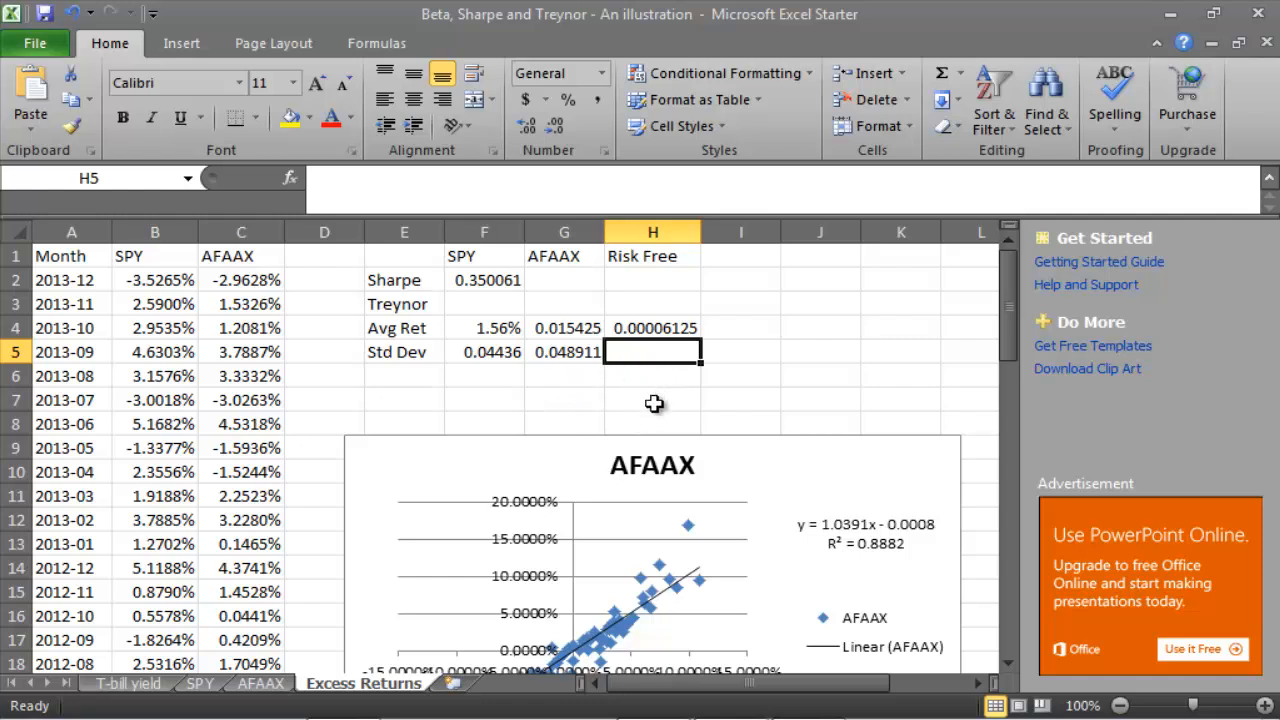
mouse_move(564, 272)
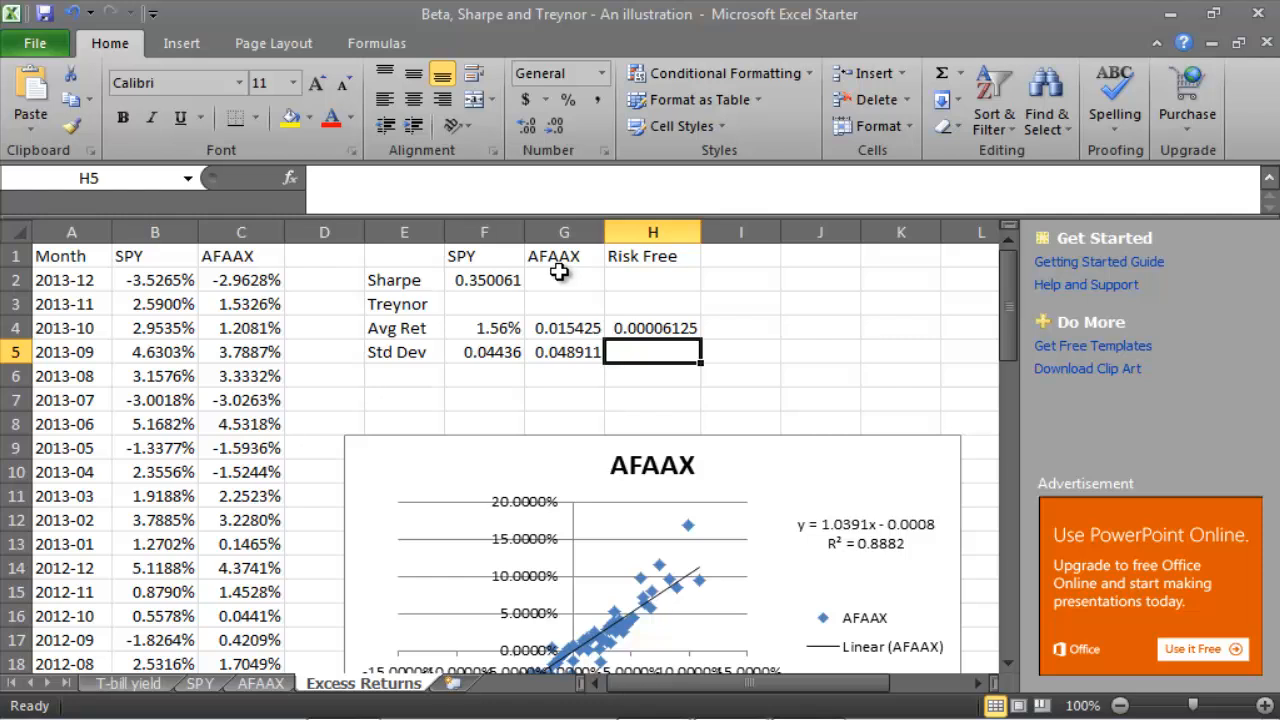
click(564, 280)
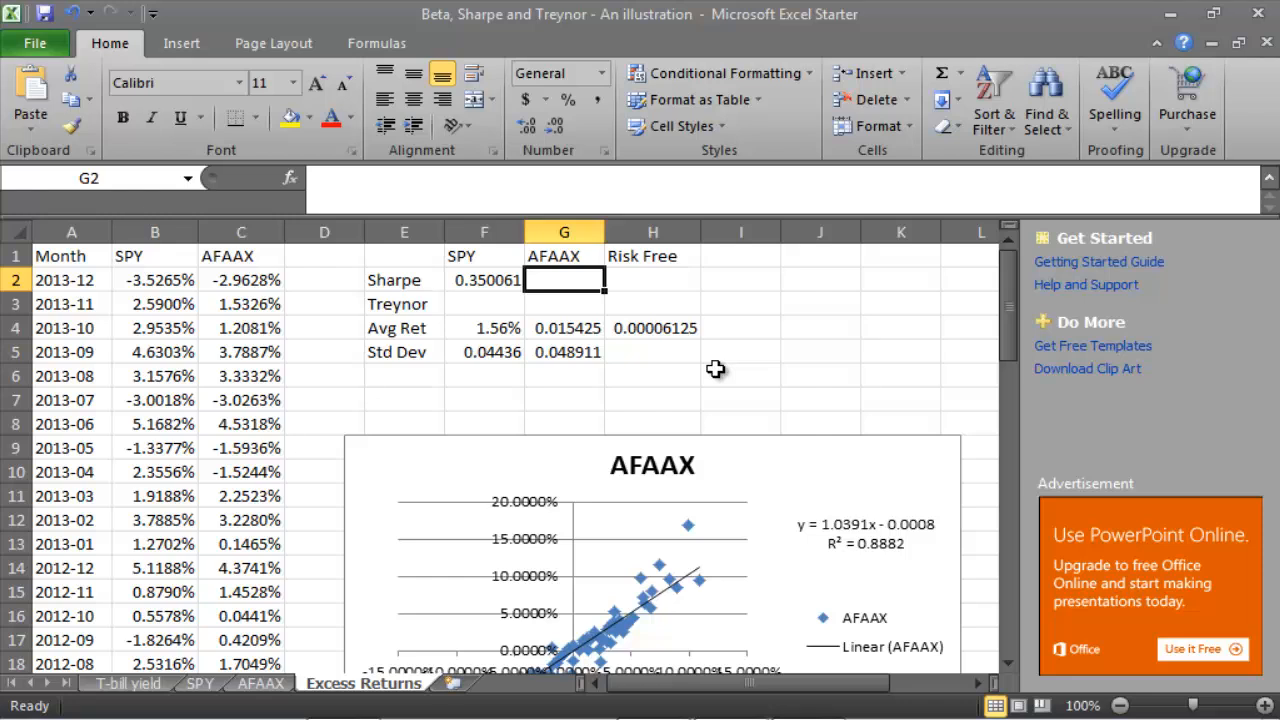
Enter =(G4-H4)/G5 in G2, giving AFAAX's Sharpe ratio of 0.31413
text(=)
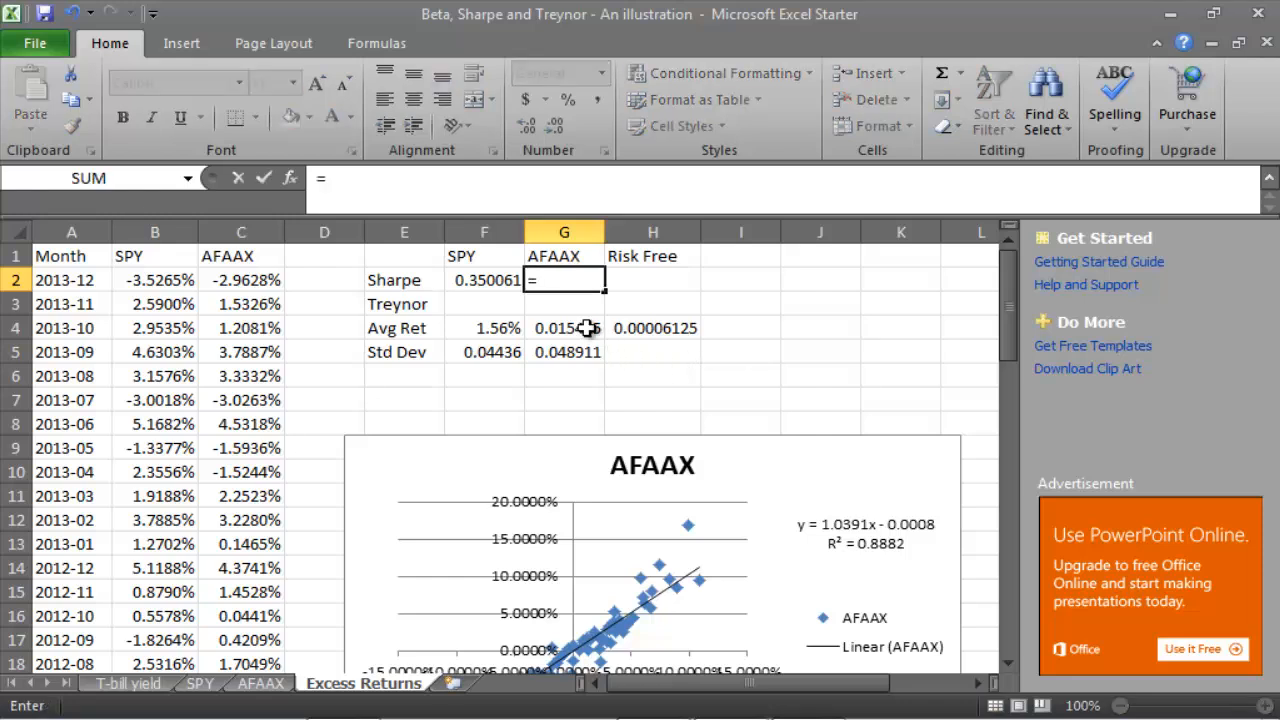
click(564, 328)
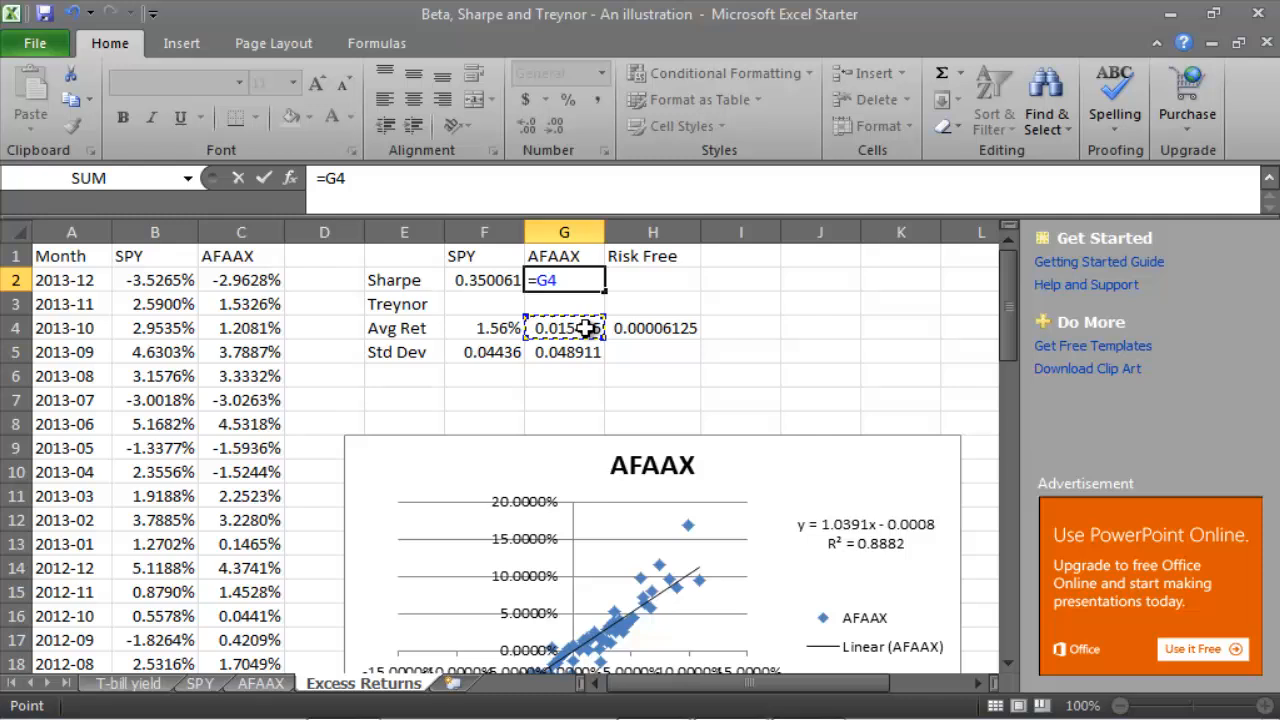
click(652, 328)
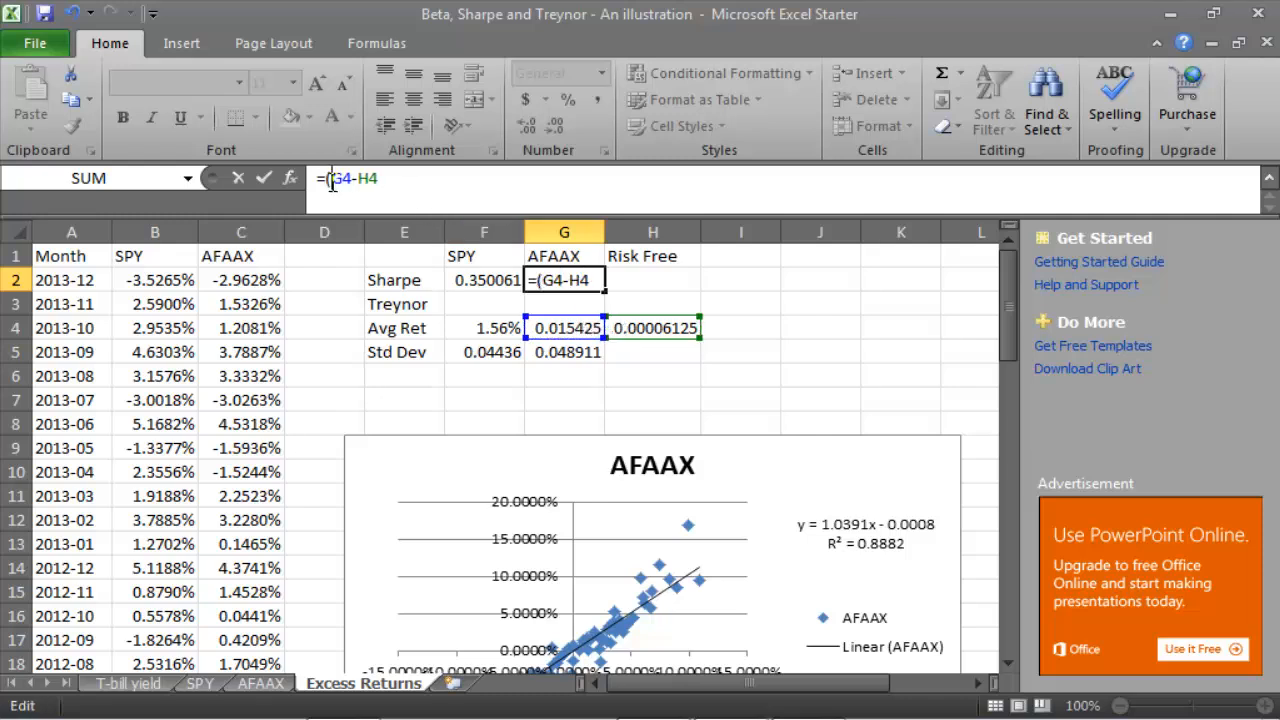
text())
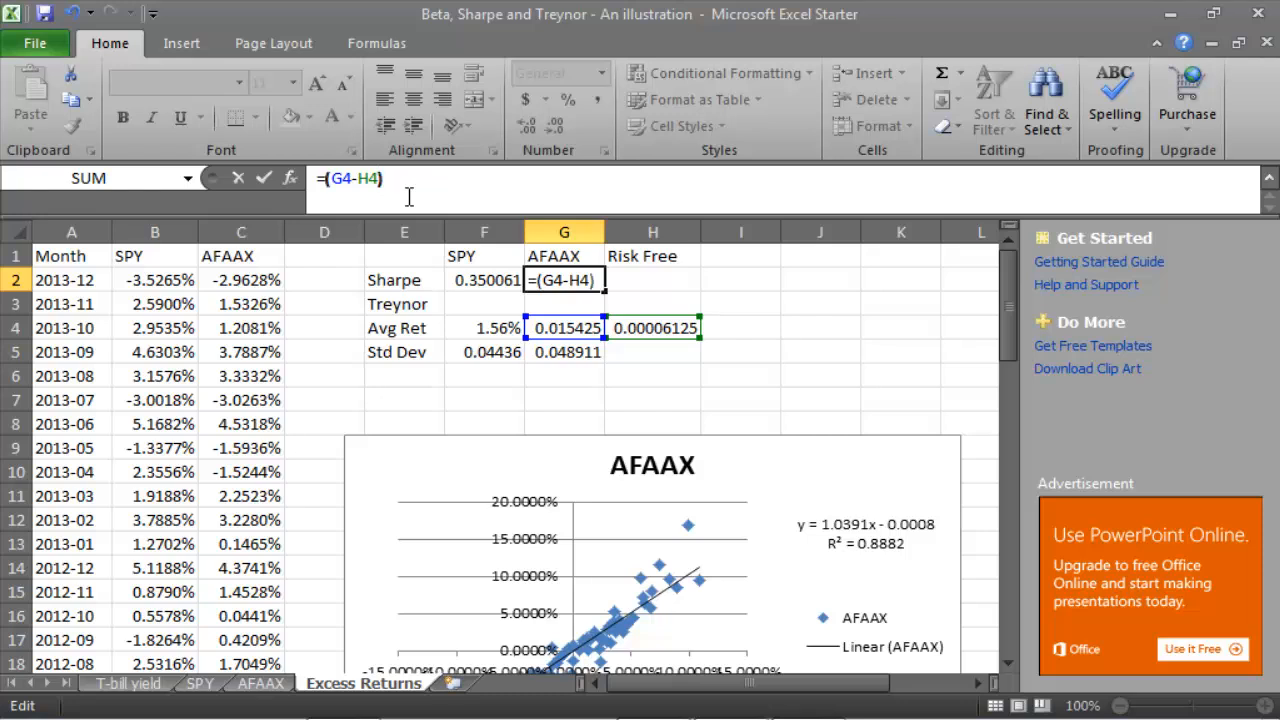
text(/)
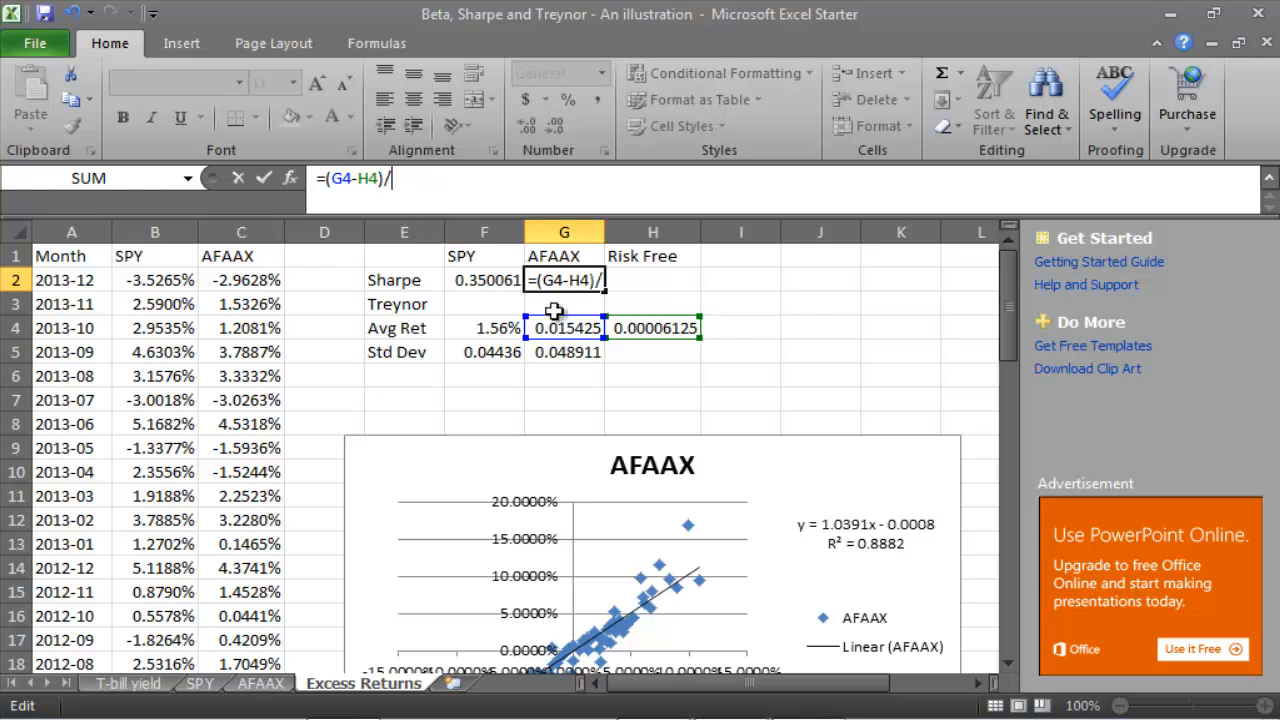
key(Return)
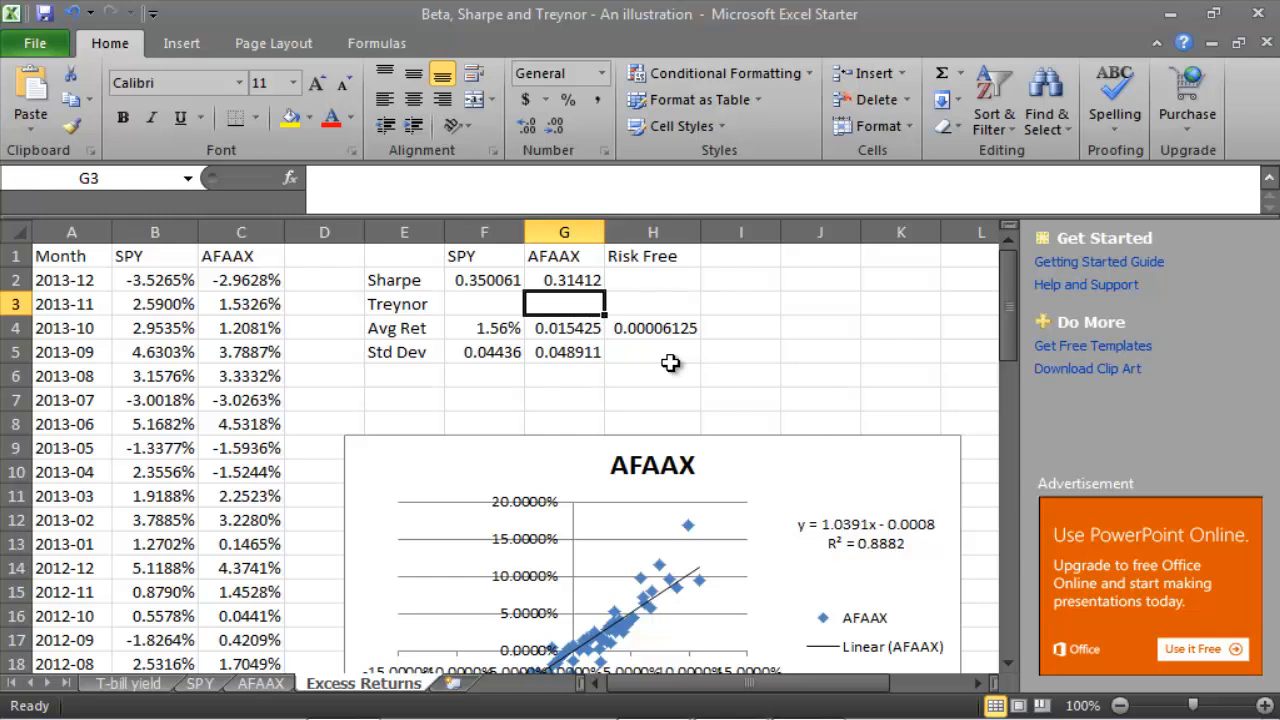
text(=)
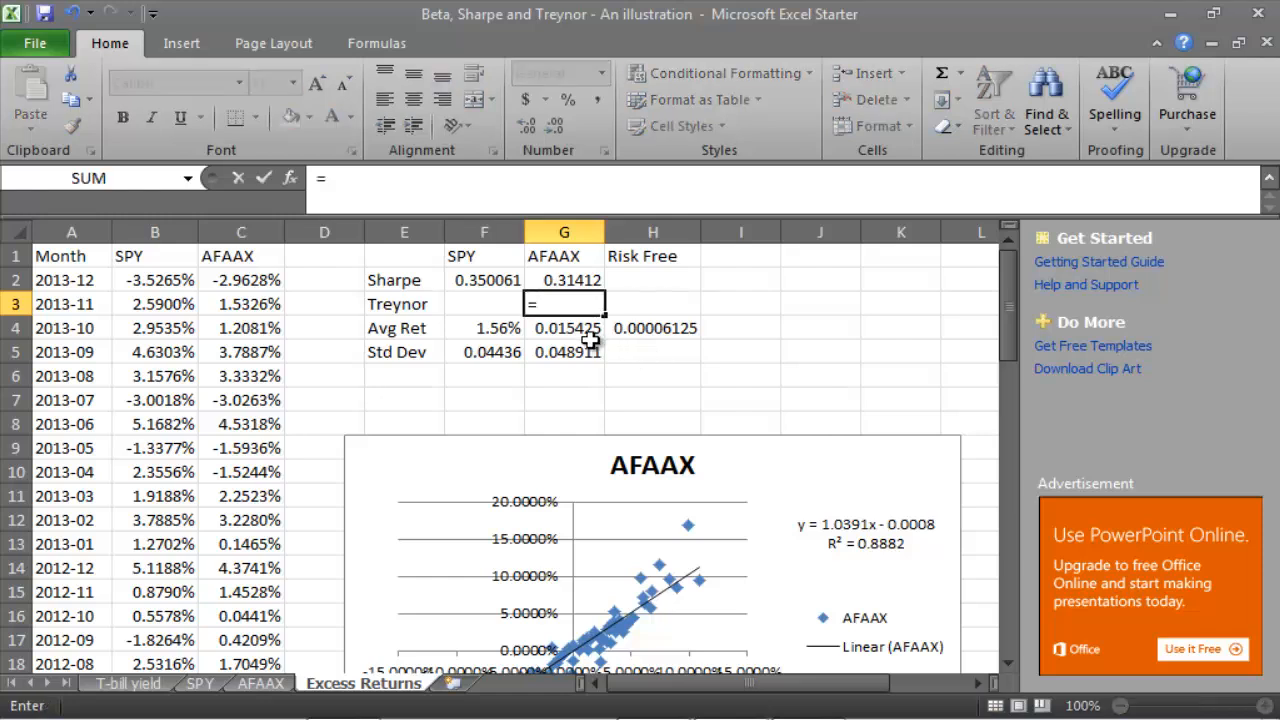
mouse_move(570, 330)
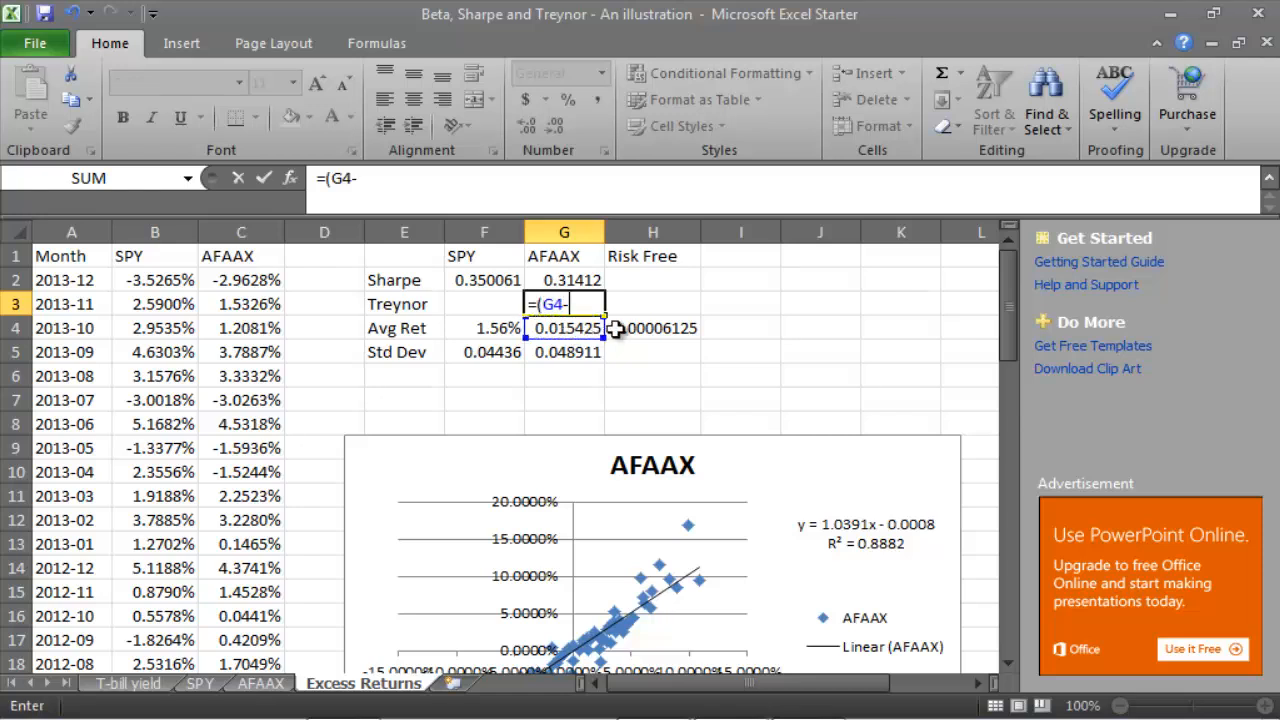
Enter =(G4-H4)/1.039 in G3, giving AFAAX's Treynor ratio of 0.014786
click(652, 328)
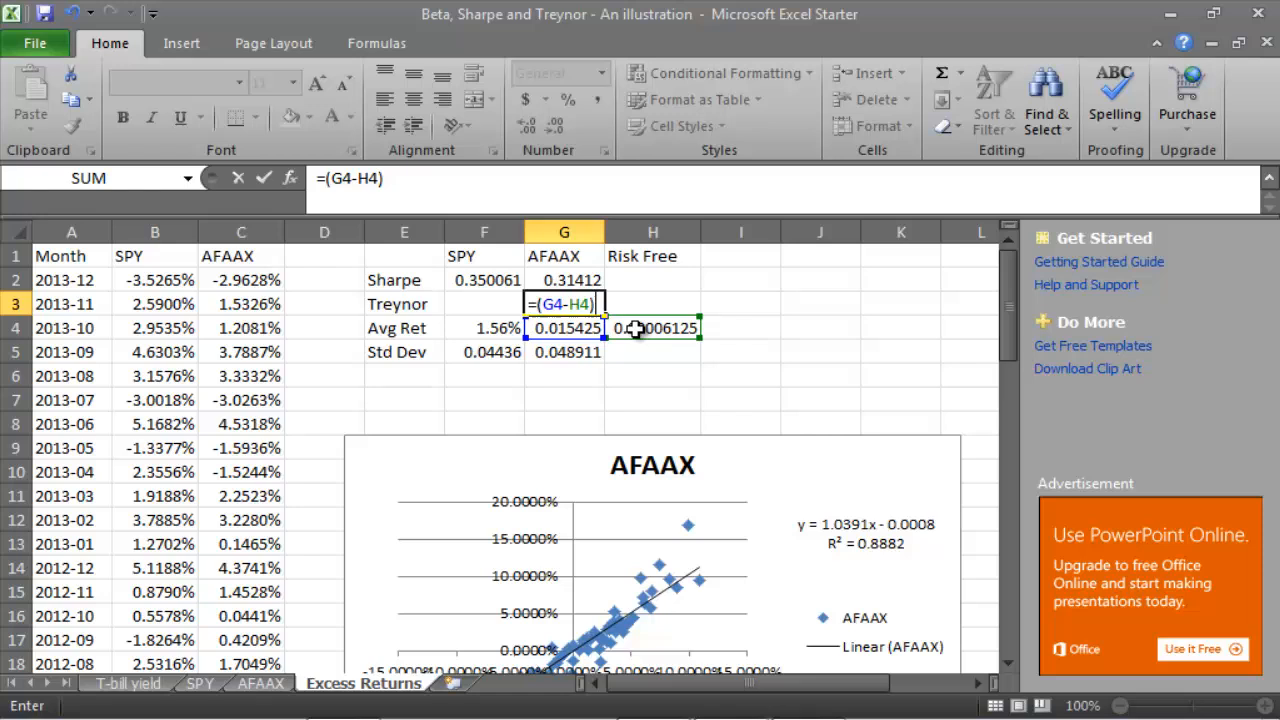
text(/)
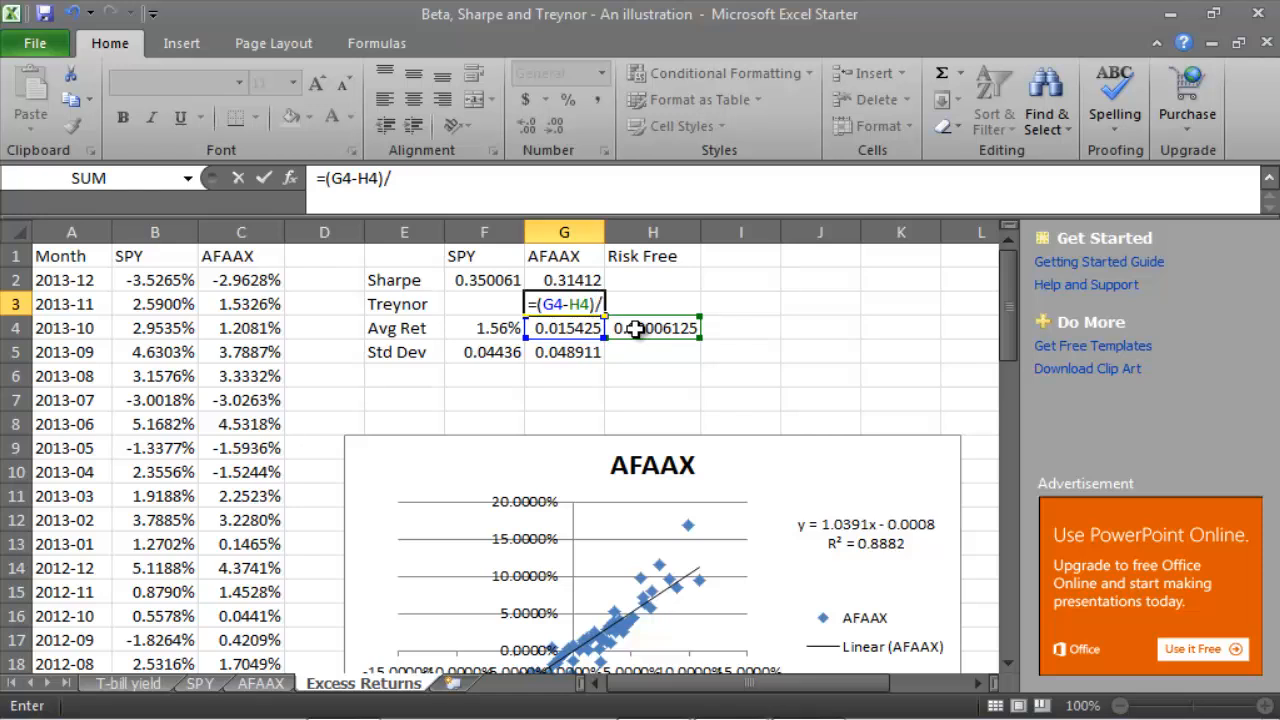
mouse_move(670, 604)
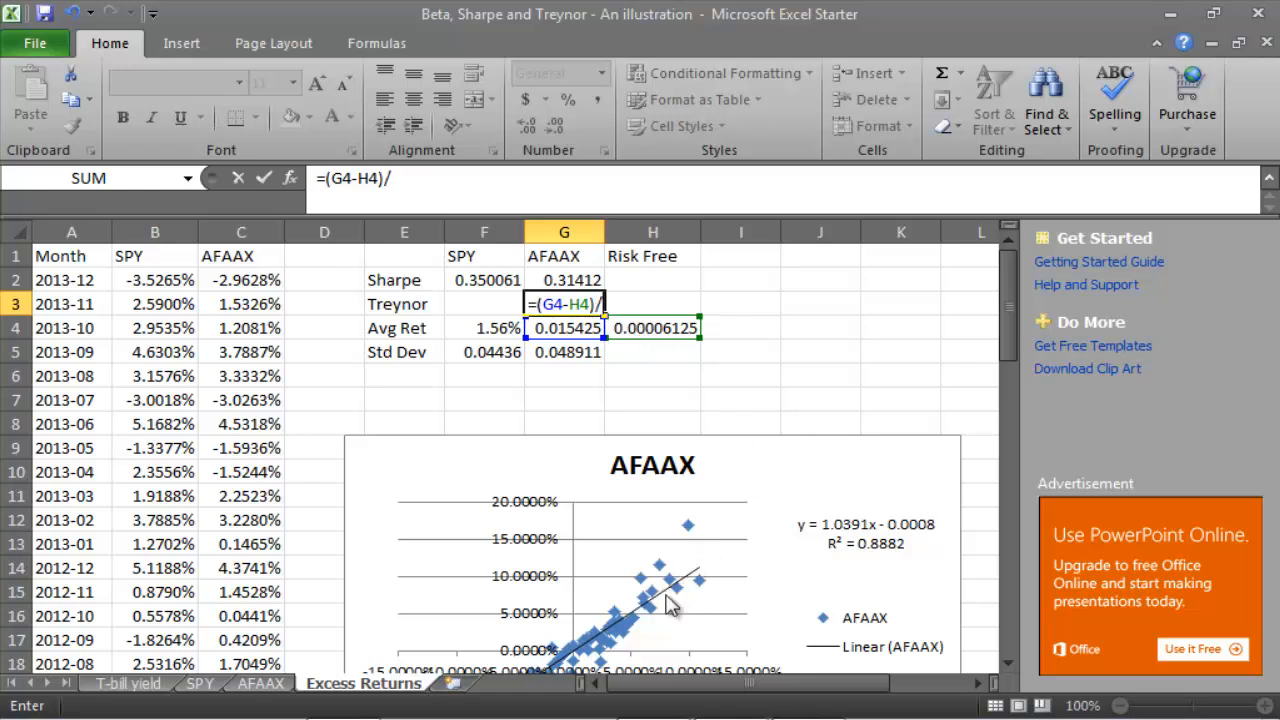
text(1)
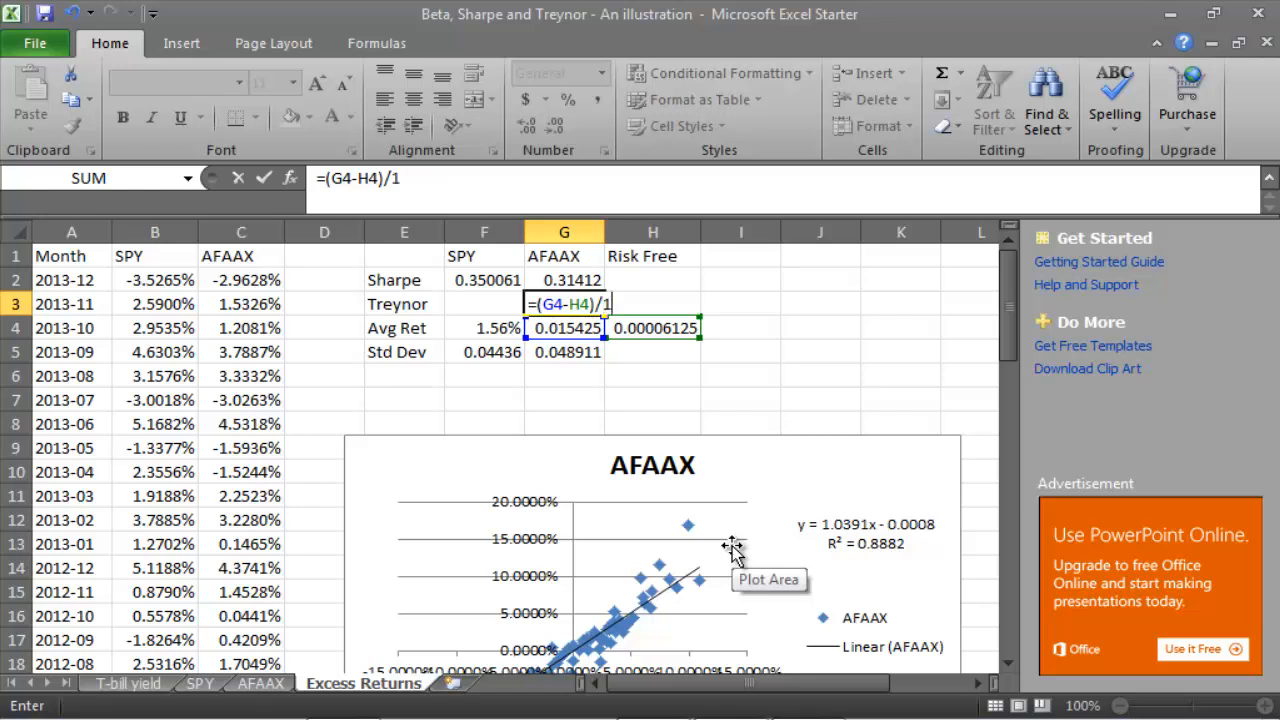
text(.0)
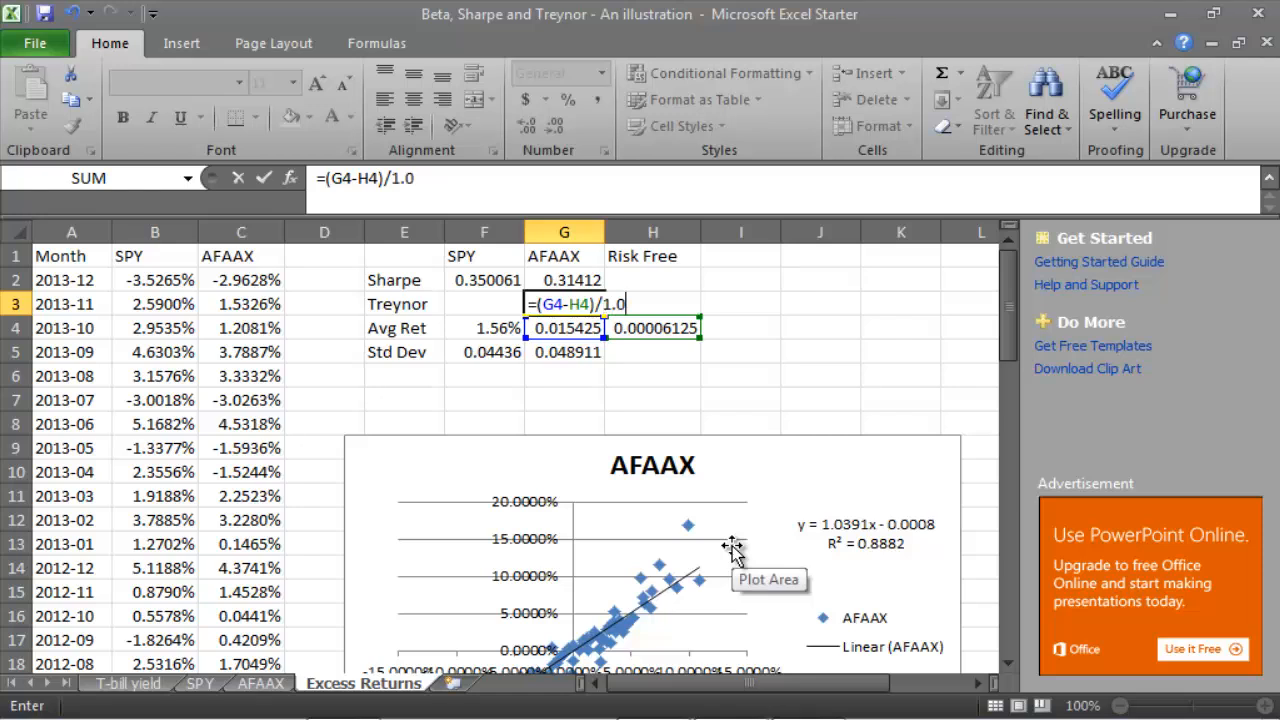
text(39)
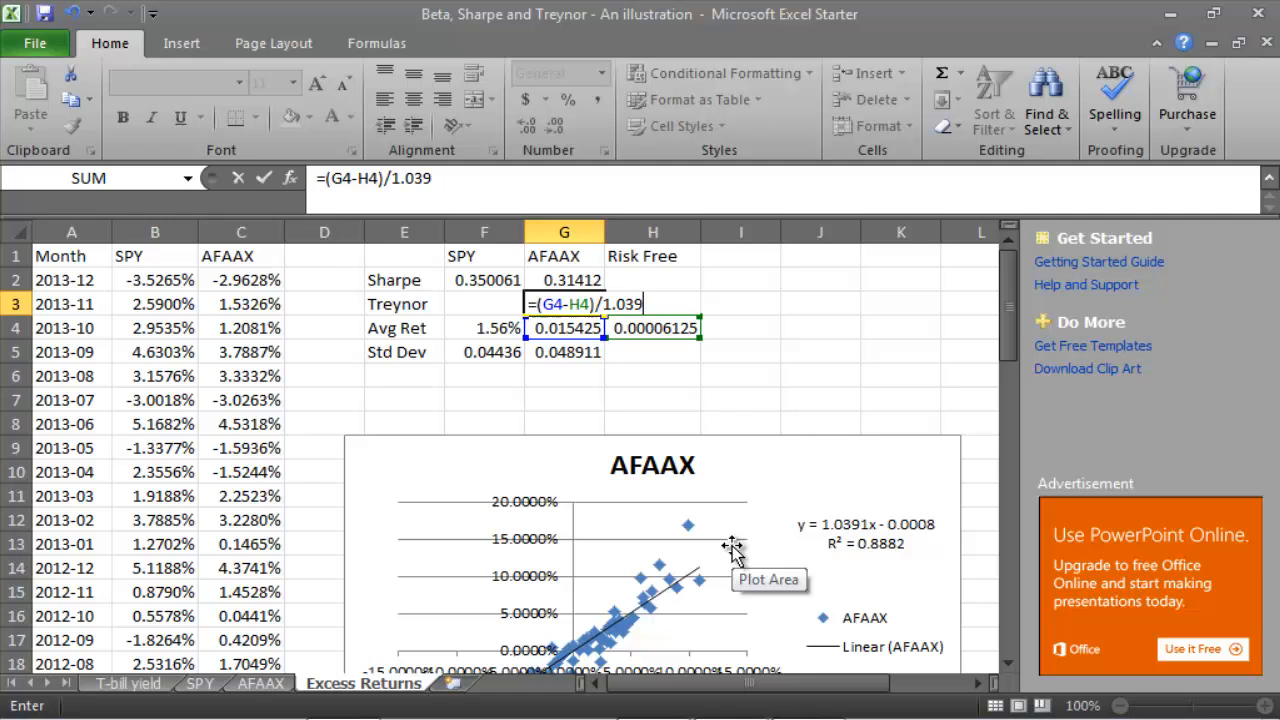
key(Return)
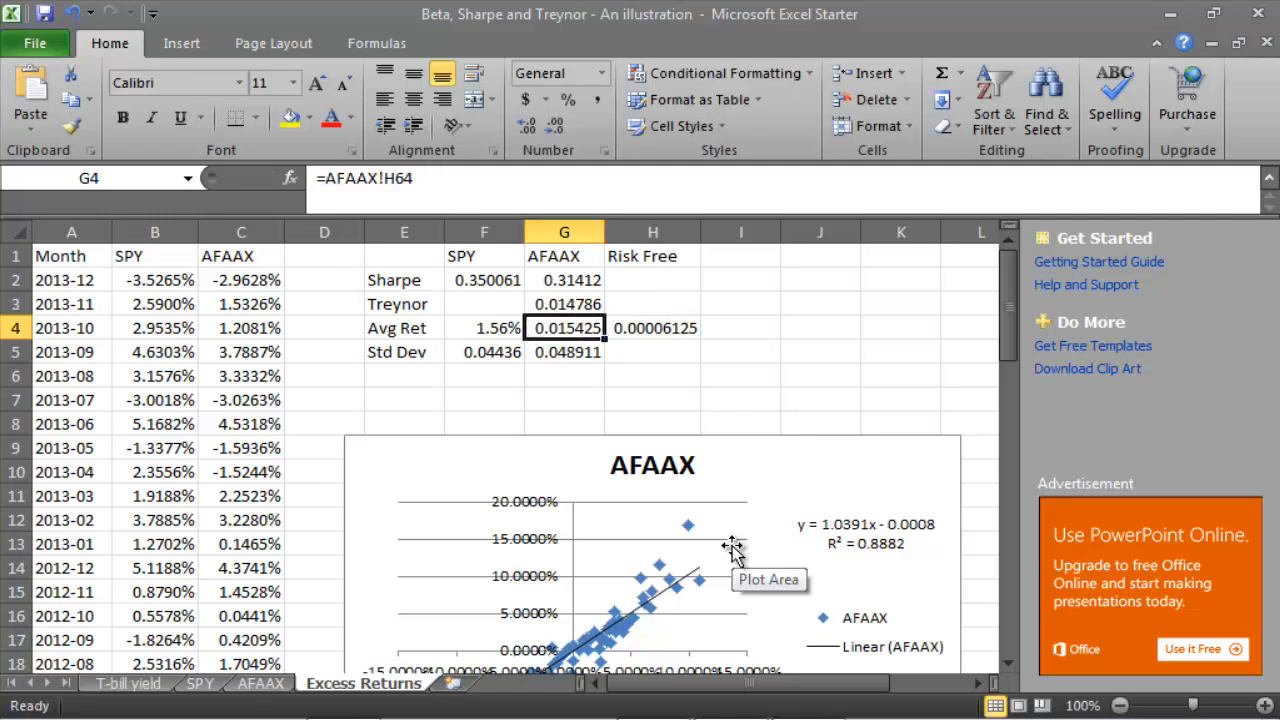
click(564, 280)
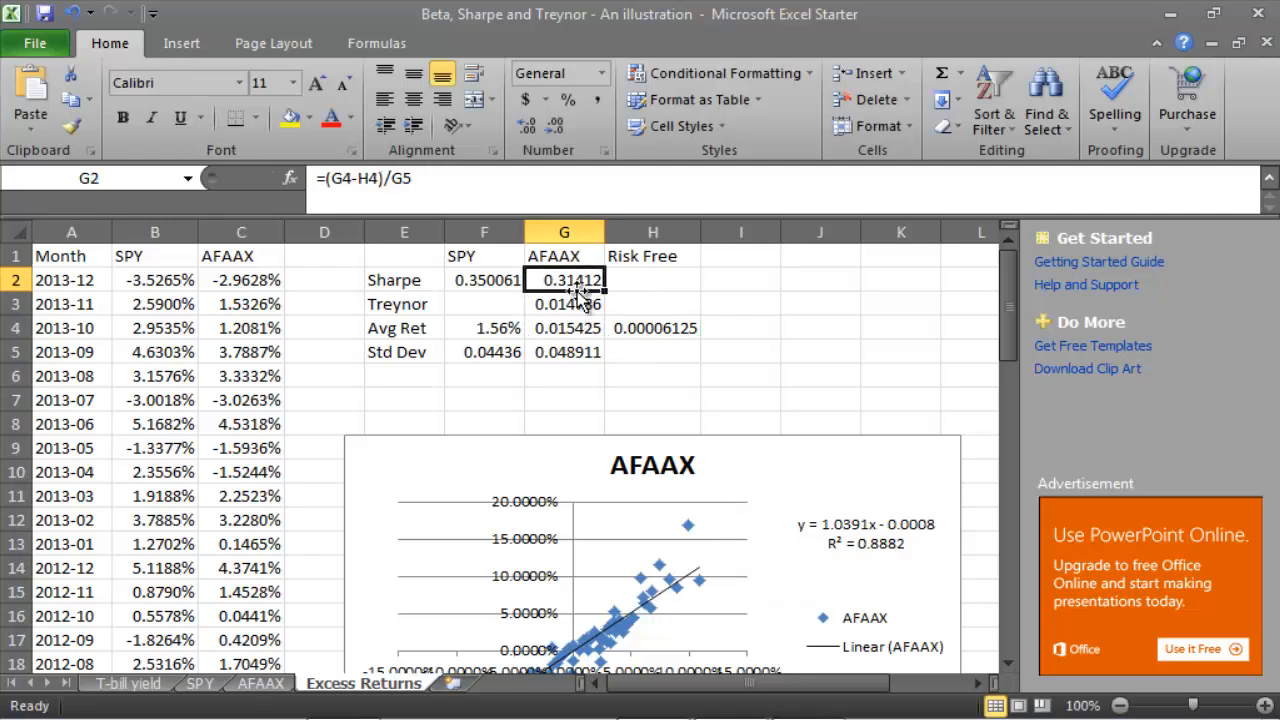
click(652, 304)
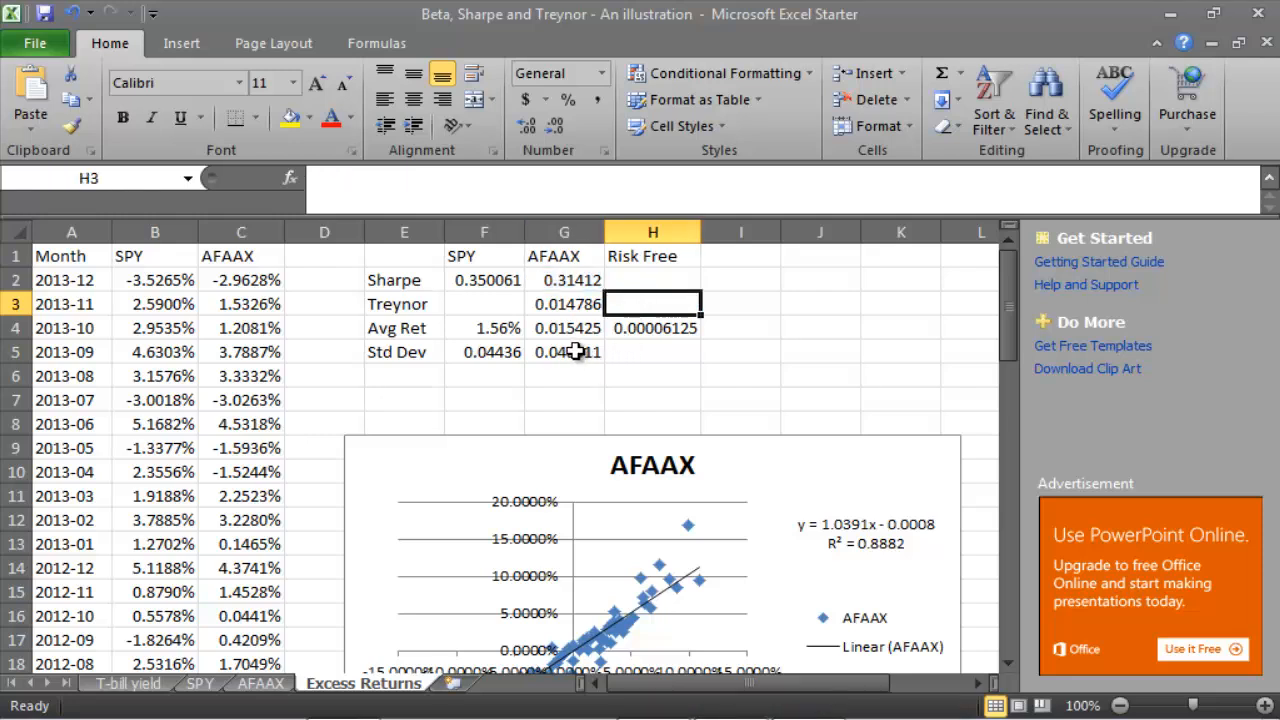
click(484, 304)
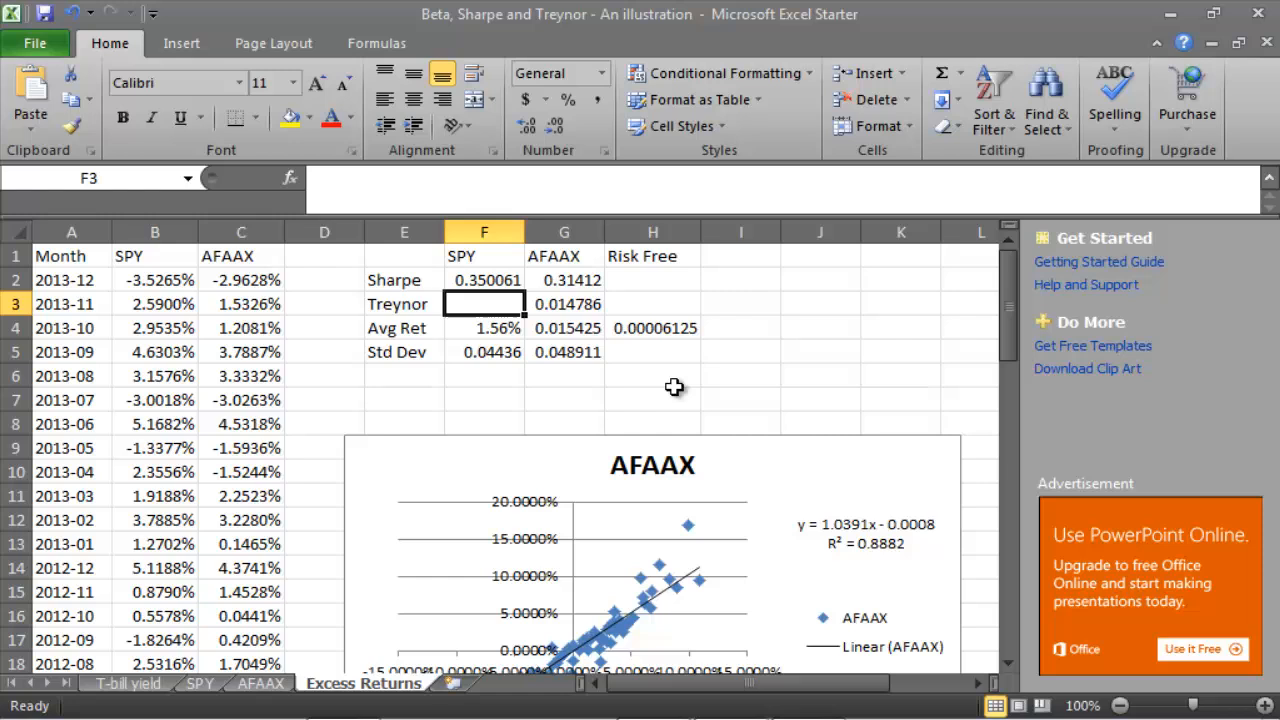
Enter =(F4-H4)/1 in F3, giving SPY's Treynor ratio of 0.015529
text(=)
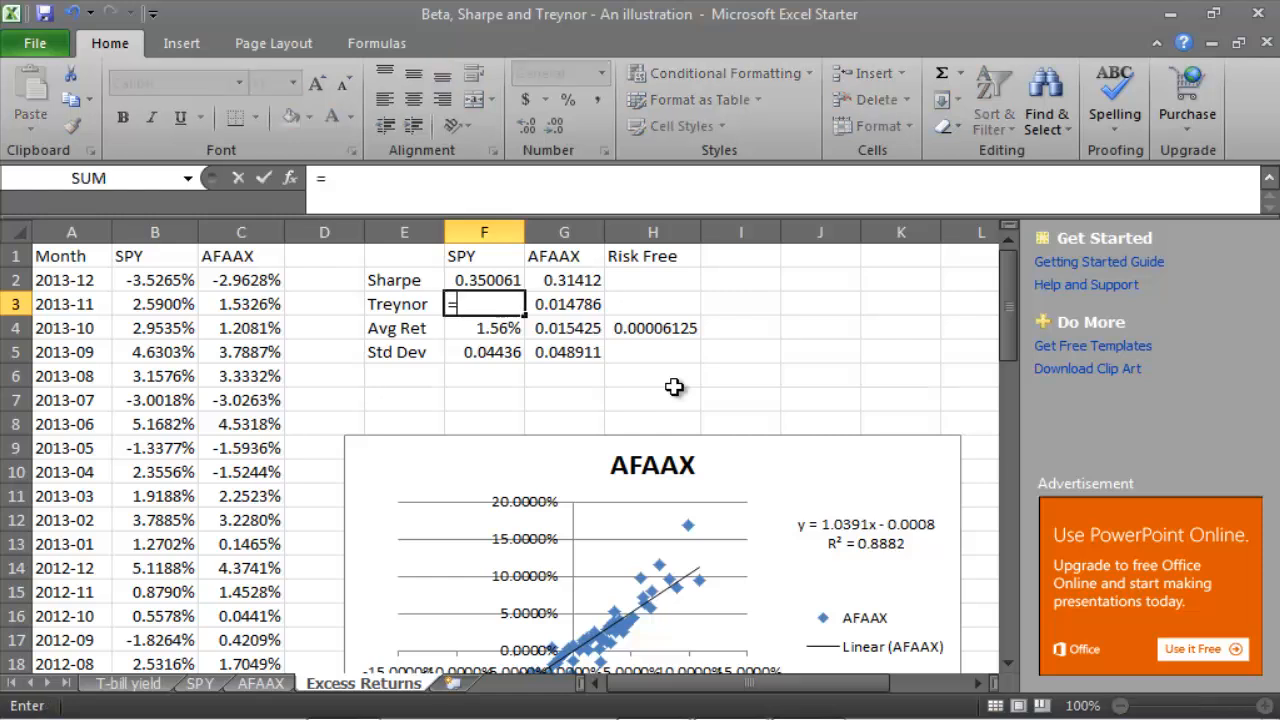
click(484, 328)
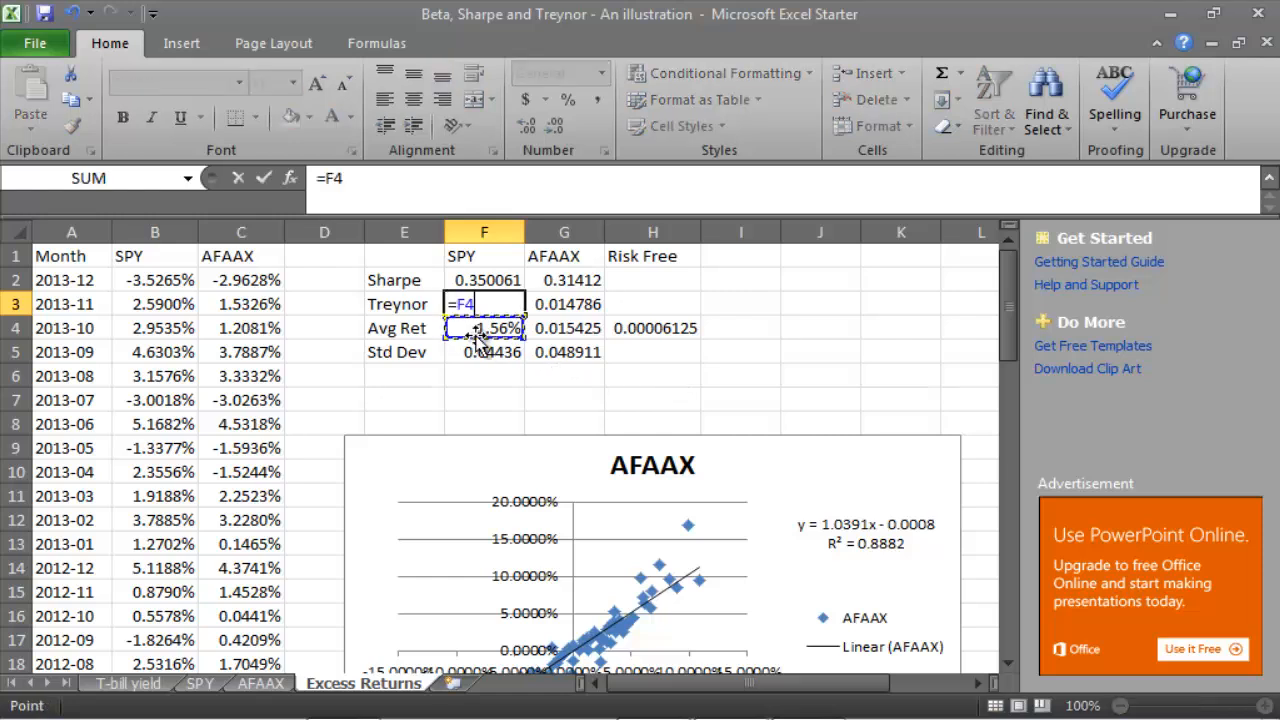
text(-)
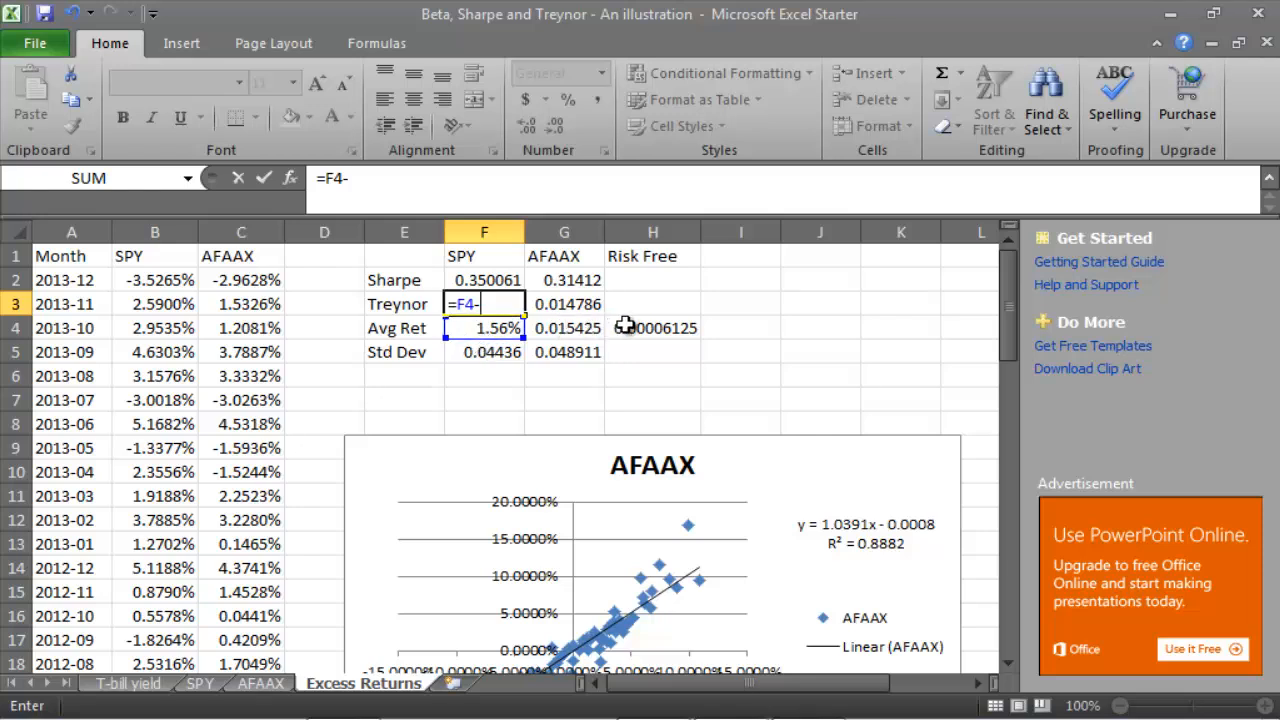
click(652, 328)
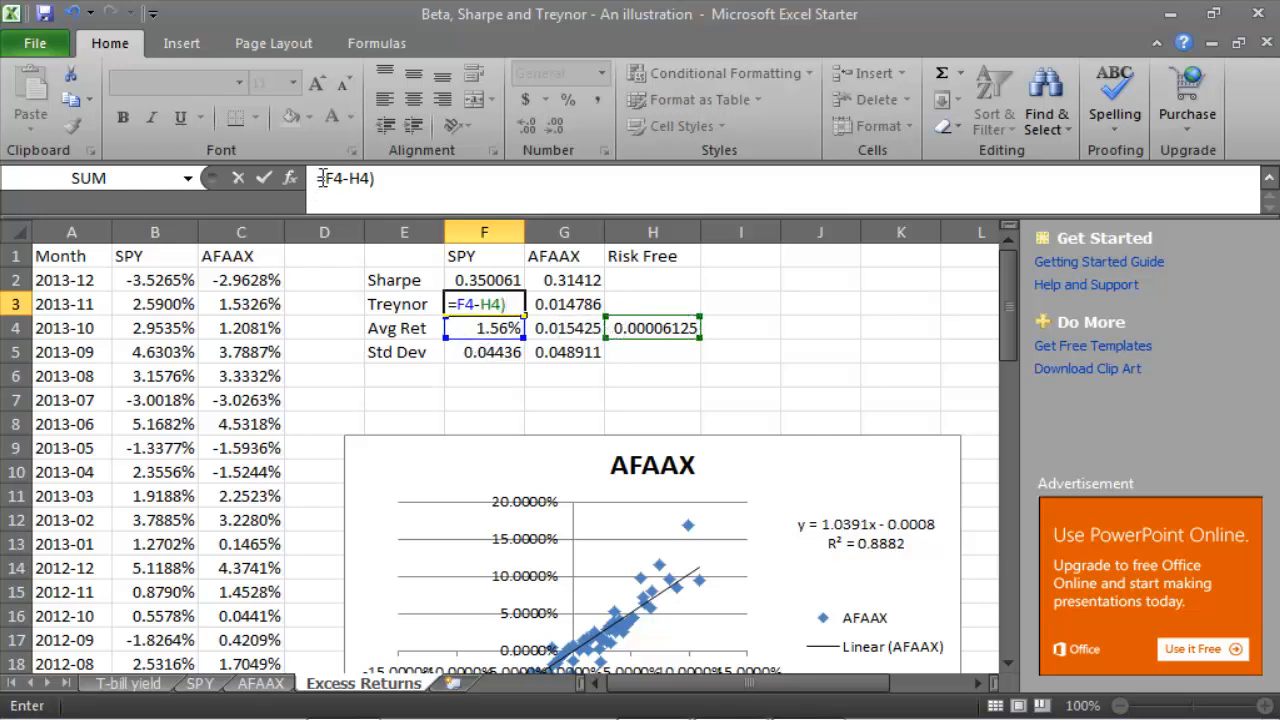
click(328, 178)
text(()
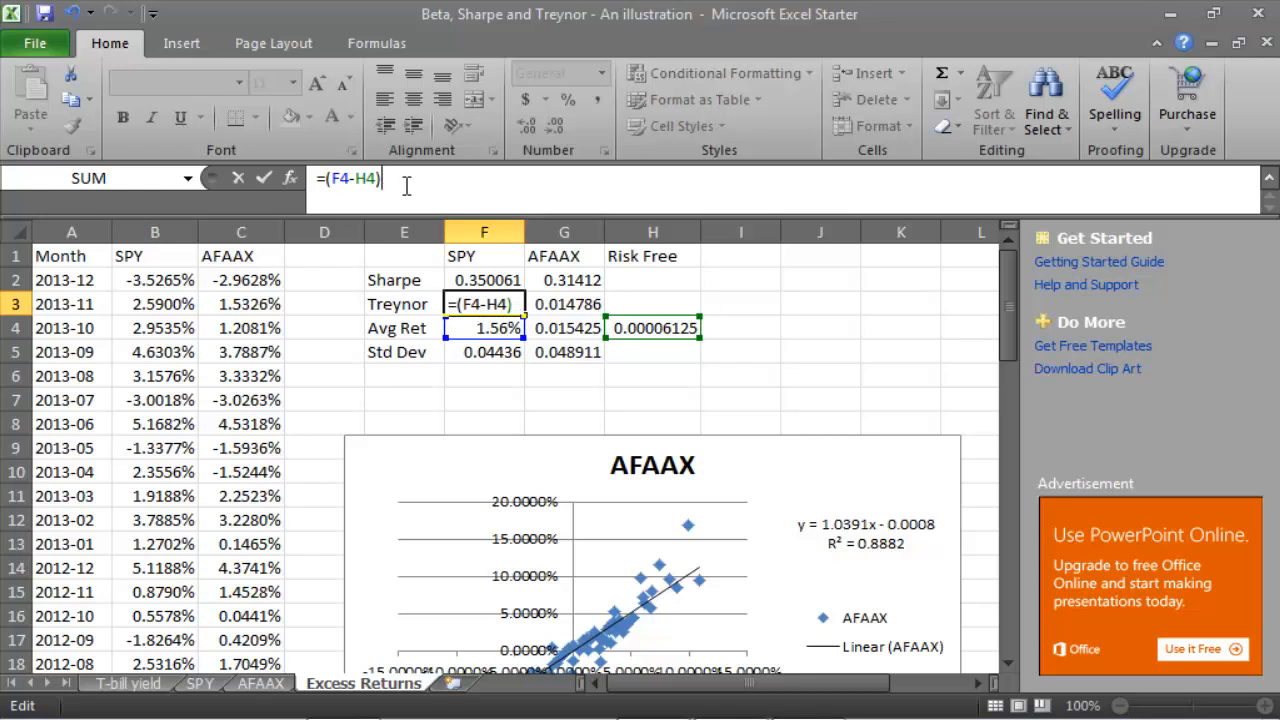
text(/1)
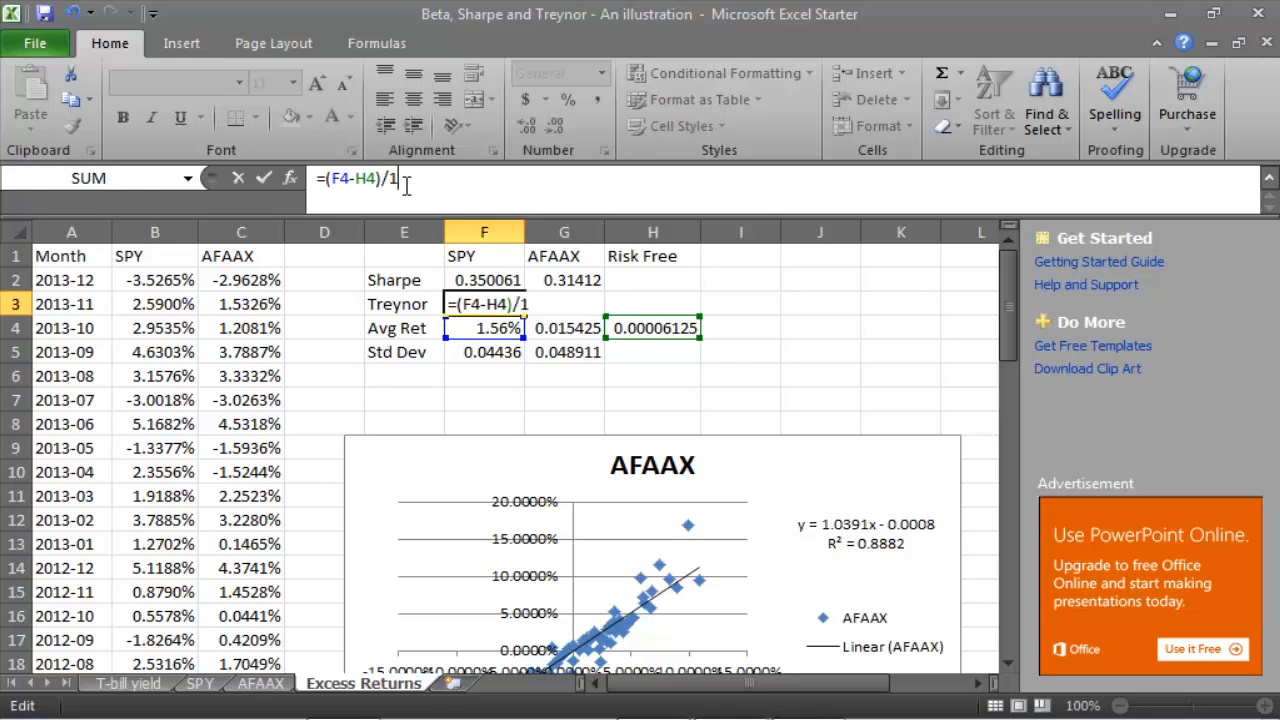
key(Return)
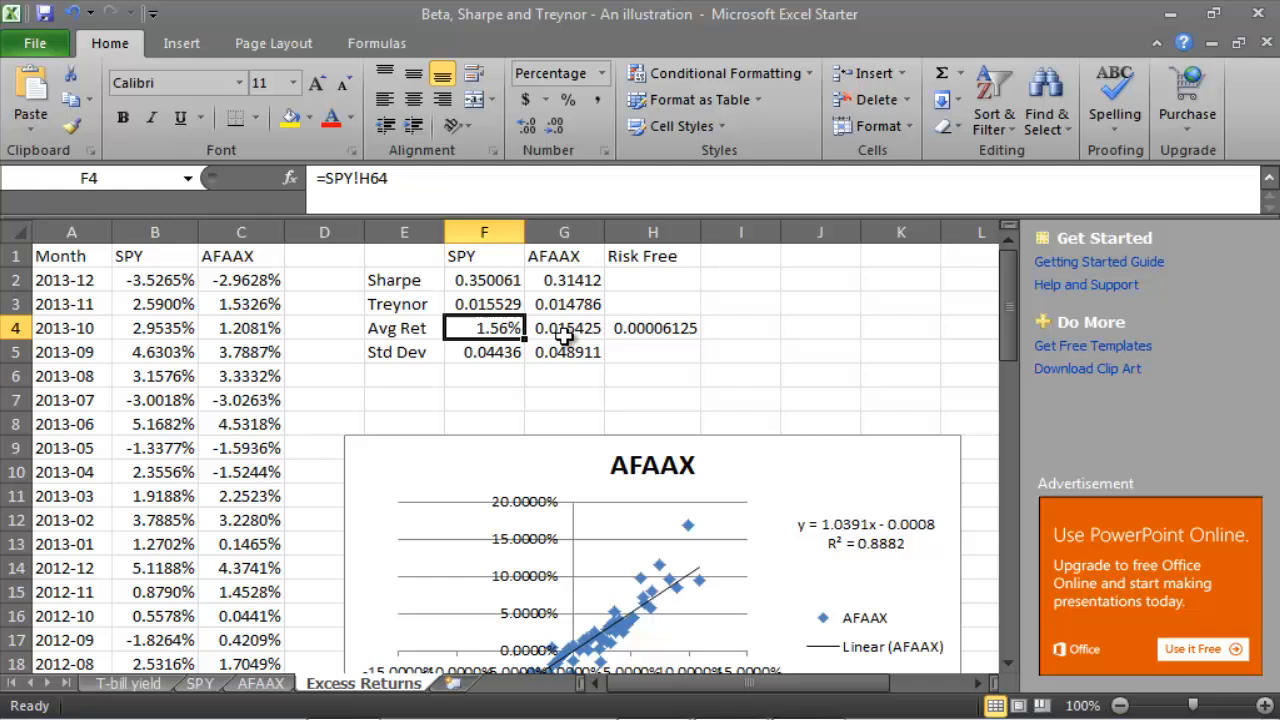
click(652, 376)
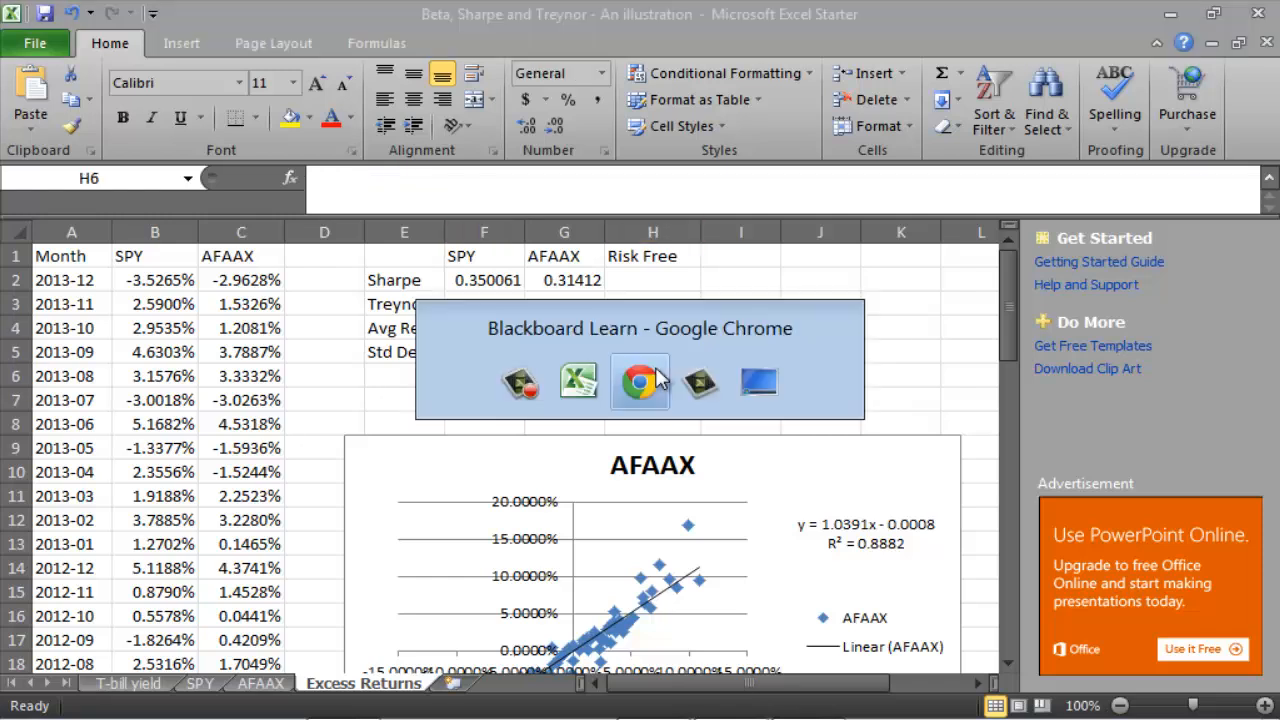
Switch to Chrome and scroll up to the Funds Project section with the Part 2 submission form
click(640, 382)
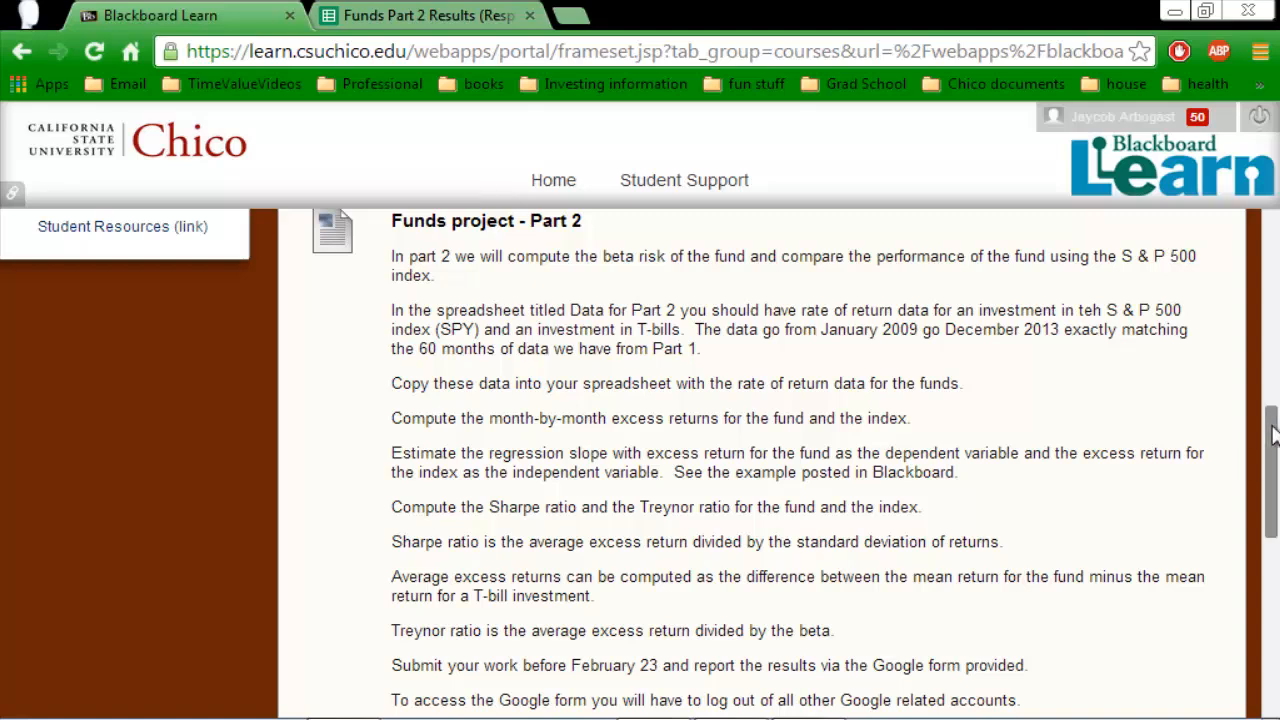
scroll(up, 3)
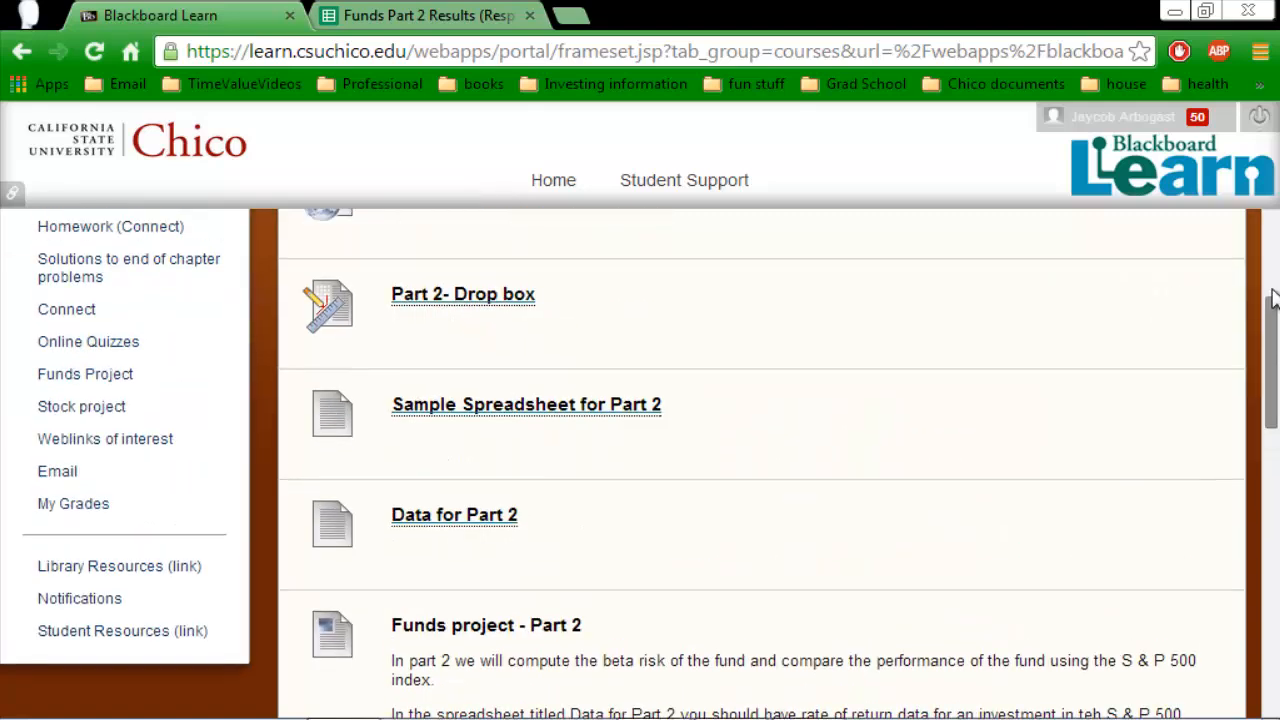
scroll(up, 3)
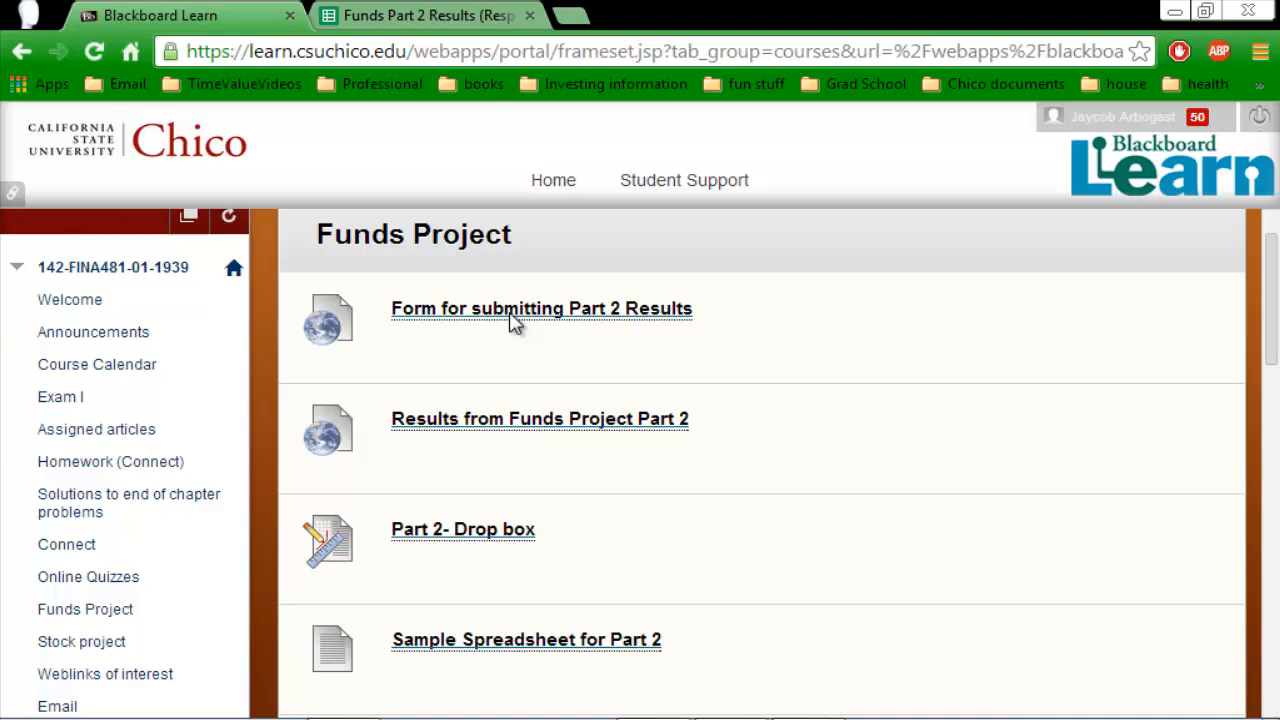
mouse_move(540, 320)
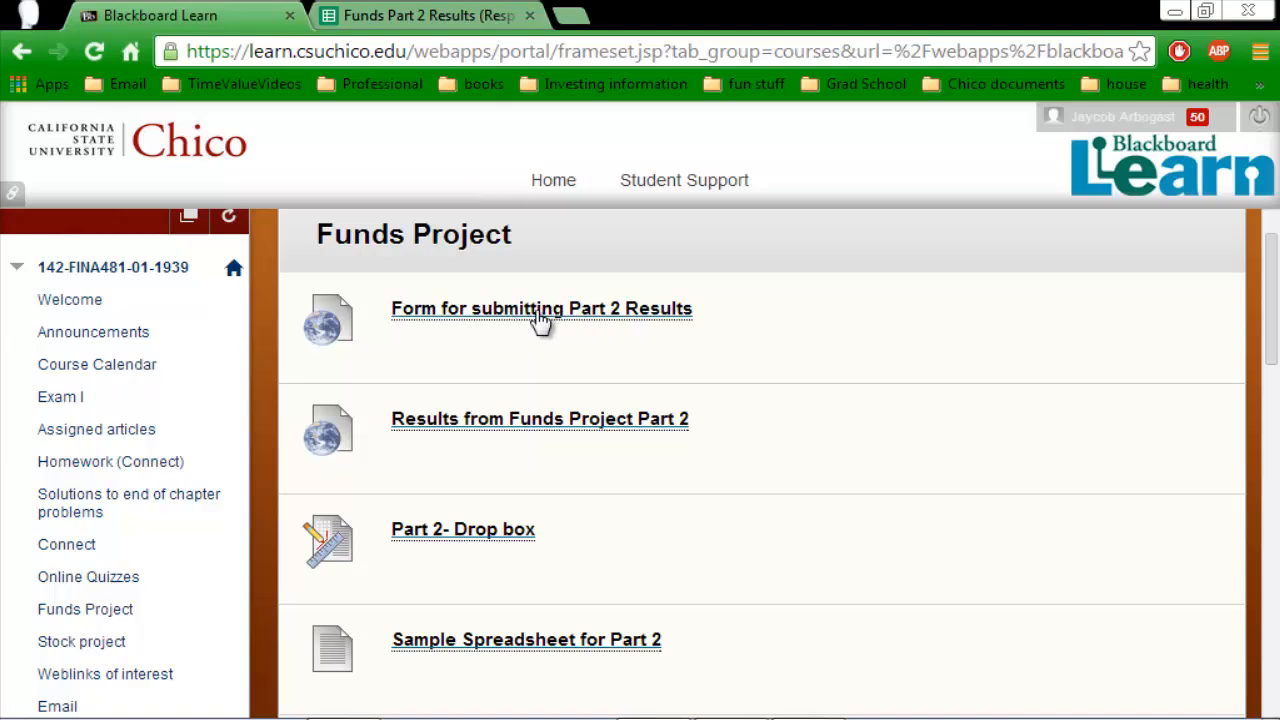
mouse_move(470, 402)
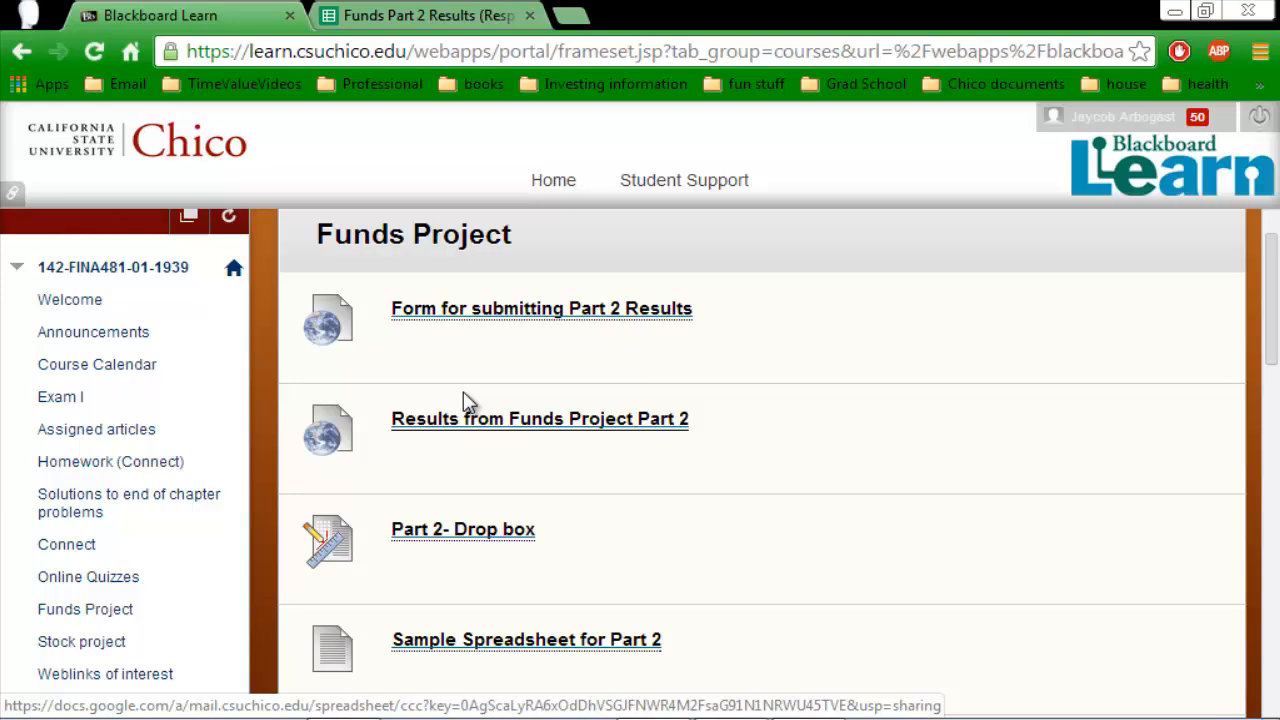